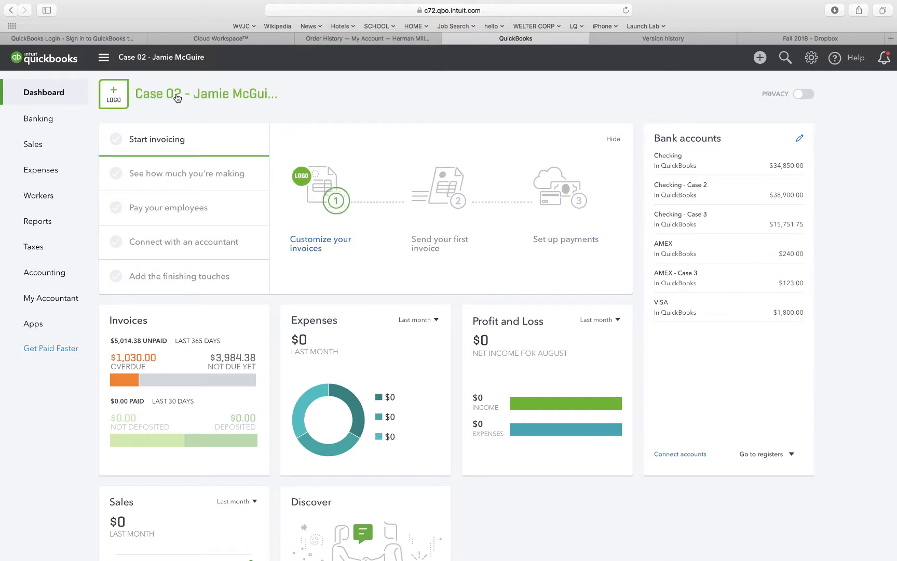
Change the company name in Account and Settings to 'Case 03 - Jamie McGuire' and save it.
left_click(810, 57)
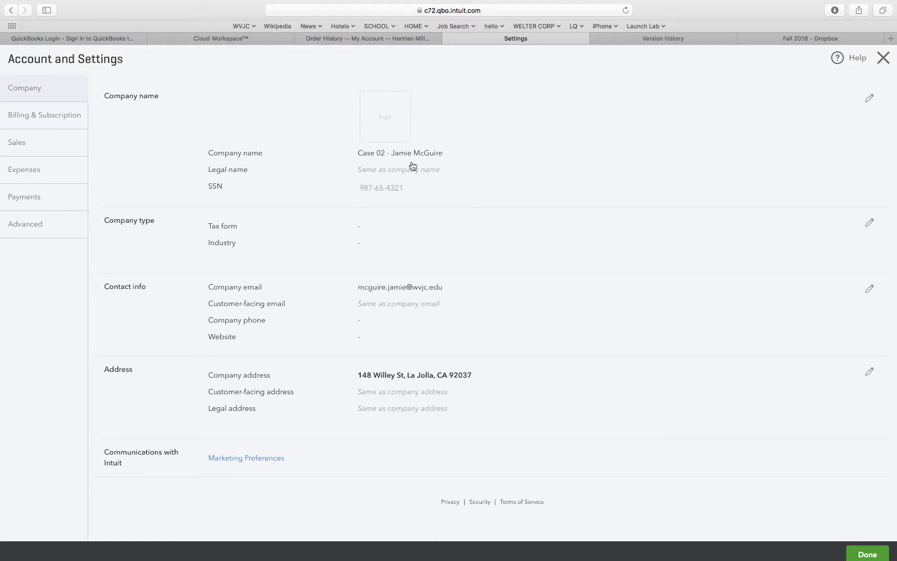
left_click(869, 97)
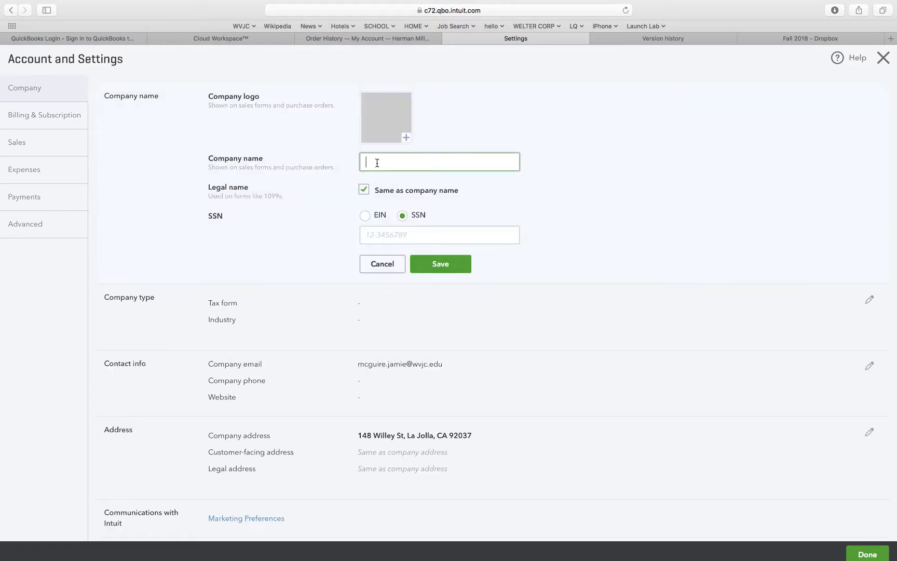
type("Case")
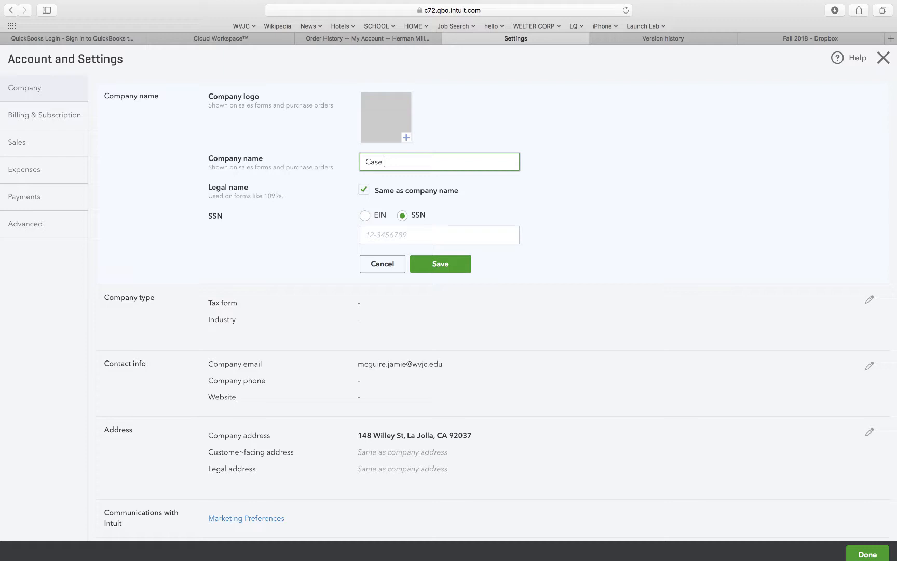
type("03 -")
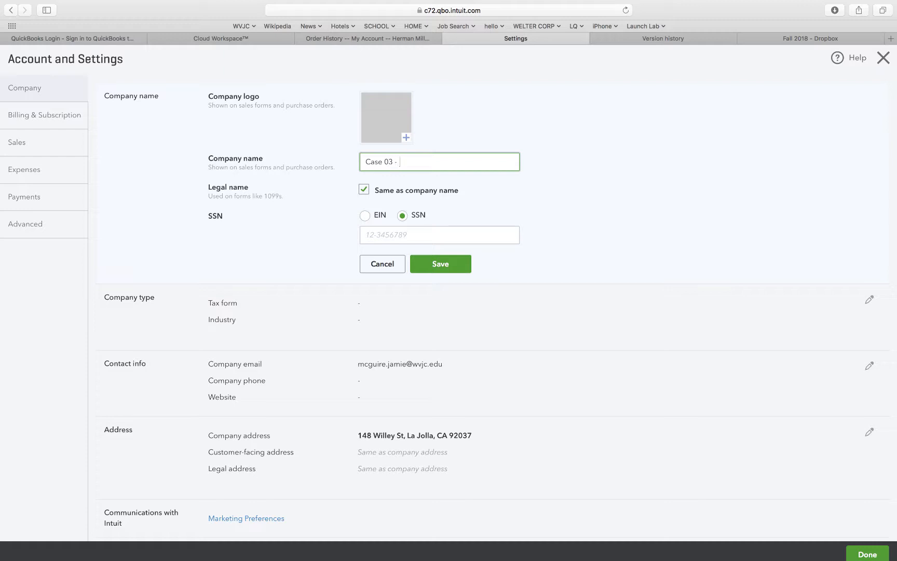
type("Jamie McG")
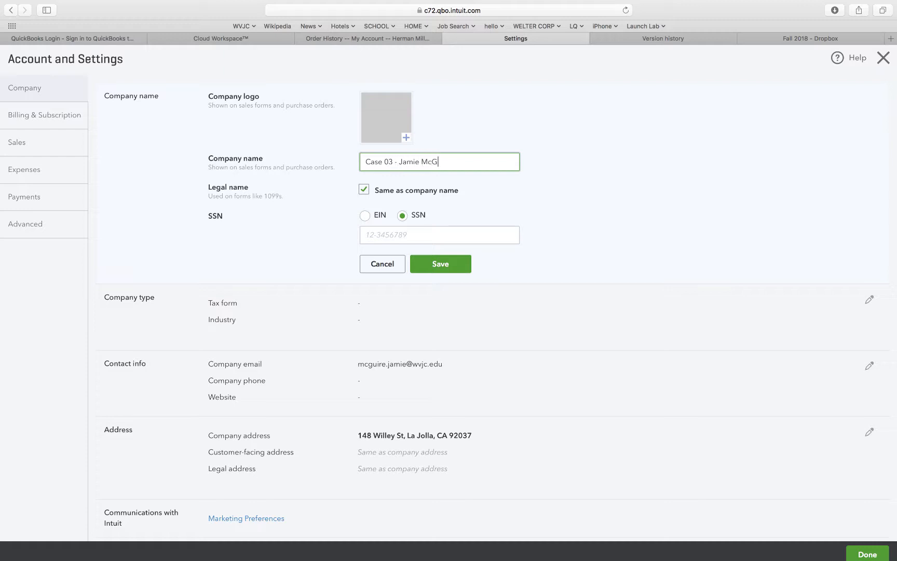
type("uire")
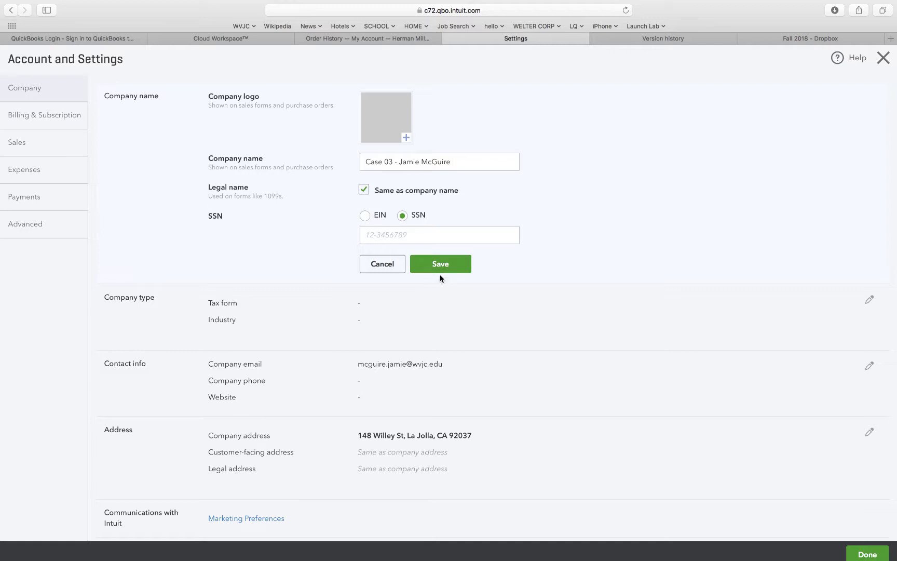
left_click(440, 264)
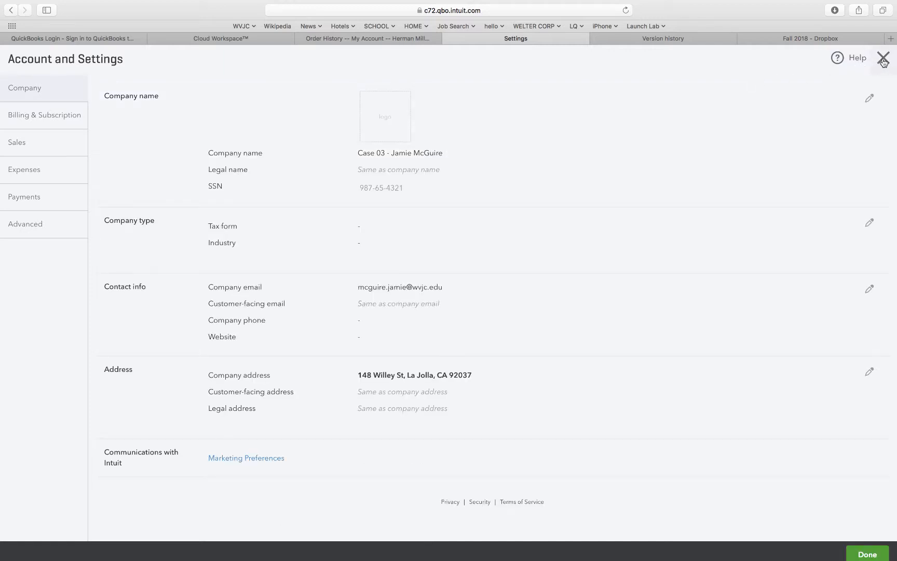
Leave the settings and show the Chart of Accounts via Accounting in the left navigation.
left_click(882, 57)
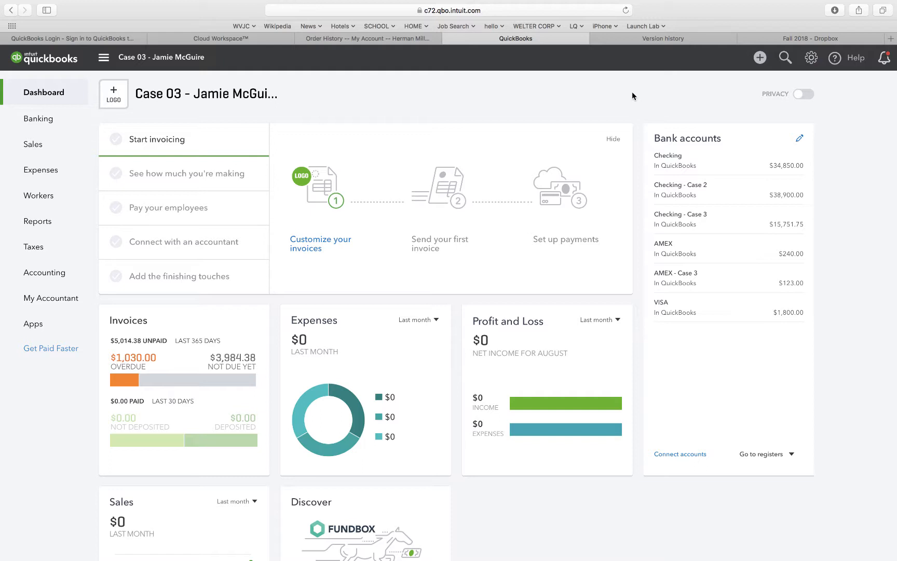
mouse_move(498, 109)
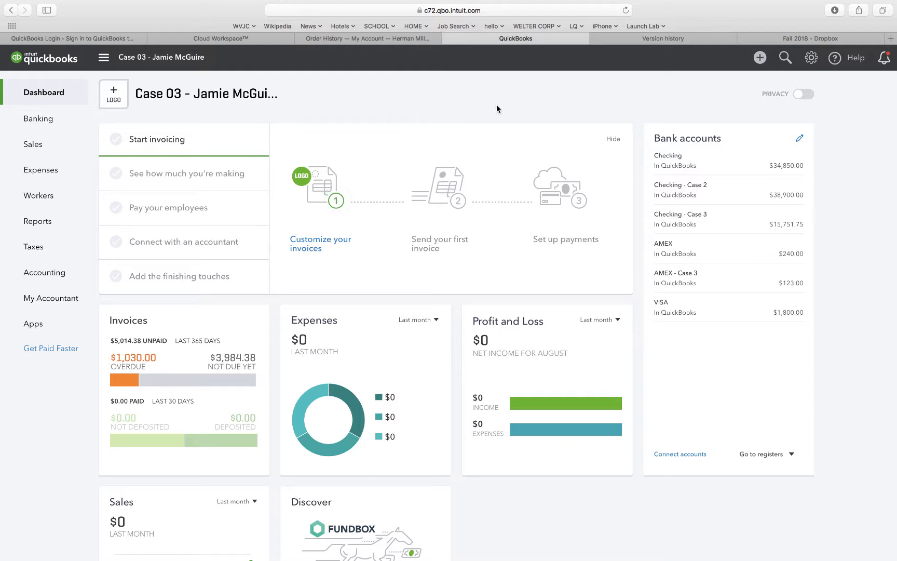
left_click(44, 272)
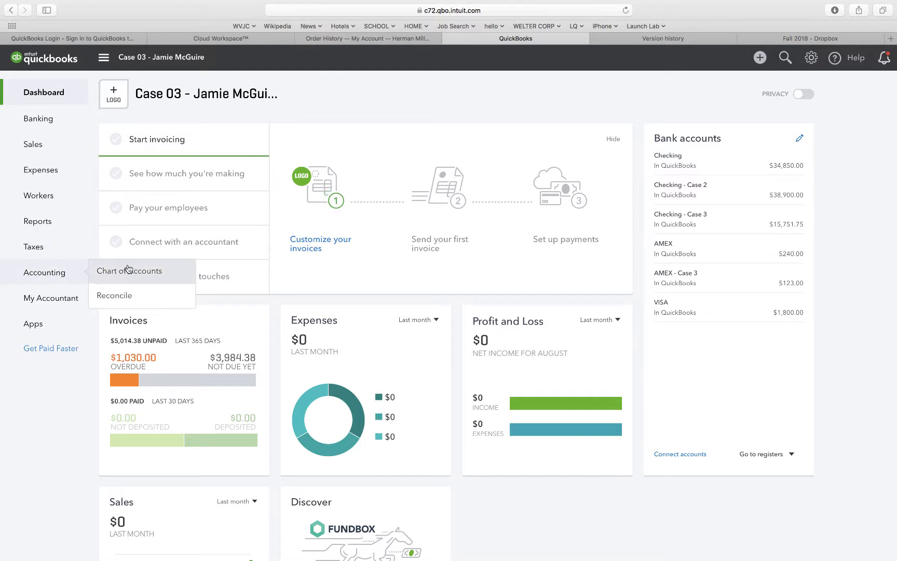
left_click(132, 271)
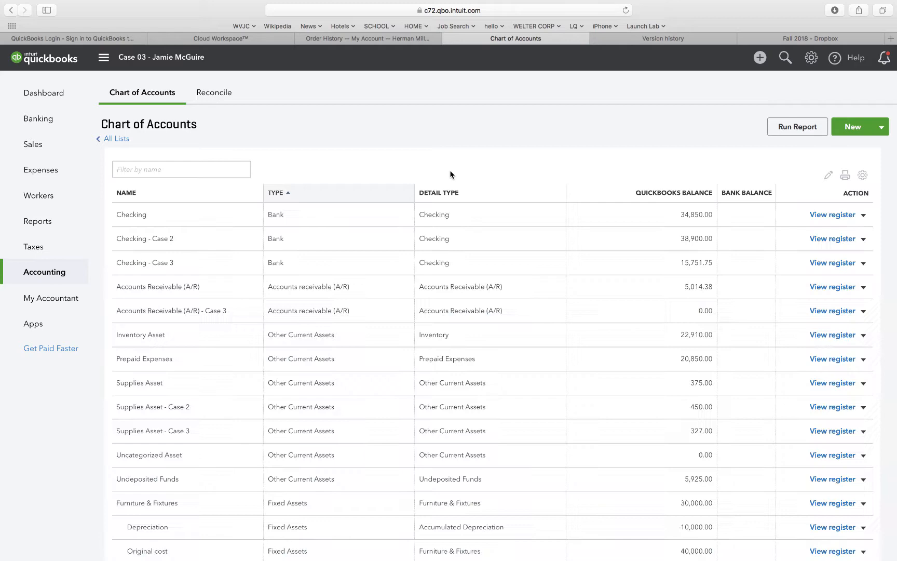
left_click(882, 126)
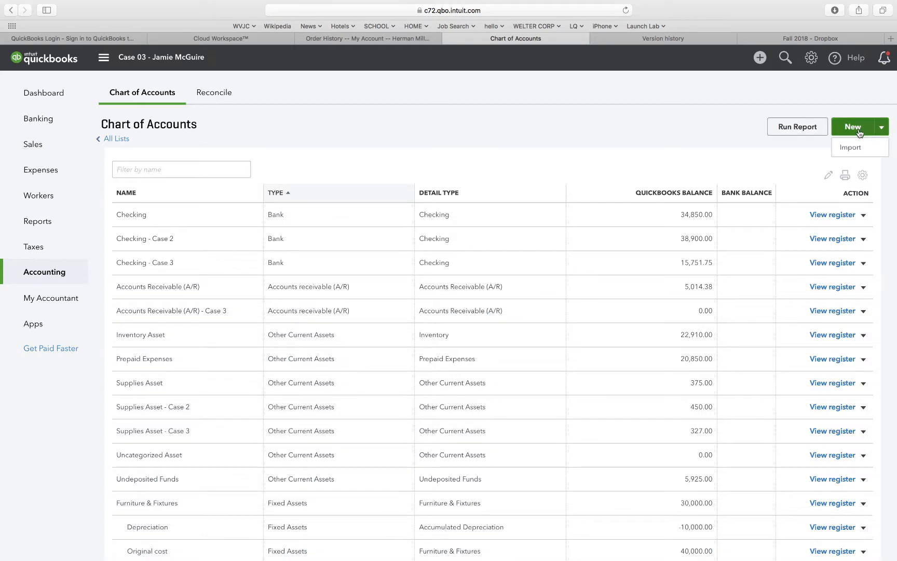
Create a Fixed Assets account with detail type Buildings, depreciation tracked, and save it.
left_click(851, 126)
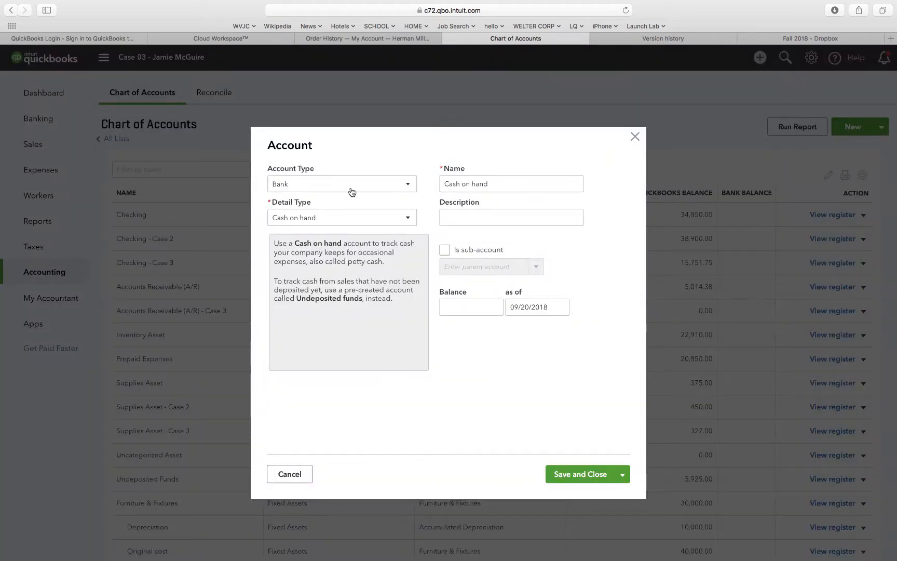
left_click(340, 184)
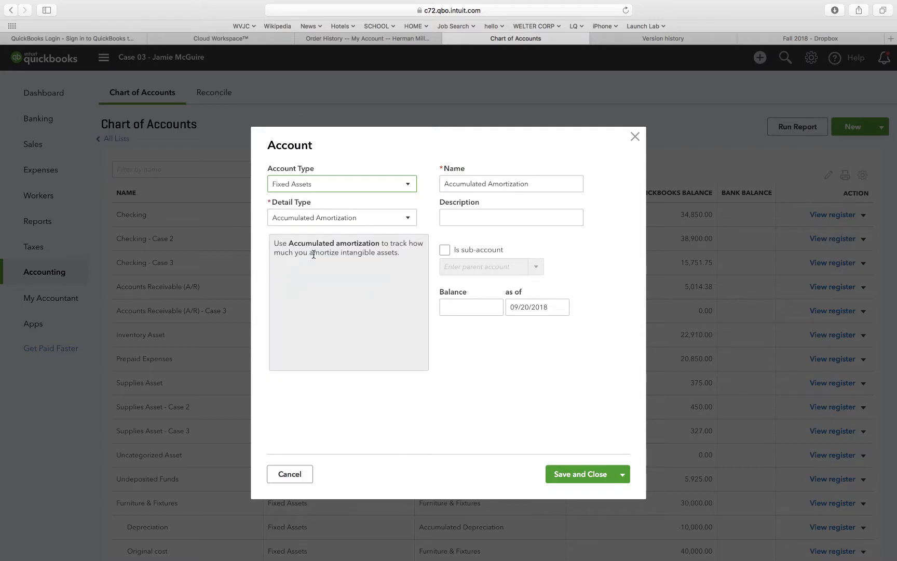
left_click(340, 217)
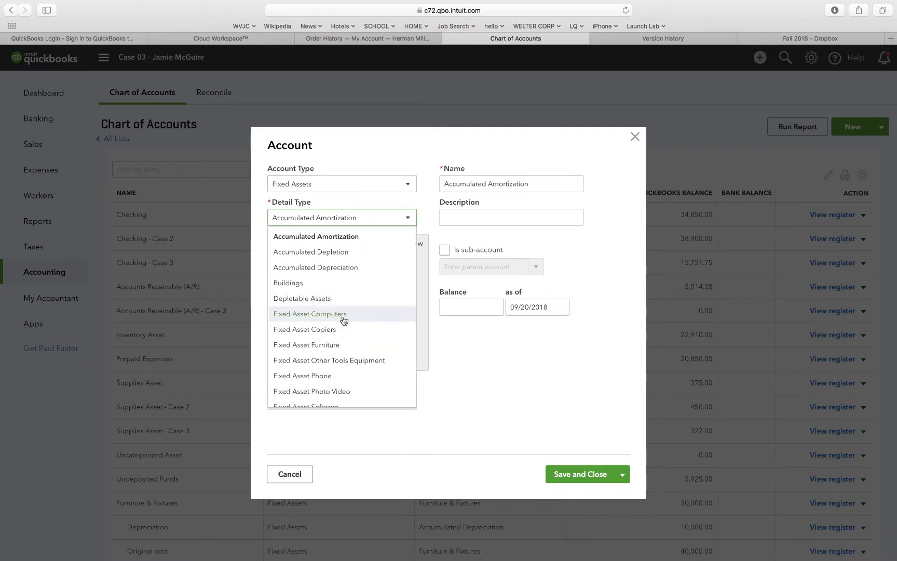
mouse_move(301, 284)
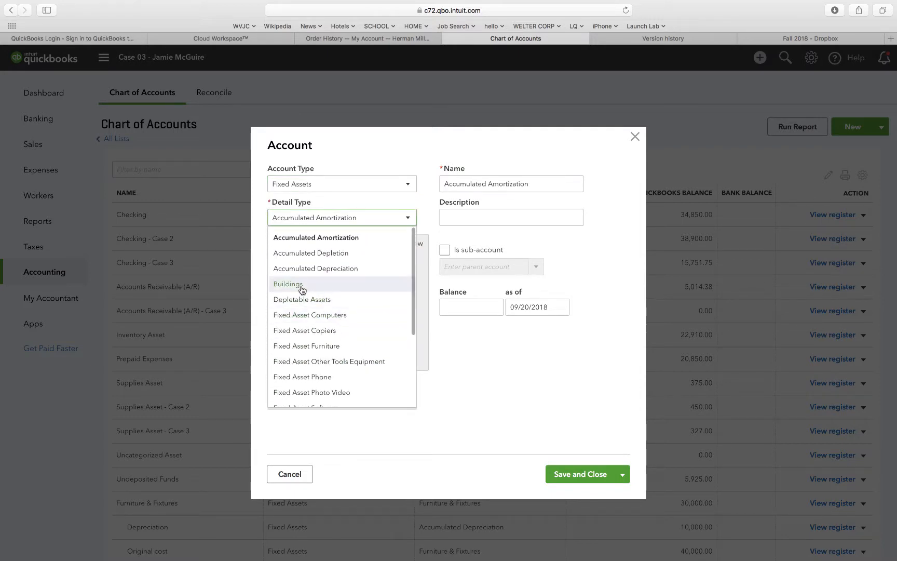
left_click(288, 283)
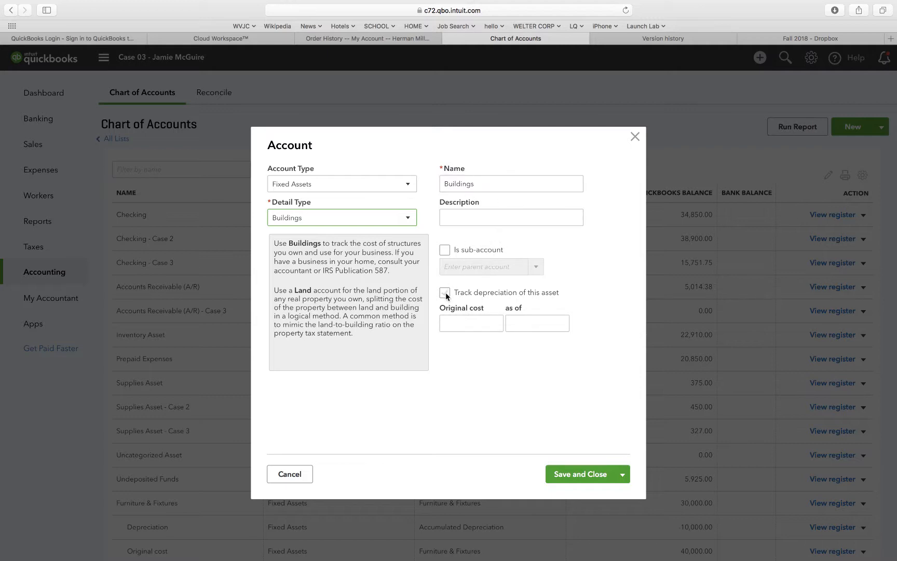
left_click(445, 293)
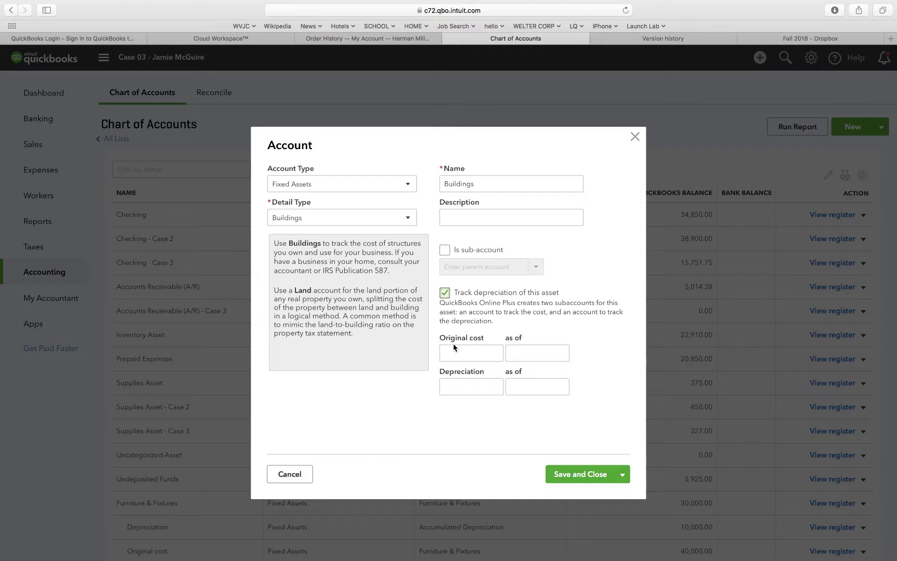
mouse_move(586, 474)
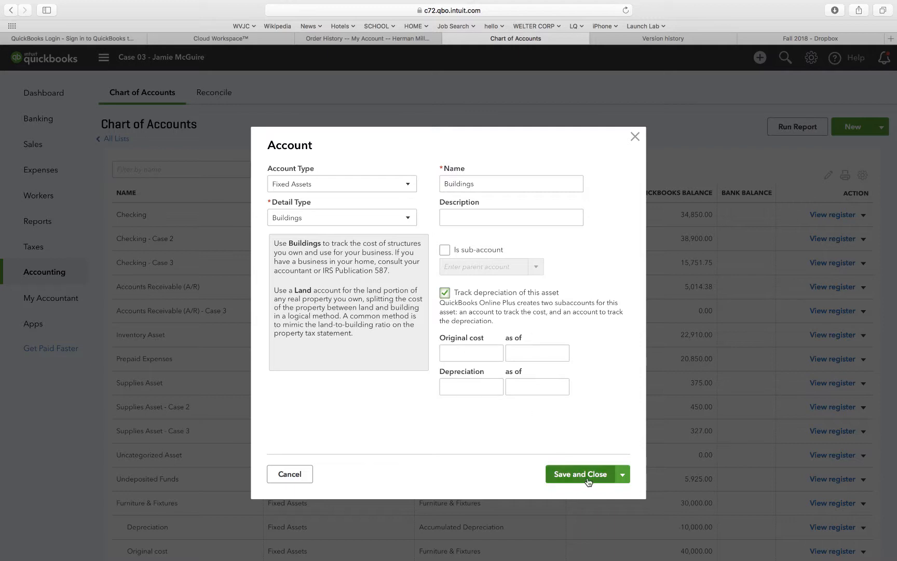
mouse_move(580, 483)
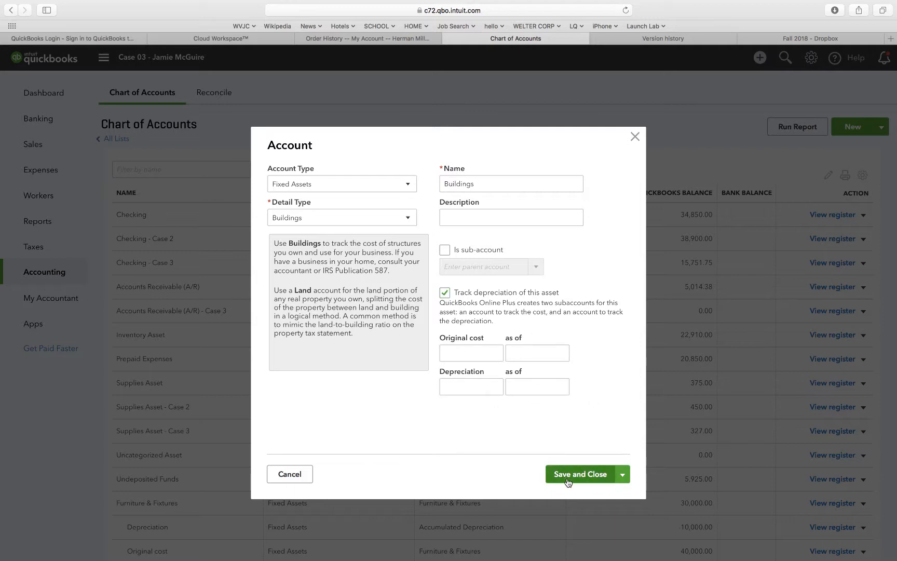
left_click(579, 474)
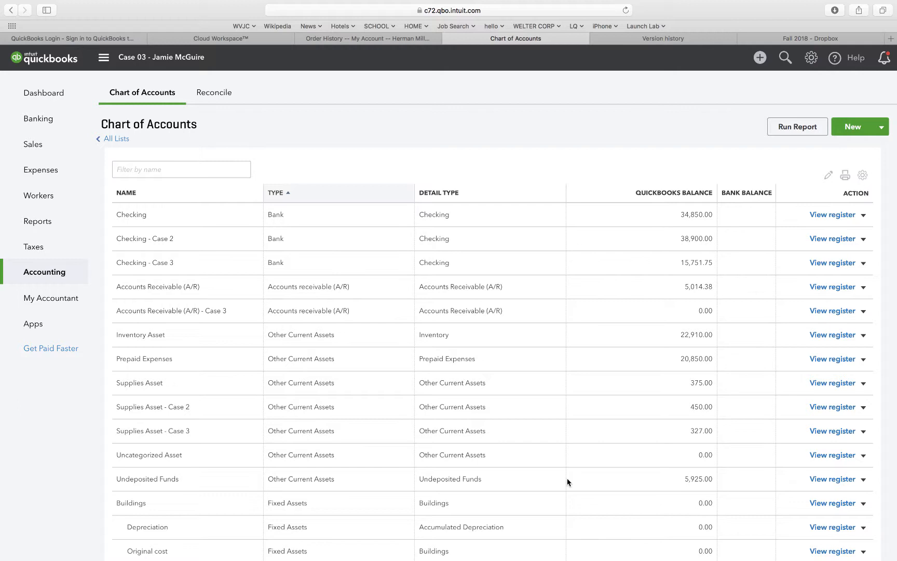
mouse_move(854, 131)
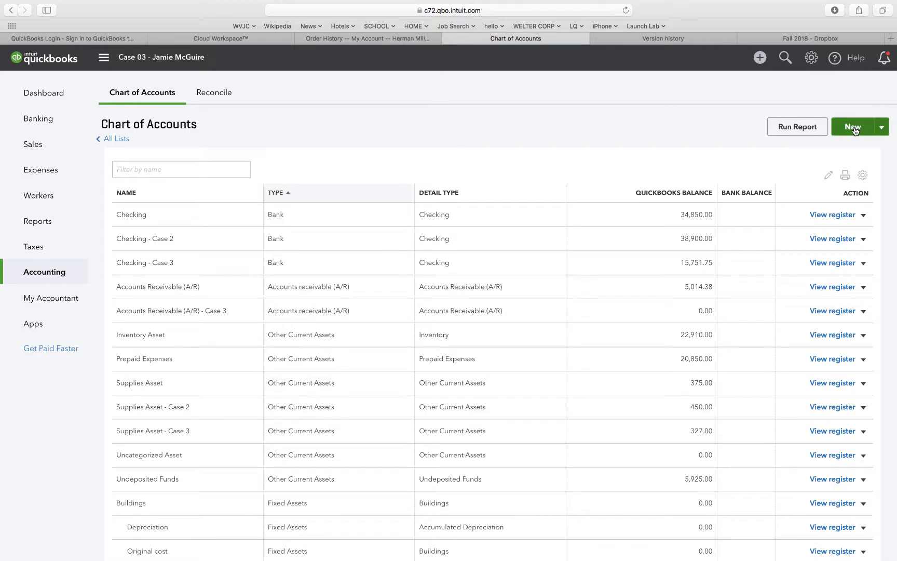
Start a new account typed Other Assets with detail type Other Long-term Assets.
left_click(852, 127)
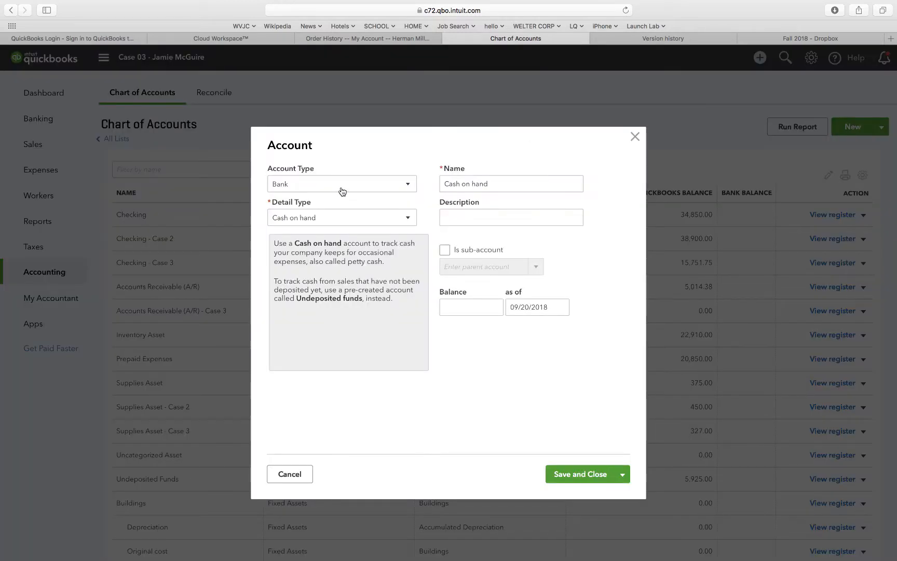
left_click(342, 184)
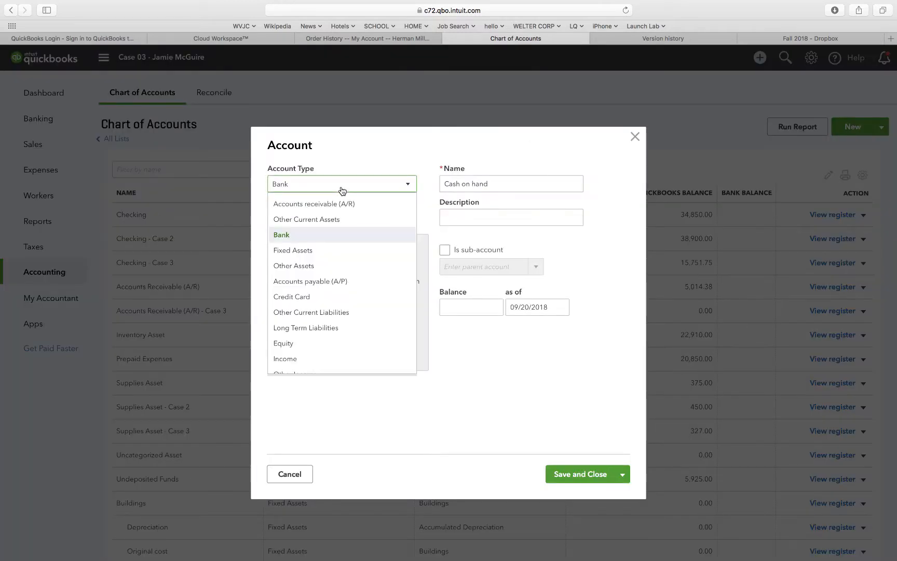
mouse_move(309, 266)
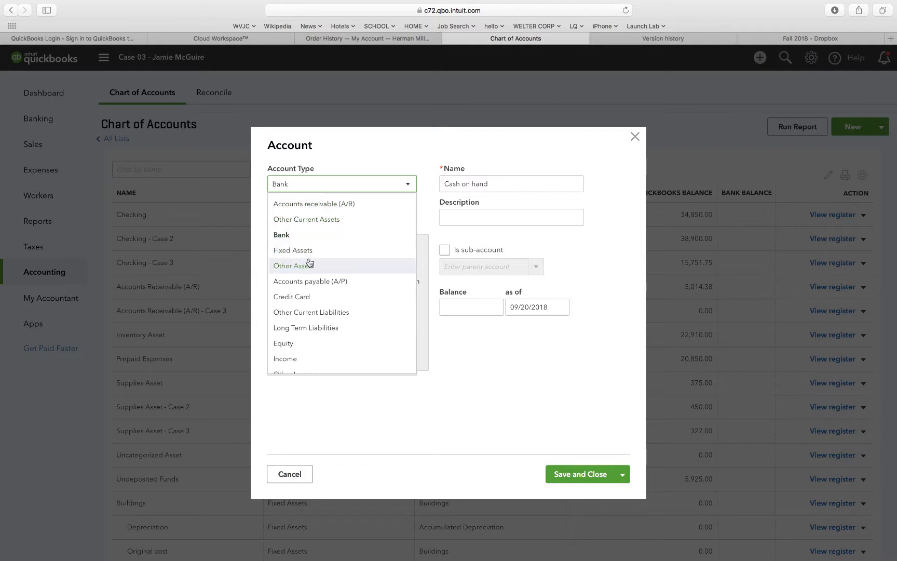
left_click(294, 264)
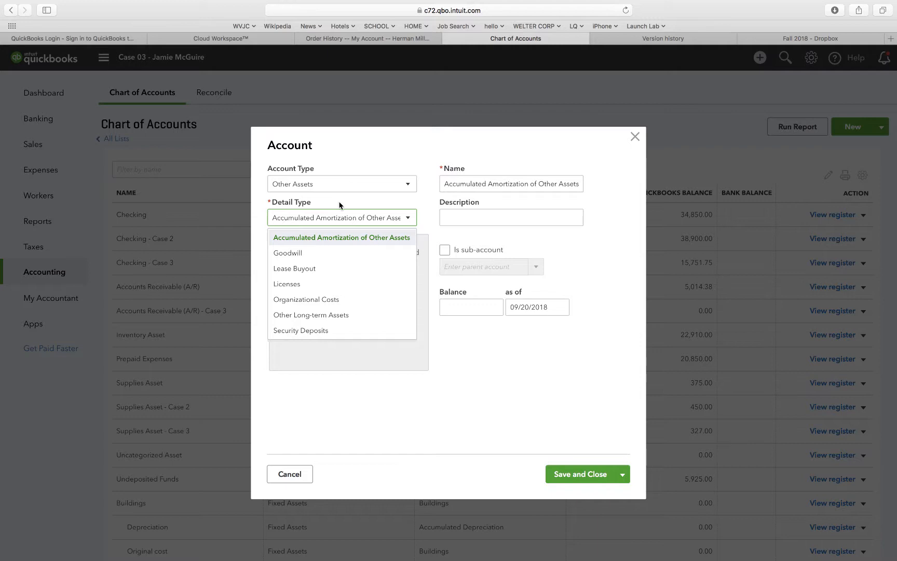
mouse_move(318, 287)
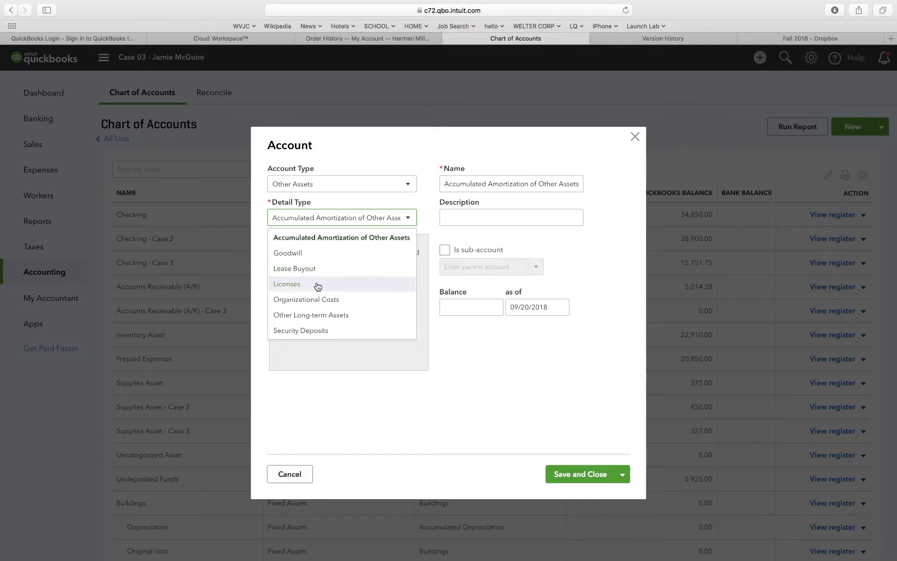
left_click(310, 314)
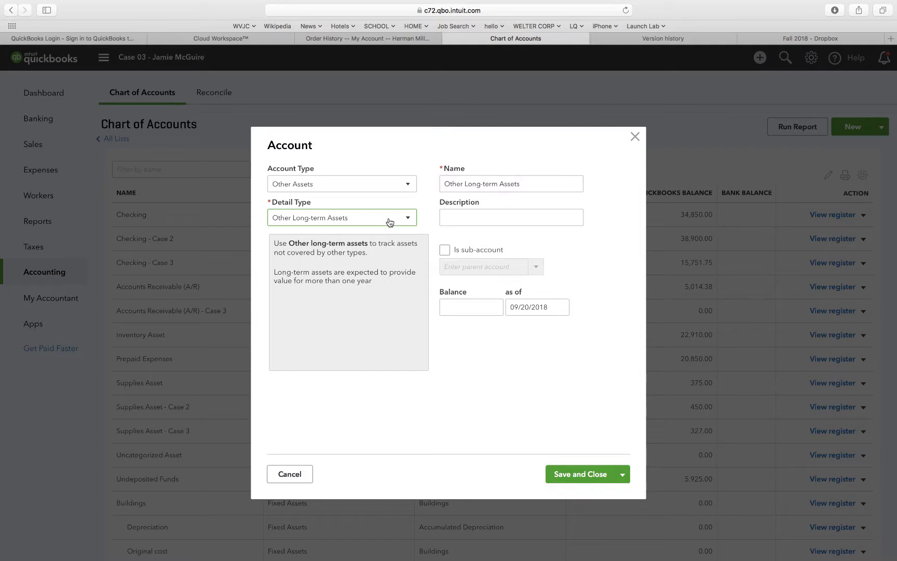
Name the account 'Investments - Case 3' and save it.
left_click(511, 183)
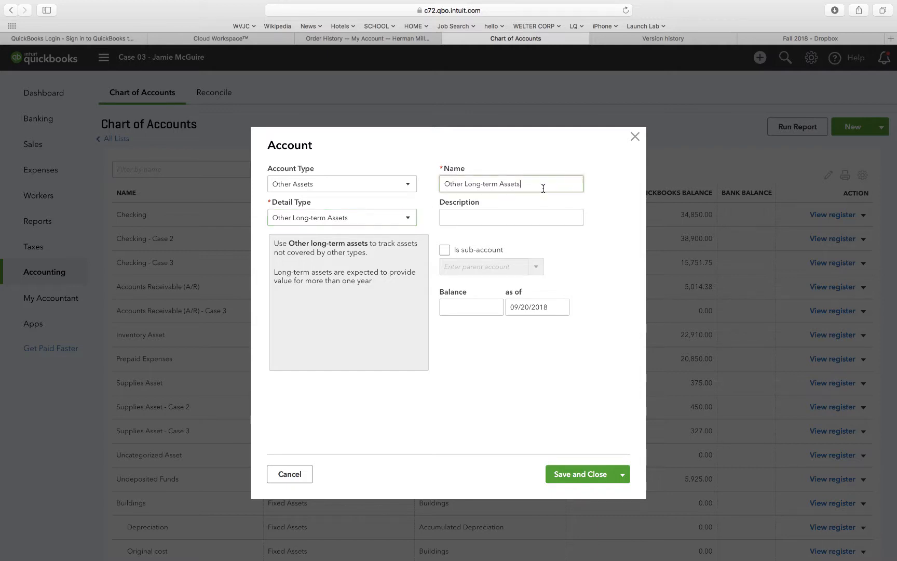
type("INv")
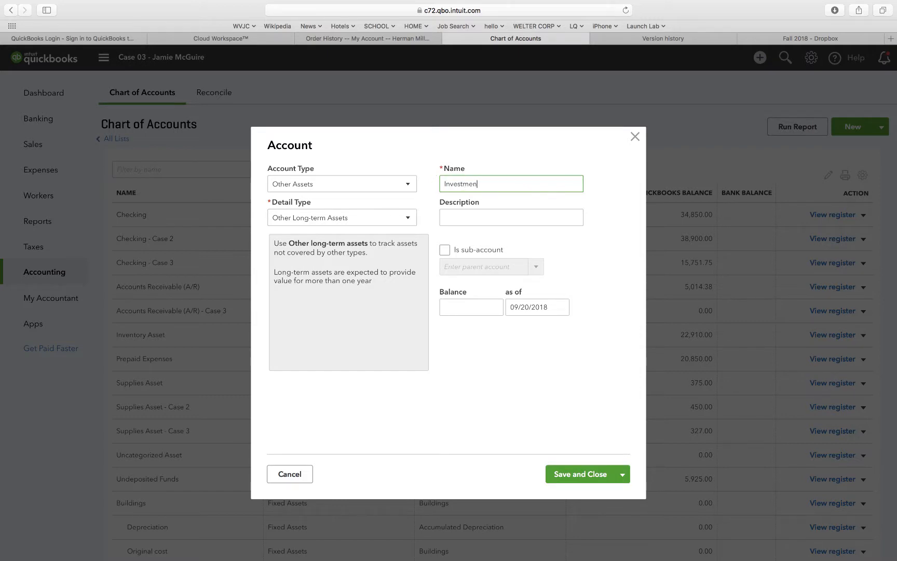
type("ts Case")
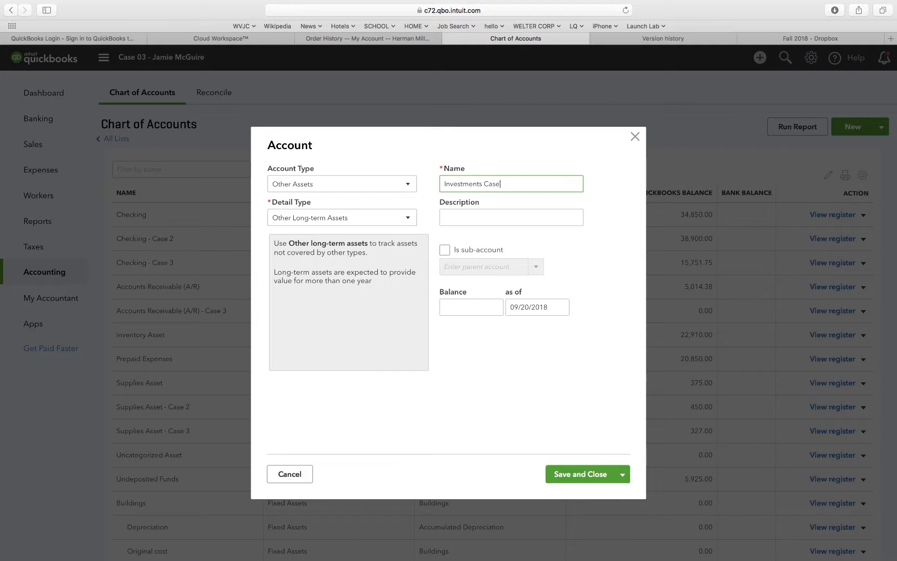
key("backspace")
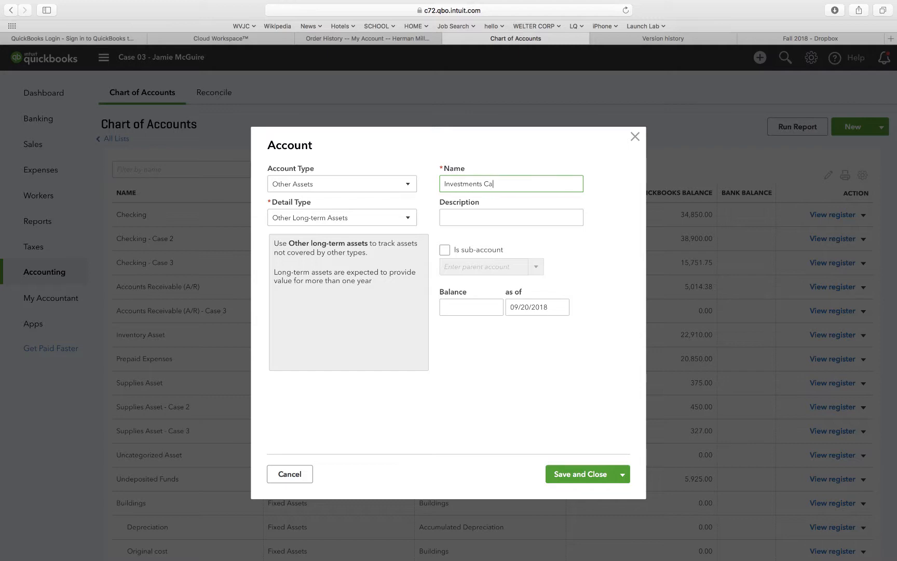
type("se")
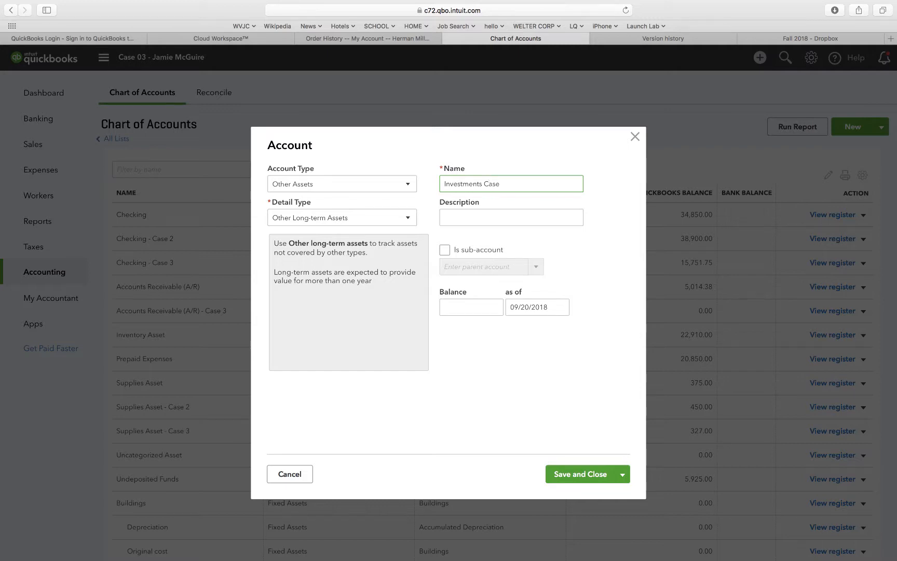
type("3")
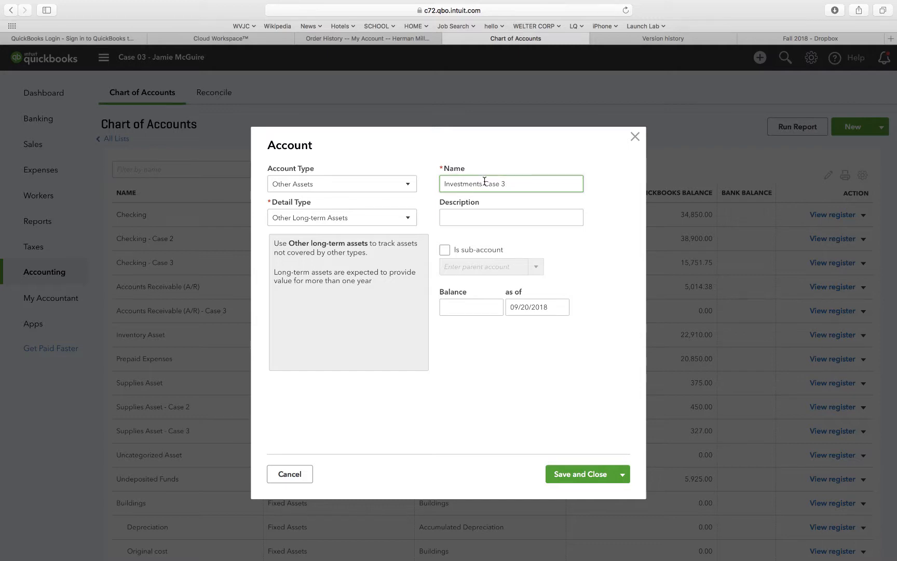
mouse_move(488, 189)
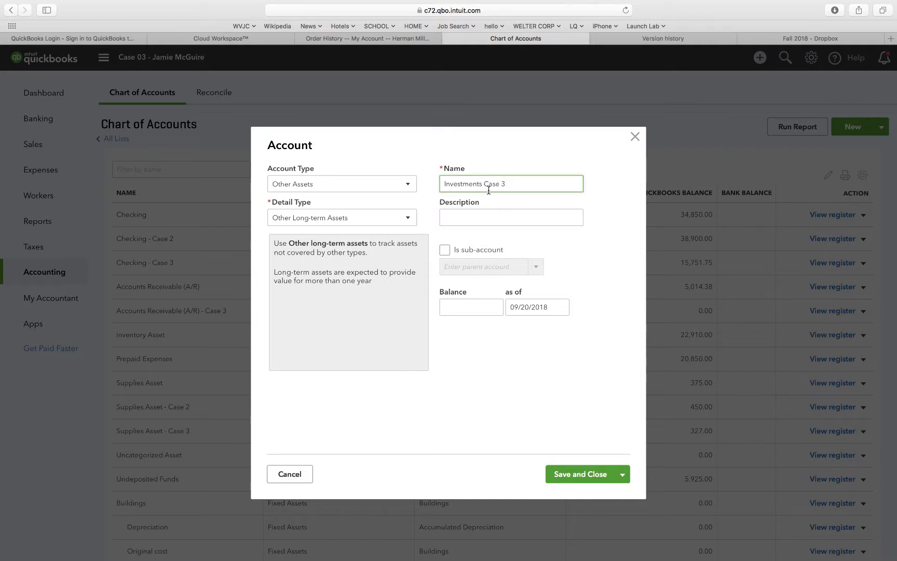
mouse_move(486, 186)
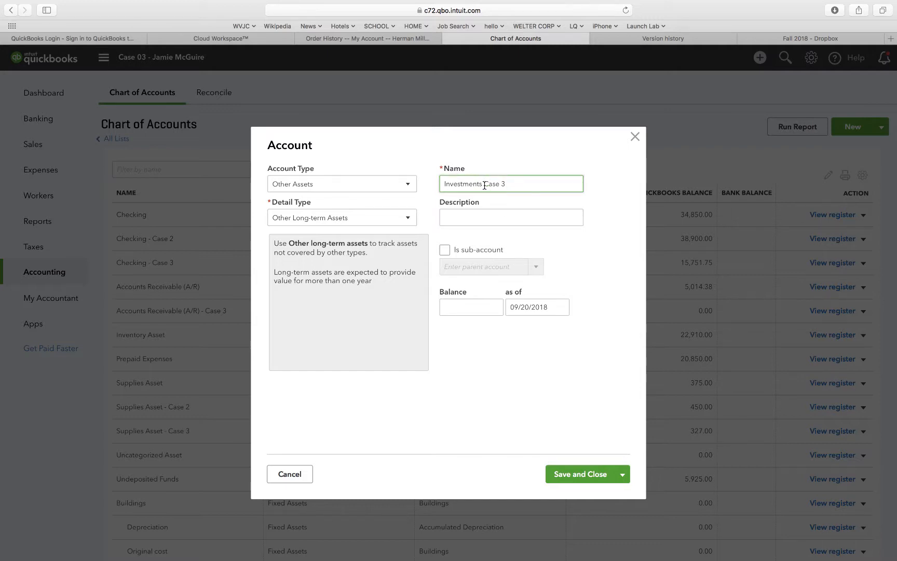
type("-")
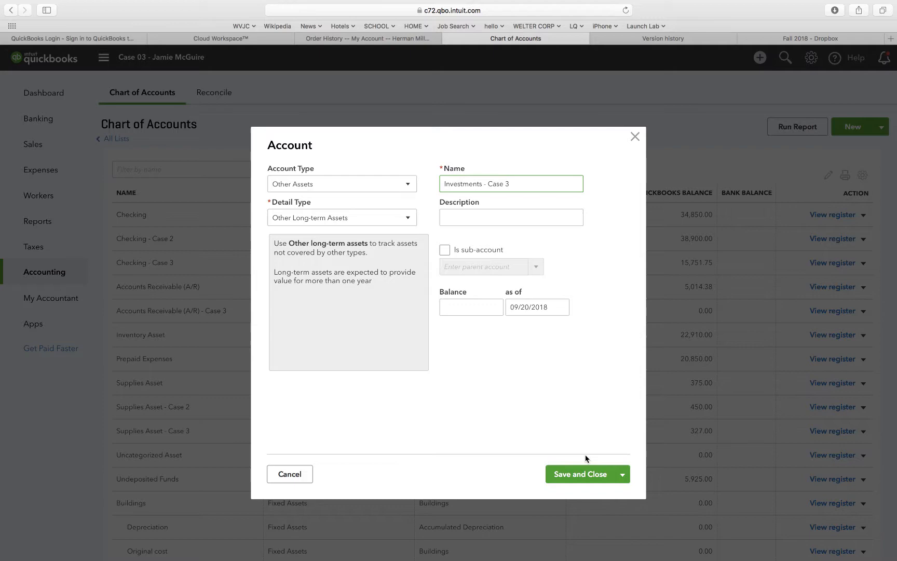
left_click(580, 473)
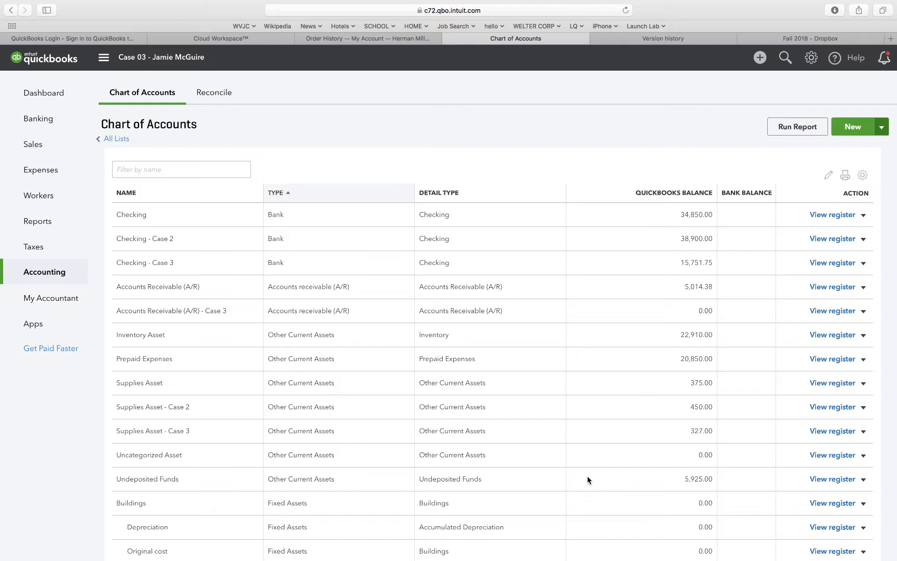
scroll("down", 3)
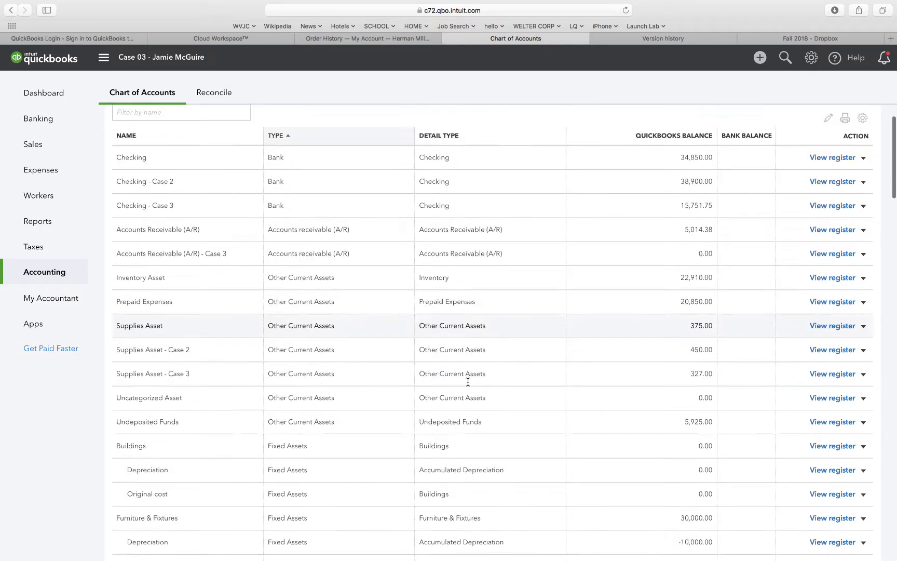
scroll("down", 3)
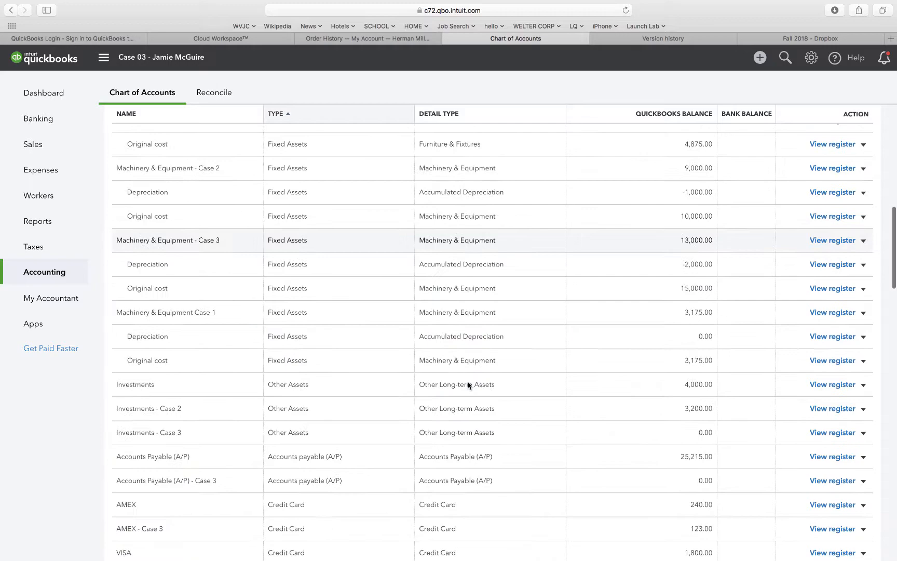
scroll("down", 3)
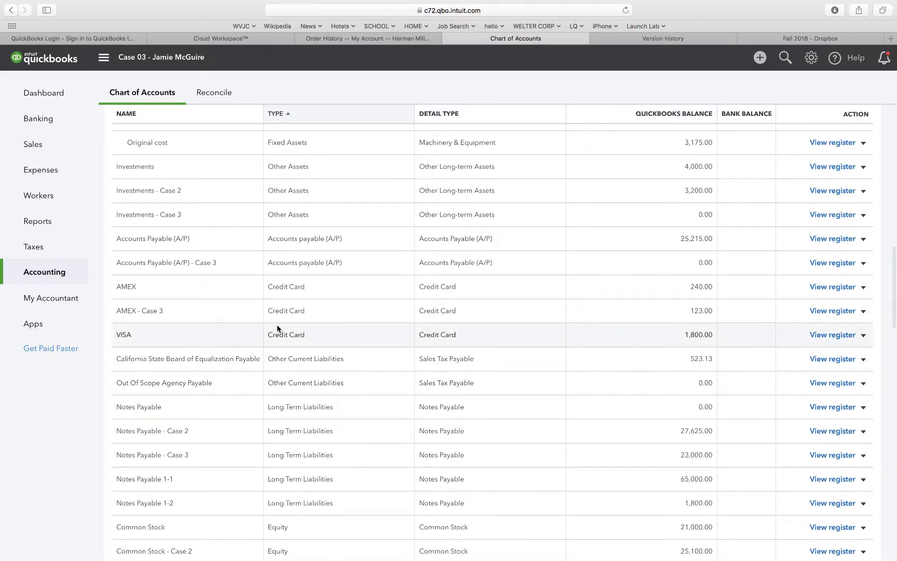
scroll("down", 3)
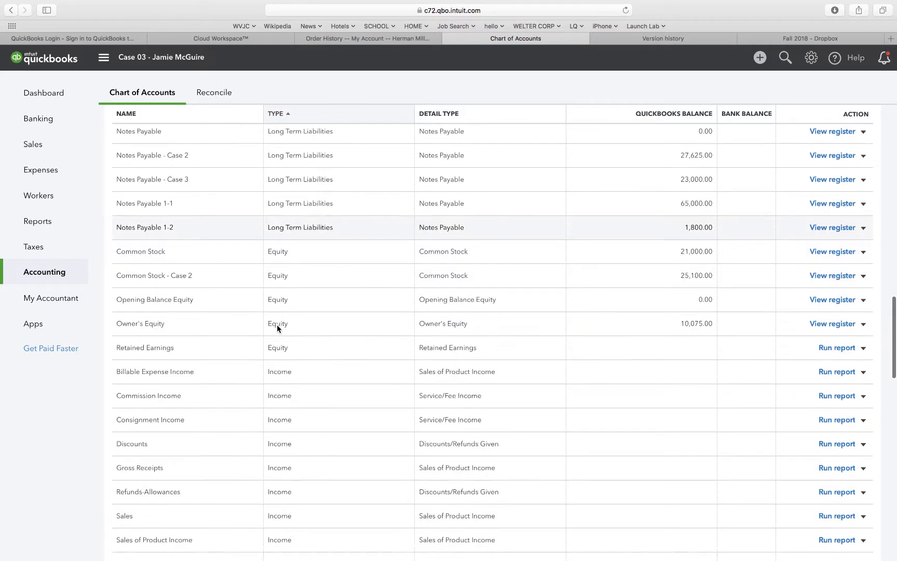
scroll("down", 3)
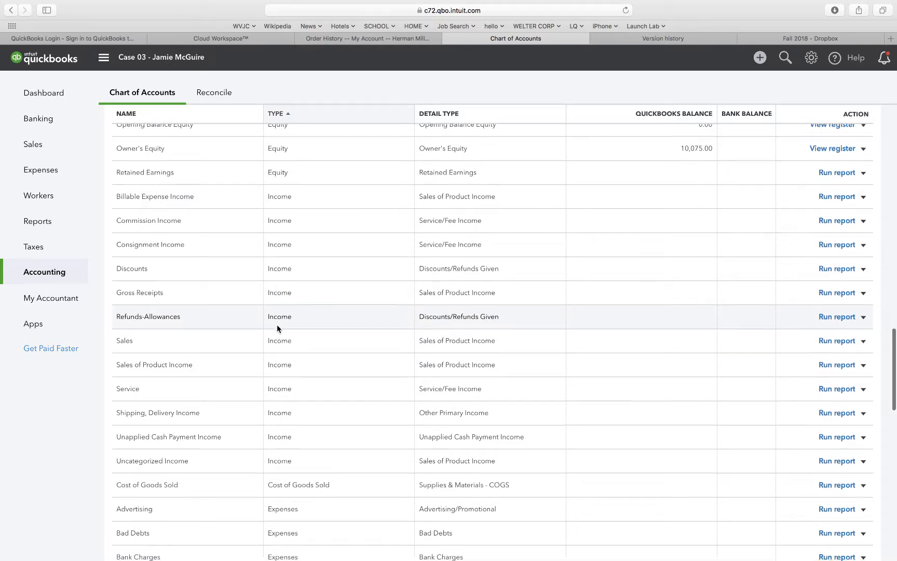
scroll("down", 3)
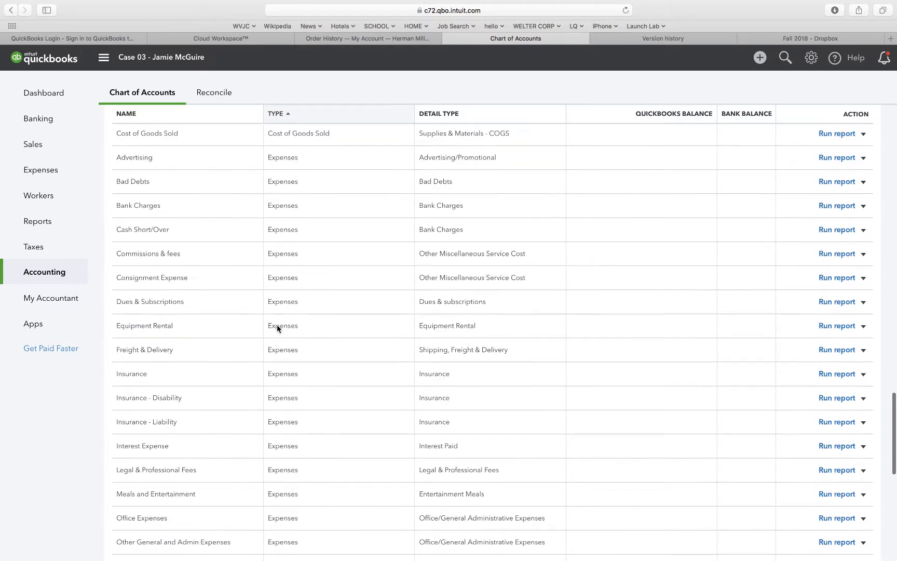
scroll("down", 3)
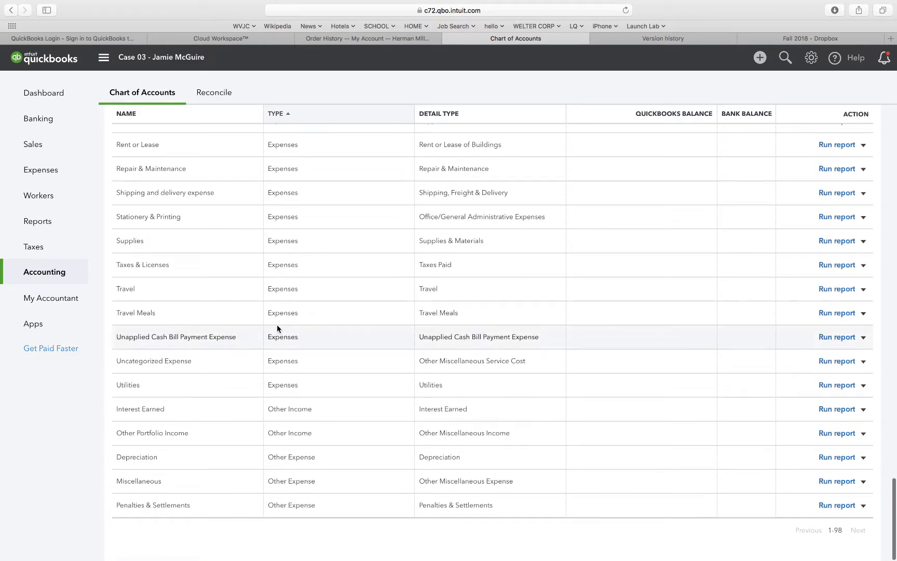
scroll("up", 3)
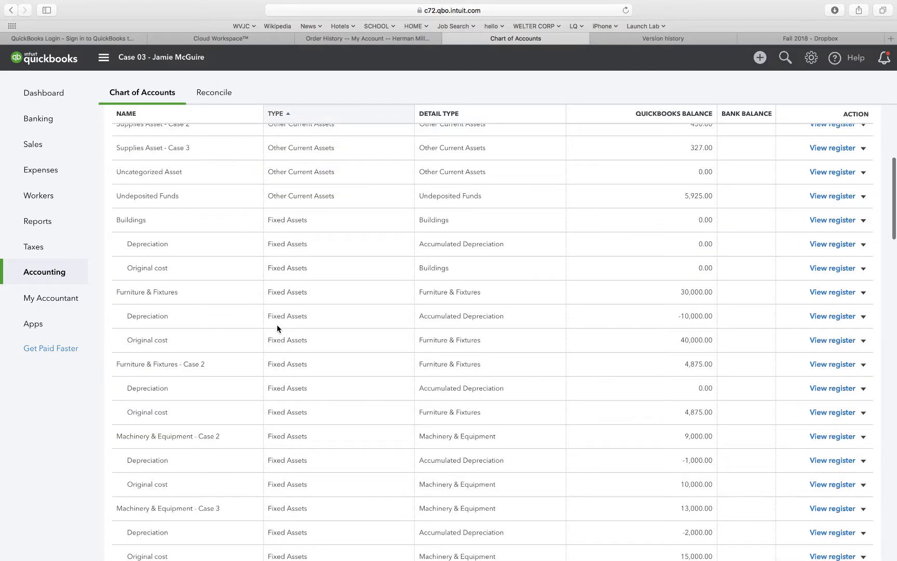
scroll("up", 3)
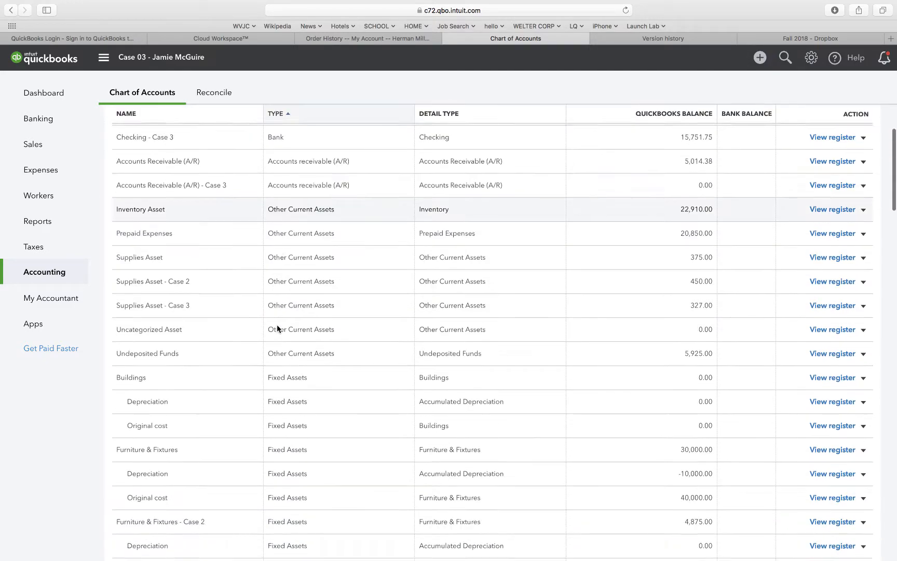
scroll("down", 3)
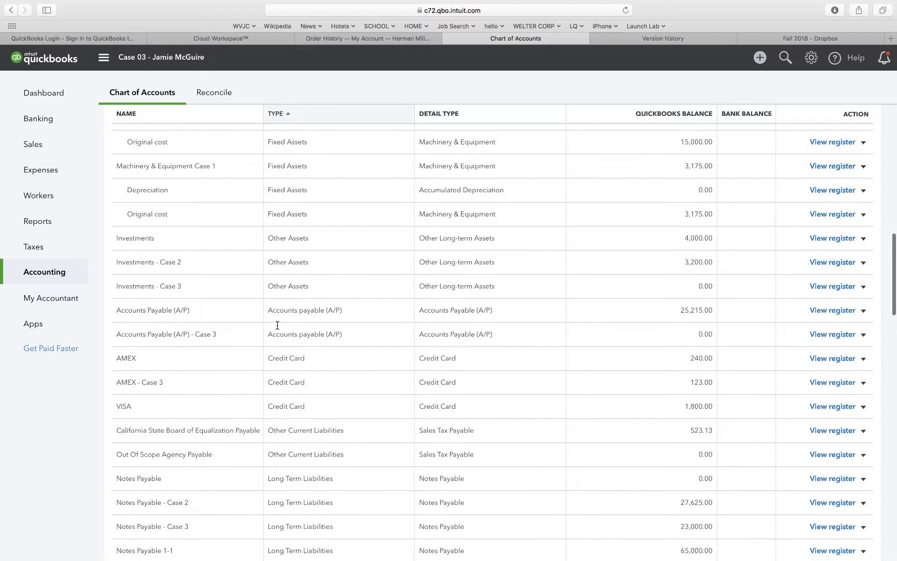
scroll("down", 3)
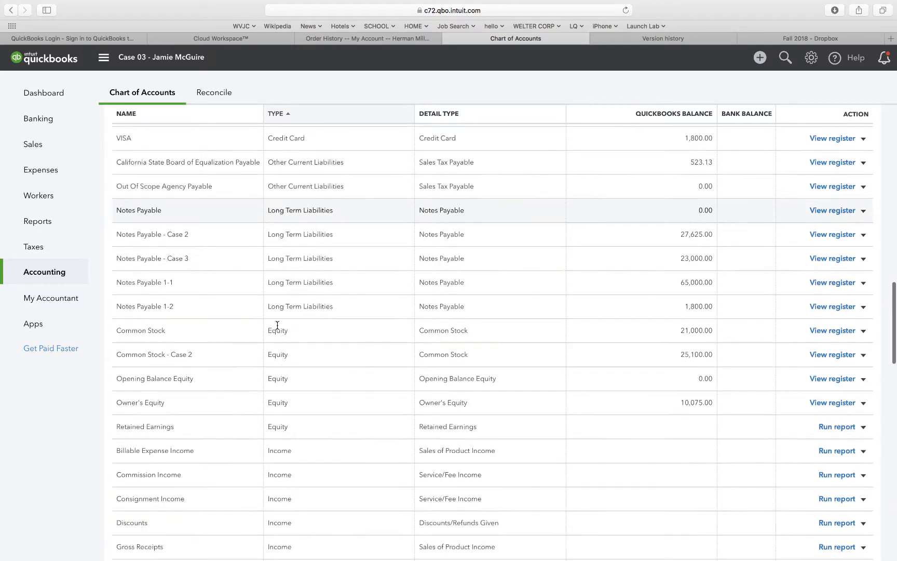
scroll("up", 3)
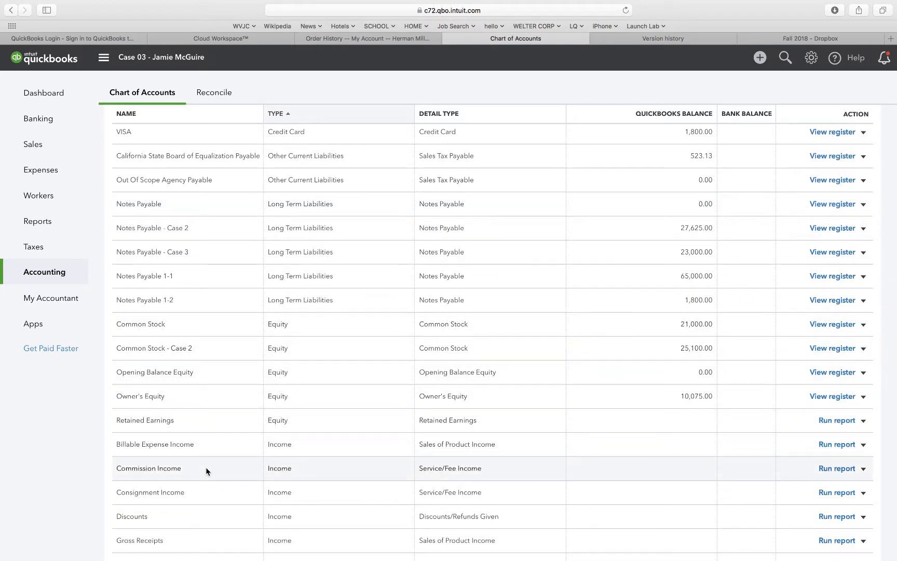
scroll("down", 3)
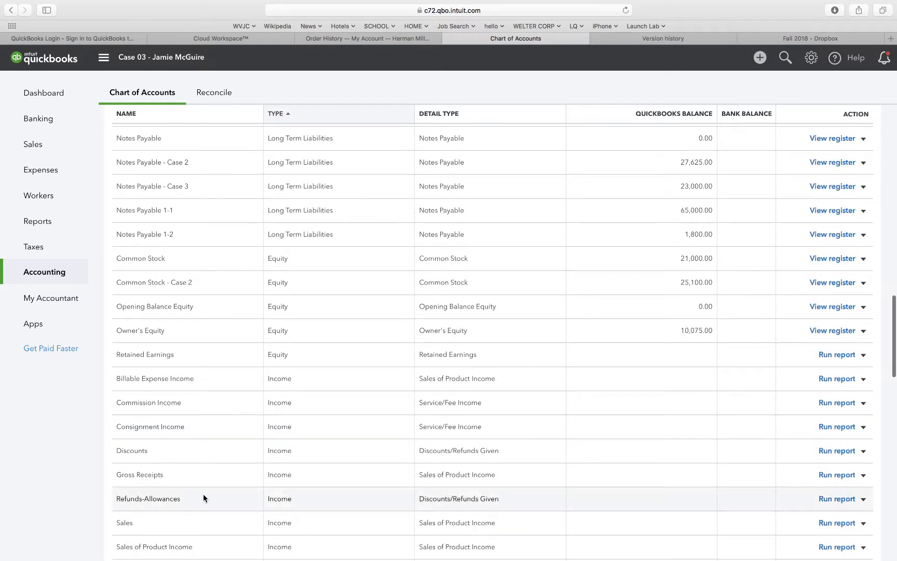
mouse_move(226, 354)
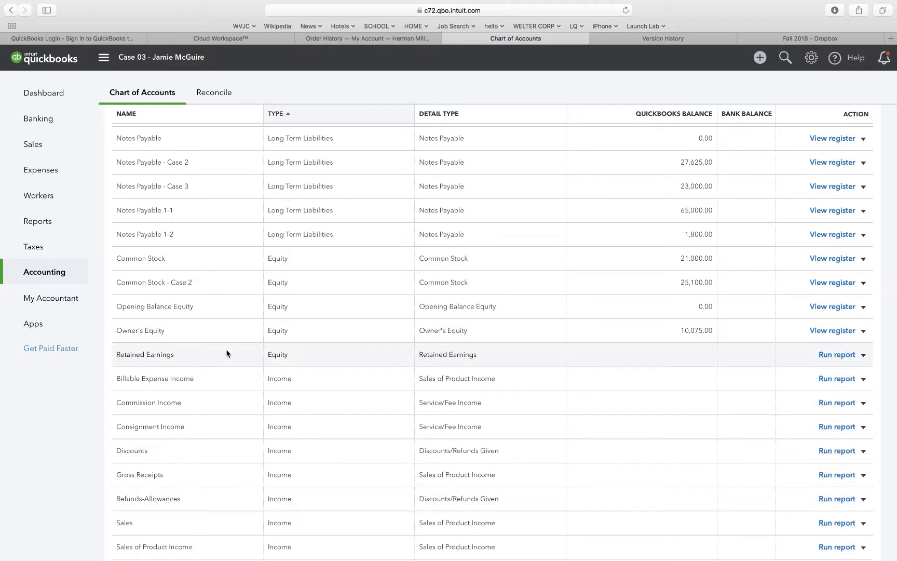
mouse_move(457, 268)
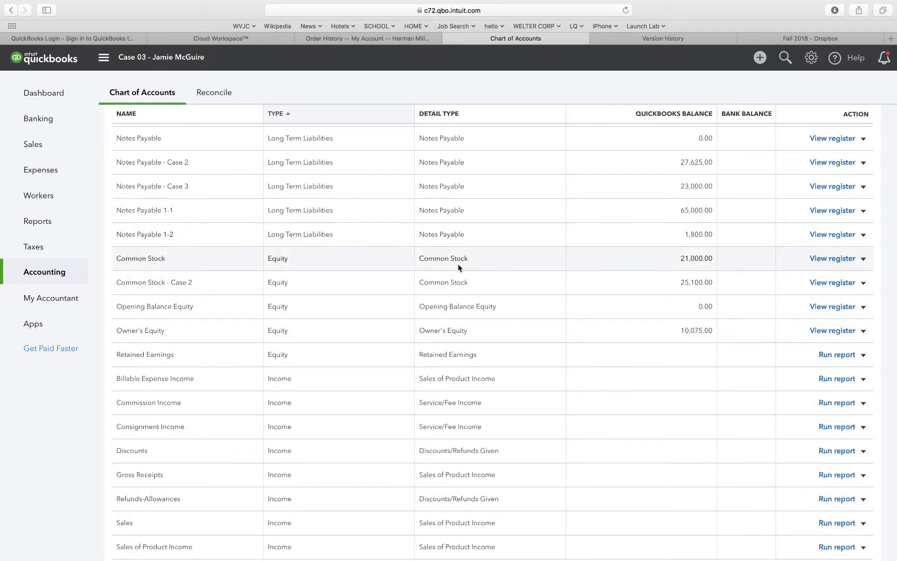
mouse_move(455, 282)
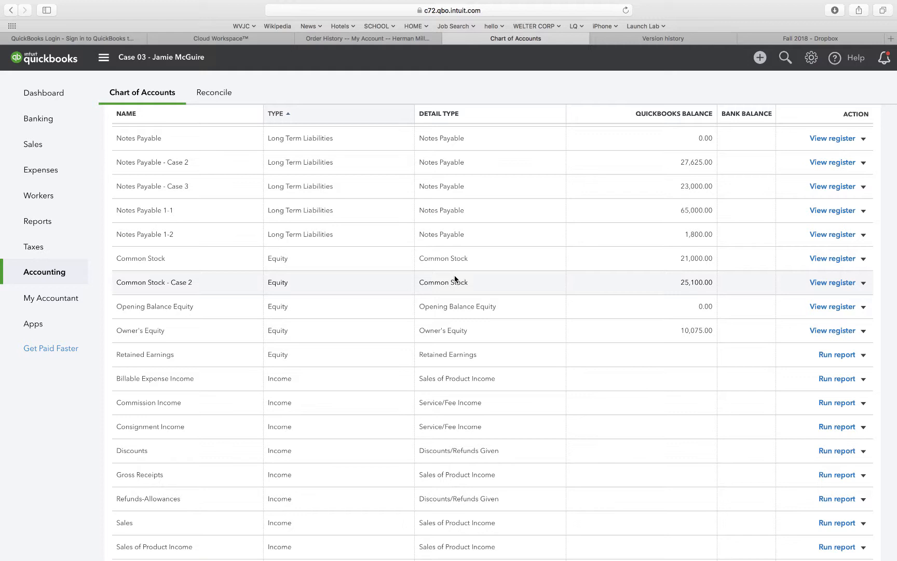
mouse_move(507, 281)
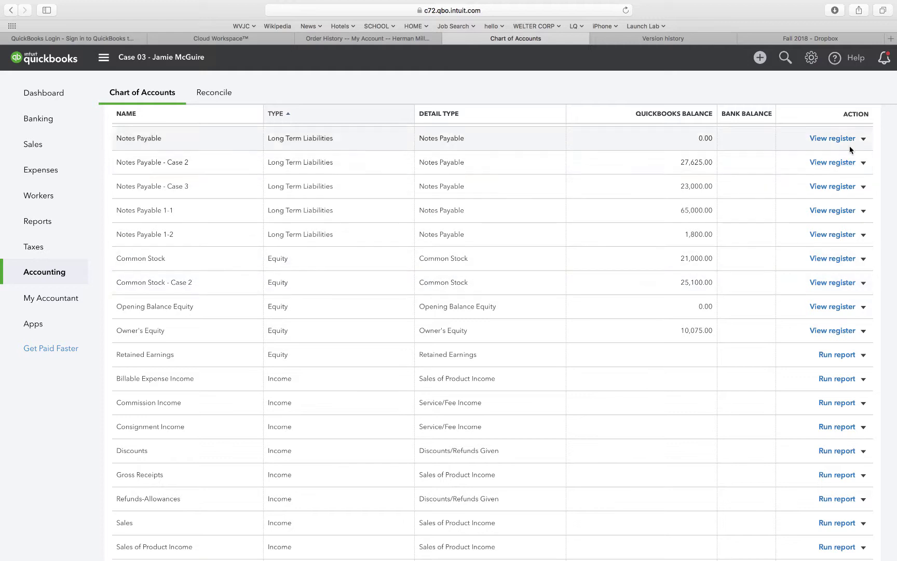
Create an Equity account, detail type Common Stock, named 'Common Stock - Case 2-1', and save it.
left_click(759, 58)
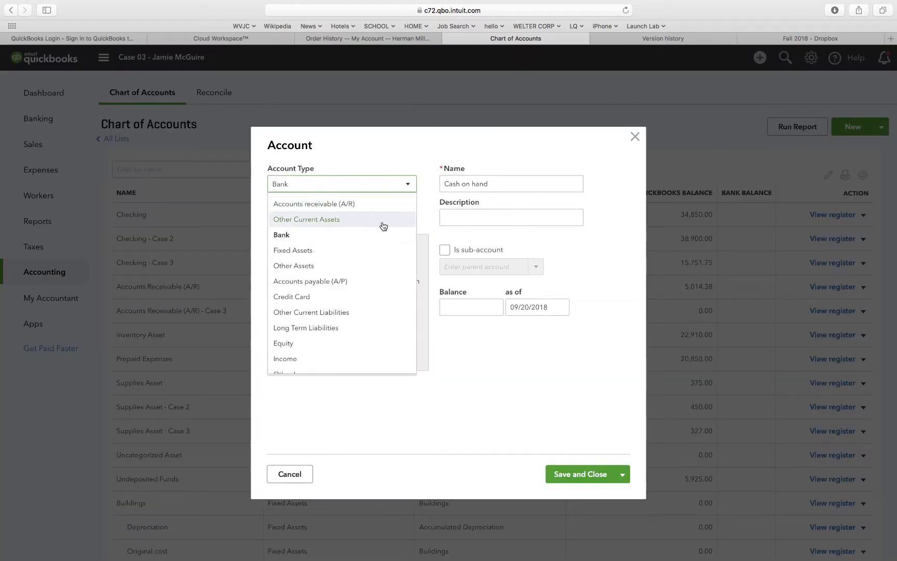
left_click(283, 344)
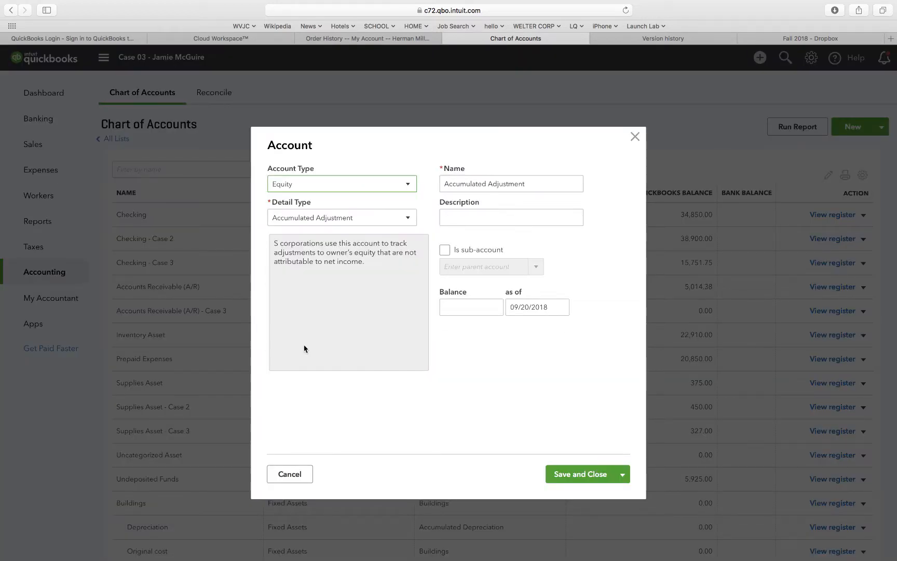
left_click(340, 217)
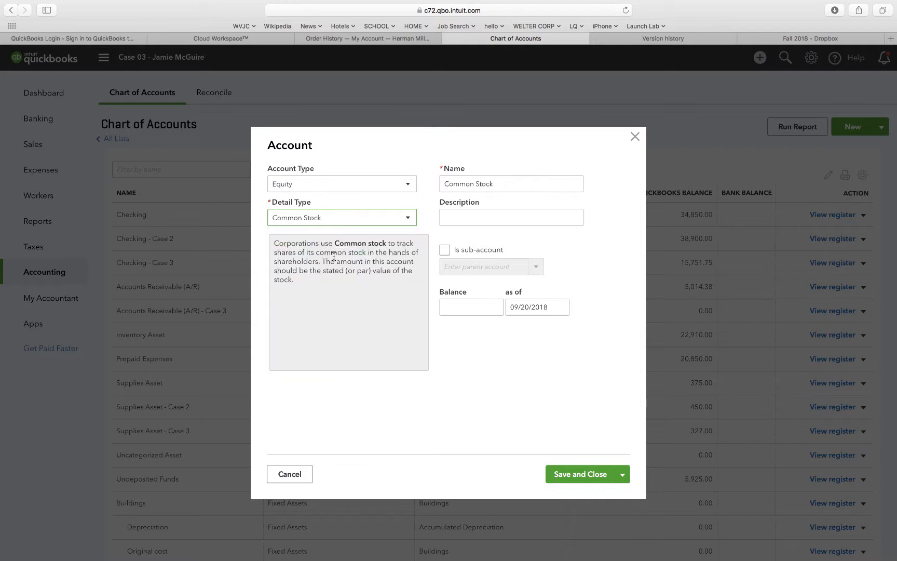
left_click(510, 184)
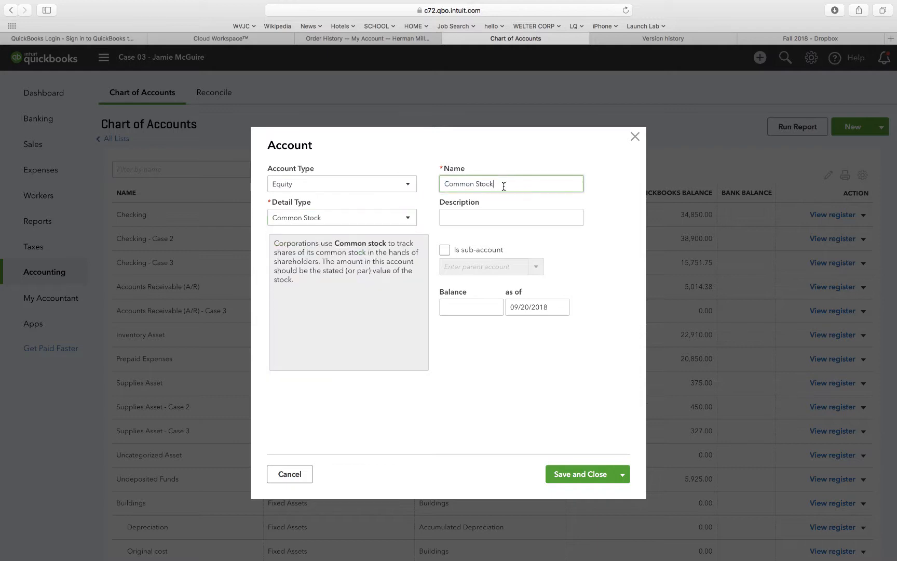
type("-")
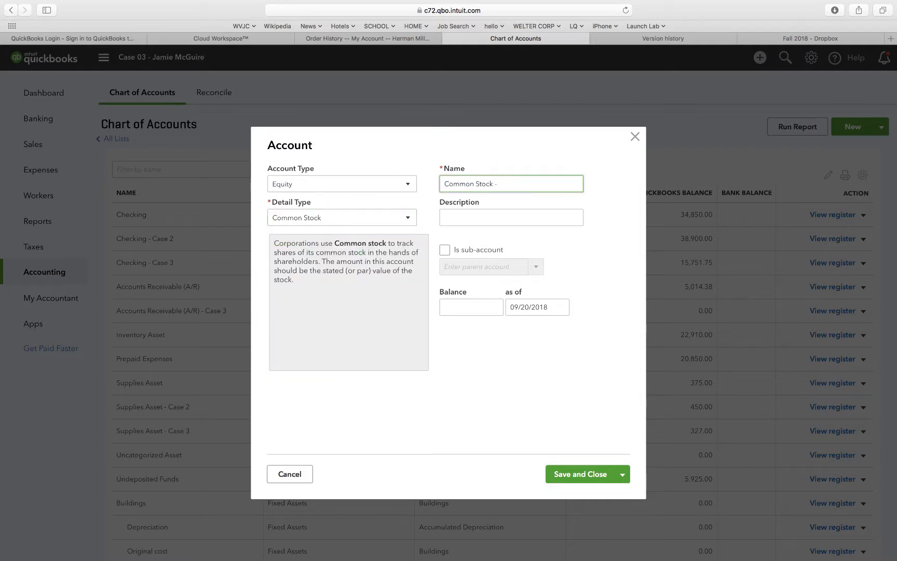
type("Case 2")
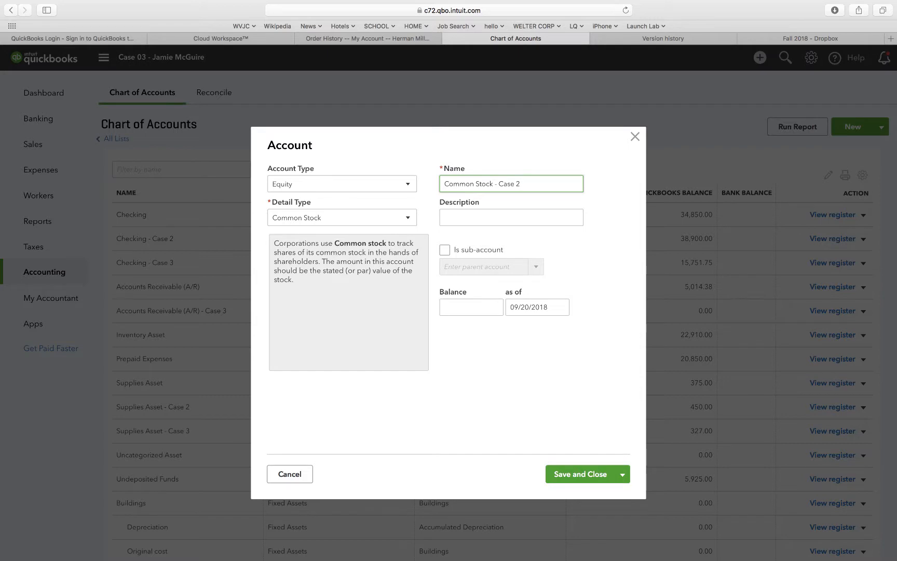
type("-")
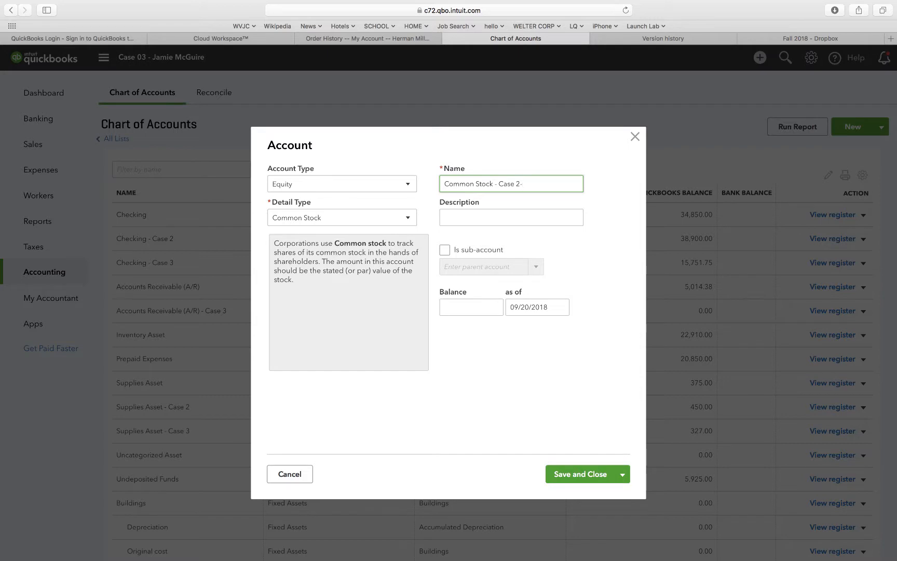
type("1")
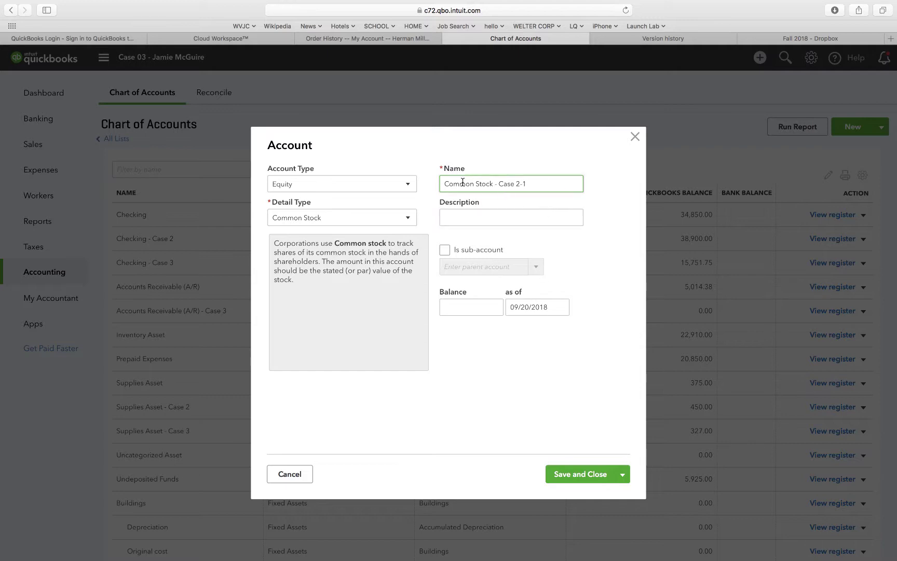
mouse_move(551, 250)
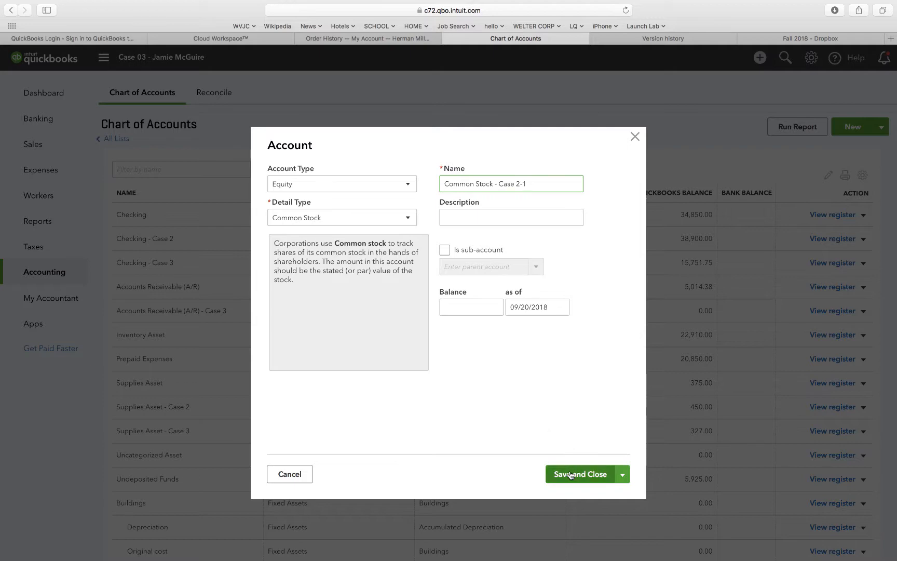
left_click(580, 474)
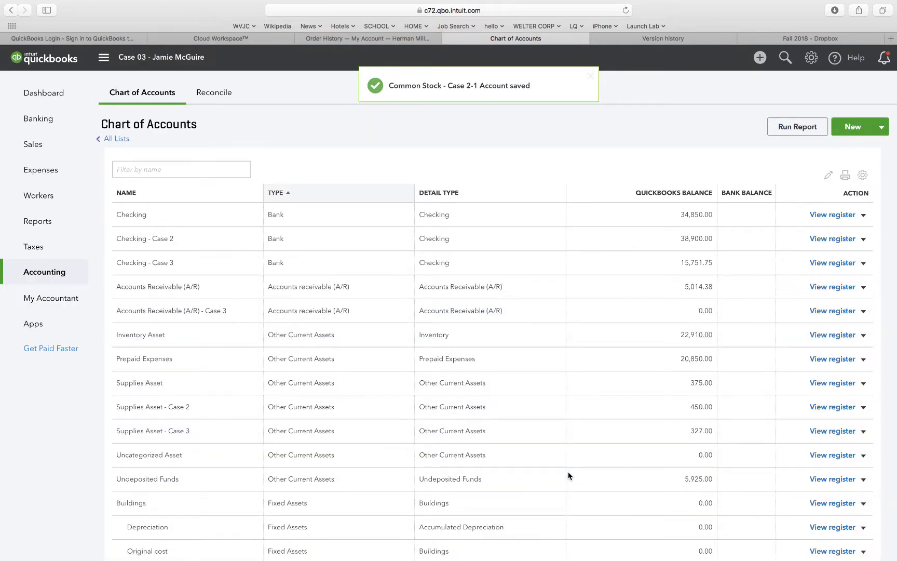
Start a new check and set its payment date to 1/12/20.
left_click(590, 76)
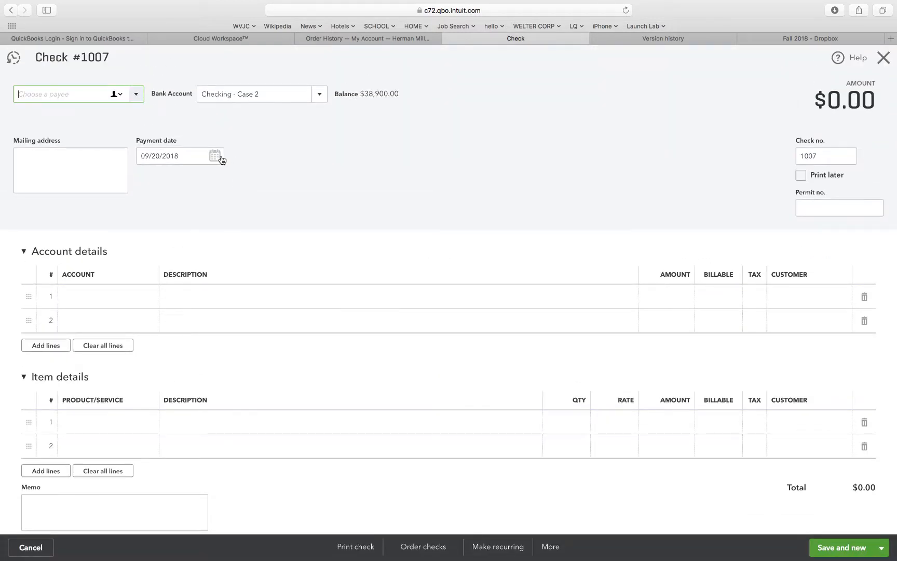
left_click(171, 155)
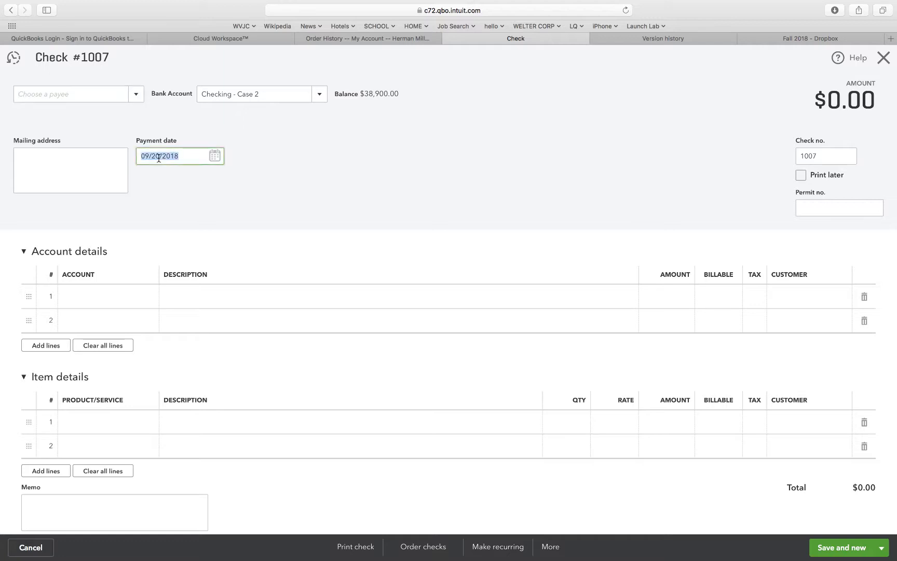
type("1/12")
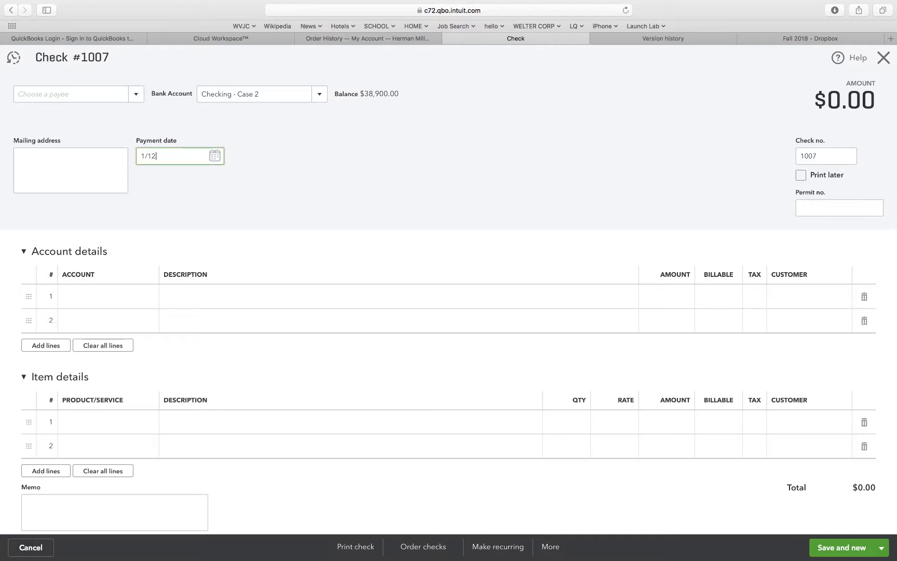
type("/2020")
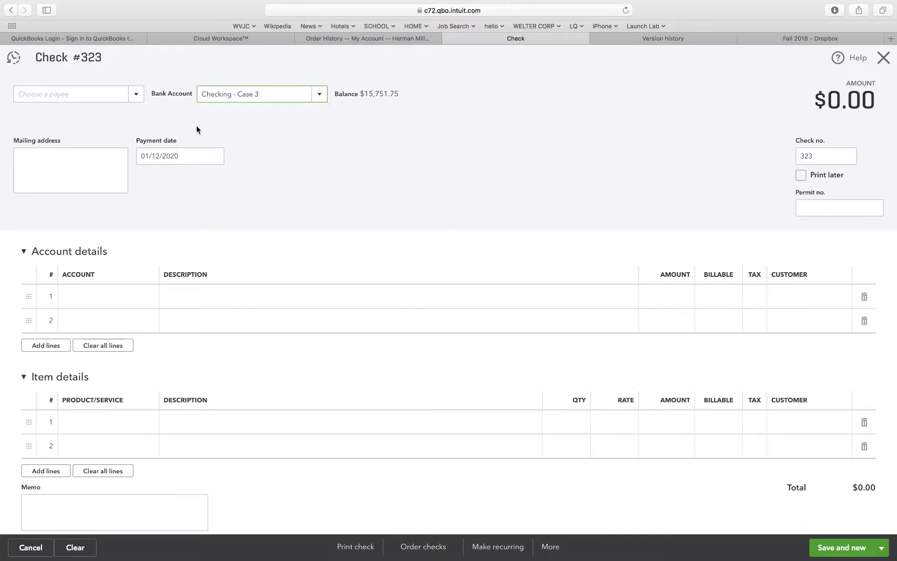
Choose Staples Inc. as the payee and answer the prefill-from-last-check prompt.
left_click(77, 94)
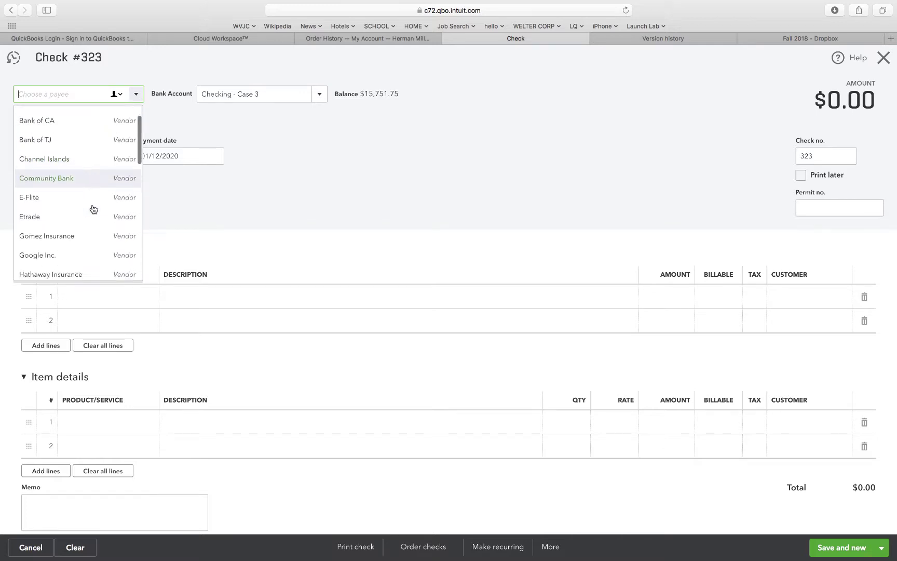
scroll("down", 3)
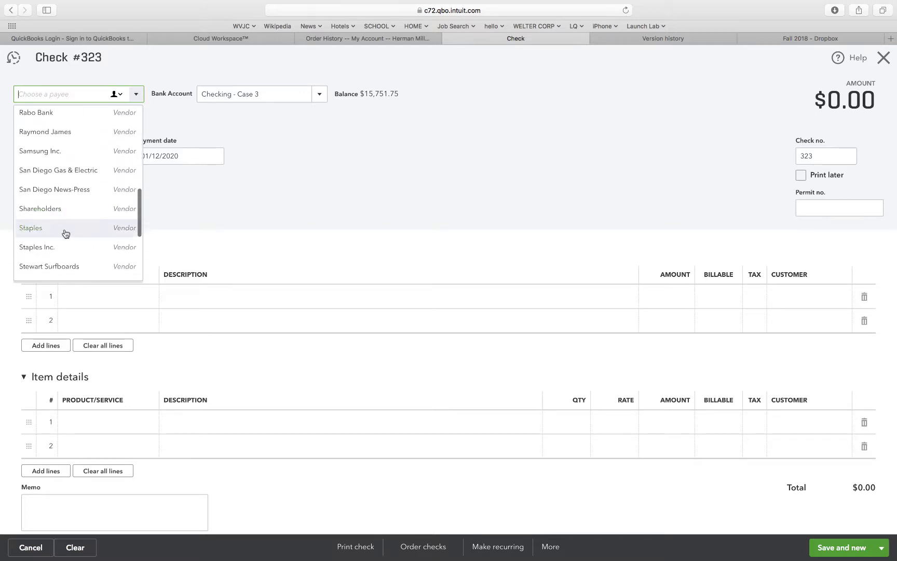
left_click(36, 246)
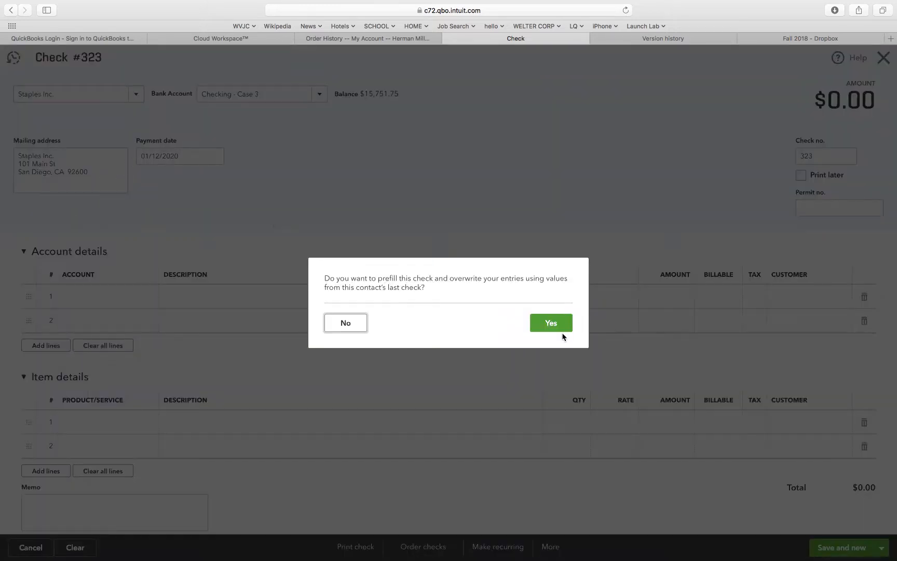
left_click(345, 322)
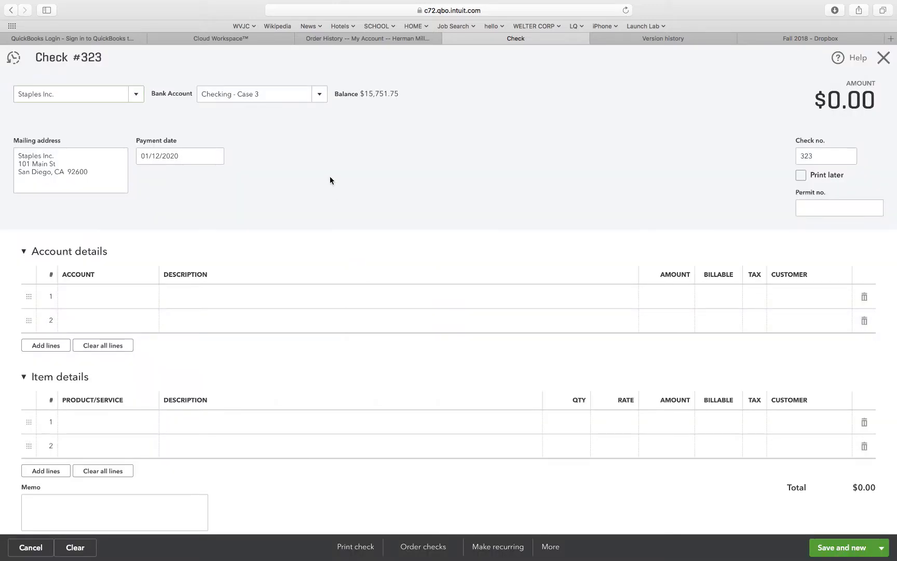
left_click(171, 156)
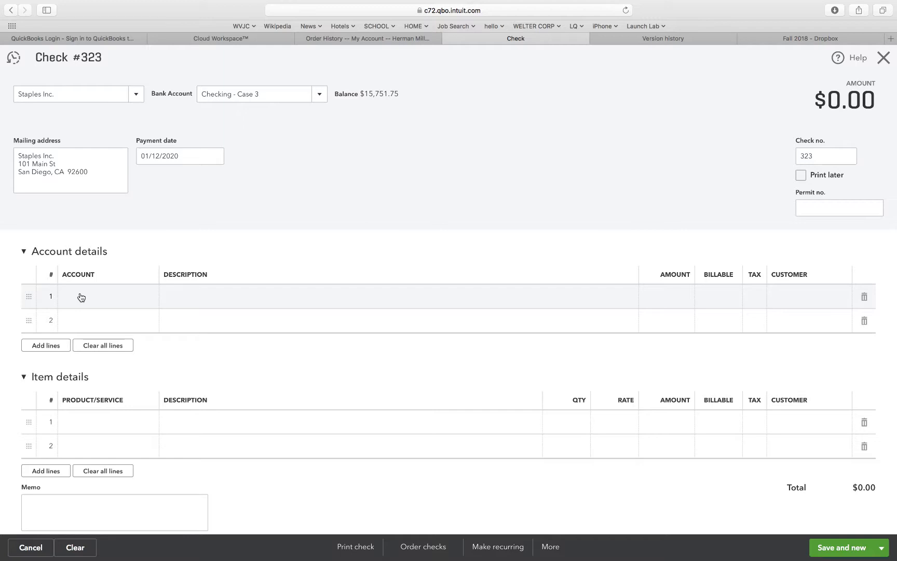
On the check's first line, look through the account list for the Machinery & Equipment account.
left_click(108, 296)
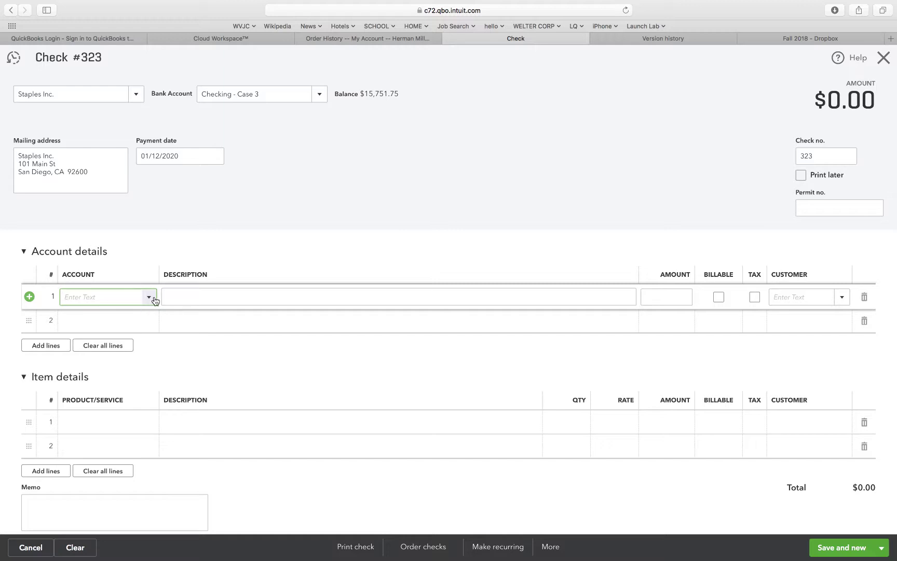
left_click(151, 296)
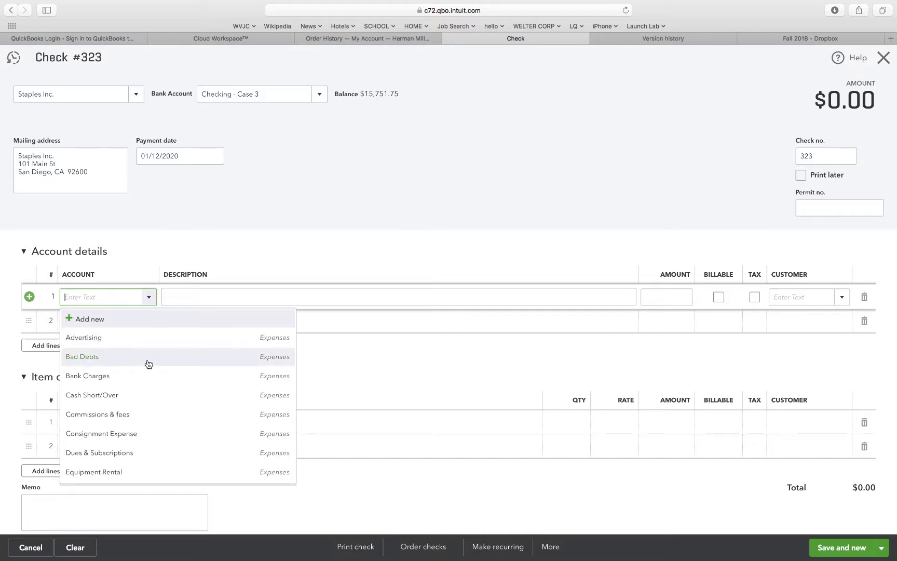
scroll("down", 3)
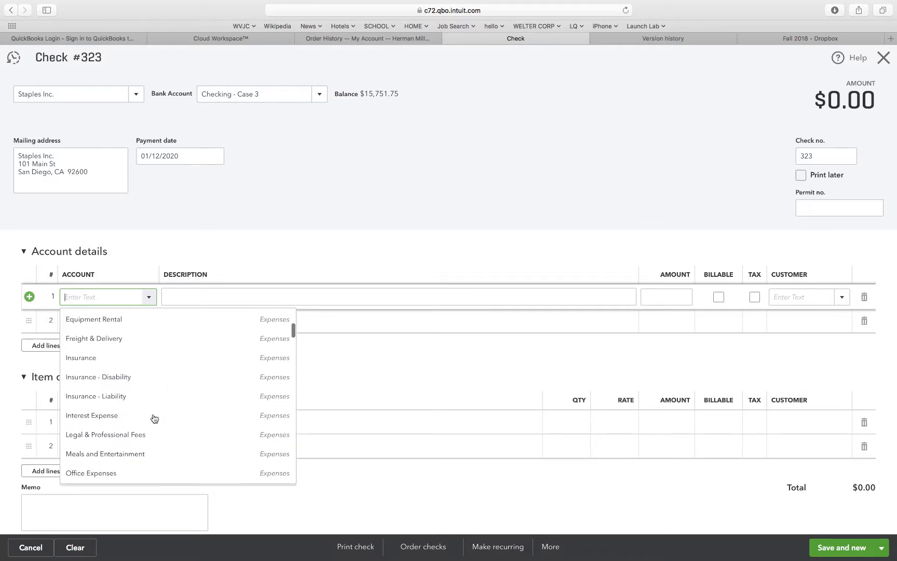
scroll("down", 3)
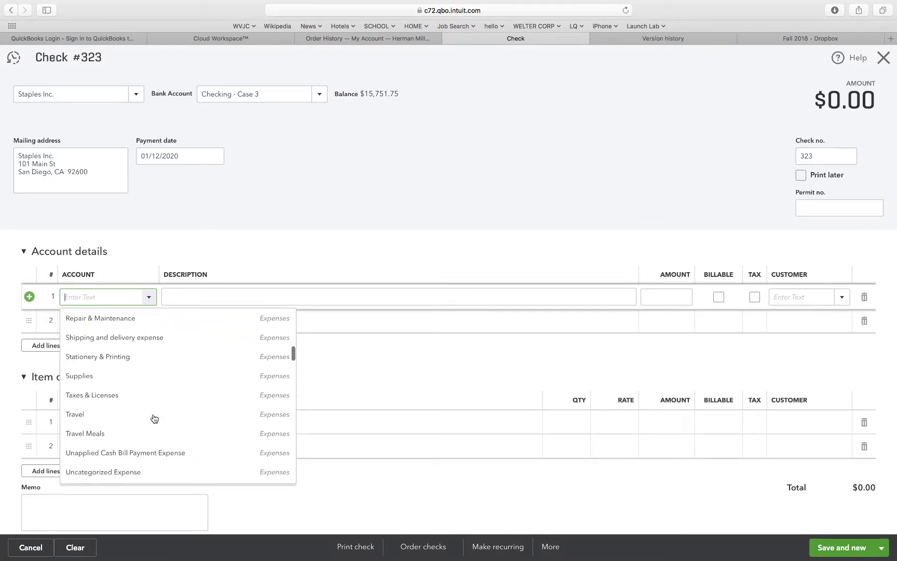
scroll("down", 3)
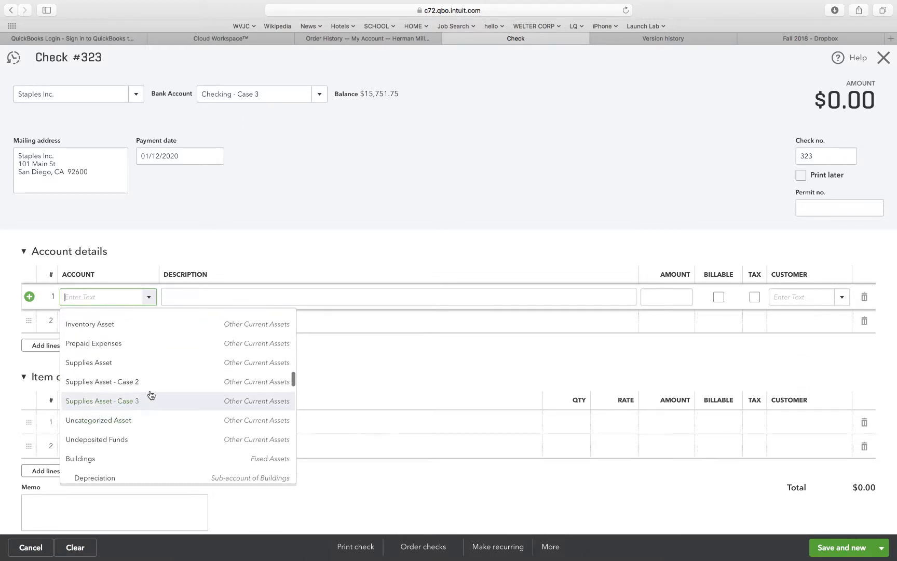
scroll("down", 3)
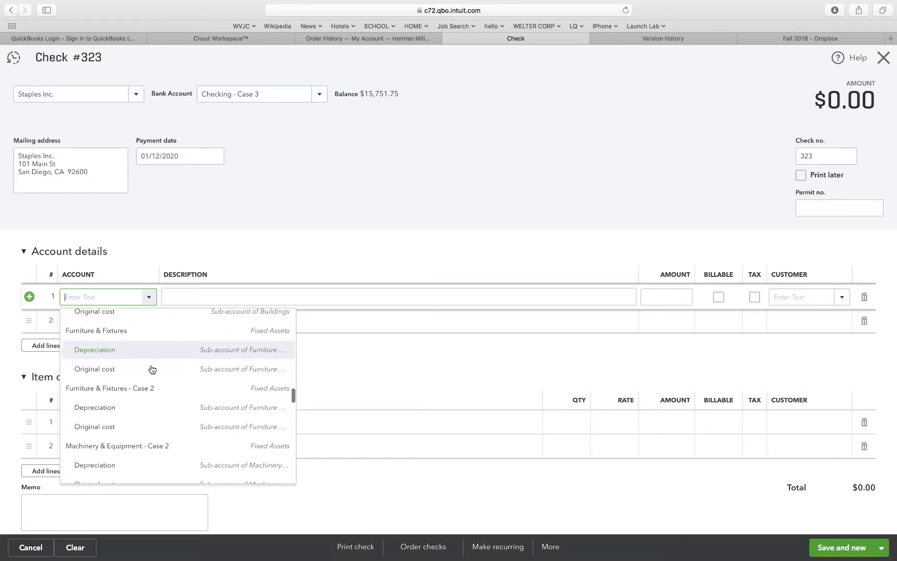
scroll("down", 3)
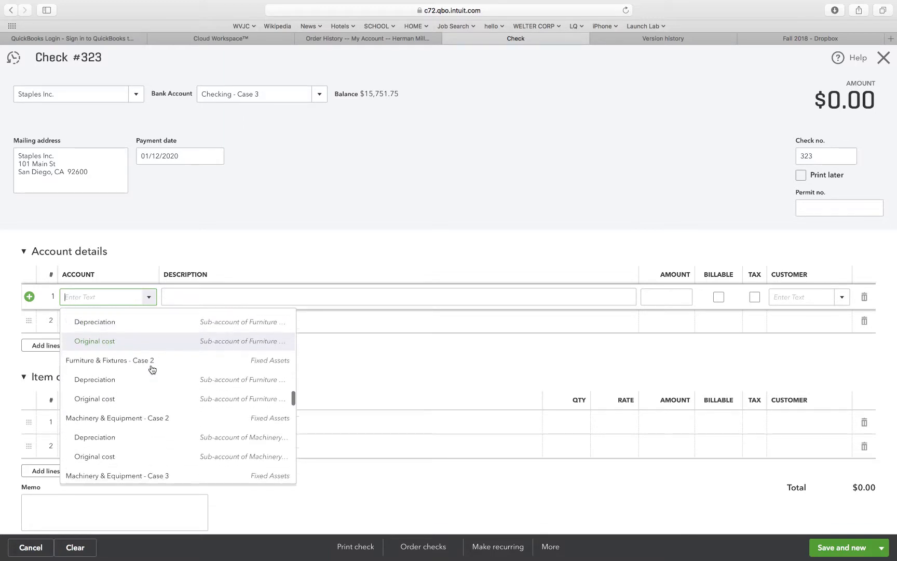
scroll("down", 3)
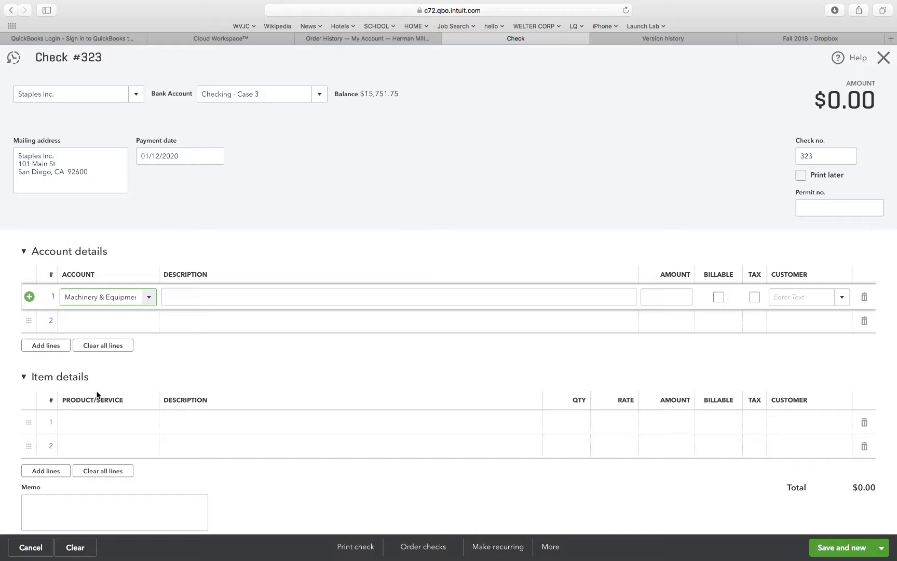
mouse_move(432, 261)
type("3,000")
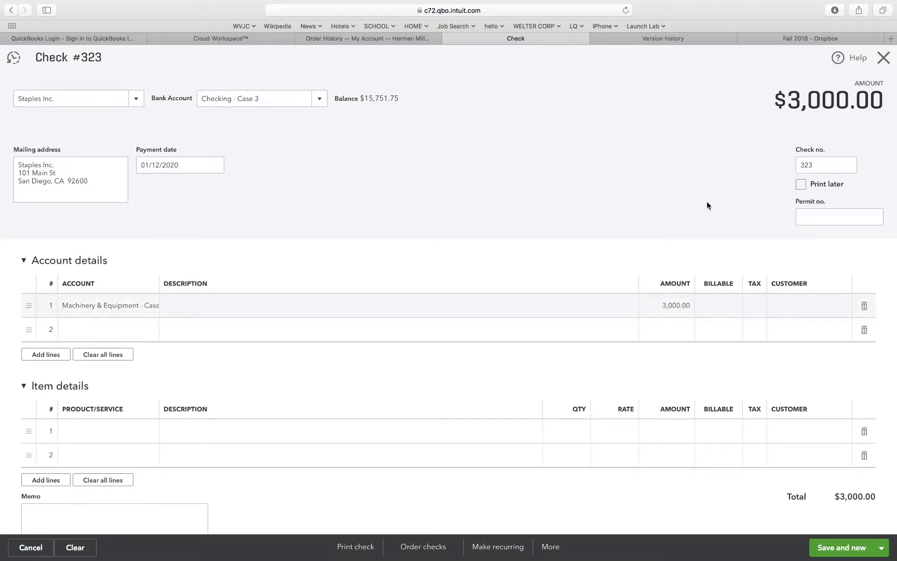
mouse_move(347, 226)
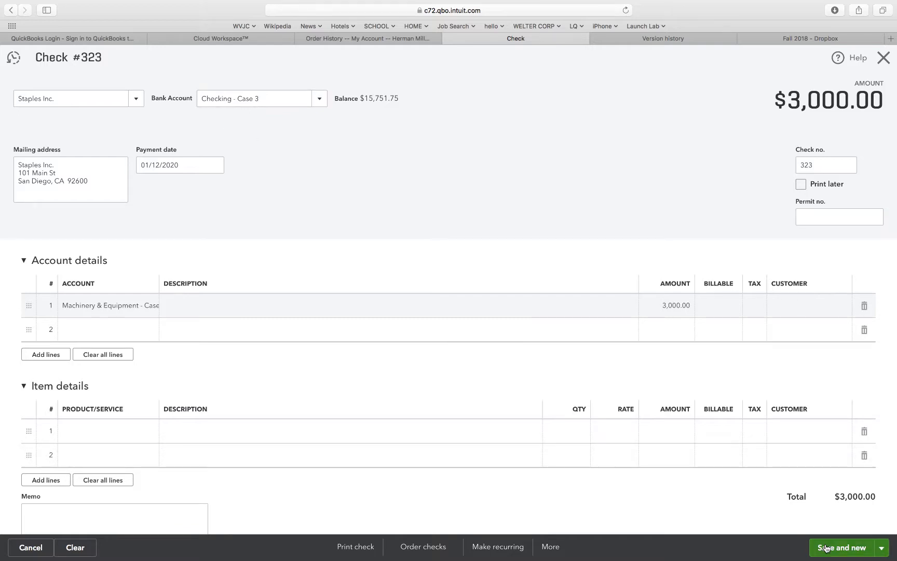
Save check 323 and scroll the Chart of Accounts toward Common Stock - Case 2-1.
left_click(843, 547)
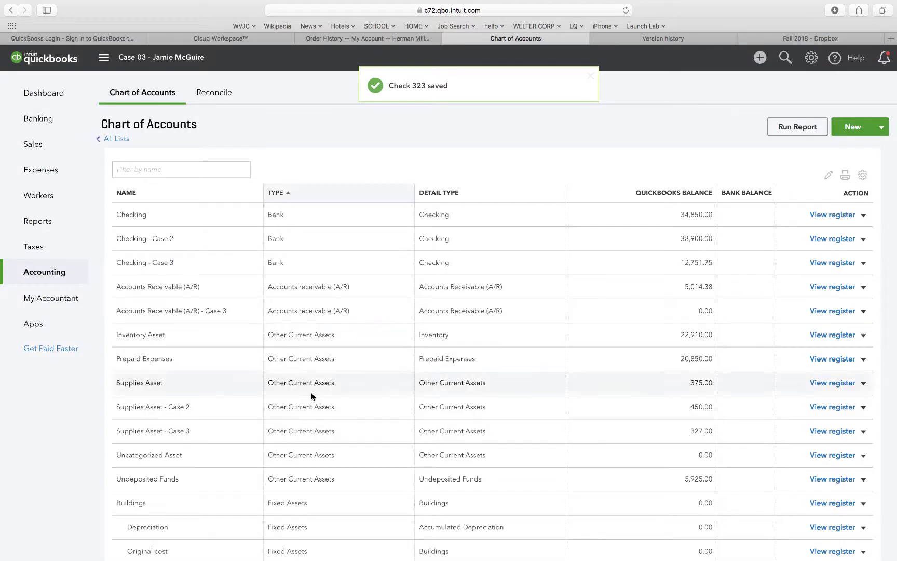
scroll("down", 3)
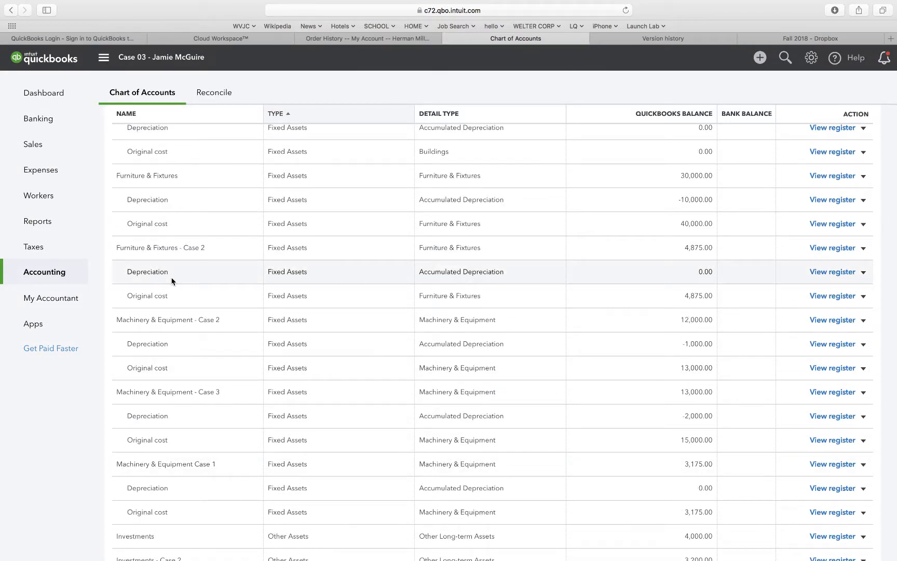
scroll("down", 3)
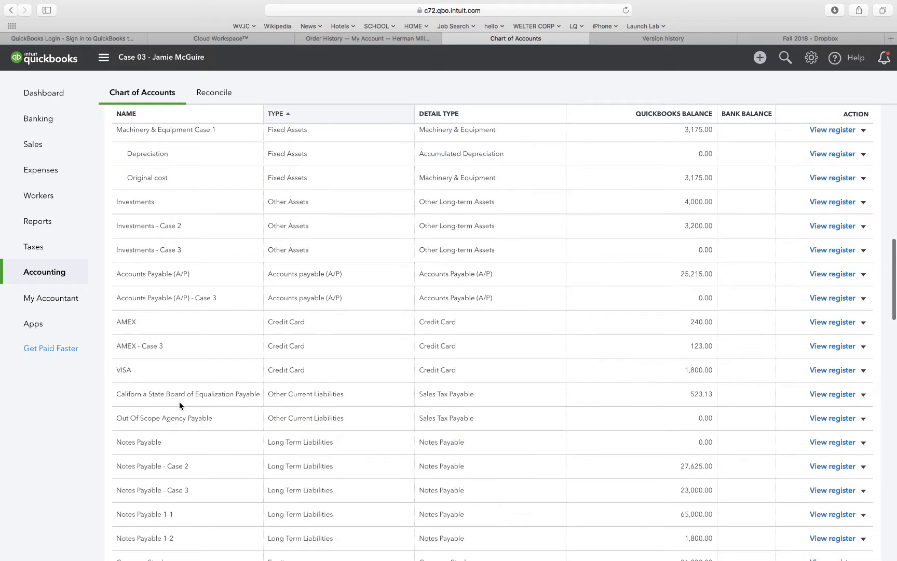
scroll("down", 3)
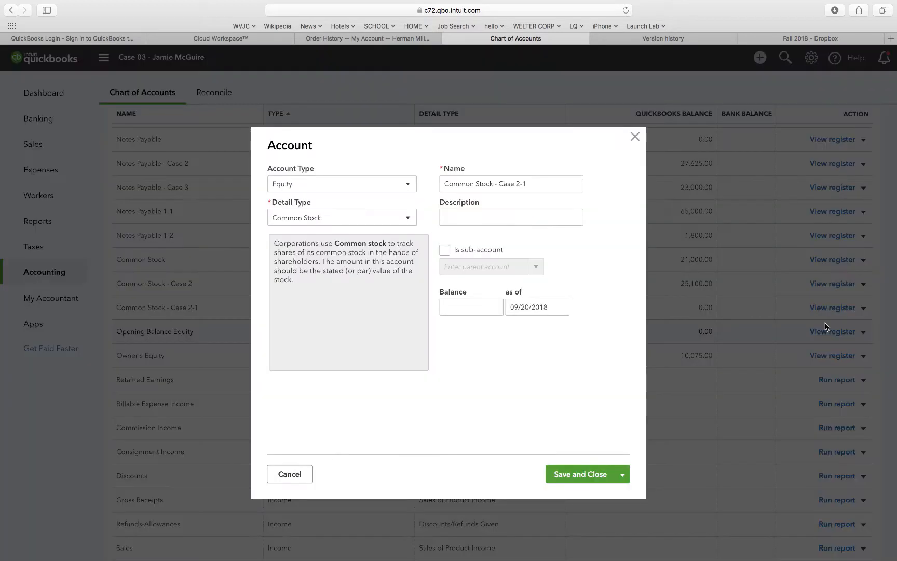
Replace the account name with 'Common Stock - Case 3' and save it.
triple_click(510, 184)
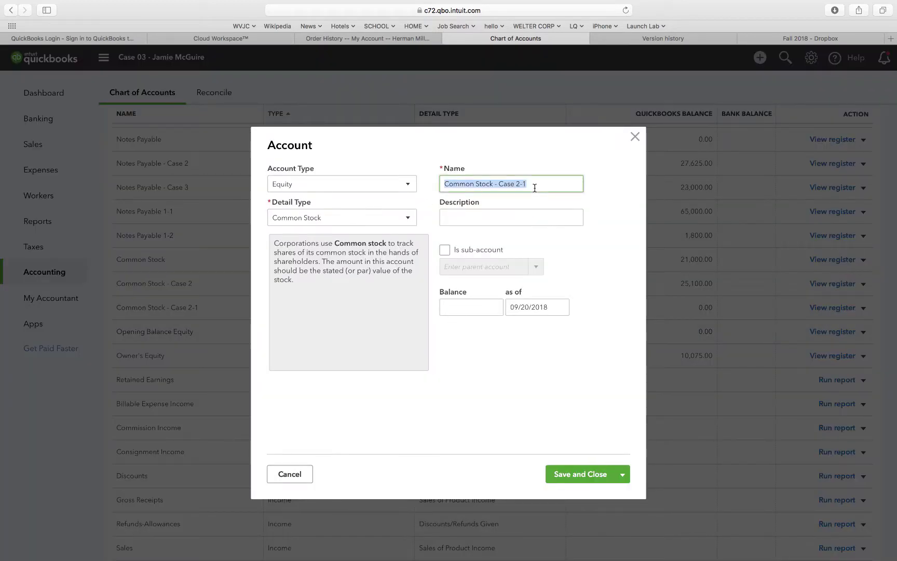
type("Common Stock - Case")
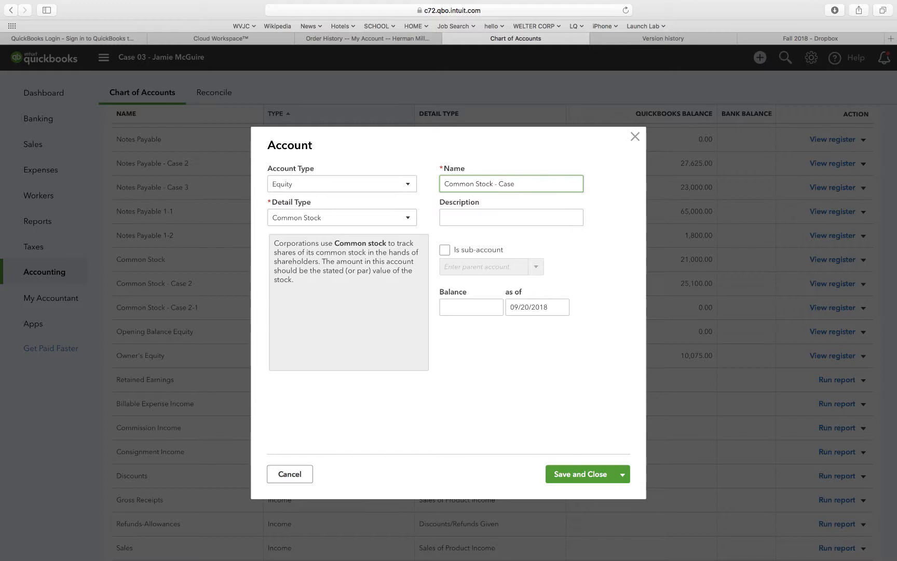
type("3")
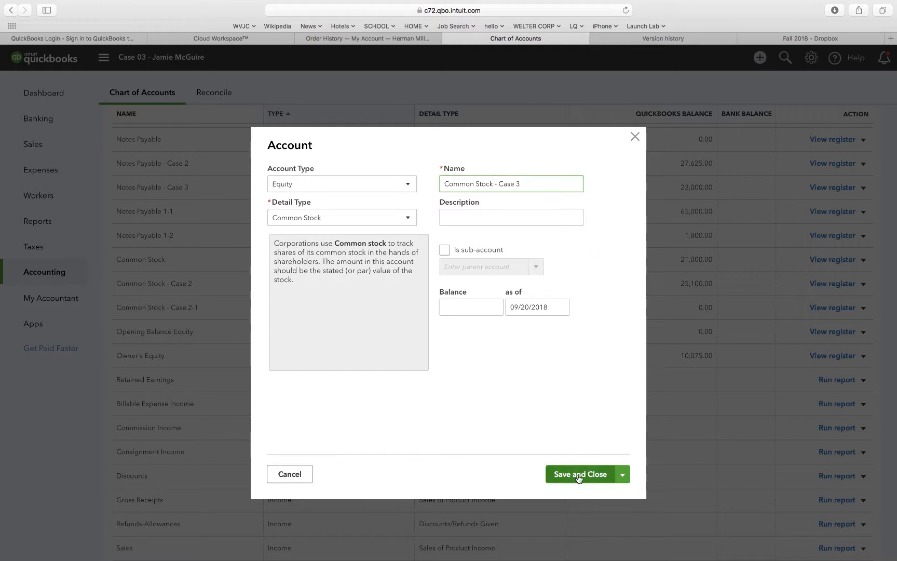
left_click(579, 473)
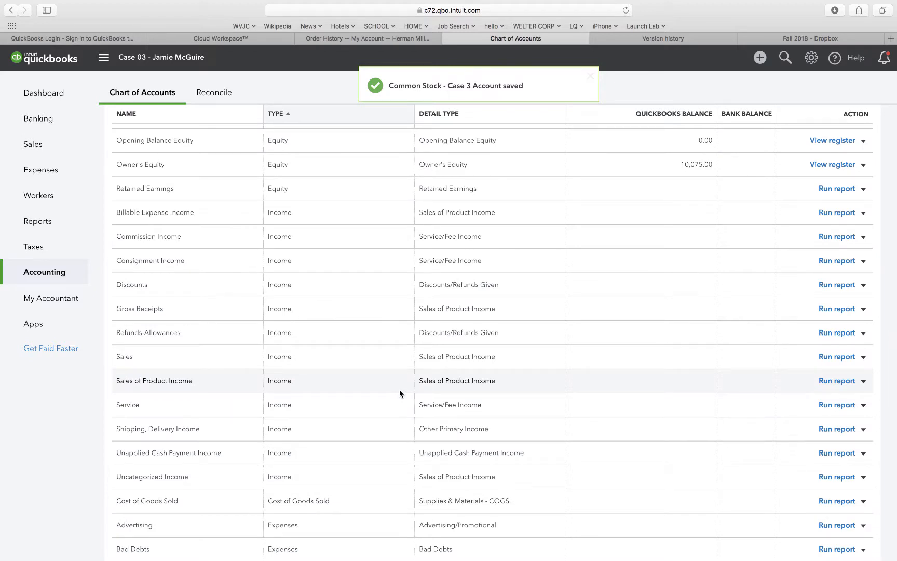
Bring up the + Create menu of transaction types.
left_click(590, 75)
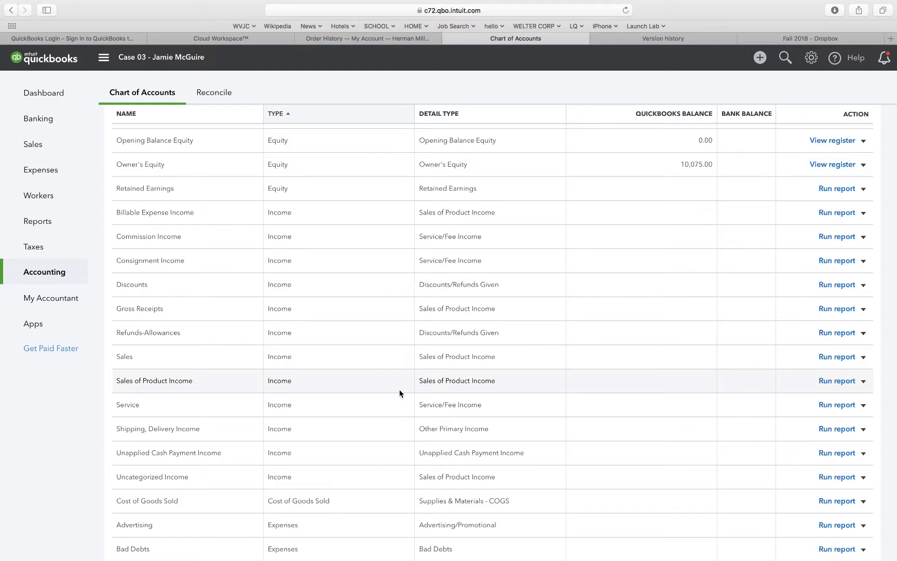
left_click(760, 57)
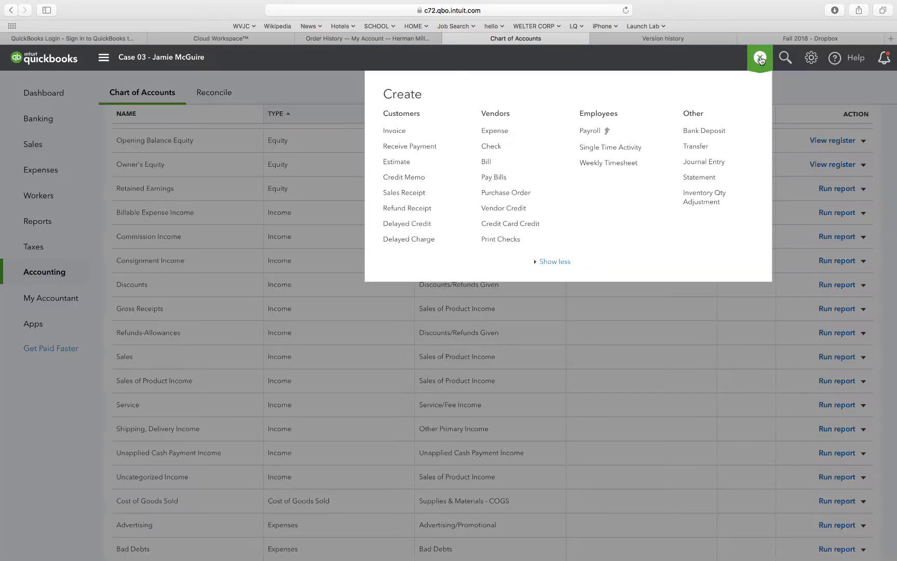
Start a new check and make Etrade the payee, prefilling a $4,000 Investments line.
left_click(490, 146)
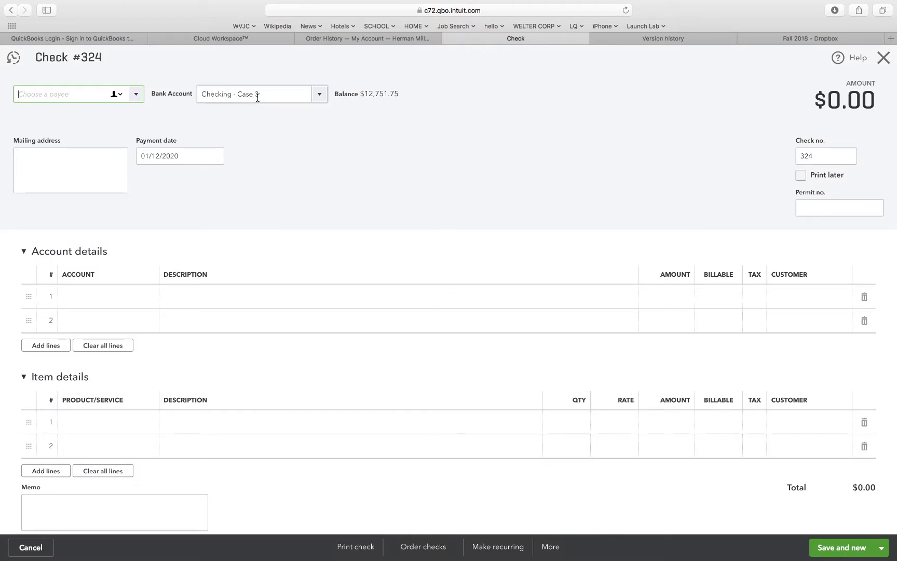
left_click(136, 93)
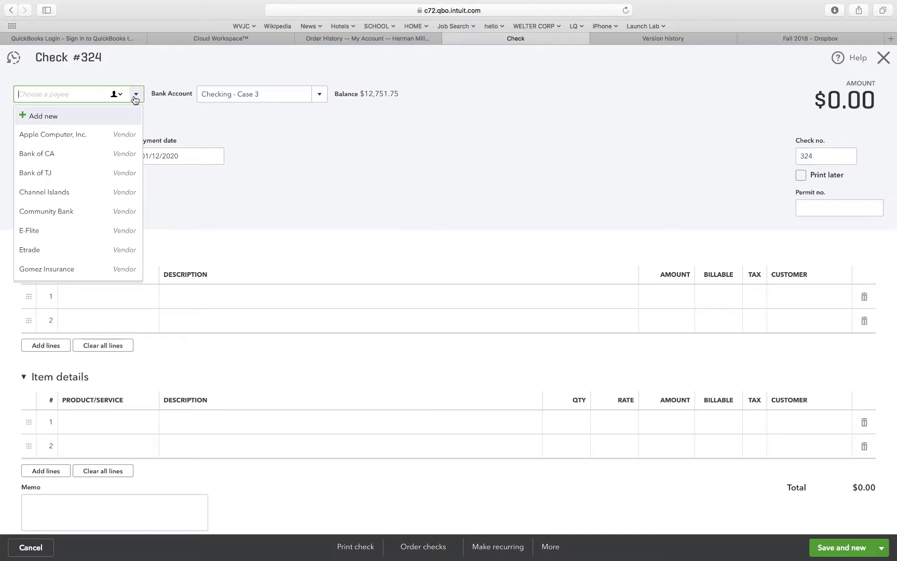
mouse_move(54, 210)
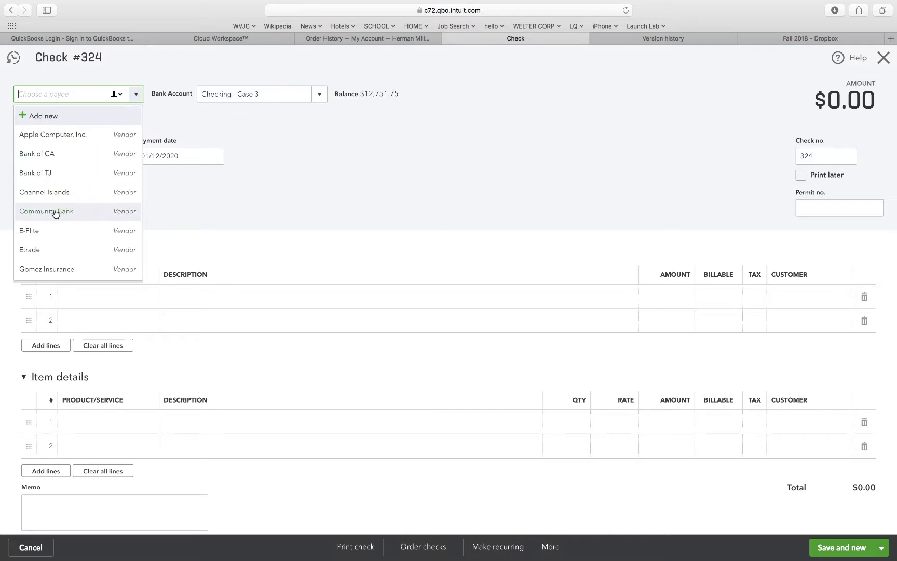
left_click(29, 249)
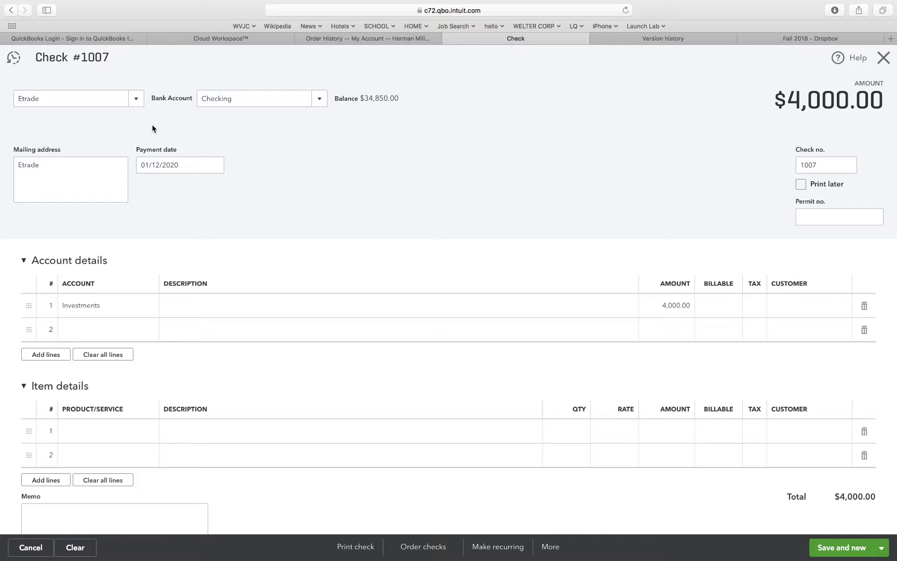
Date the check 01/13/2020 and pay it from Checking - Case 3.
left_click(169, 166)
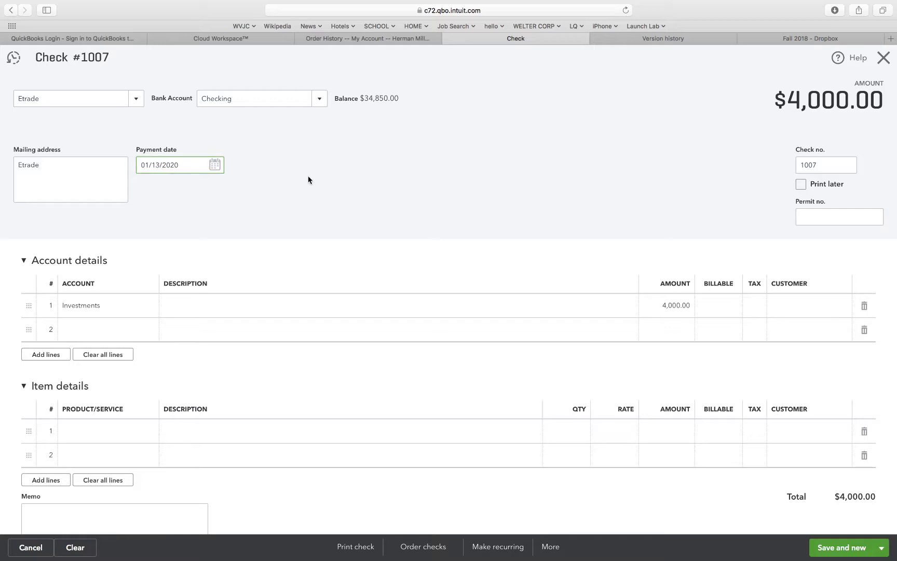
left_click(319, 99)
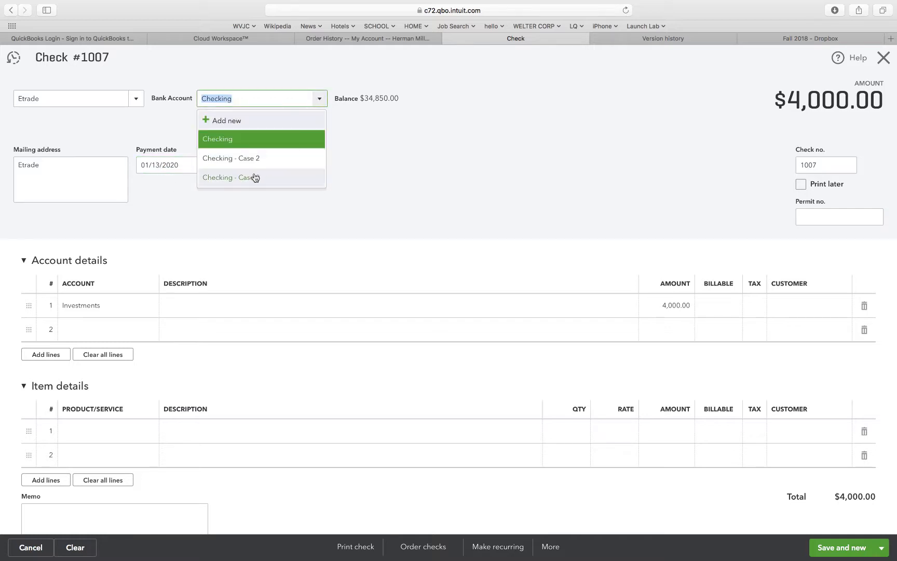
left_click(228, 177)
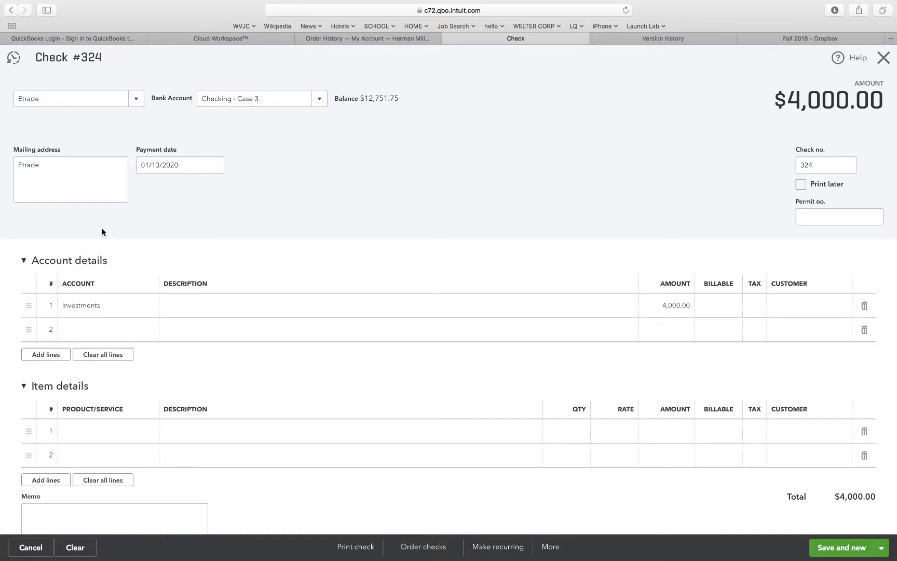
mouse_move(83, 283)
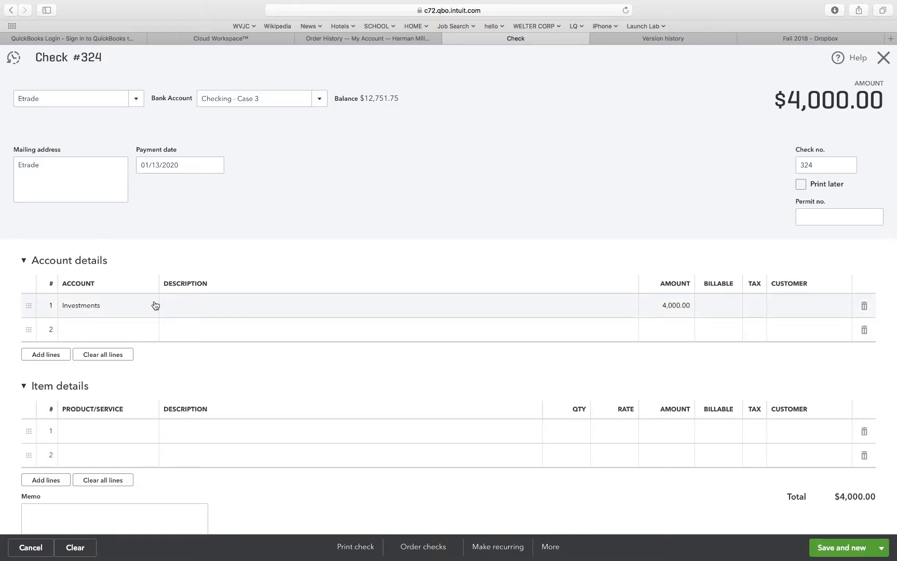
Charge $5,700 to Investments - Case 3 and save the check, starting a new one.
left_click(106, 305)
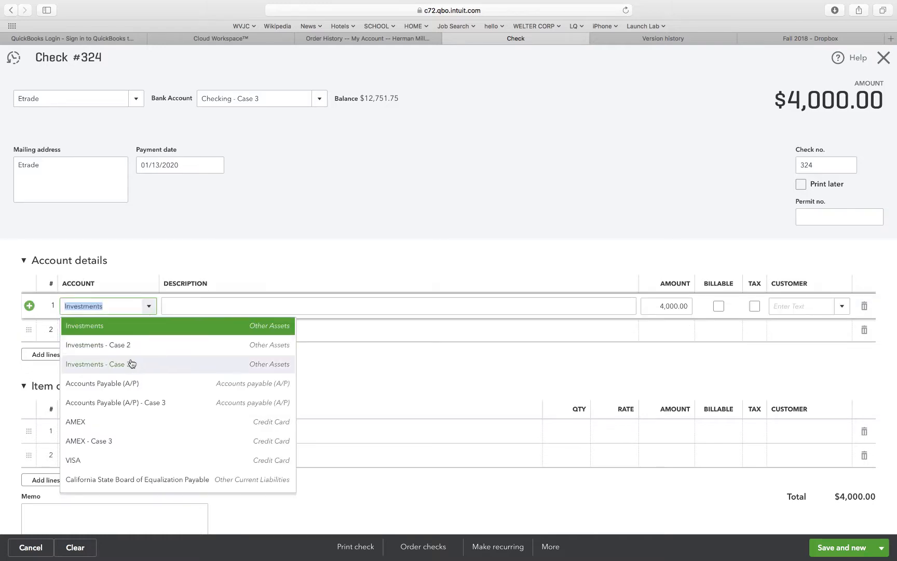
left_click(97, 363)
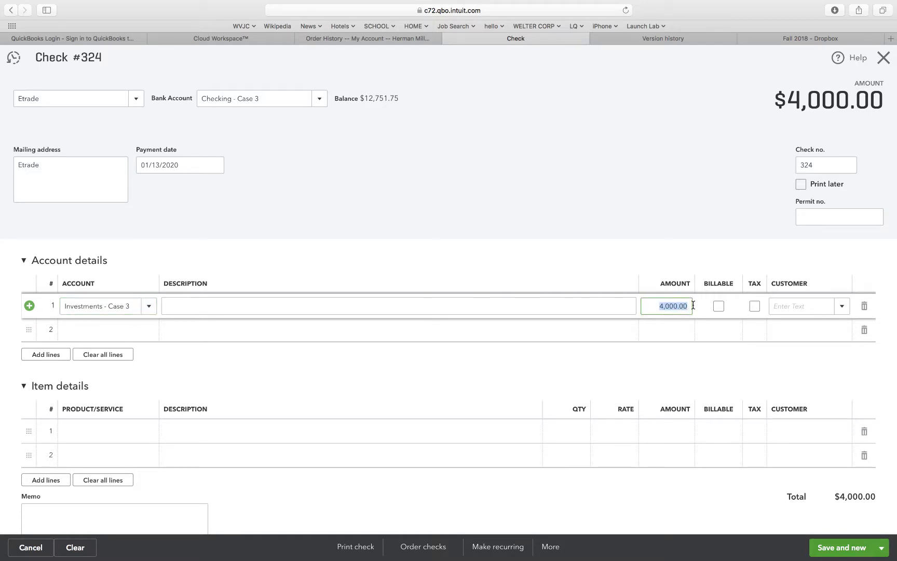
type("5")
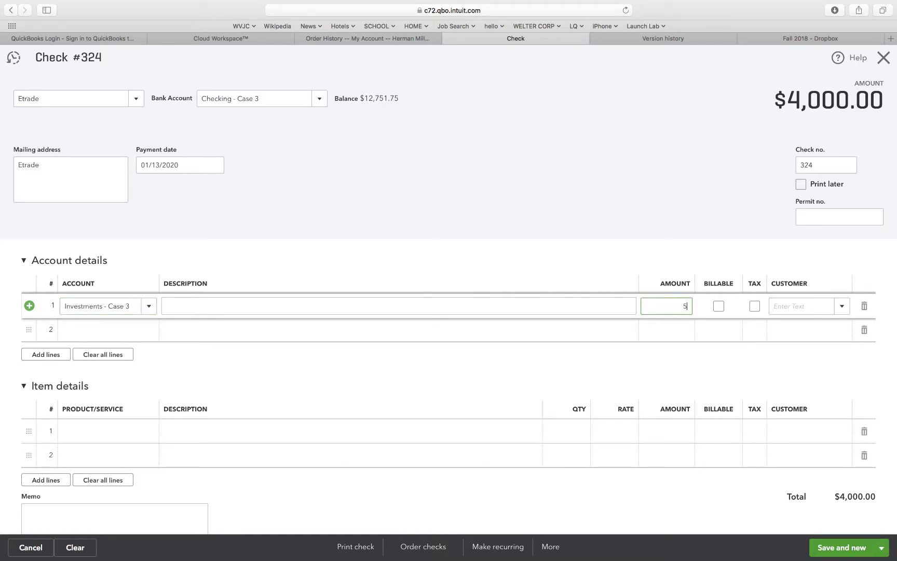
type("700.00")
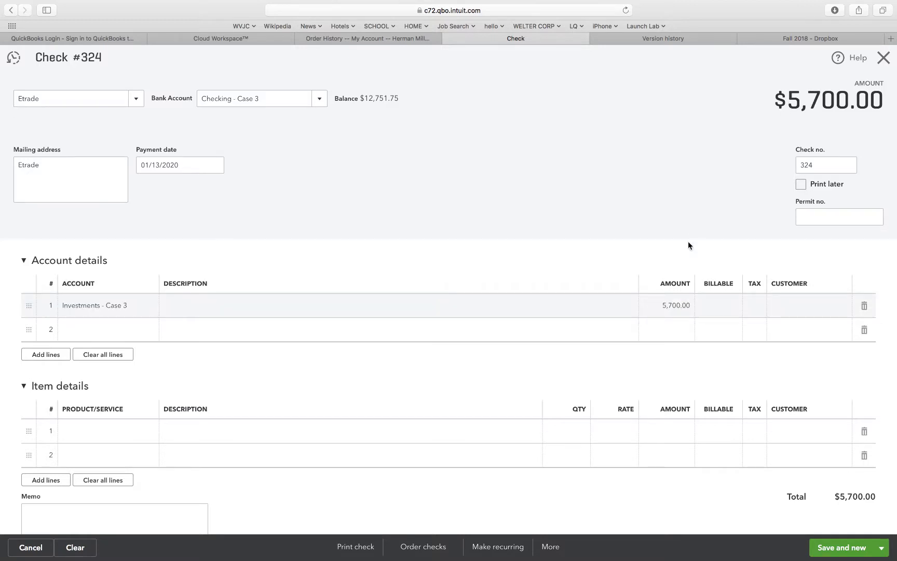
scroll("down", 3)
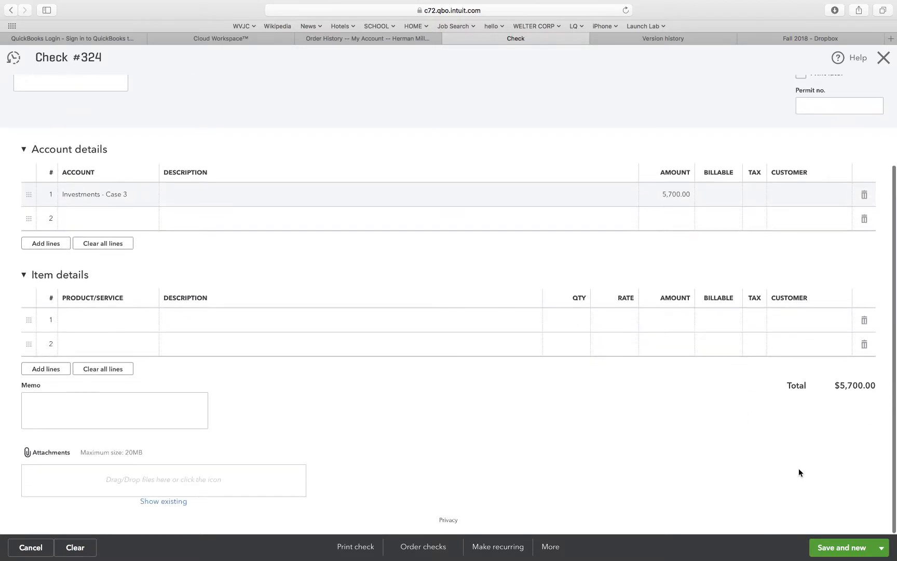
scroll("up", 3)
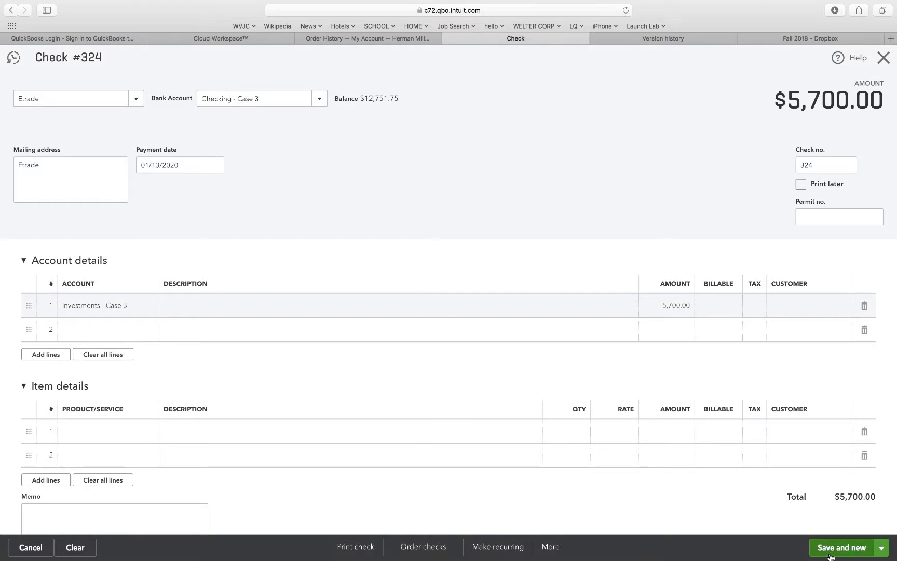
left_click(847, 547)
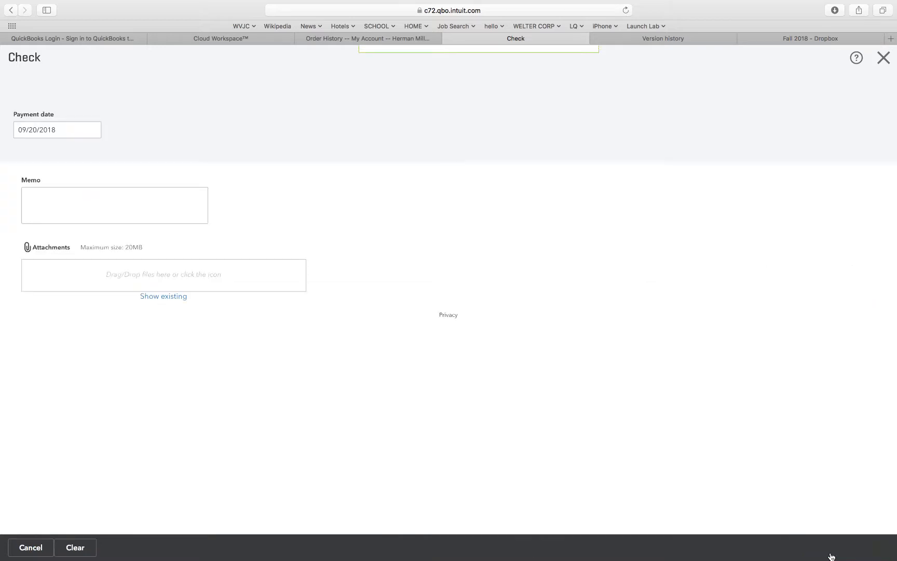
Close the blank check and bring up the new-transaction list from the Chart of Accounts.
left_click(848, 547)
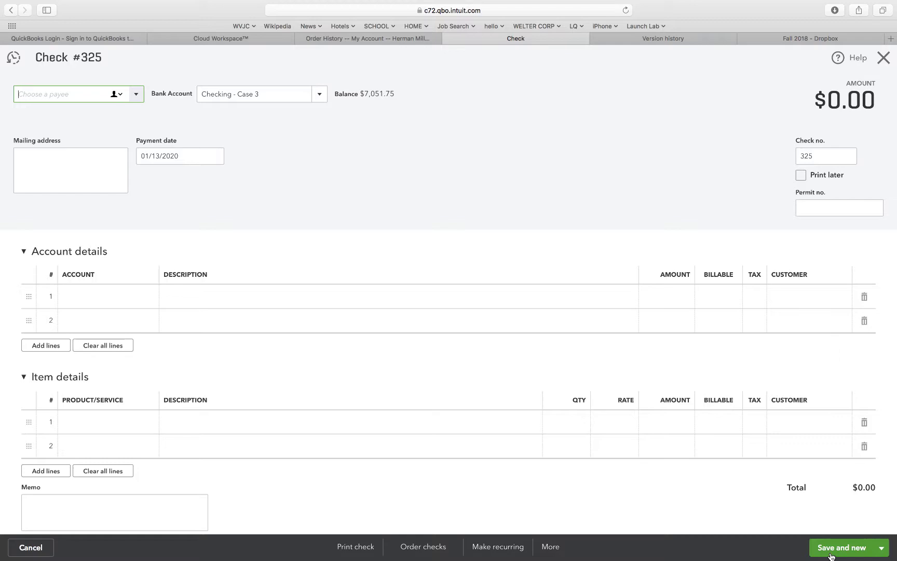
mouse_move(885, 338)
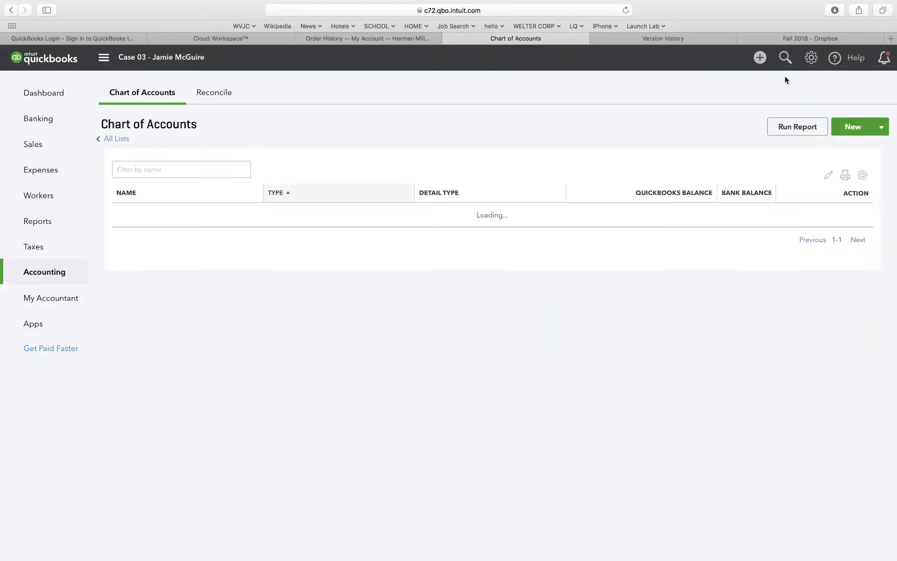
left_click(760, 57)
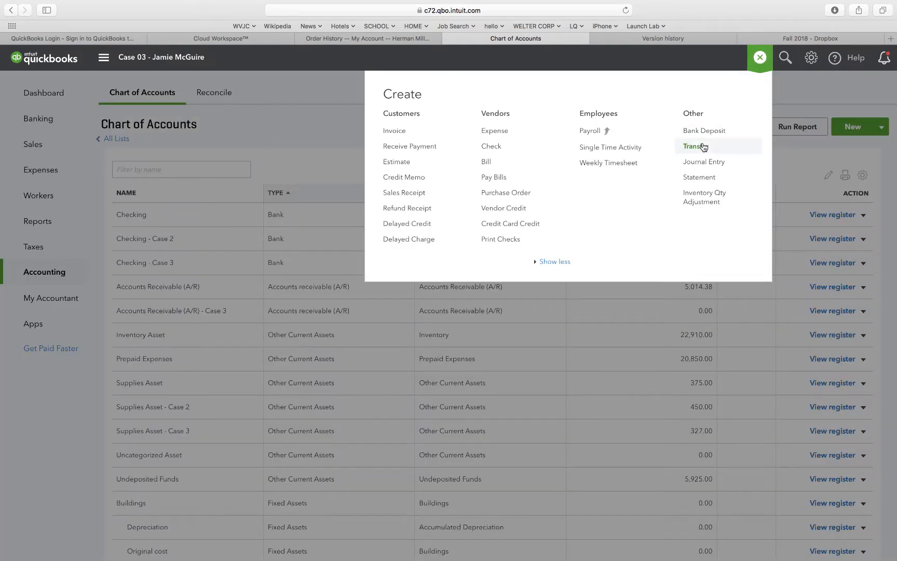
Start a bank deposit into Checking - Case 3 dated 01/14/2020.
left_click(704, 131)
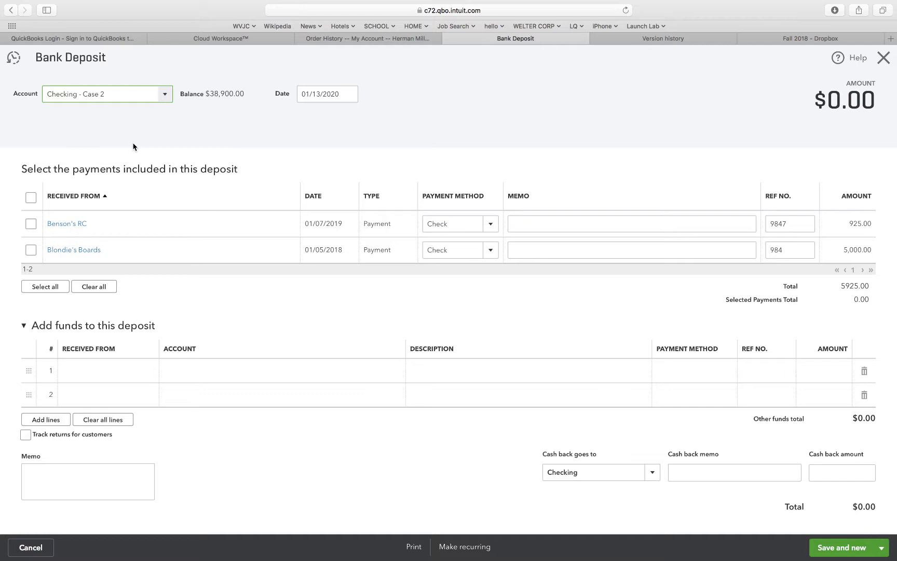
left_click(164, 93)
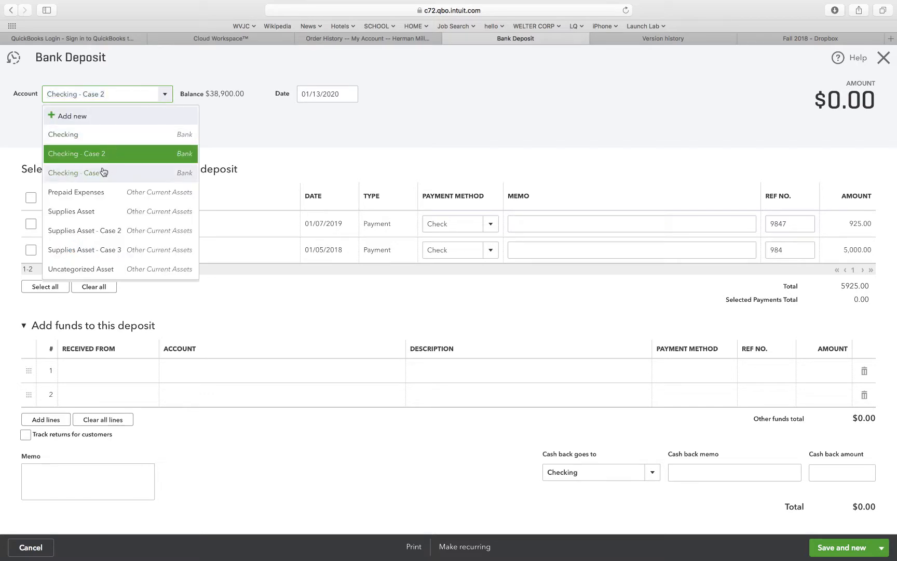
left_click(76, 172)
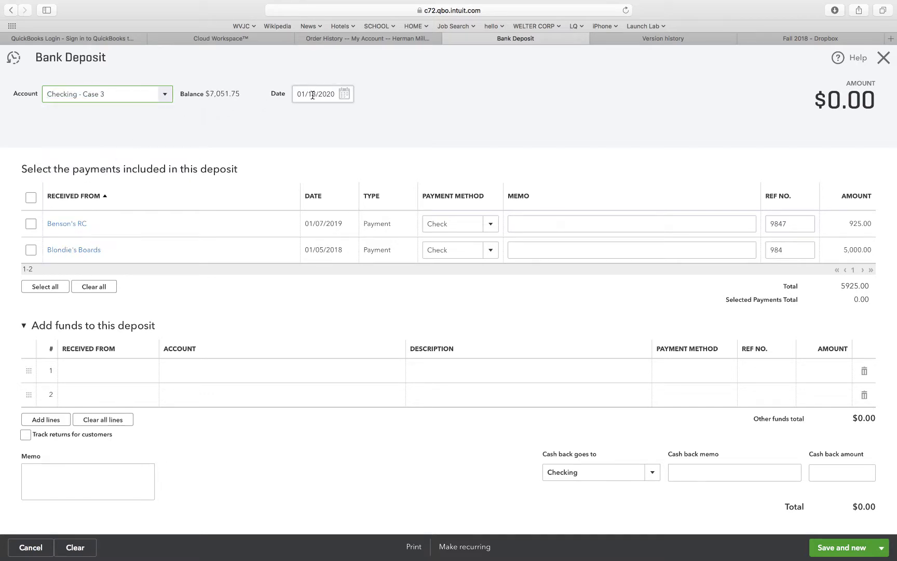
left_click(315, 93)
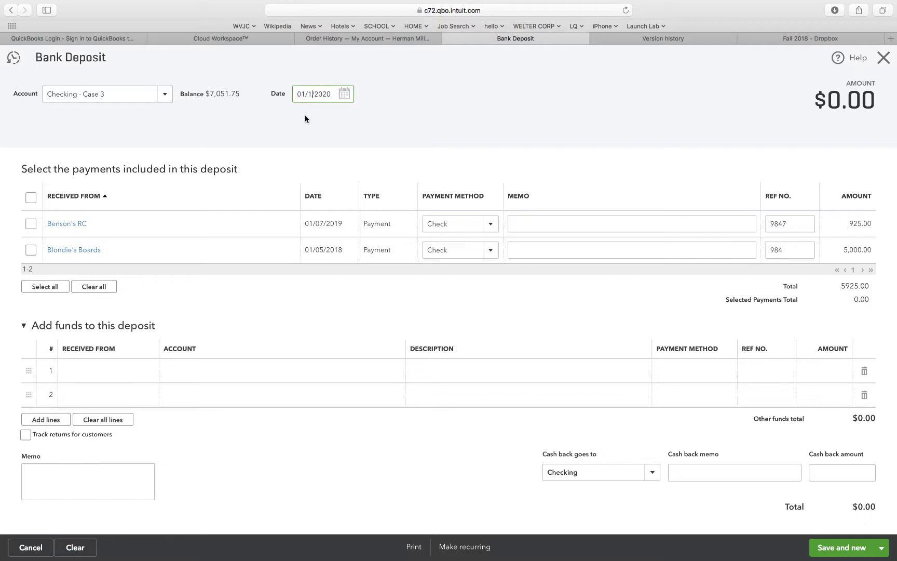
type("14")
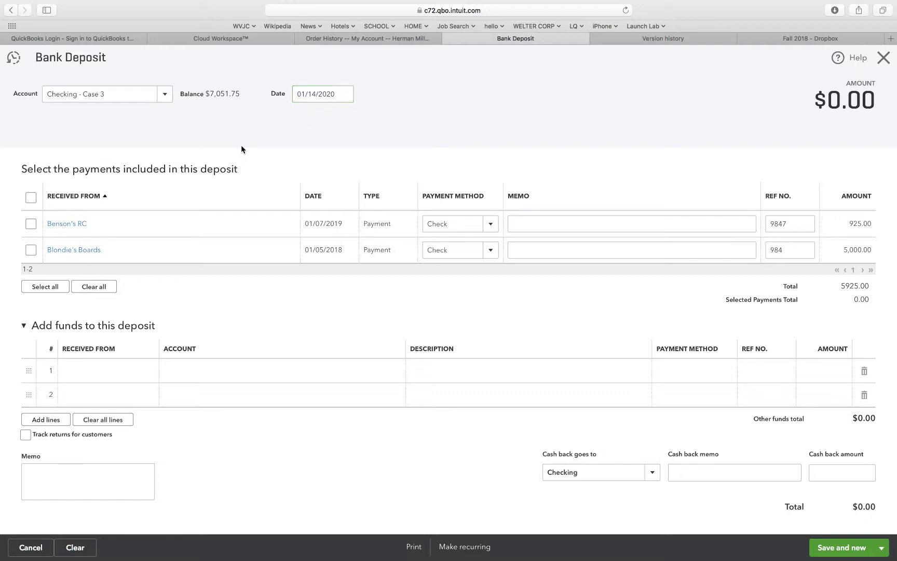
left_click(106, 371)
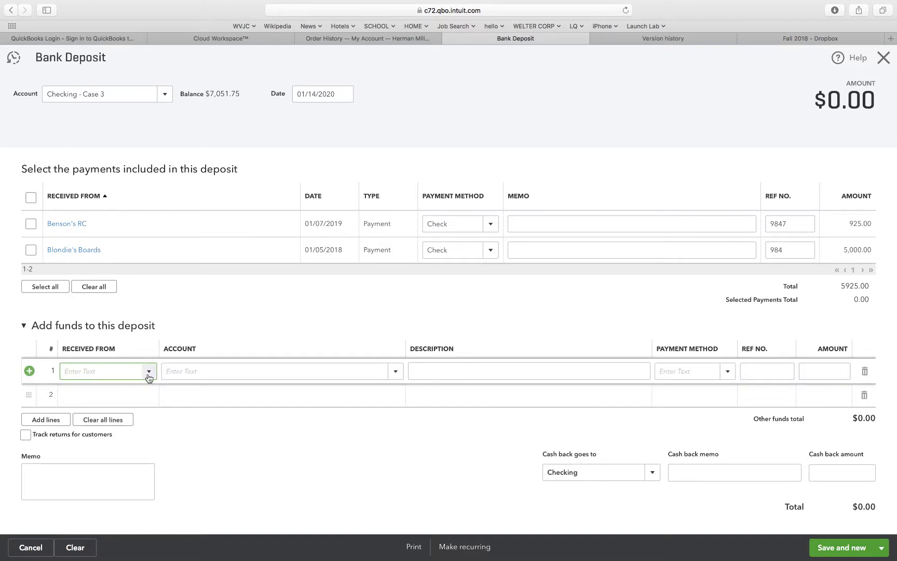
Set Shareholders as the payer on the first add-funds line.
left_click(149, 371)
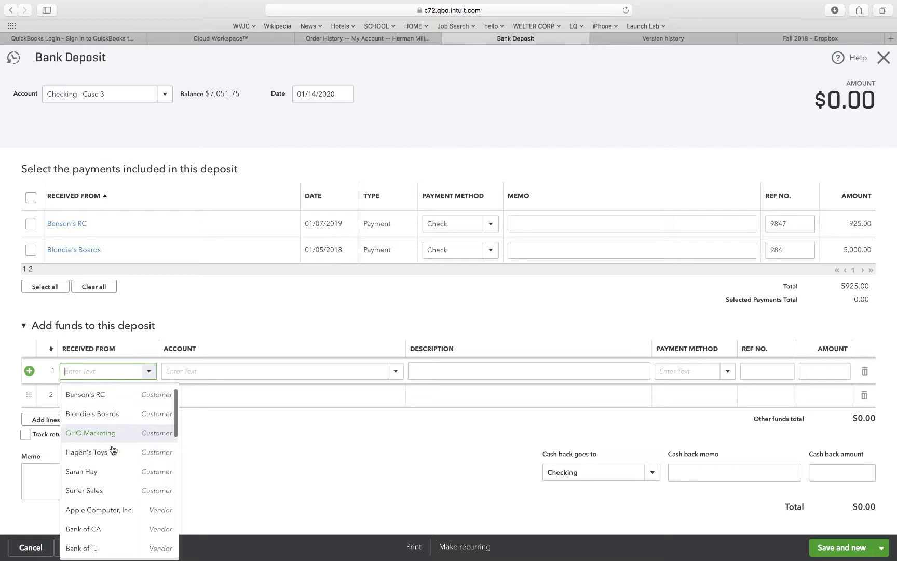
scroll("down", 3)
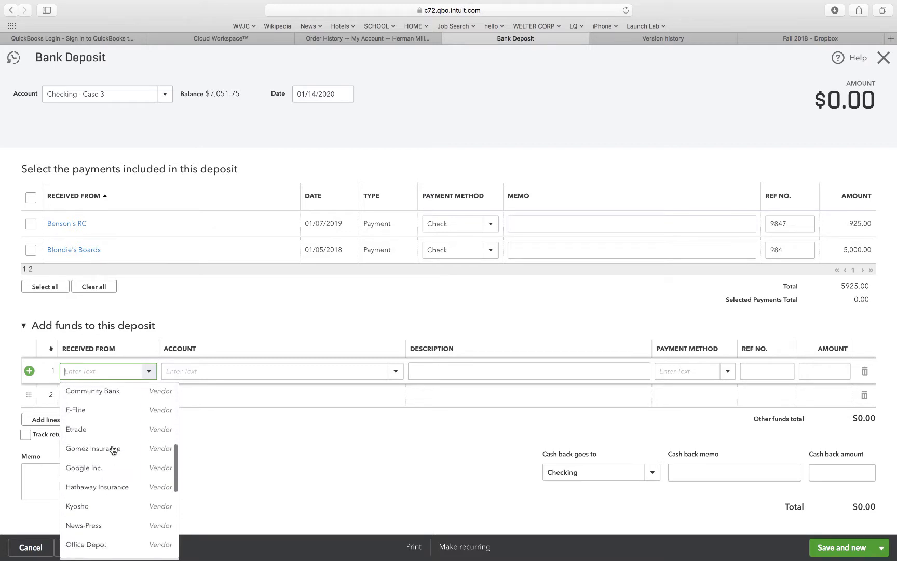
scroll("down", 3)
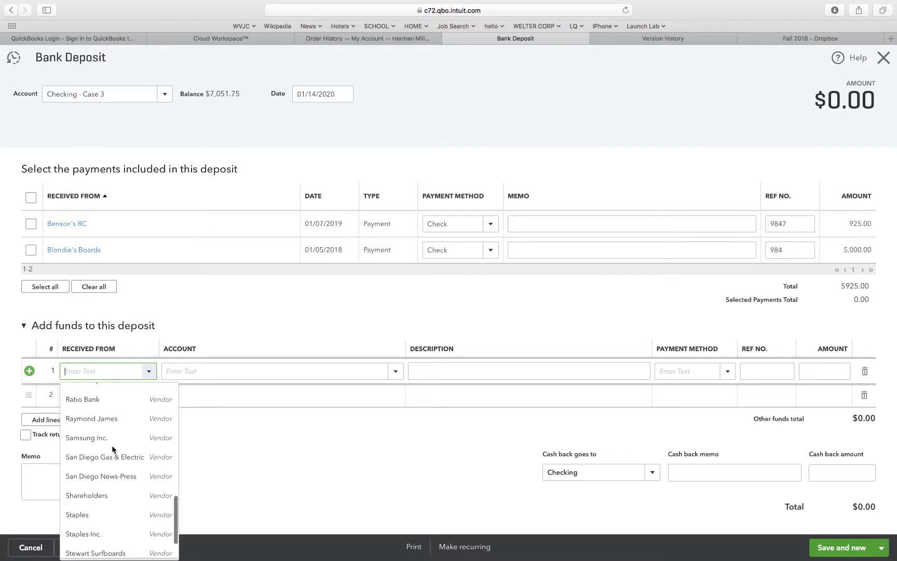
scroll("down", 3)
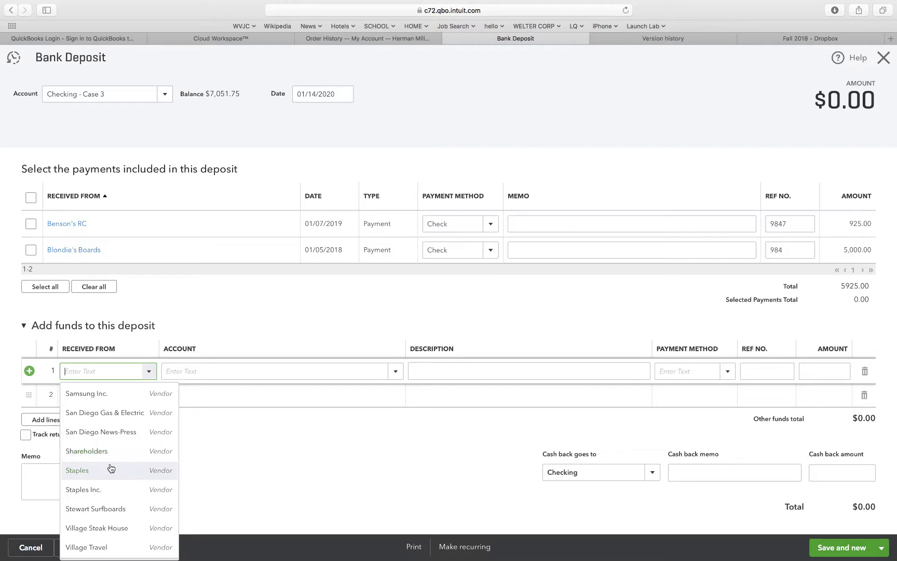
mouse_move(87, 451)
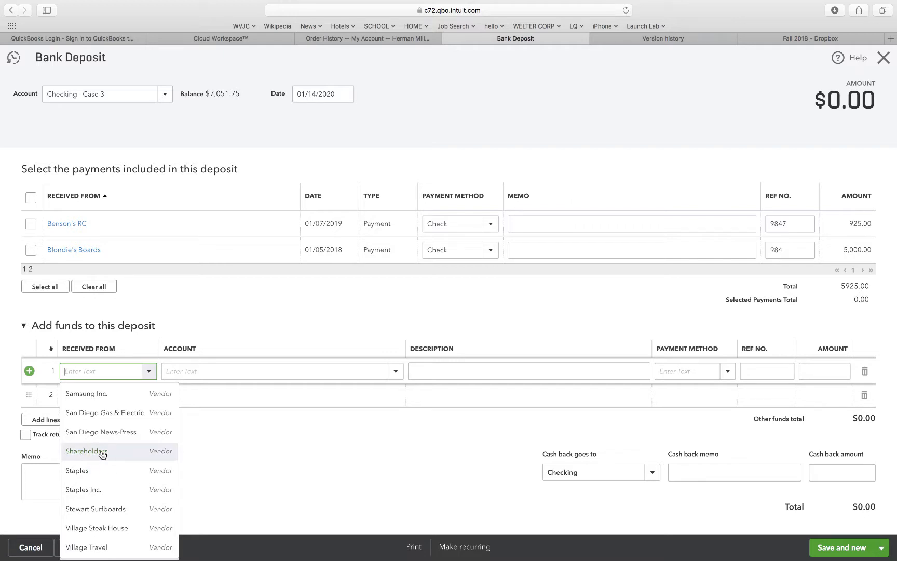
left_click(86, 450)
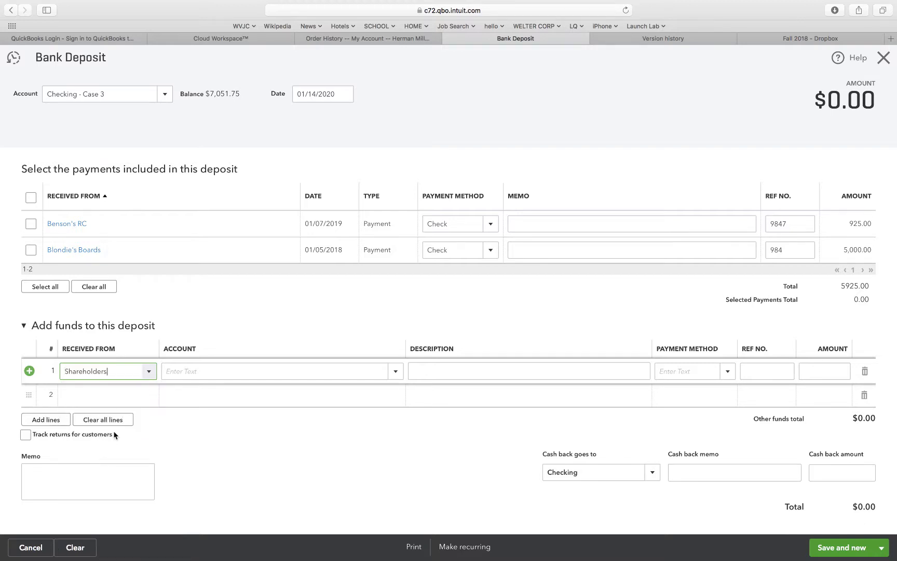
left_click(23, 325)
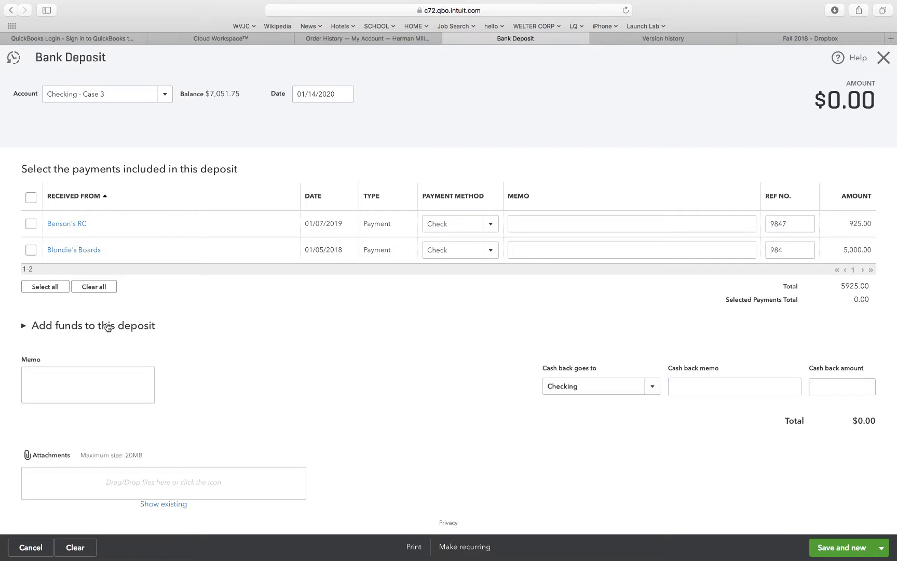
left_click(23, 325)
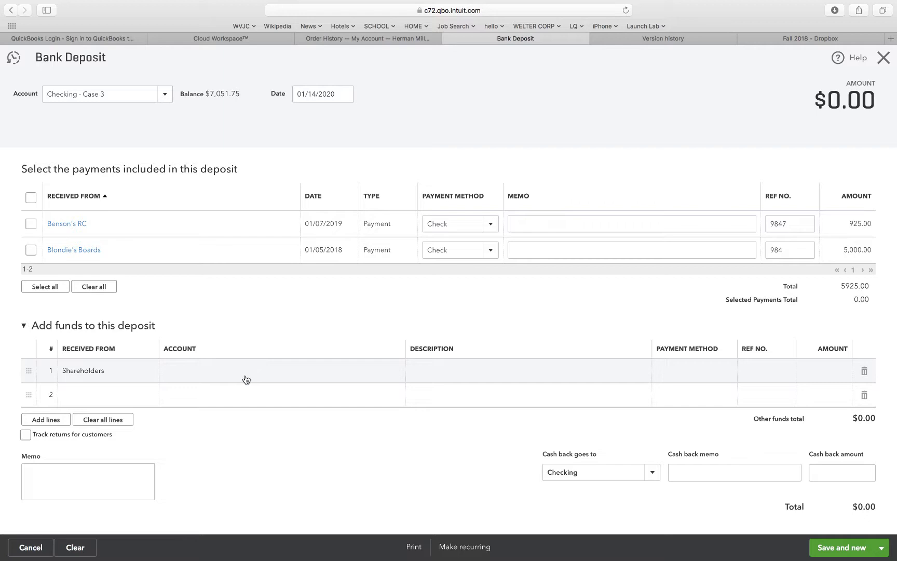
Assign the Shareholders line to the Common Stock - Case 3 account.
left_click(280, 370)
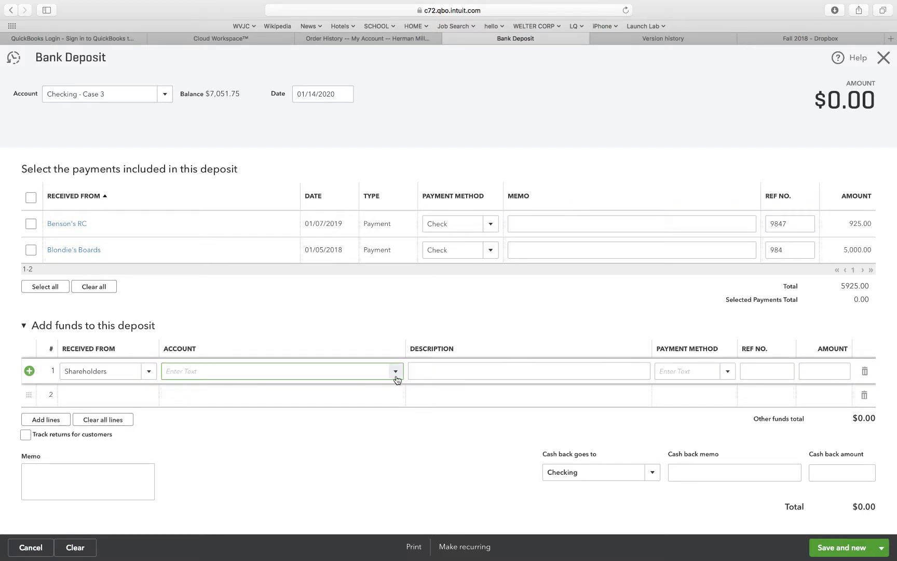
left_click(395, 370)
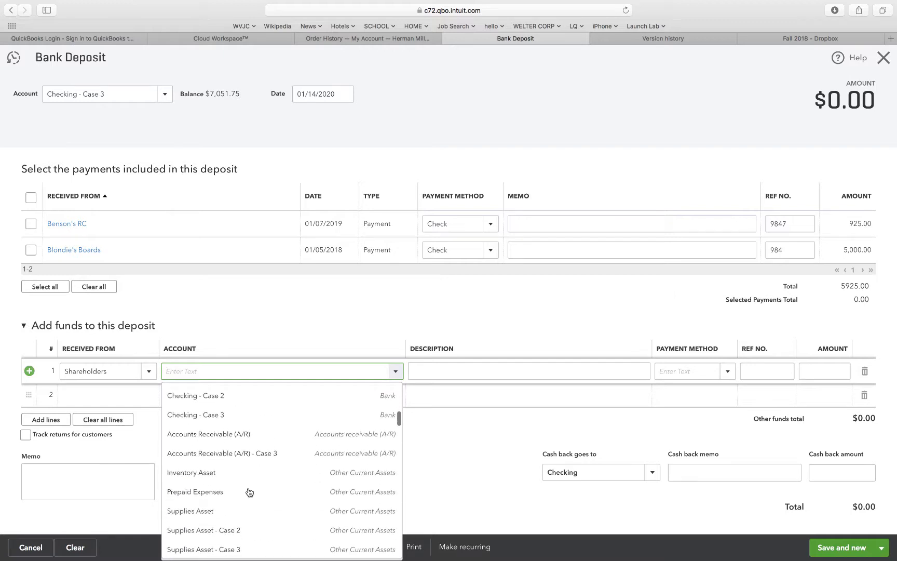
scroll("down", 3)
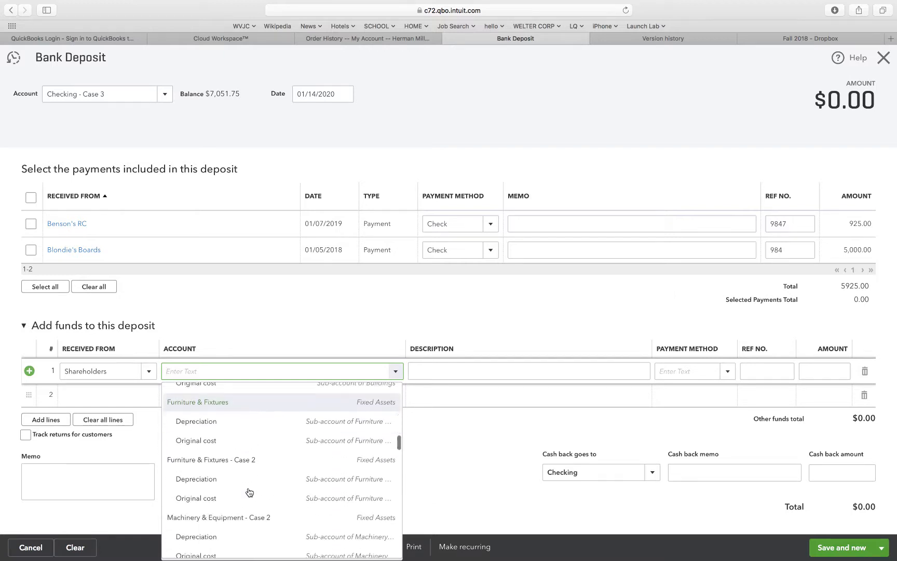
scroll("down", 3)
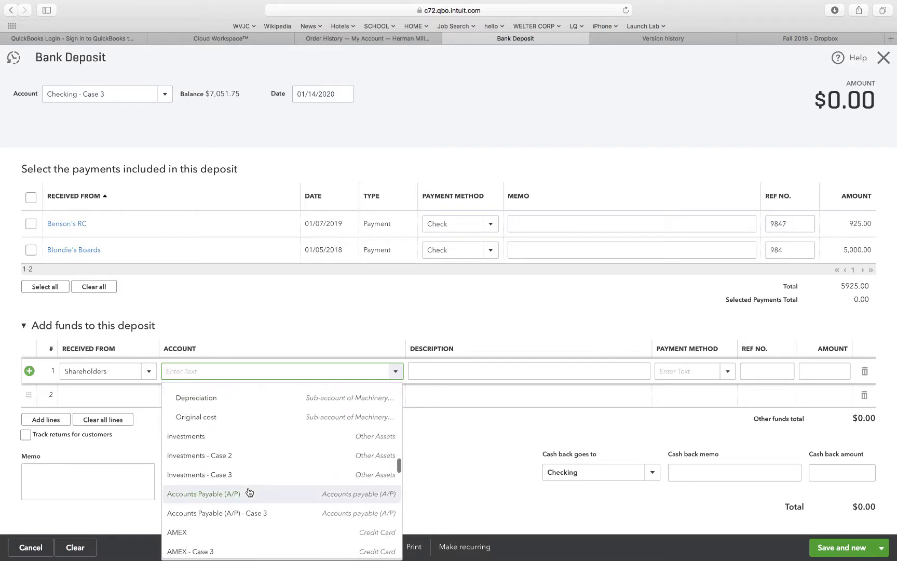
scroll("down", 3)
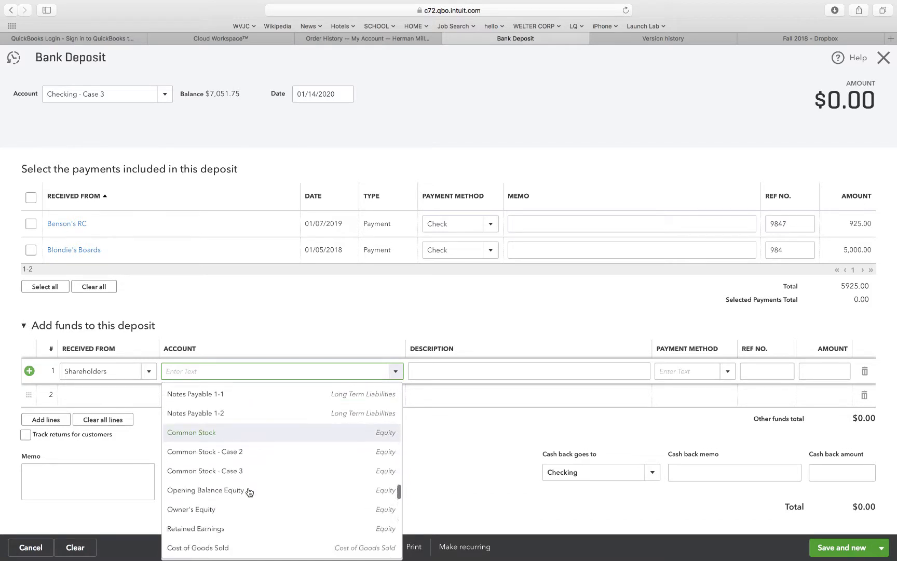
left_click(204, 470)
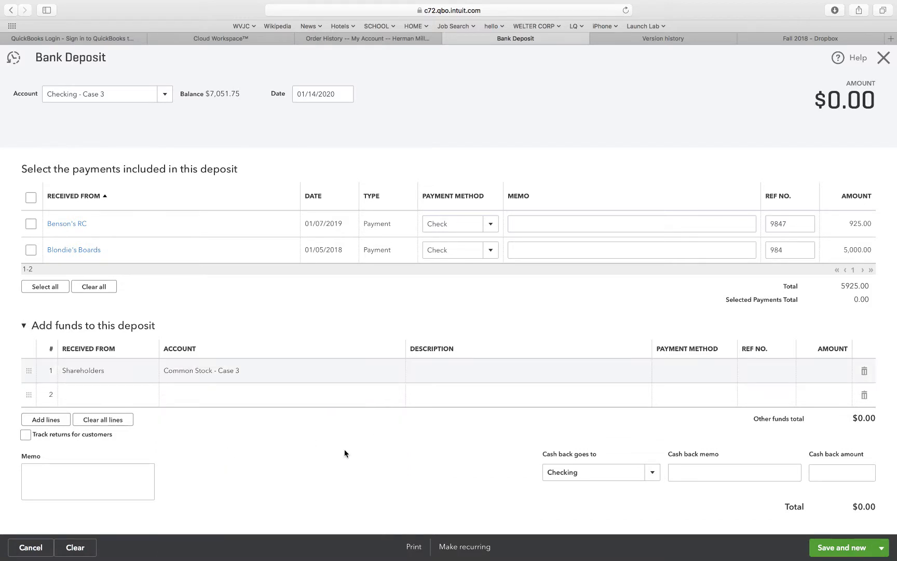
Enter 40,000.00 on the Shareholders line and save the $40,000 deposit, starting another.
left_click(824, 371)
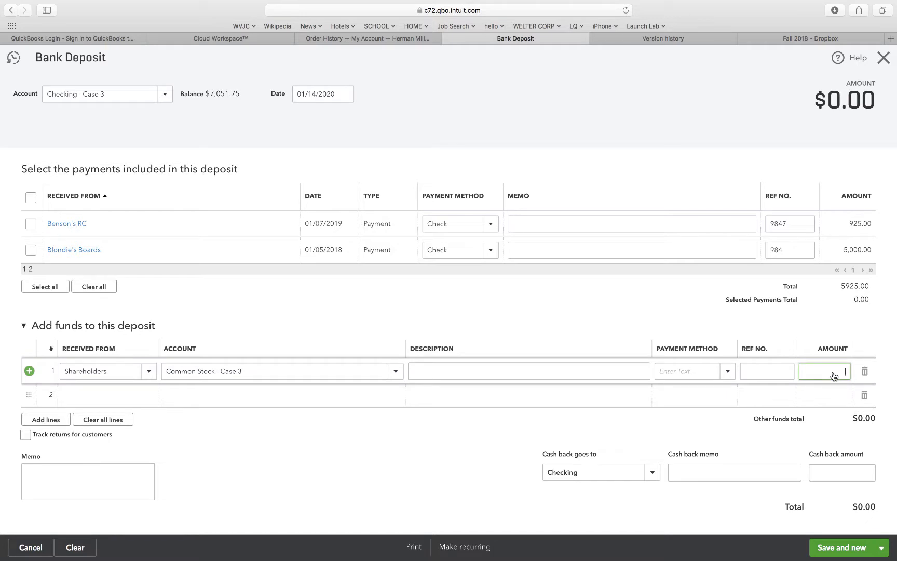
type("40000")
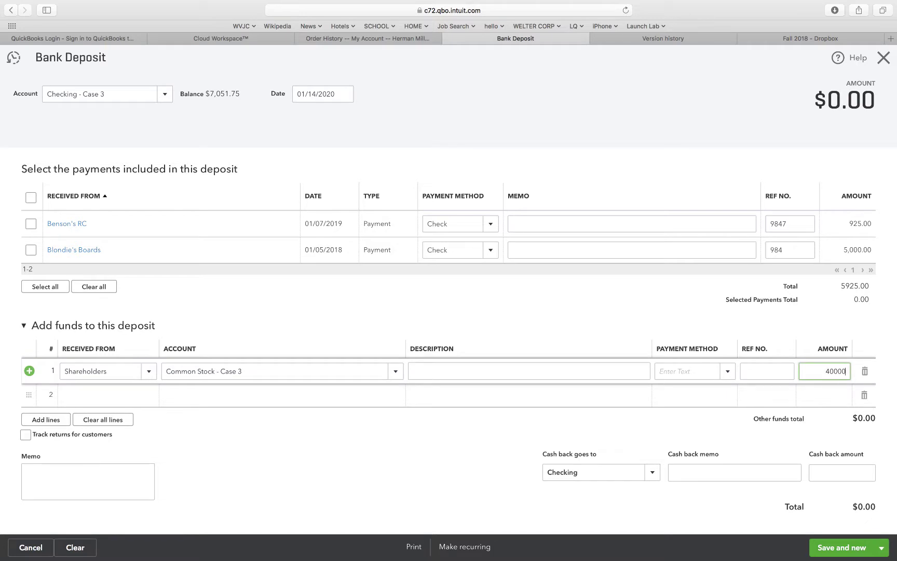
mouse_move(707, 335)
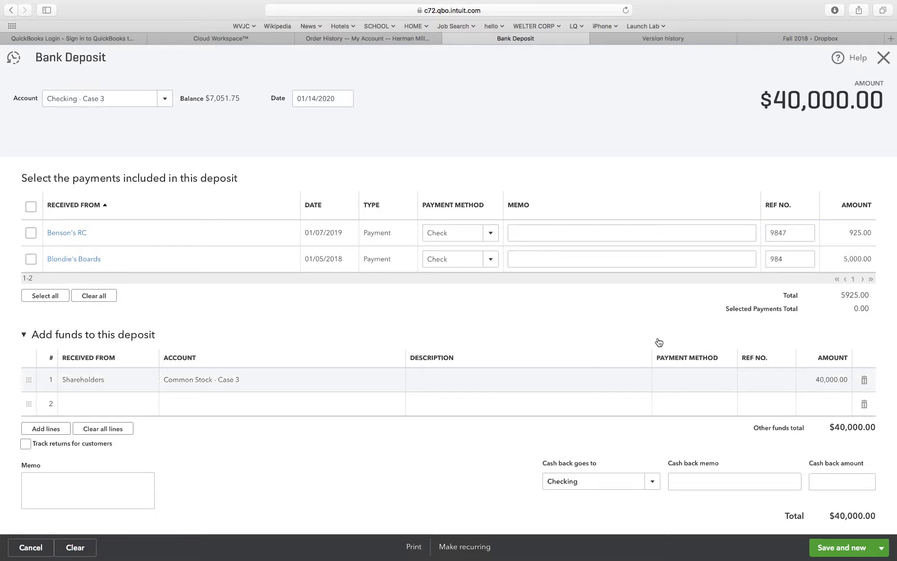
left_click(314, 99)
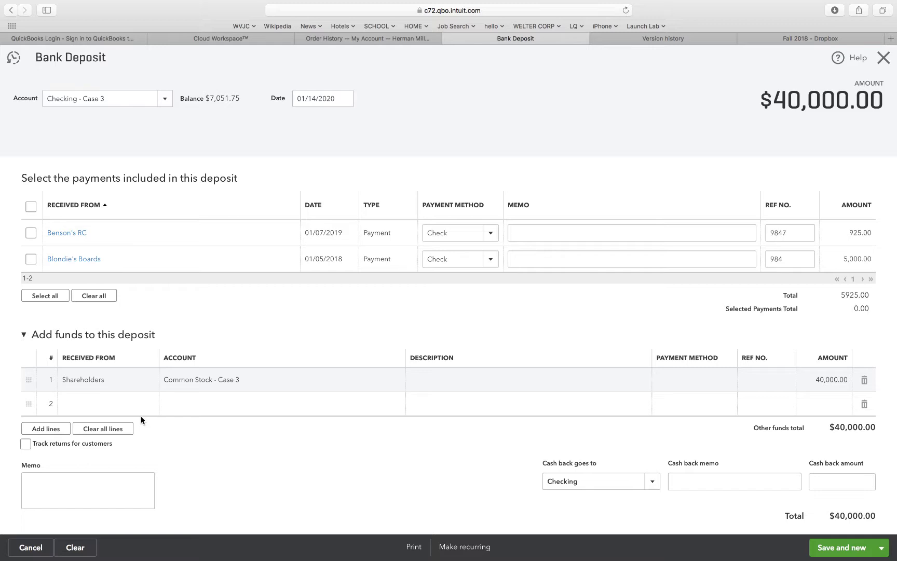
mouse_move(441, 540)
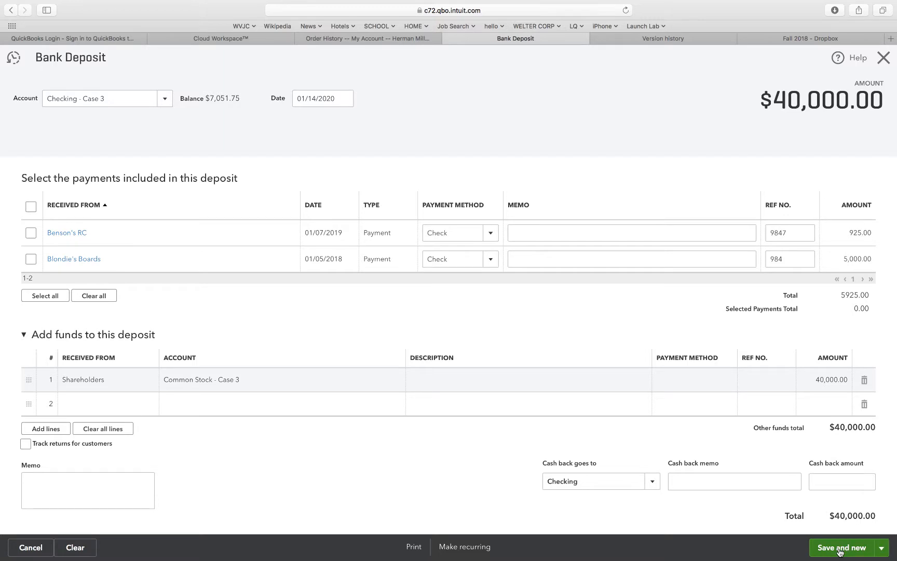
left_click(841, 547)
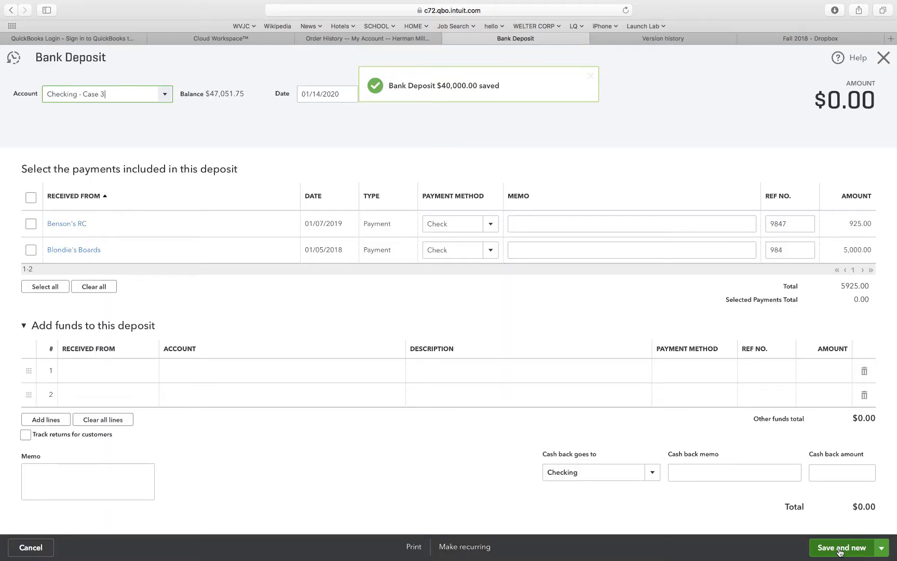
Date the new deposit 01/16/2020 and begin its first add-funds line.
left_click(590, 76)
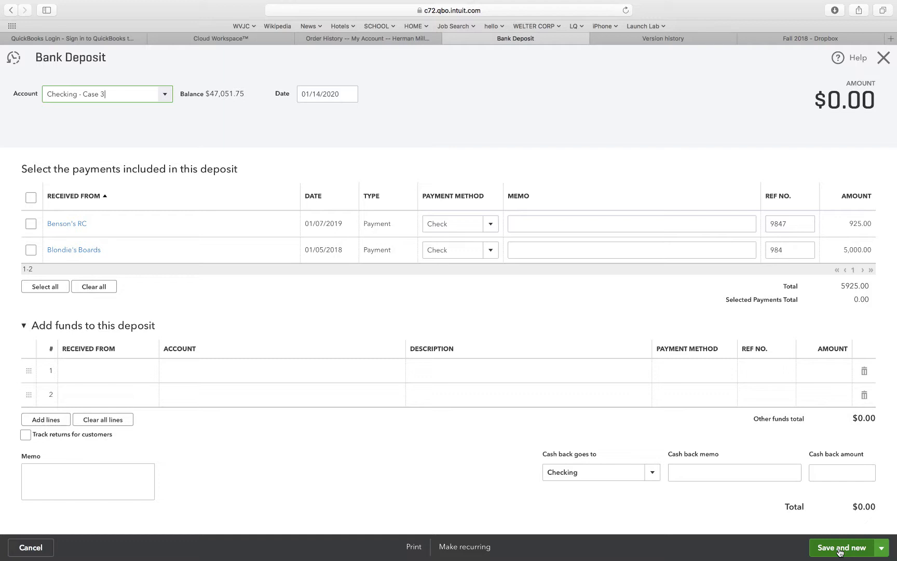
mouse_move(629, 95)
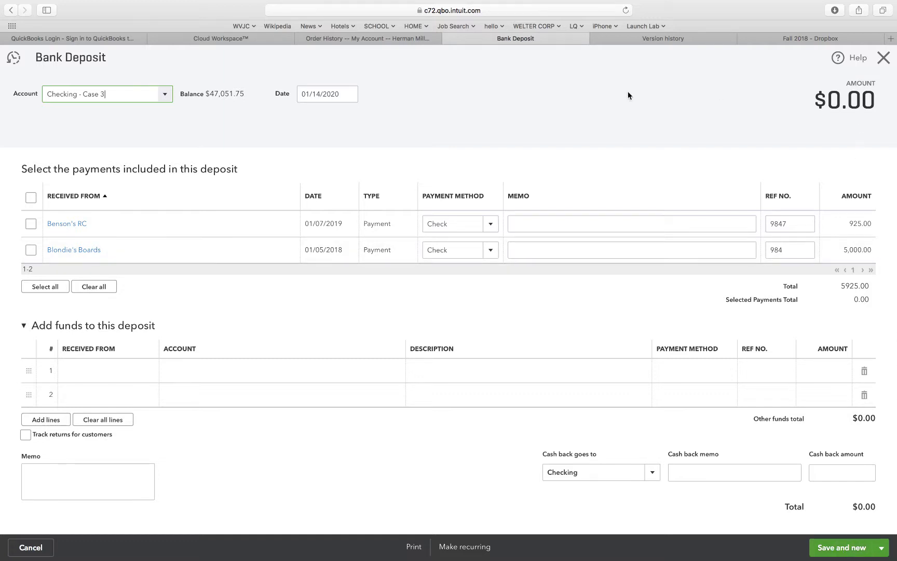
mouse_move(714, 92)
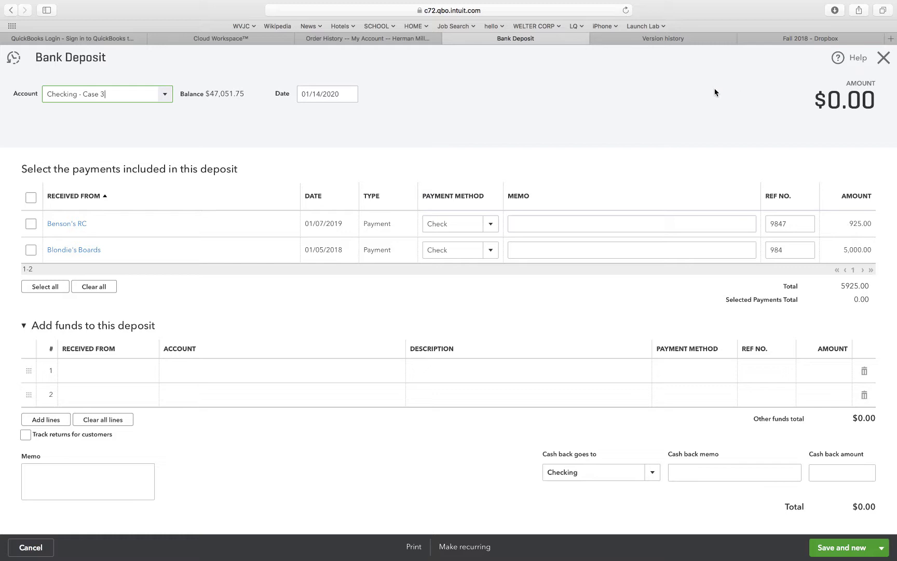
mouse_move(295, 91)
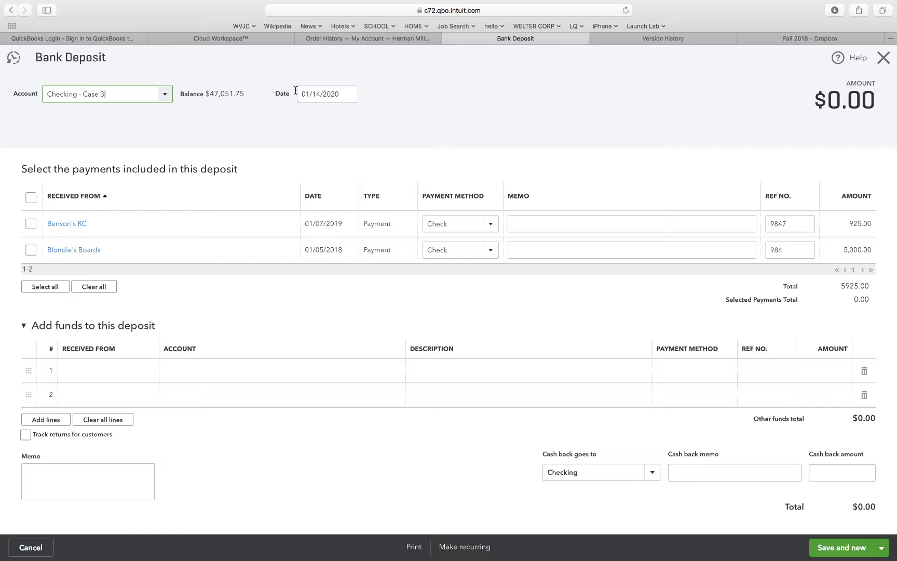
left_click(325, 93)
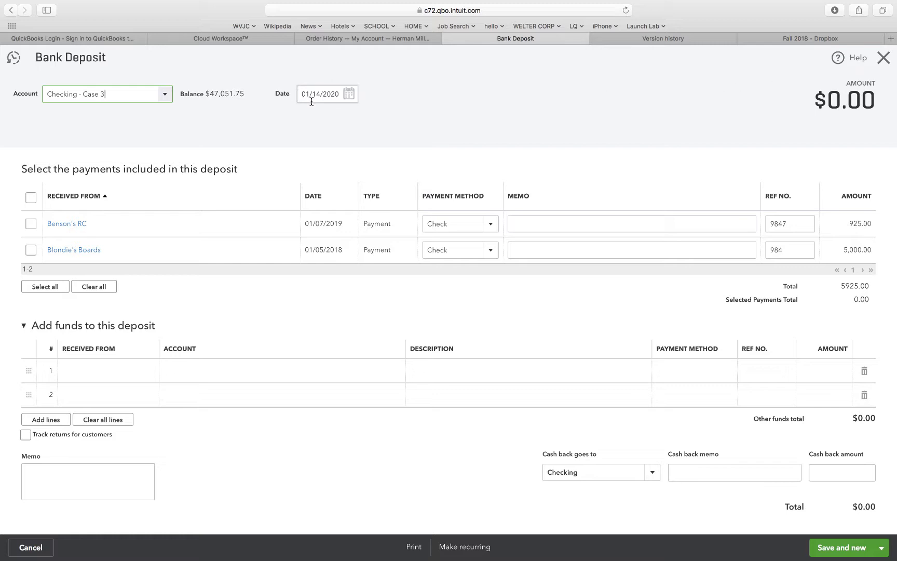
left_click(323, 93)
type("6")
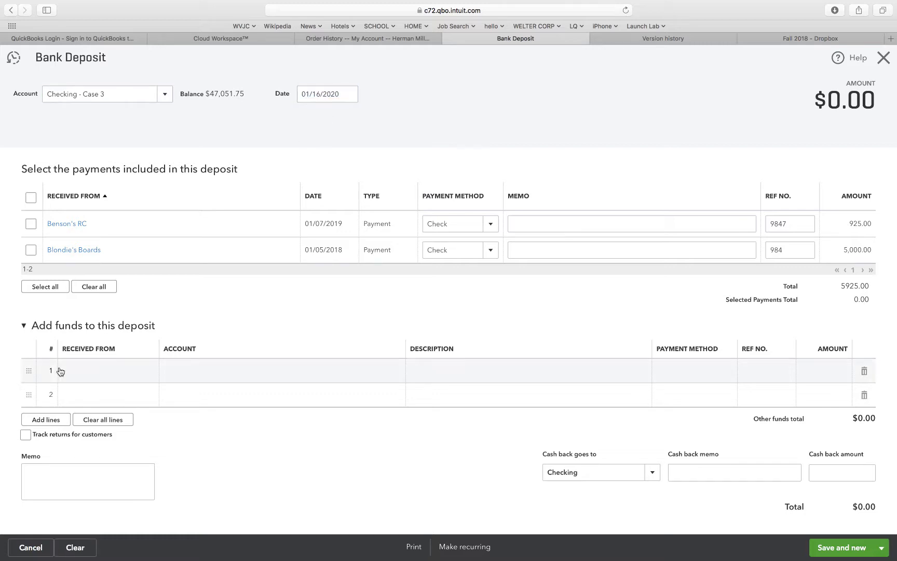
left_click(108, 371)
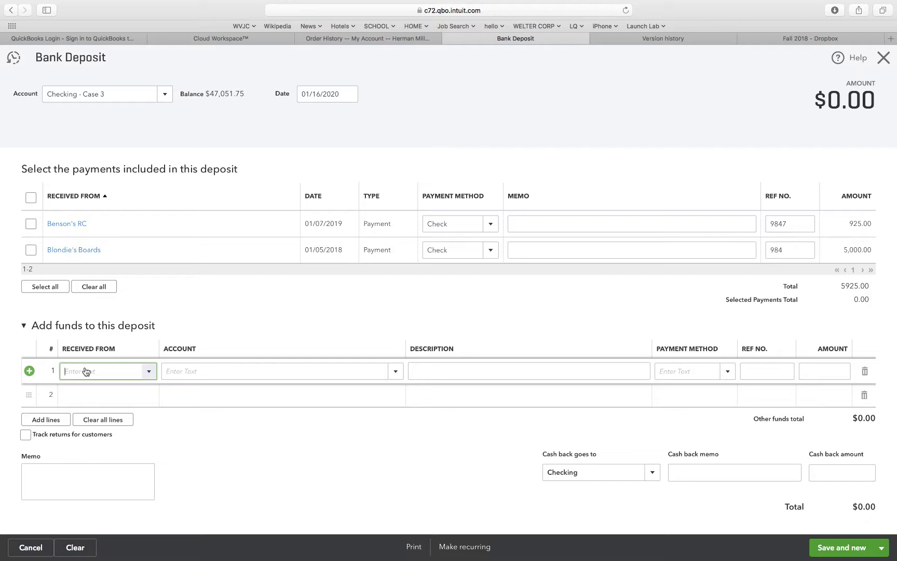
Create a new vendor named Chase Bank as the line 1 payer.
left_click(150, 371)
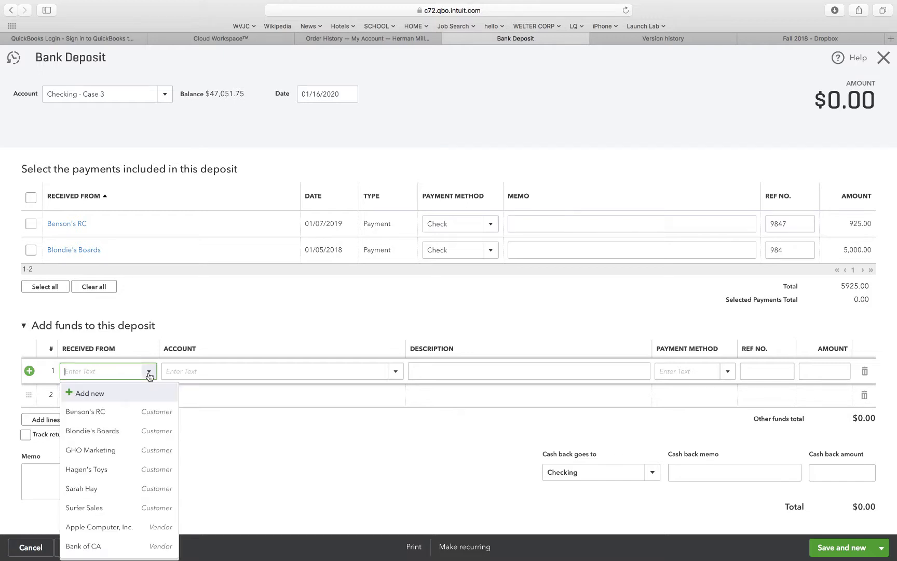
left_click(90, 392)
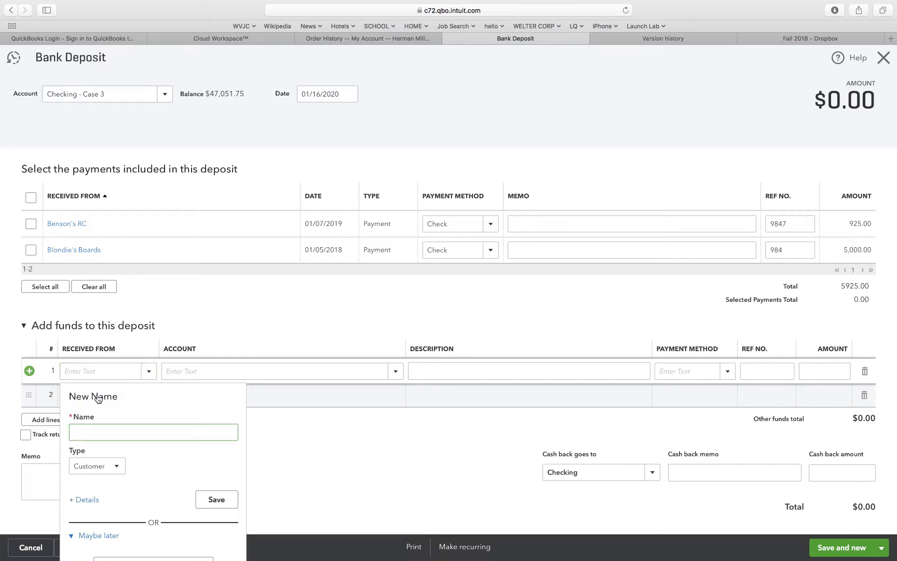
type("Chase")
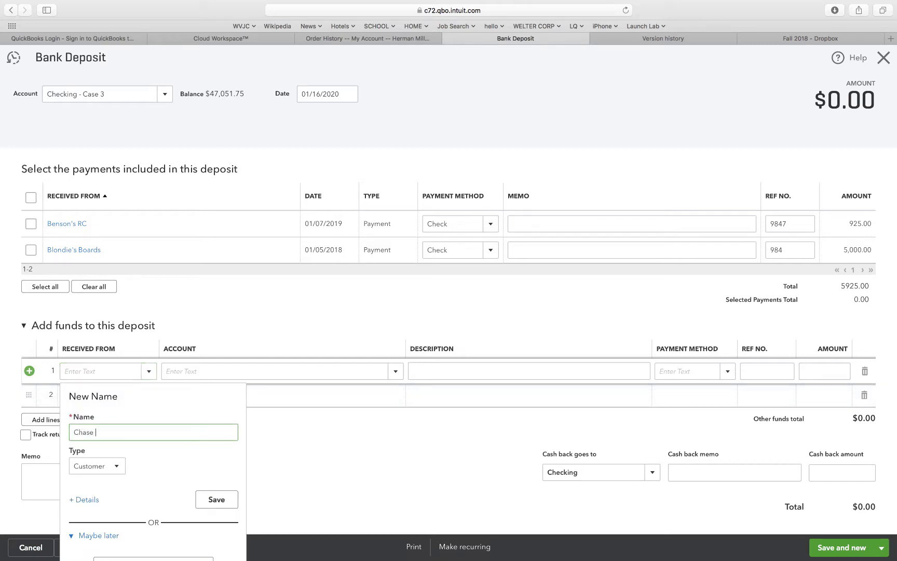
left_click(117, 465)
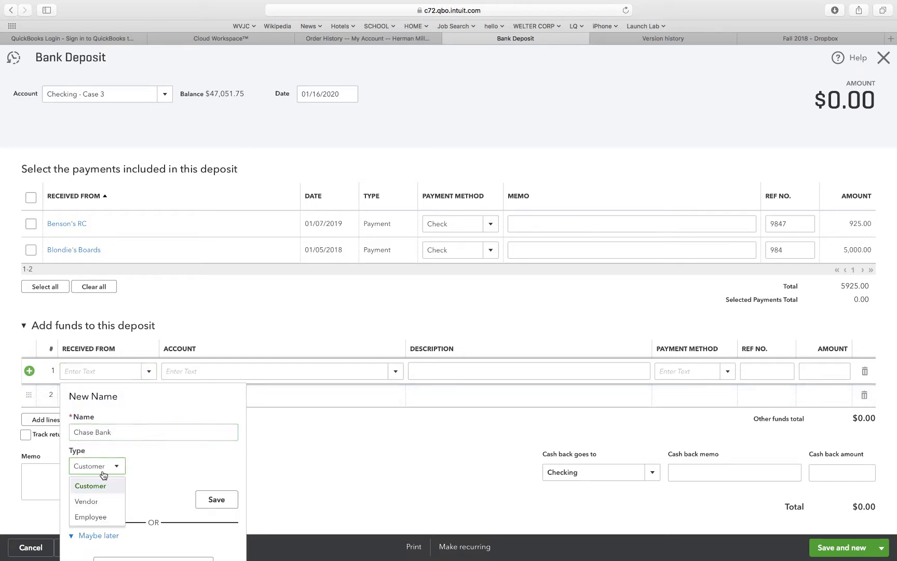
left_click(85, 501)
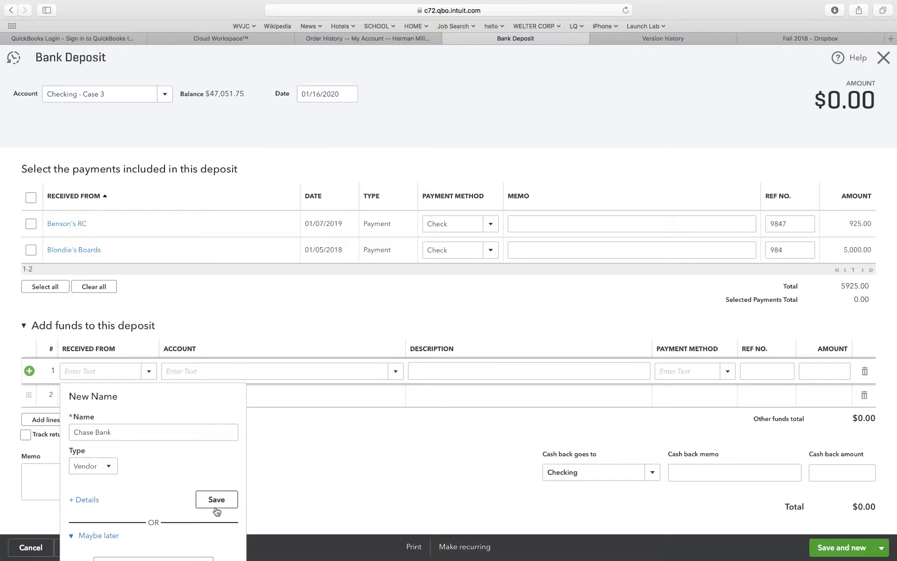
left_click(216, 498)
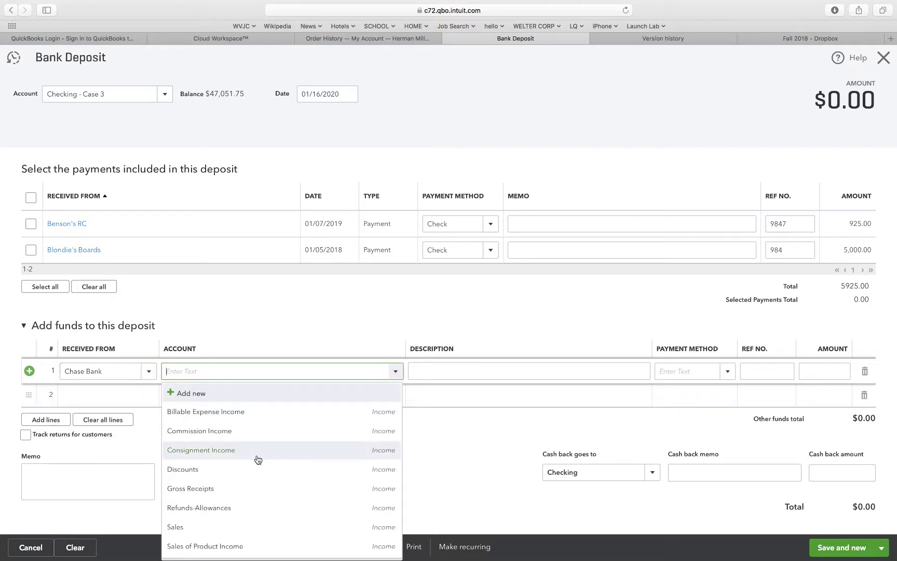
Assign the Chase Bank line to Notes Payable - Case 3.
scroll("down", 3)
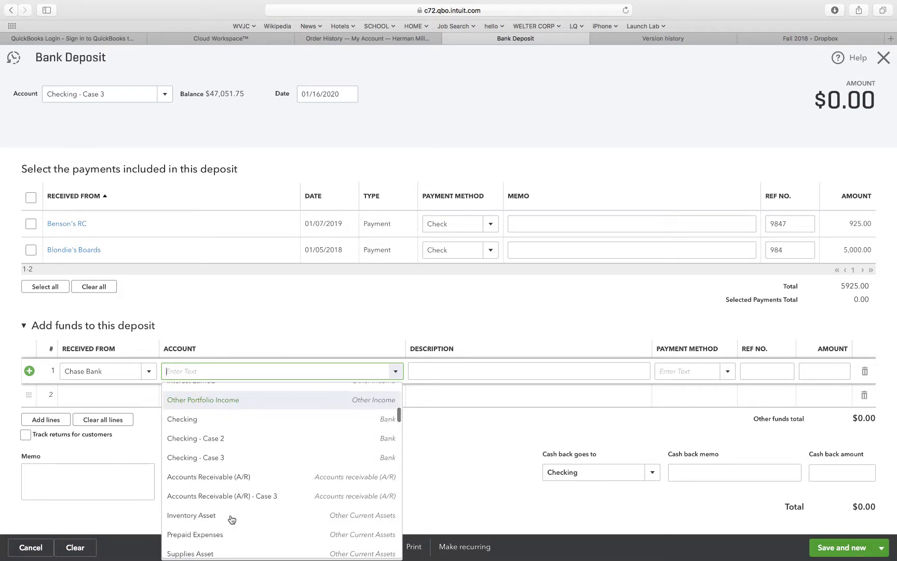
scroll("down", 3)
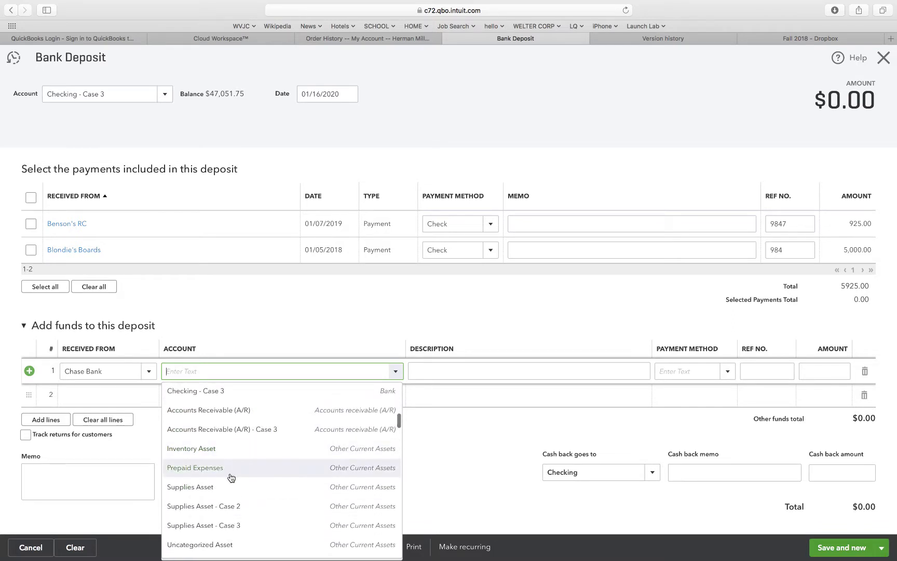
scroll("down", 3)
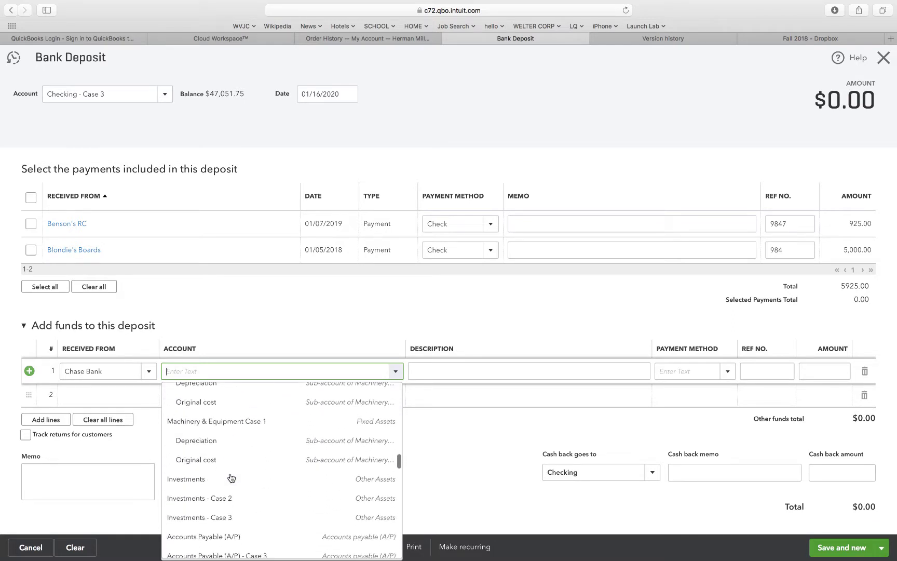
scroll("down", 3)
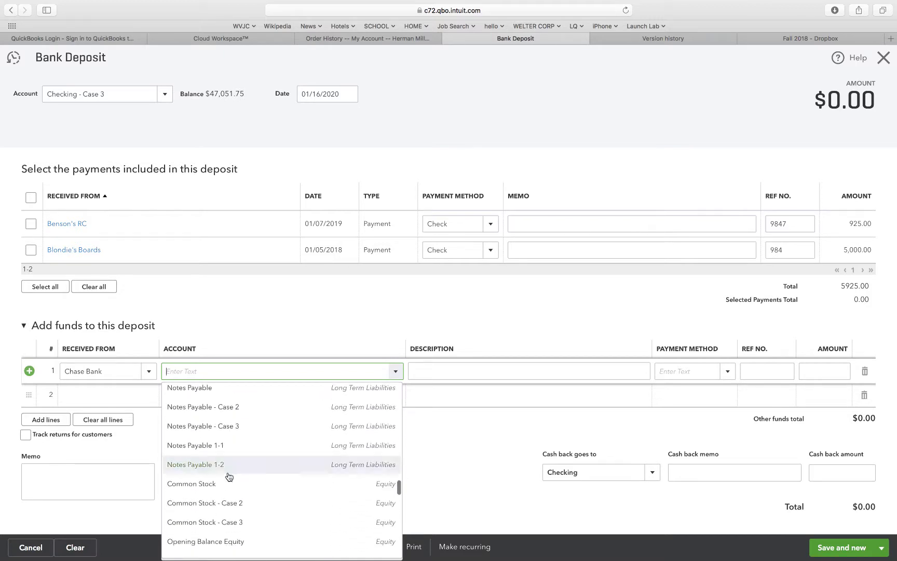
mouse_move(203, 425)
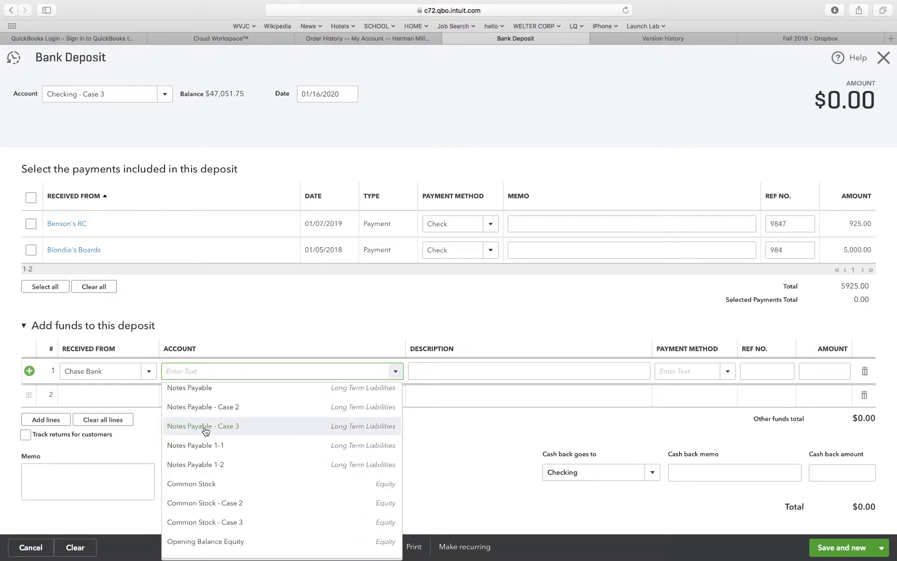
left_click(202, 426)
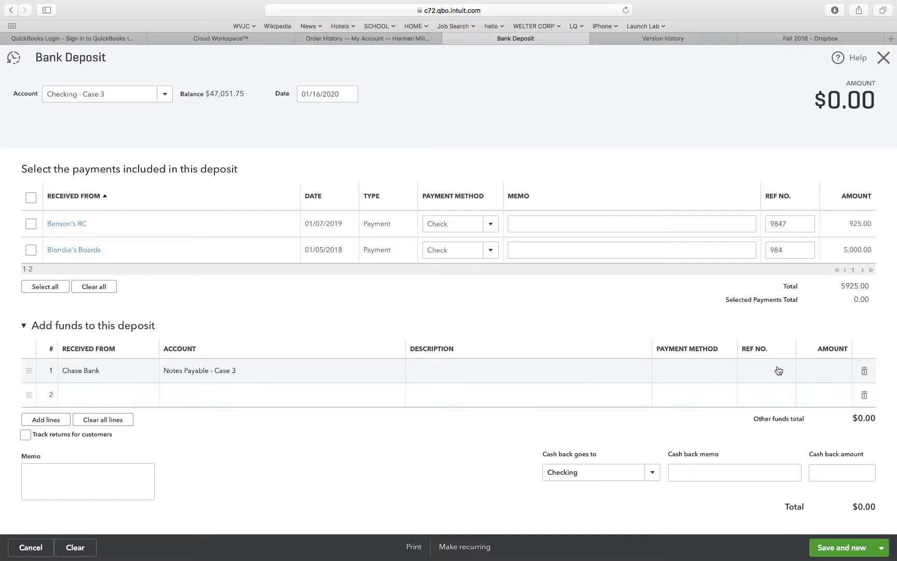
Enter 32,000.00 on the line and save the $32,000 deposit.
left_click(823, 371)
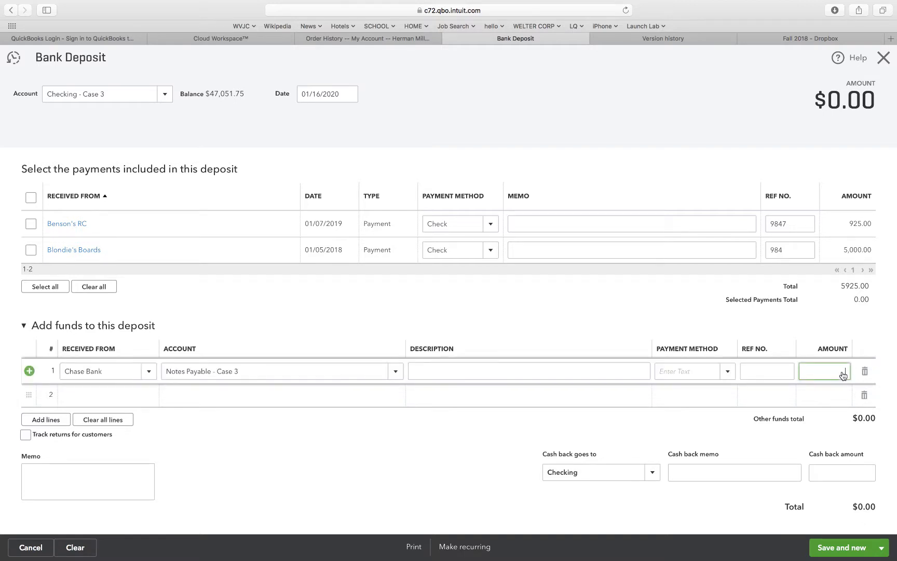
type("32")
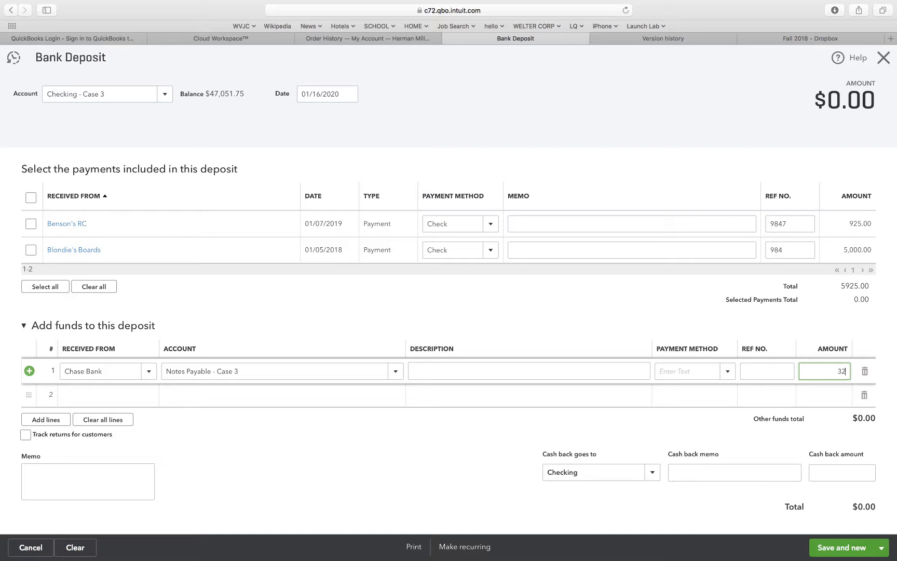
type("000.00")
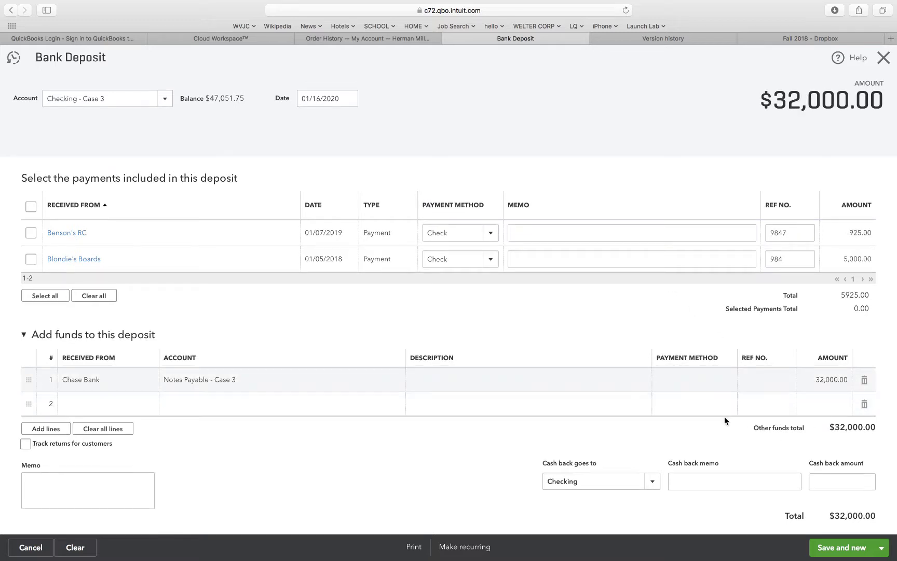
mouse_move(104, 74)
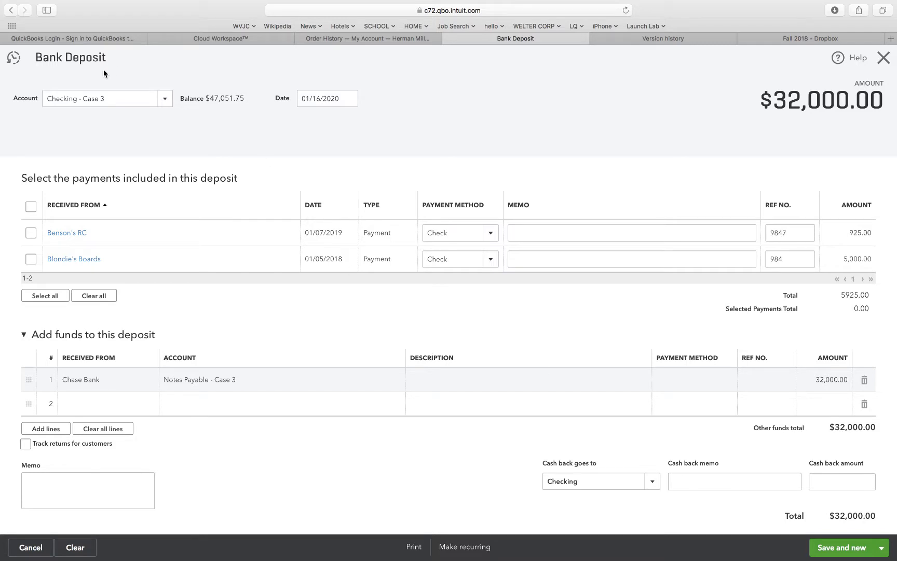
mouse_move(310, 136)
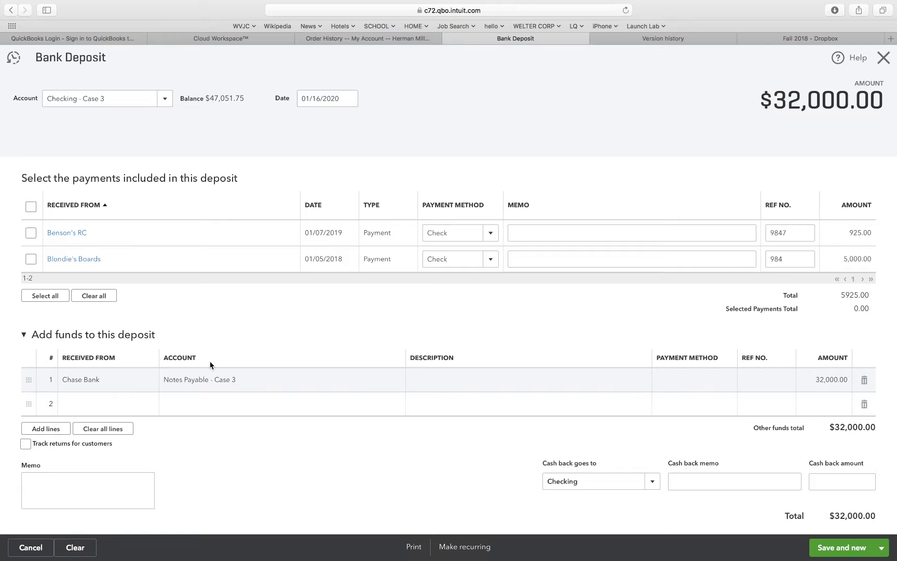
left_click(734, 481)
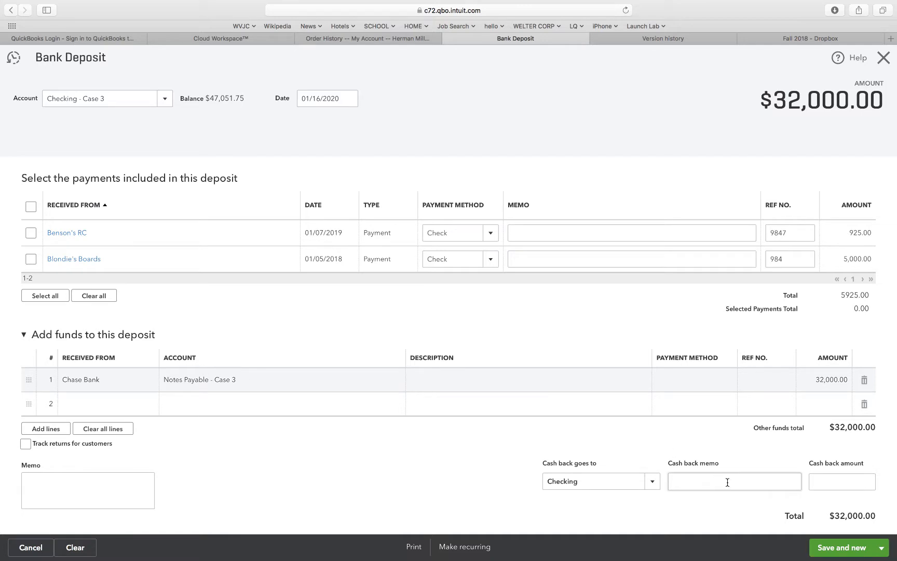
mouse_move(842, 547)
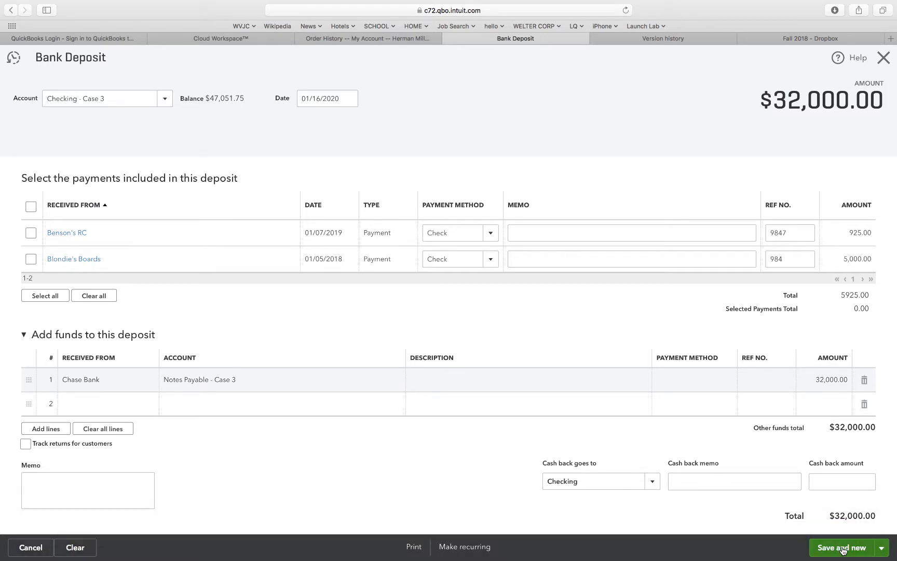
left_click(839, 547)
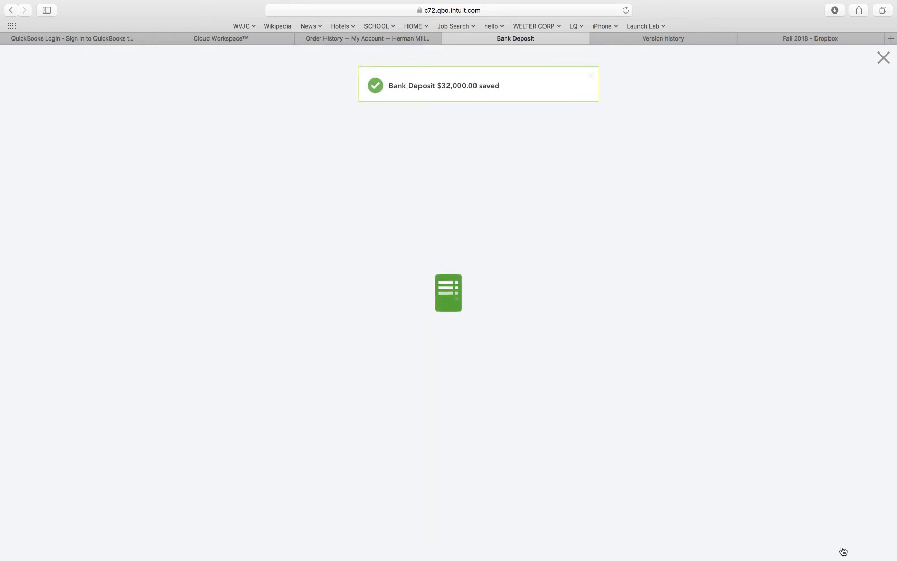
Close the deposit form and return to the Chart of Accounts showing Checking - Case 3 at $79,051.75.
left_click(842, 547)
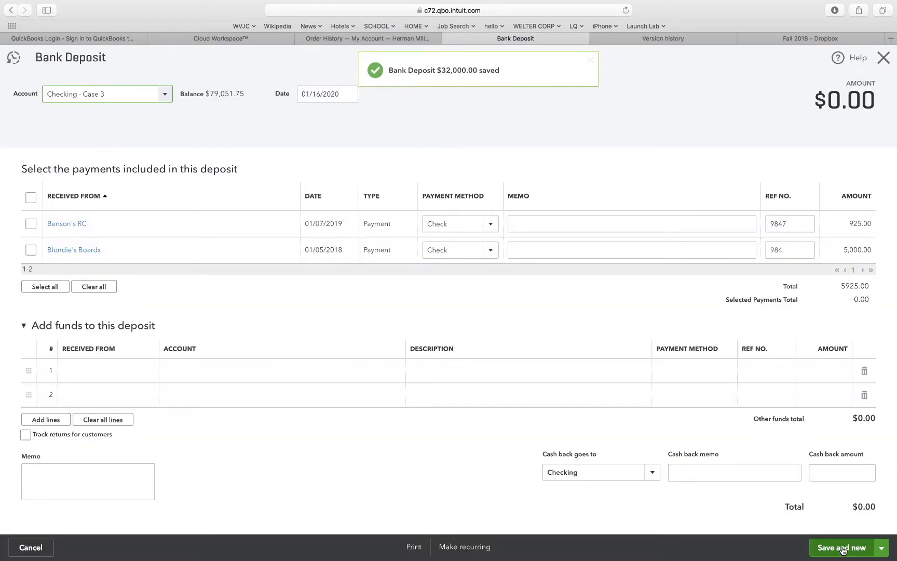
left_click(589, 59)
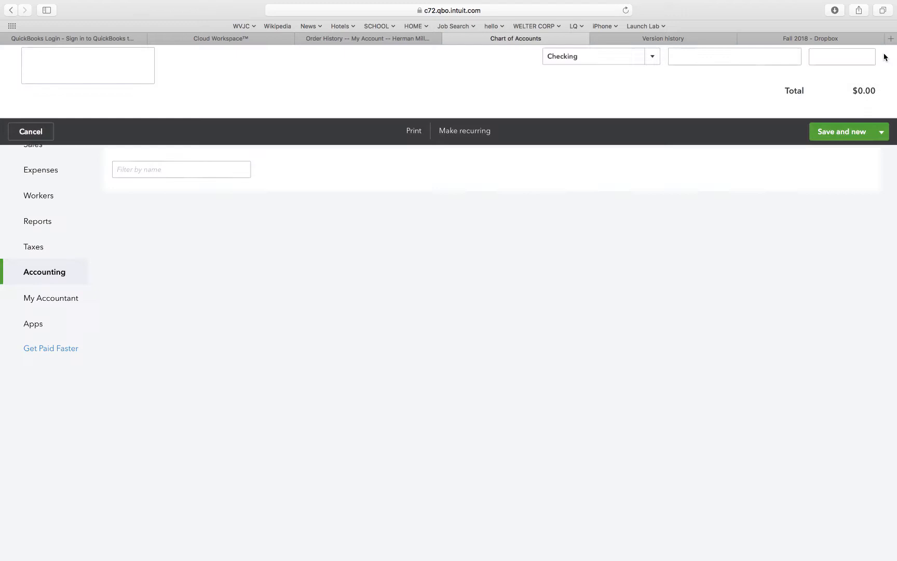
left_click(30, 131)
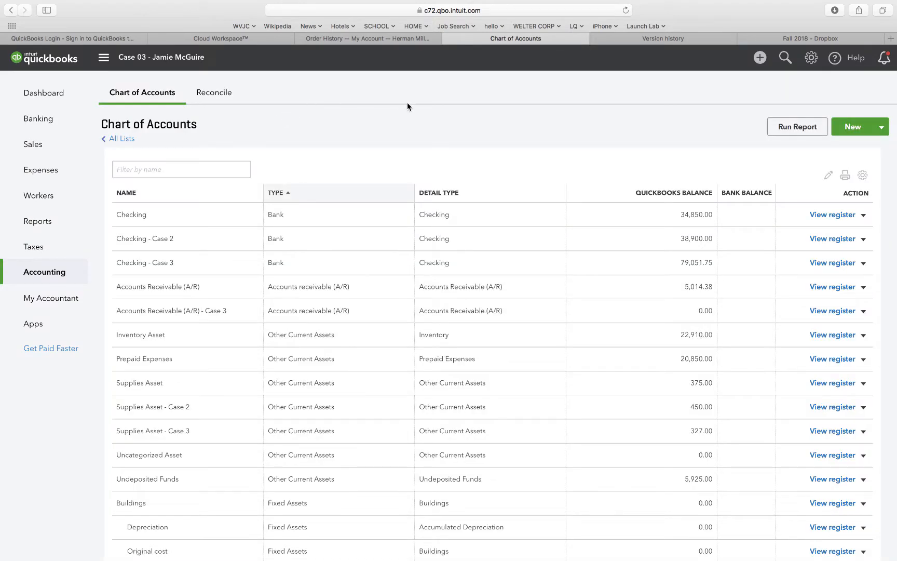
mouse_move(146, 56)
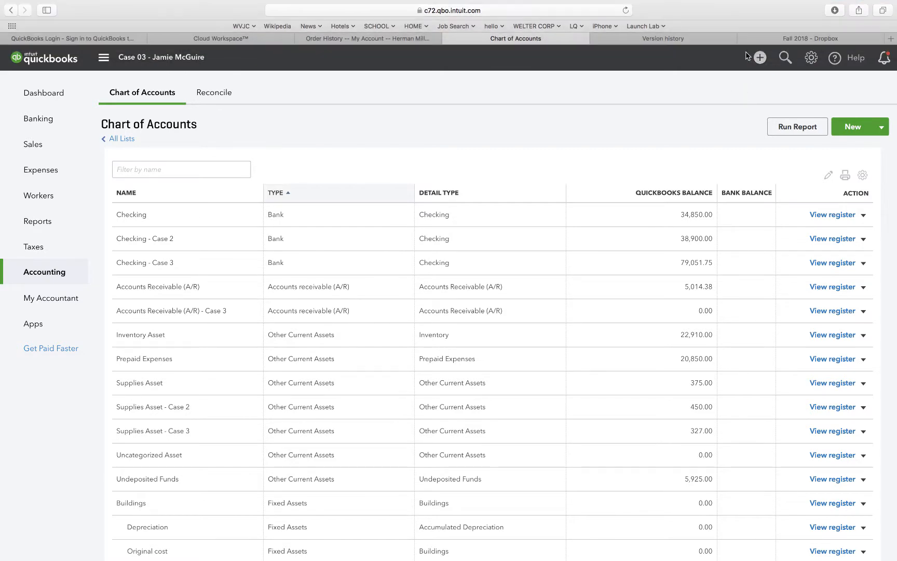
Start a new check with Rabo Bank as payee, prefilling Notes Payable $60,000 and Interest Expense $600.
left_click(757, 57)
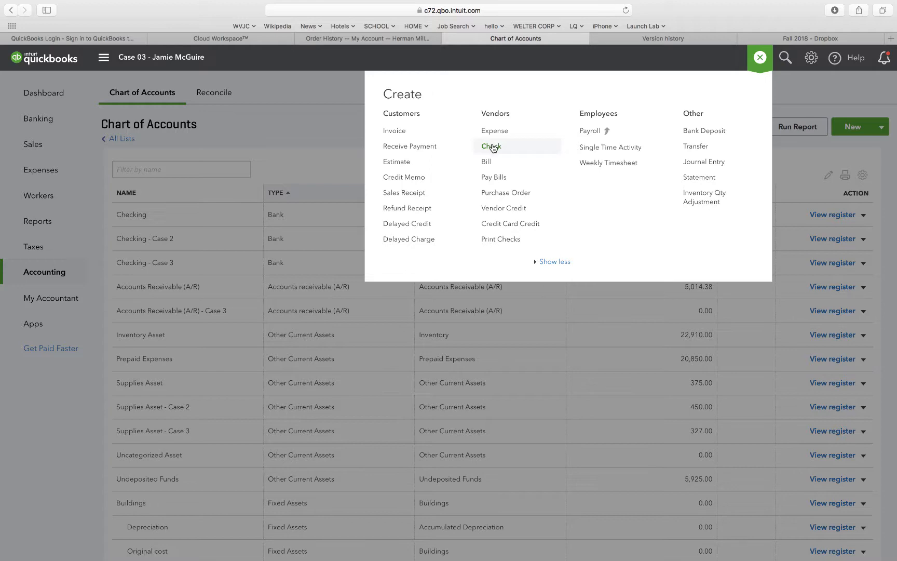
left_click(490, 146)
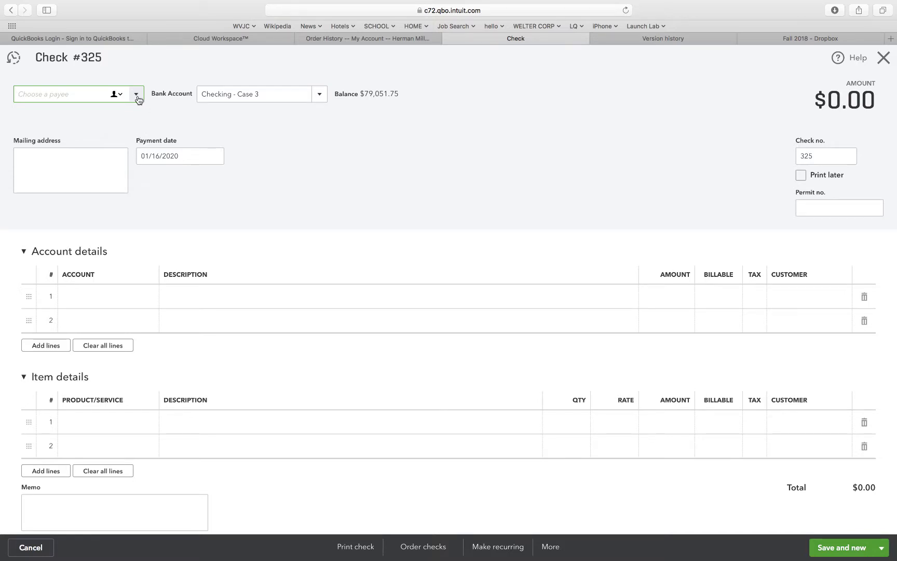
left_click(136, 94)
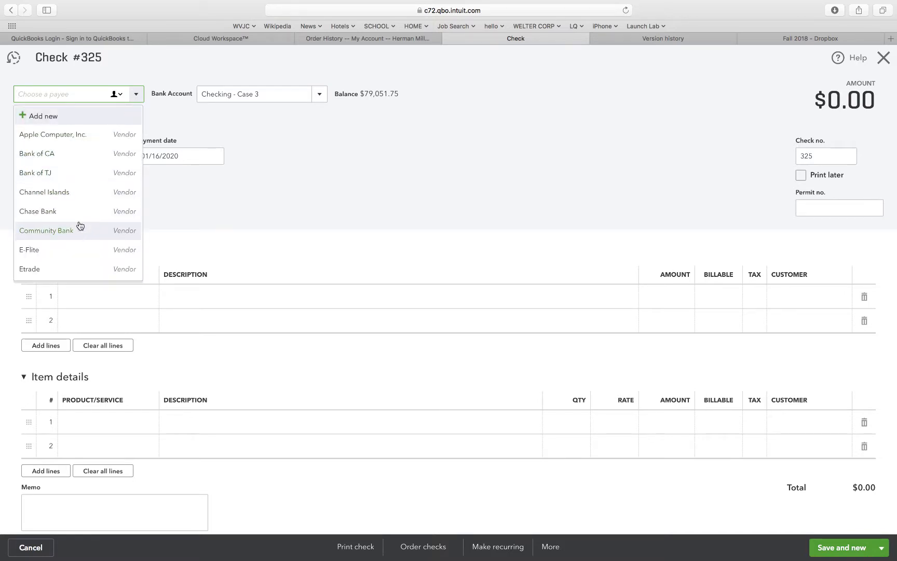
scroll("down", 3)
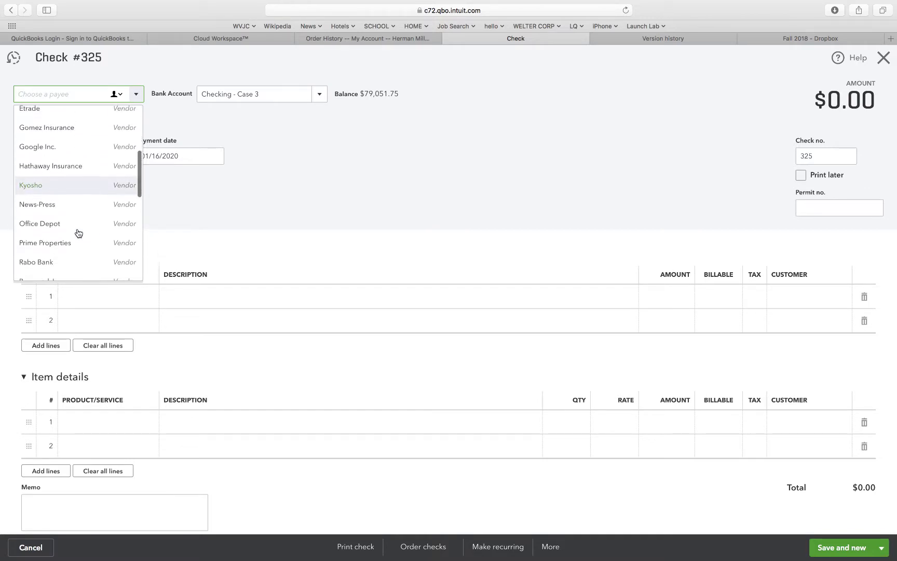
scroll("down", 3)
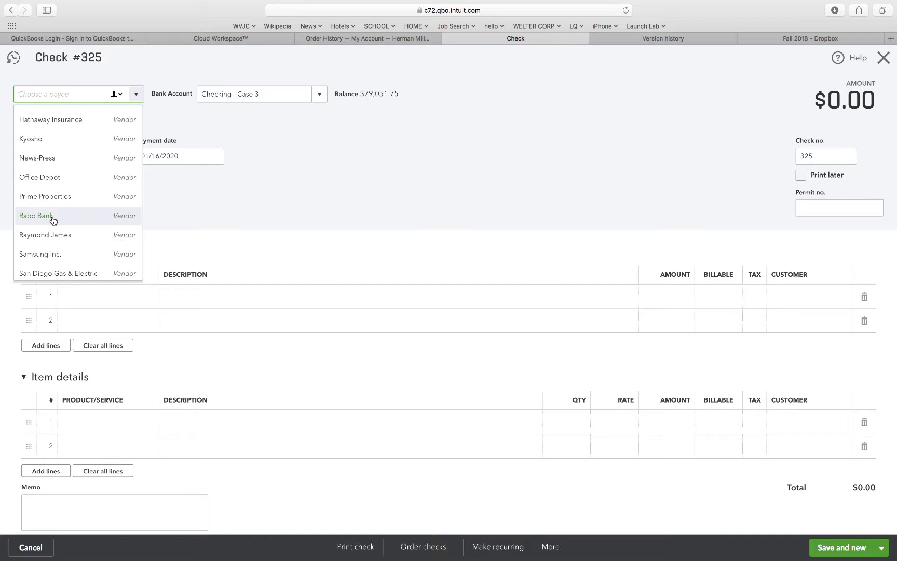
left_click(37, 216)
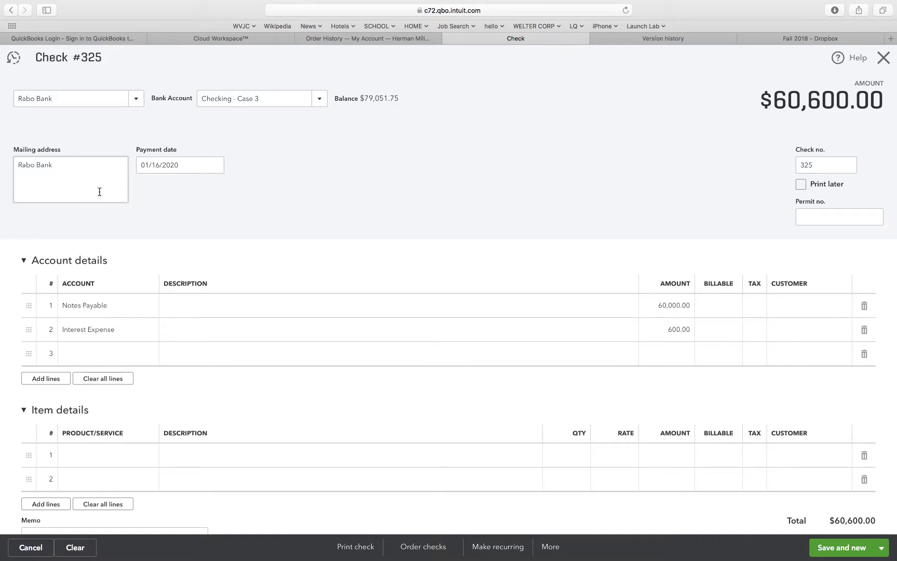
Check the payment date and item lines of check 325, then return to its account lines.
left_click(180, 165)
type("7")
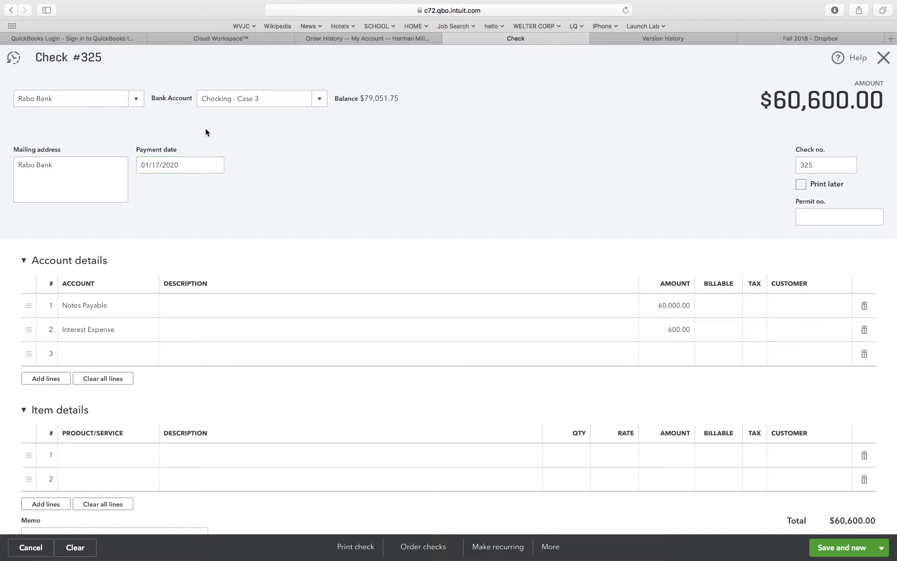
mouse_move(201, 142)
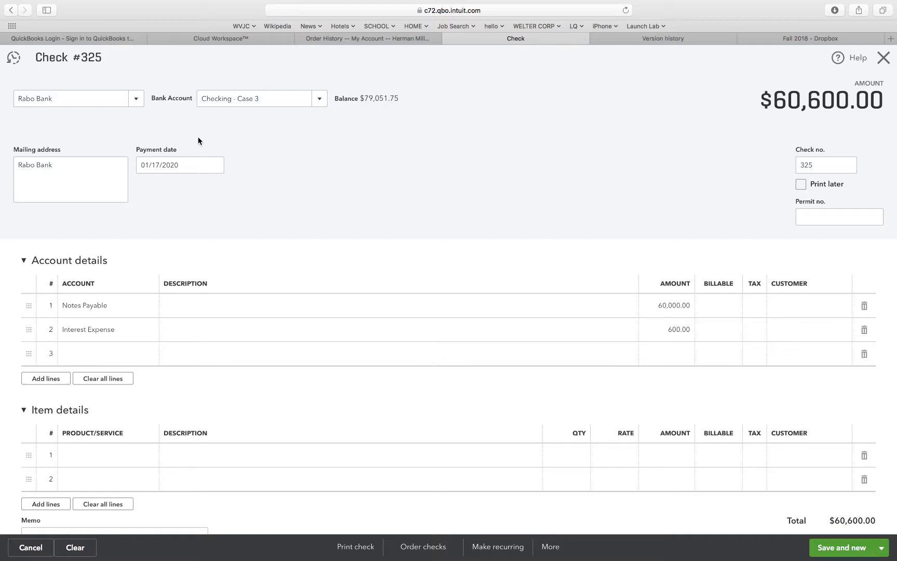
mouse_move(222, 287)
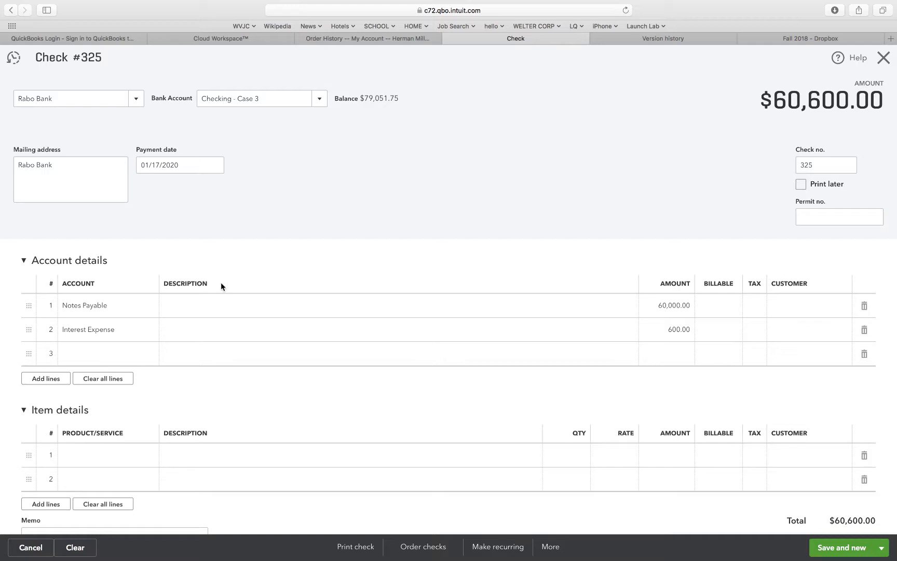
mouse_move(96, 454)
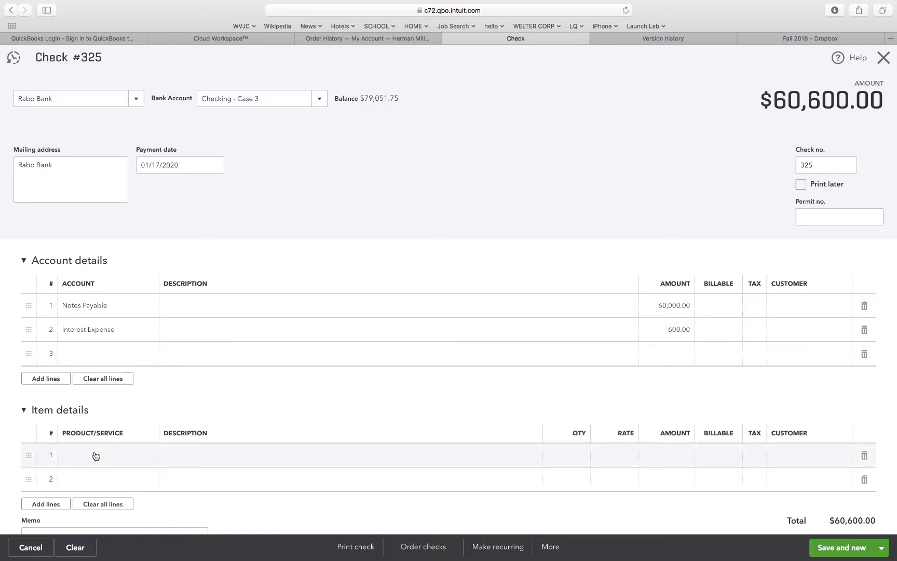
left_click(105, 454)
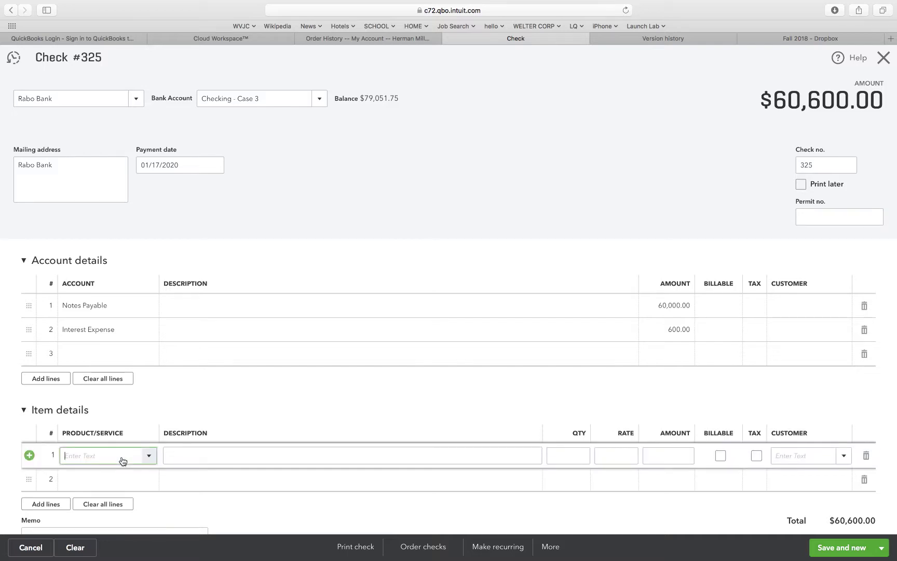
mouse_move(148, 457)
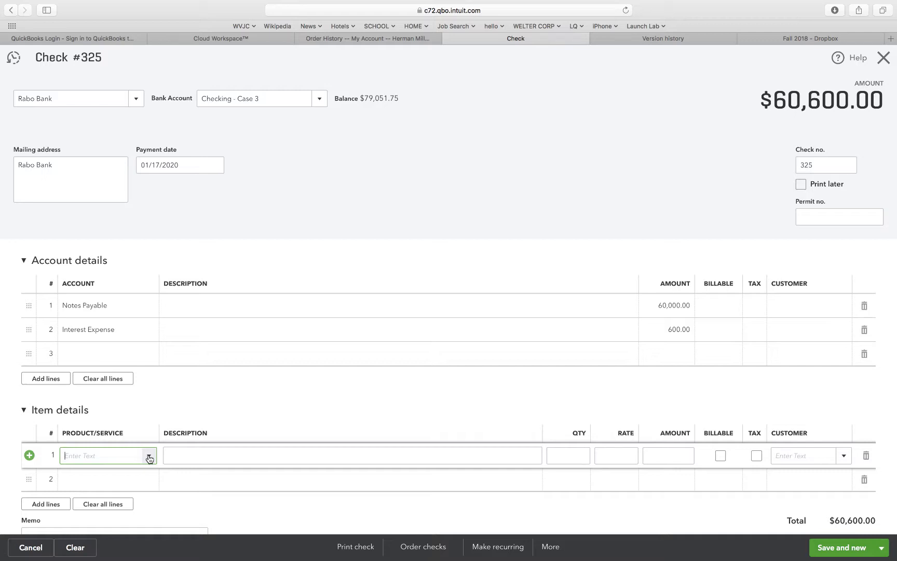
left_click(148, 455)
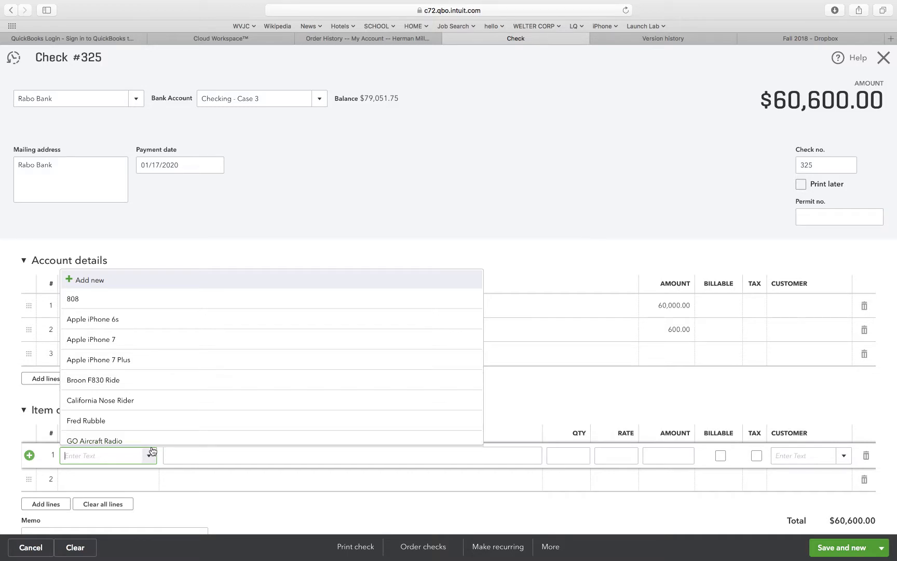
mouse_move(162, 400)
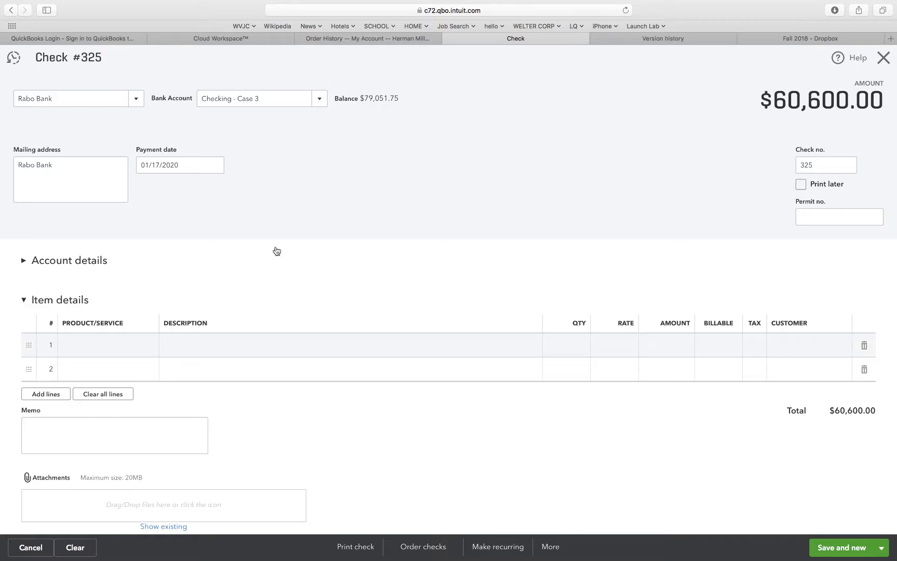
left_click(24, 261)
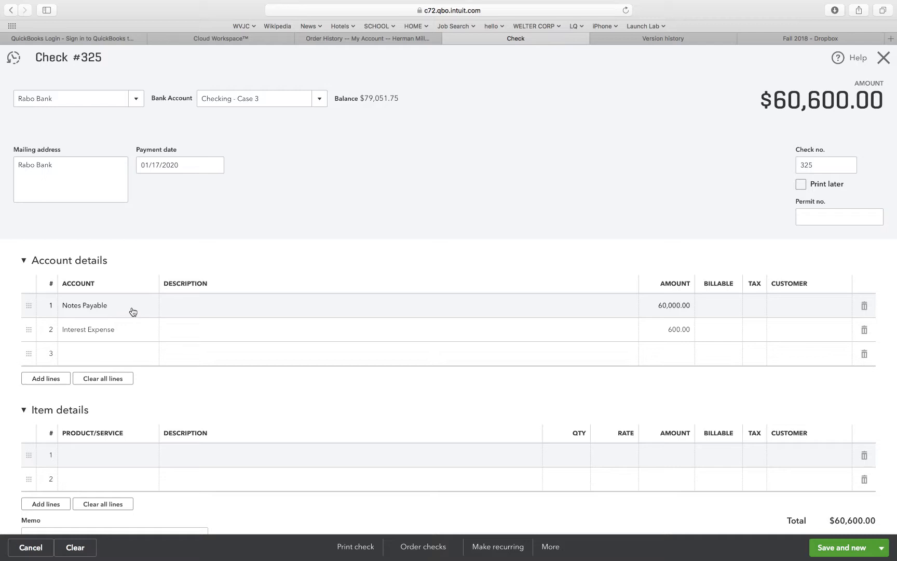
Charge line 1 of check 325 to Notes Payable - Case 3.
left_click(98, 305)
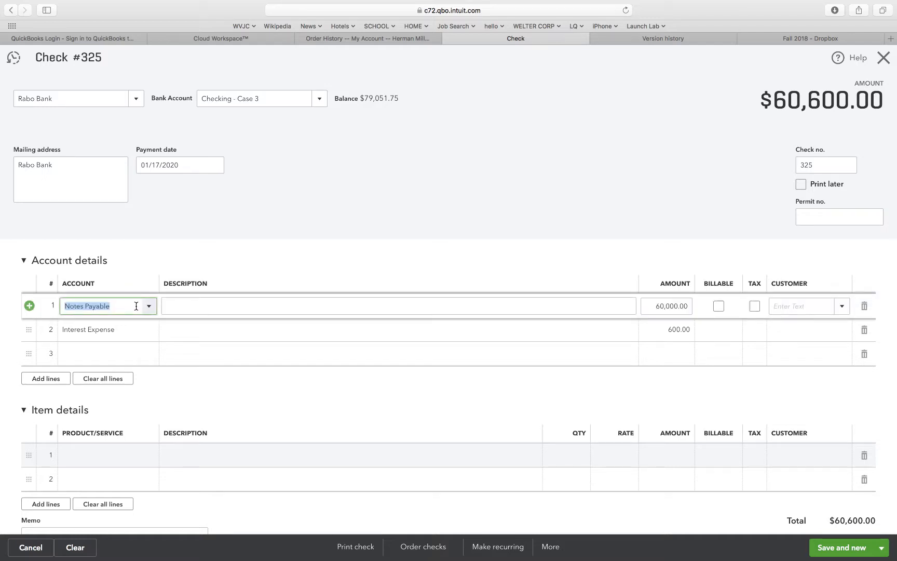
left_click(148, 305)
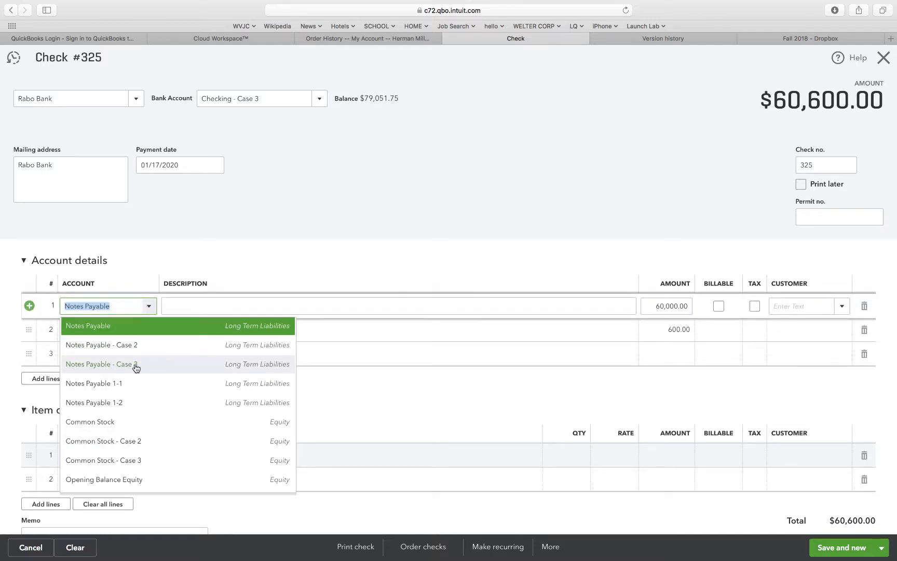
left_click(101, 363)
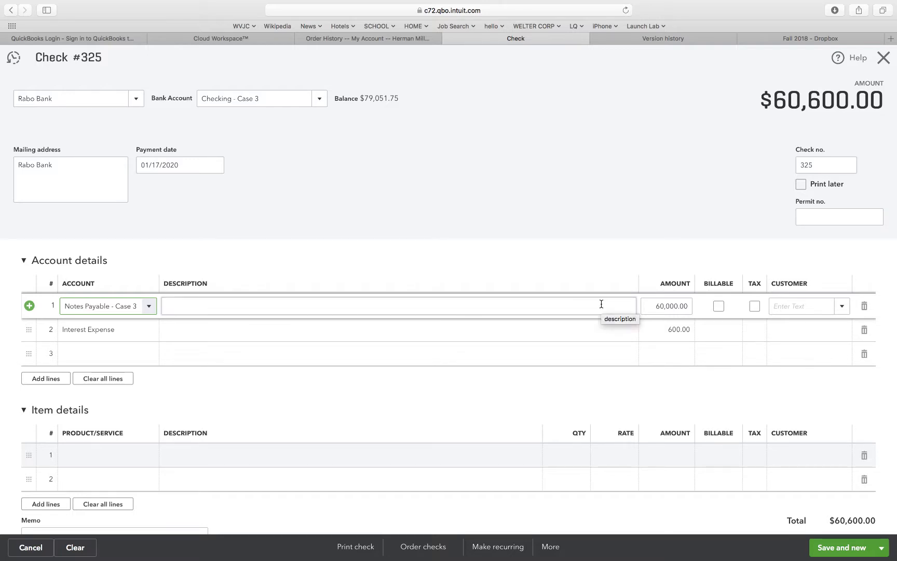
Set line 1's Notes Payable - Case 3 amount to 23,000.
left_click(666, 305)
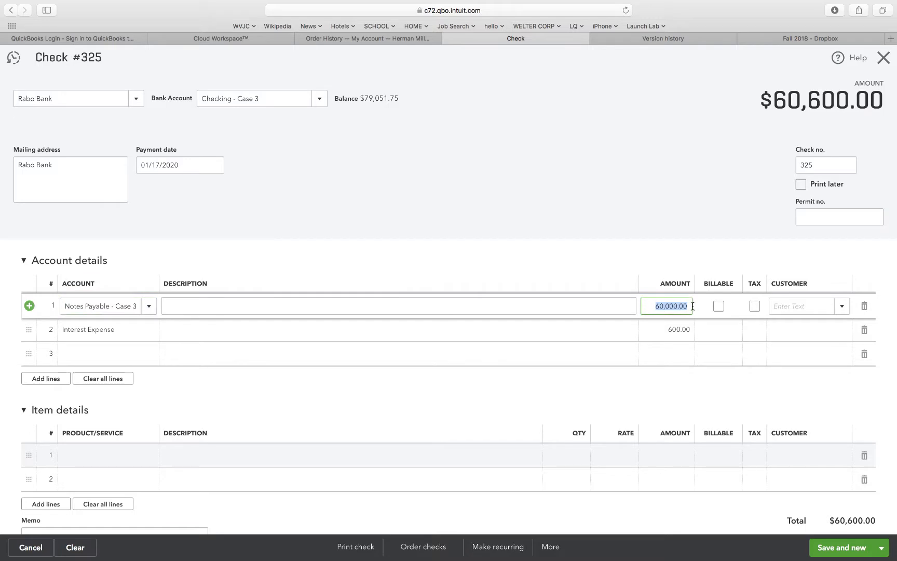
type("23000")
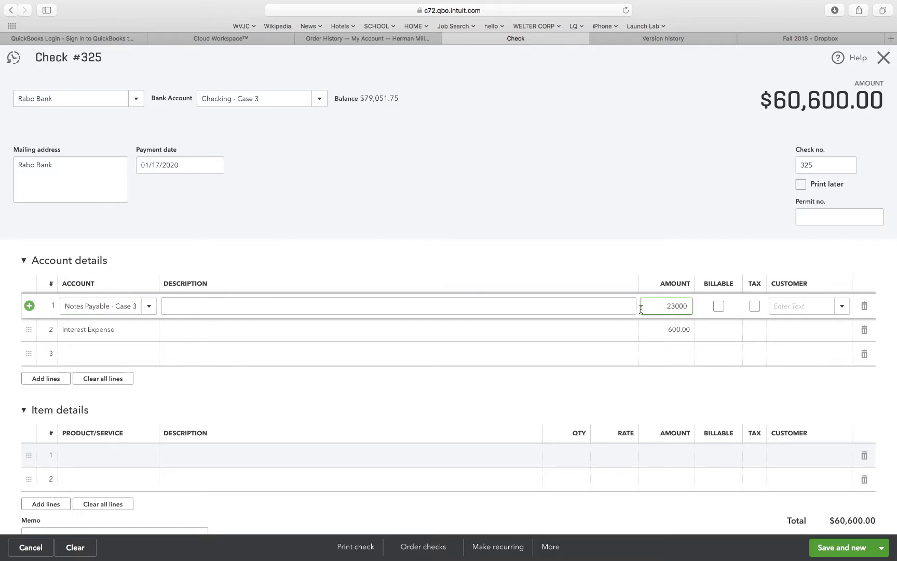
mouse_move(101, 342)
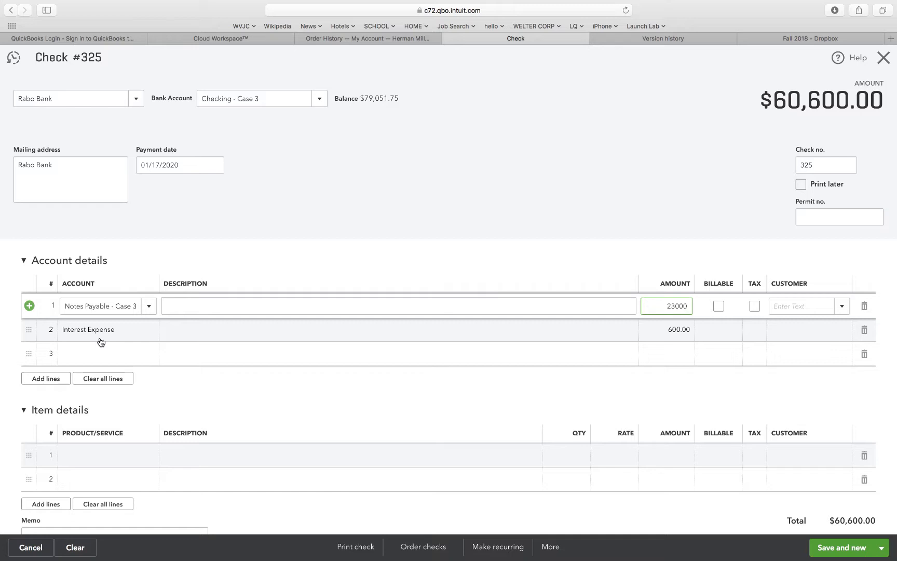
mouse_move(241, 266)
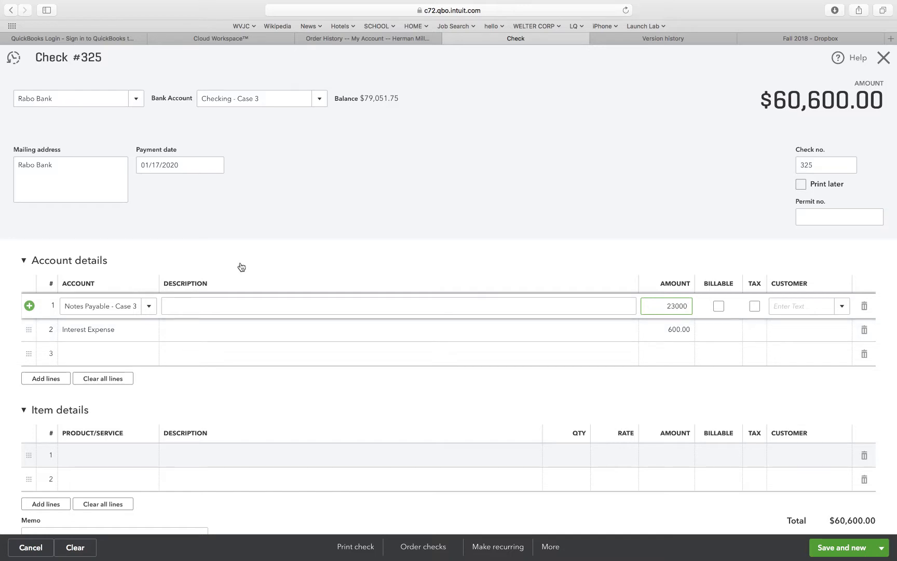
mouse_move(130, 324)
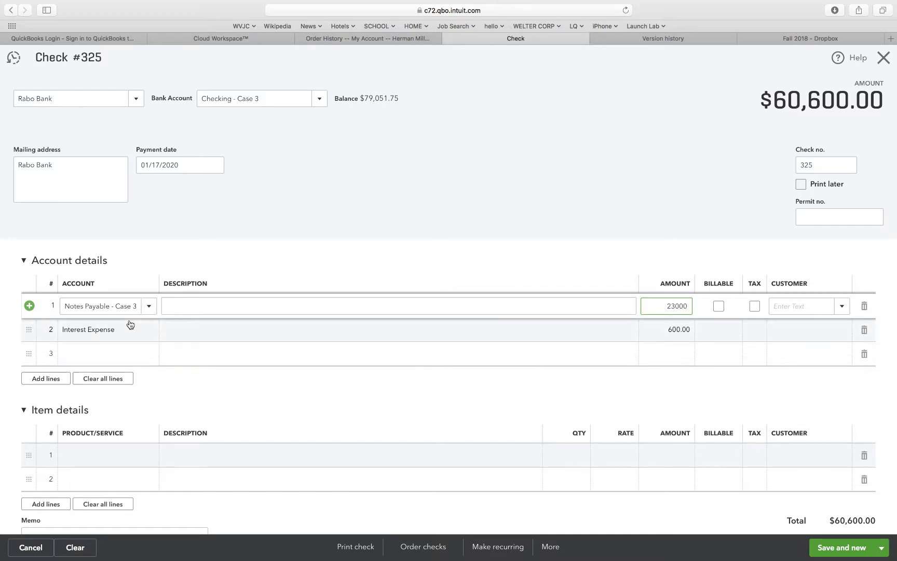
Keep Interest Expense on line 2 and change its amount to 300.
left_click(99, 329)
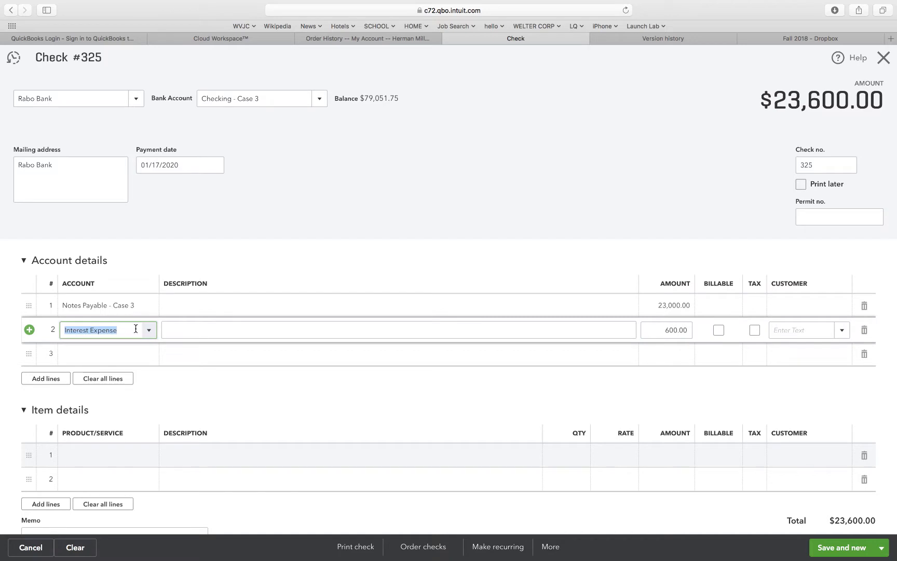
left_click(149, 329)
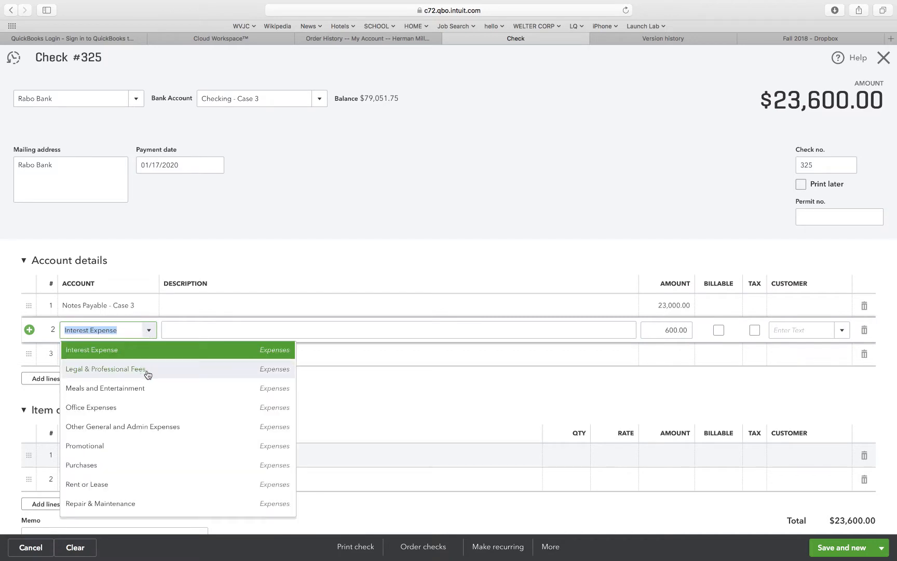
scroll("up", 3)
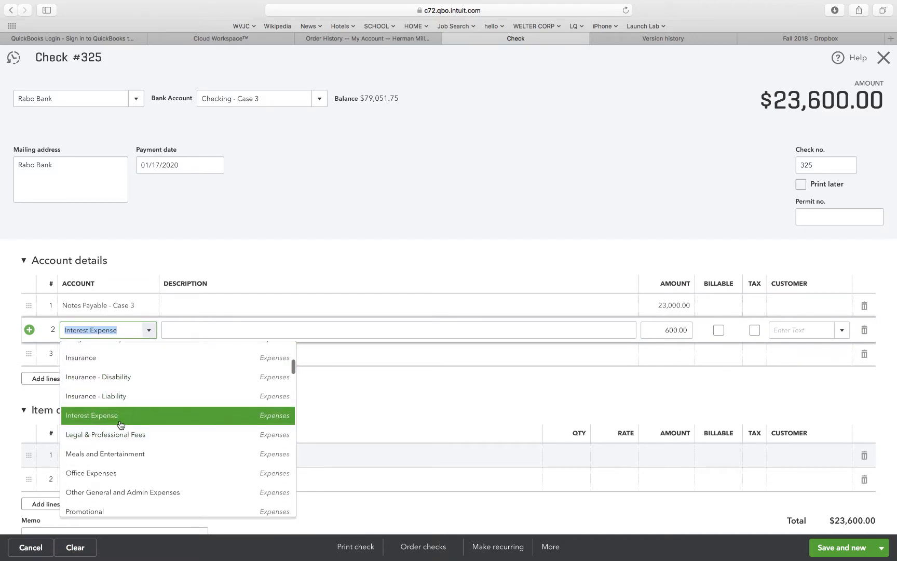
left_click(92, 414)
type("3")
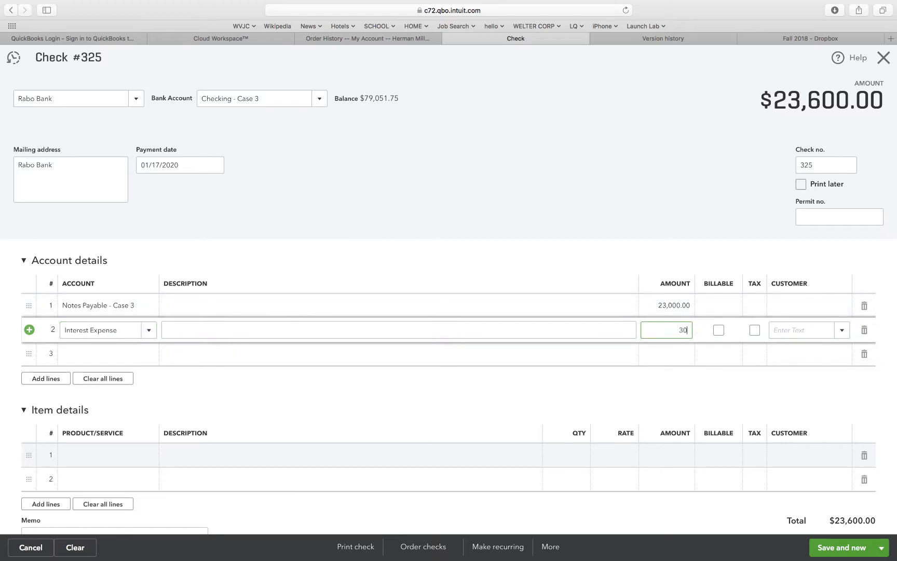
type("0")
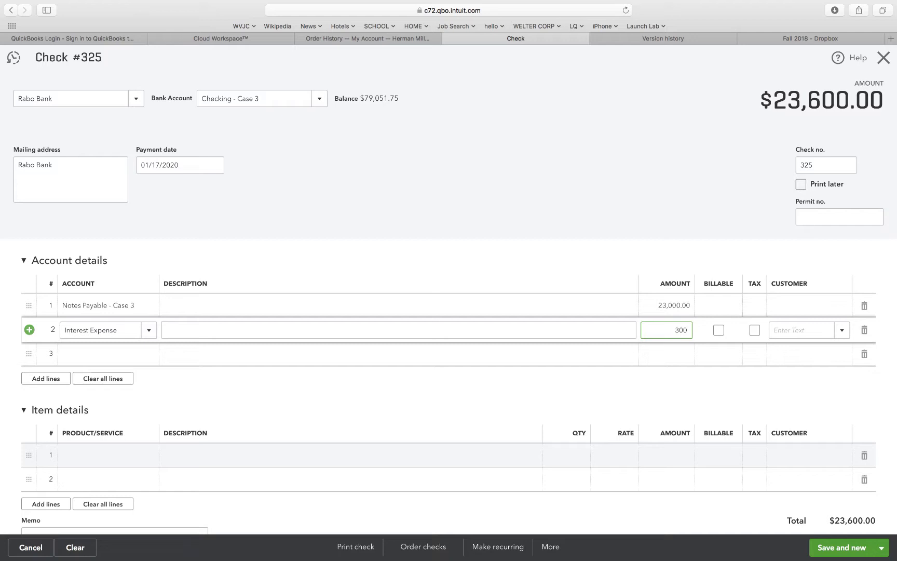
mouse_move(669, 210)
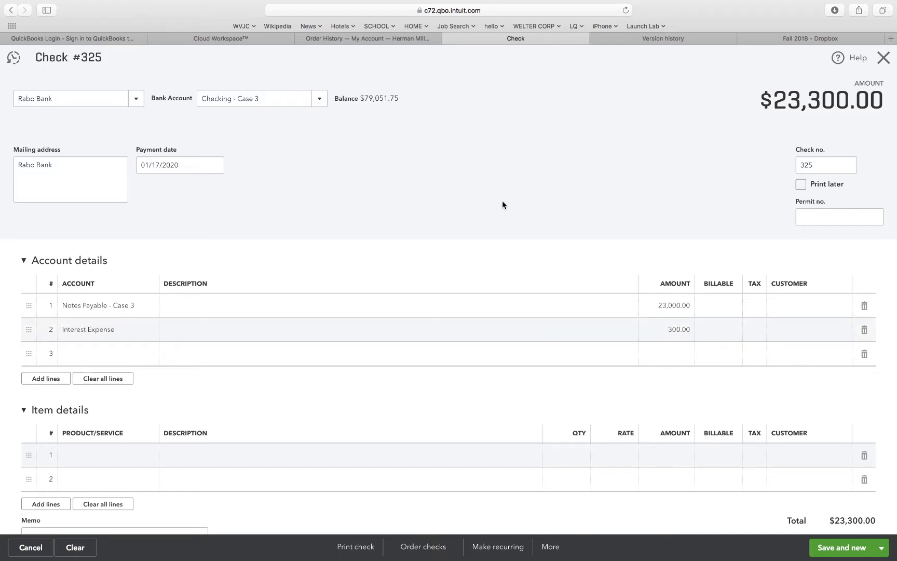
mouse_move(166, 184)
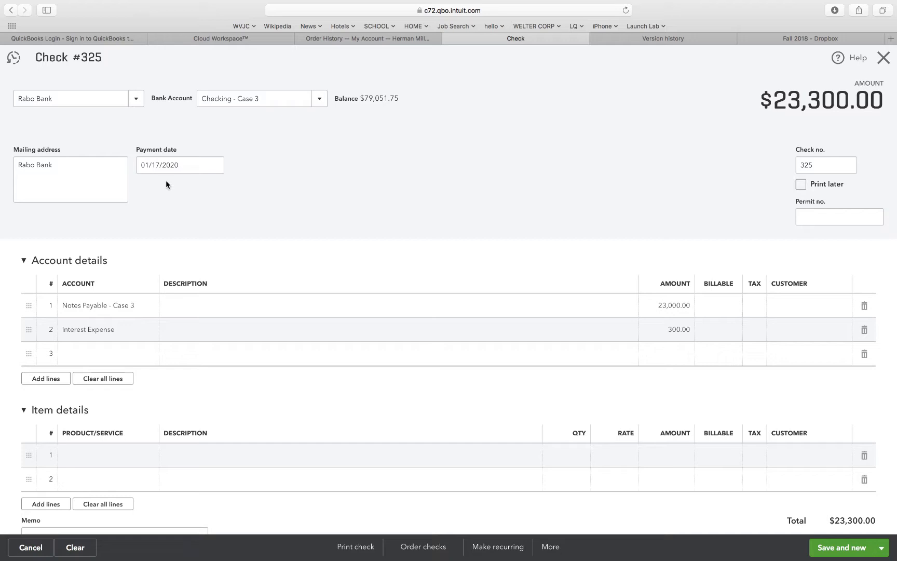
mouse_move(239, 121)
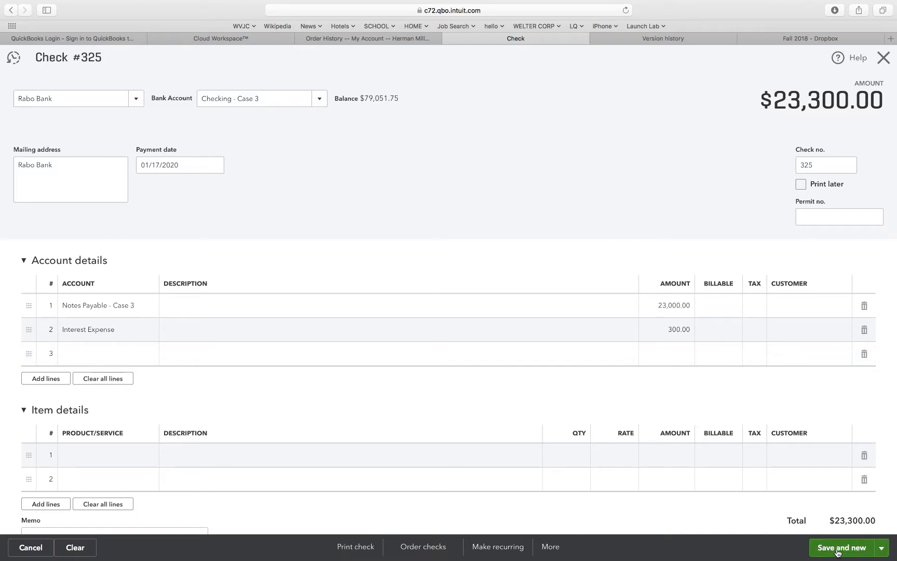
Save check 325 for $23,300 and close the blank check #326 to return to the Chart of Accounts.
left_click(842, 547)
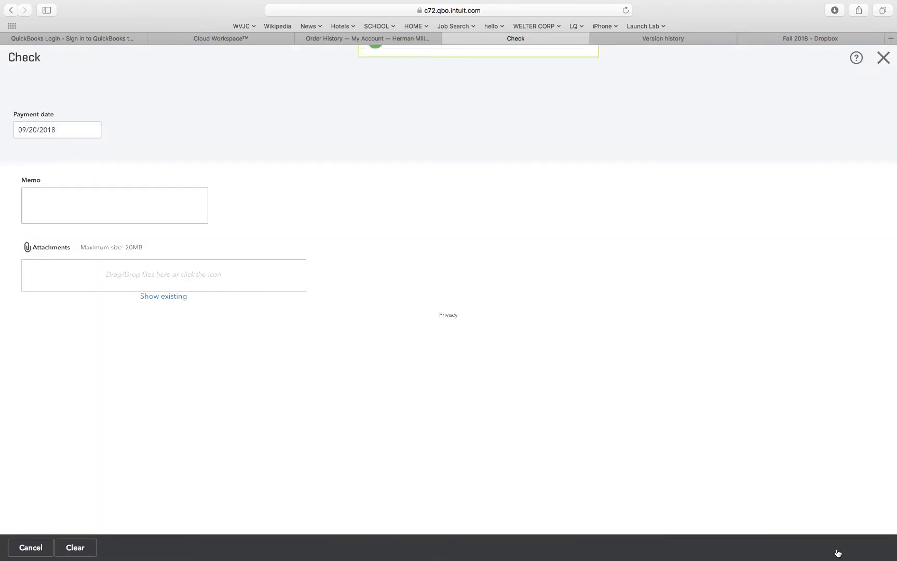
left_click(842, 547)
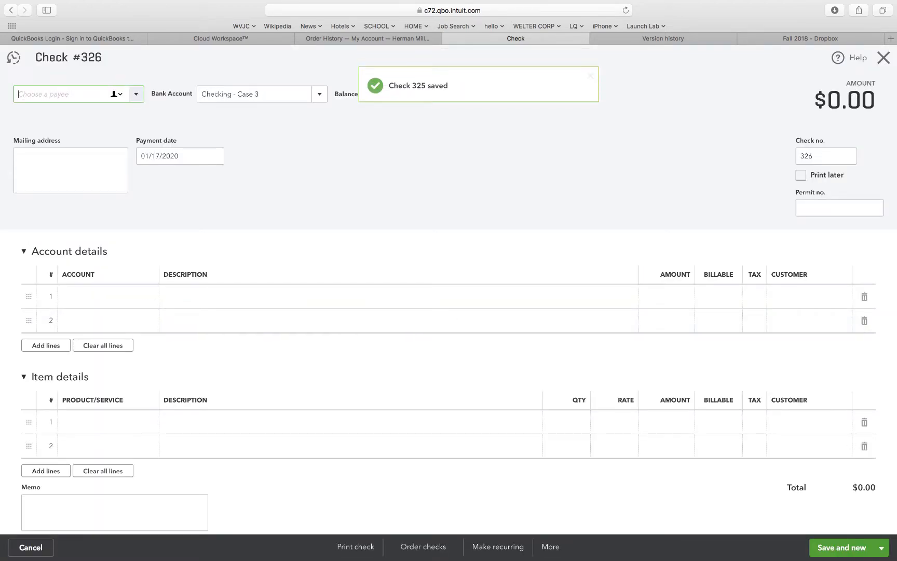
left_click(589, 76)
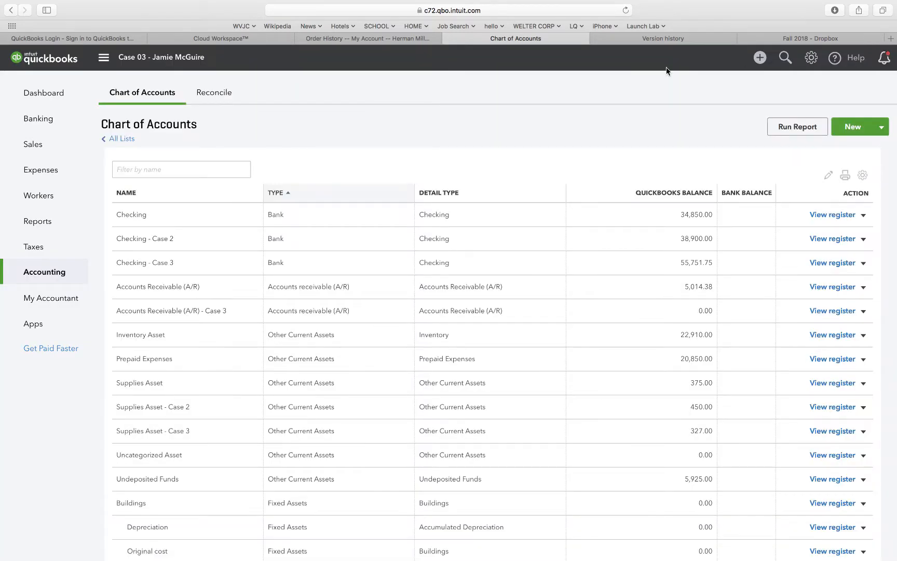
Start a new journal entry (#11) from the + New menu.
left_click(760, 57)
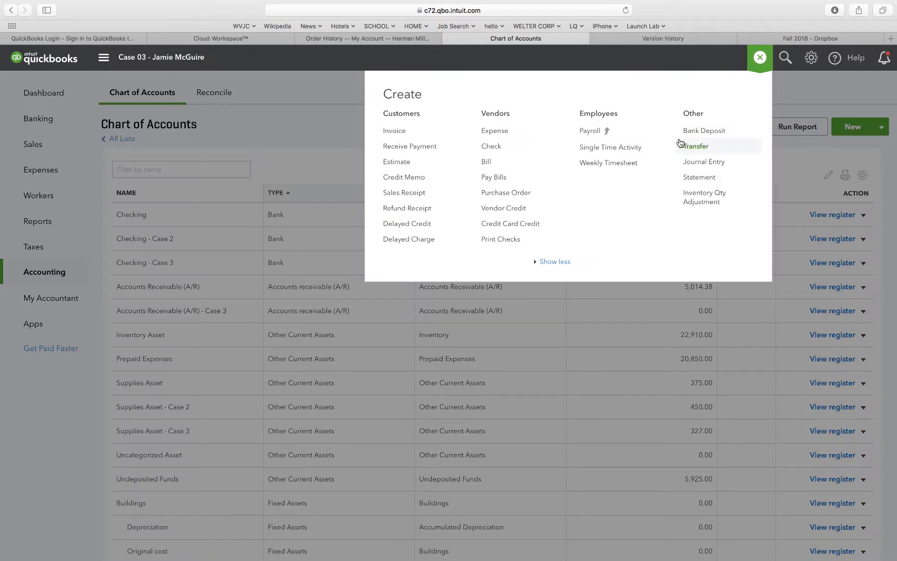
mouse_move(609, 147)
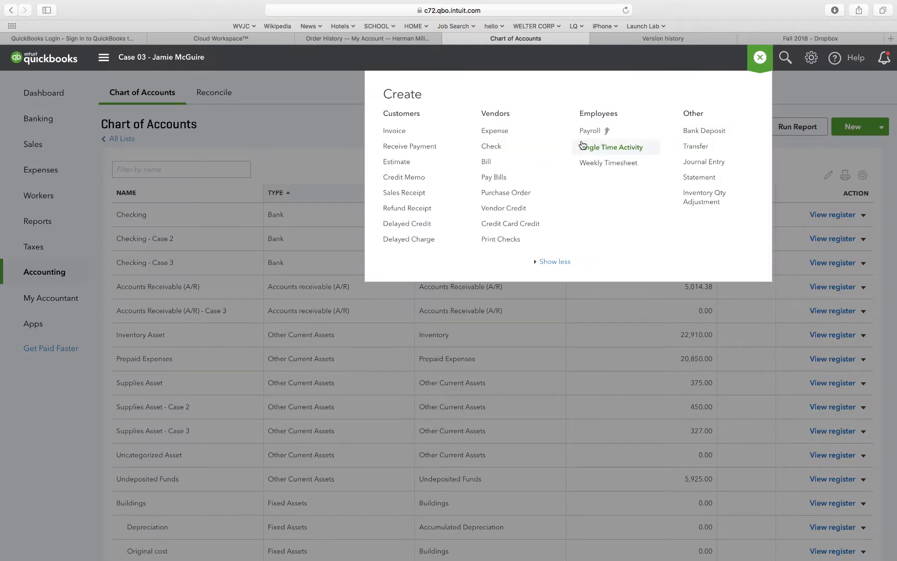
left_click(704, 161)
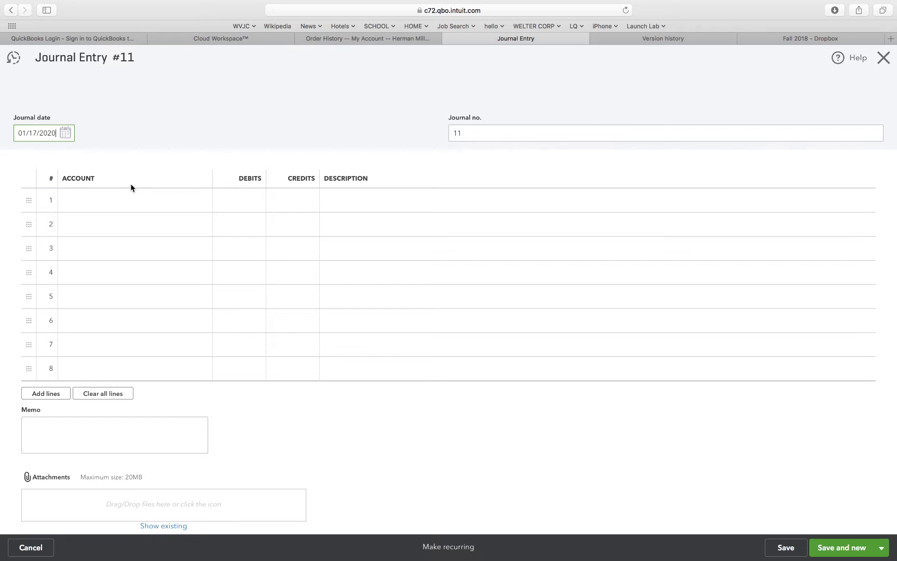
Charge journal entry 11's line 1 to Buildings:Original cost.
left_click(132, 199)
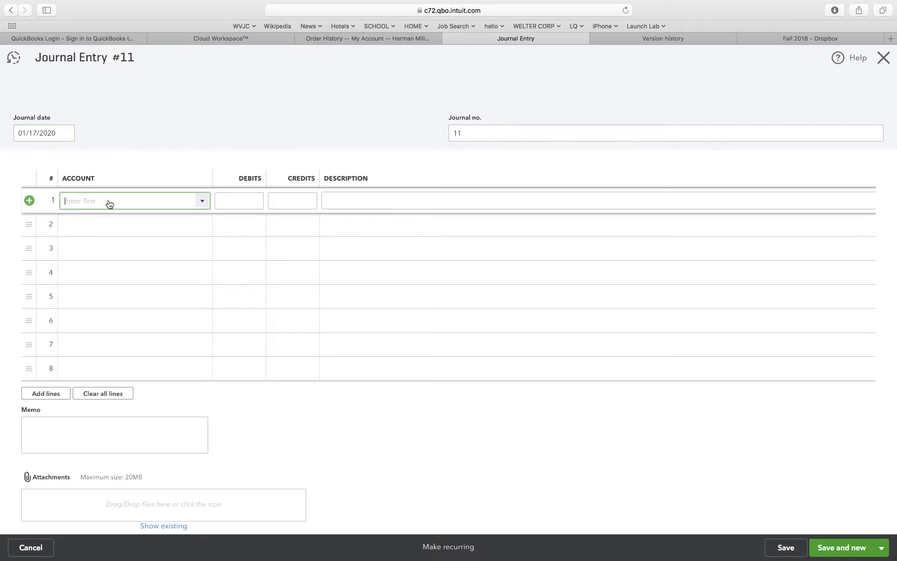
mouse_move(203, 200)
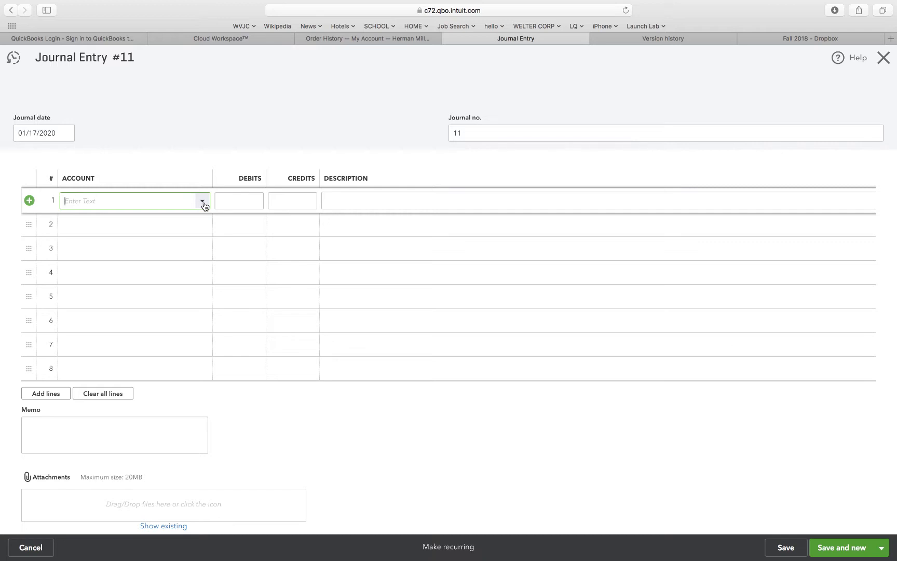
left_click(202, 200)
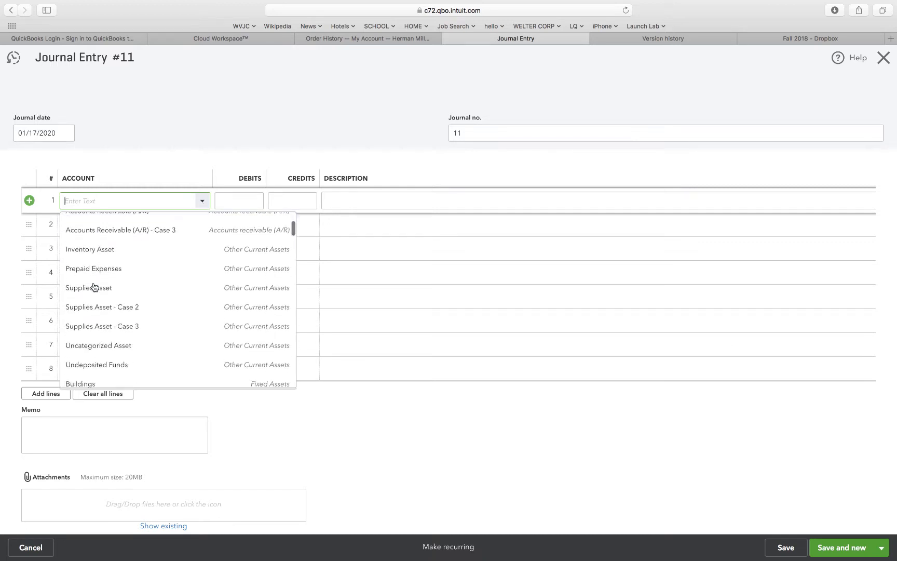
scroll("down", 3)
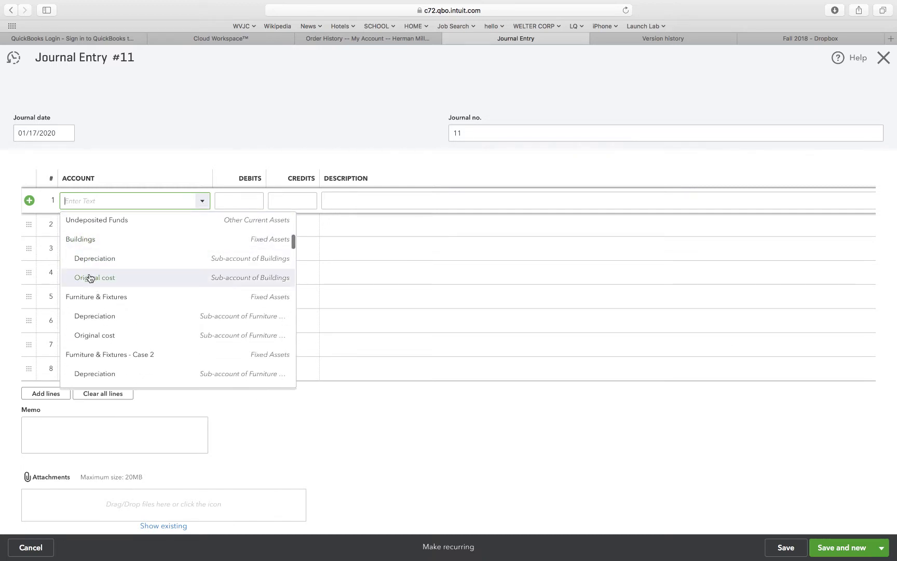
left_click(94, 277)
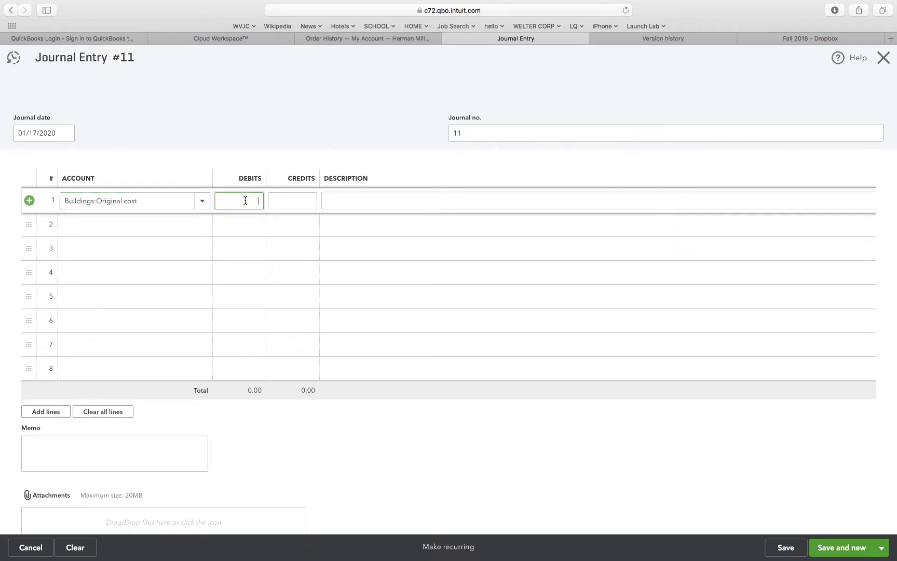
Debit Buildings:Original cost 31,800 and credit Notes Payable - Case 3 31,800 on line 2.
type("318")
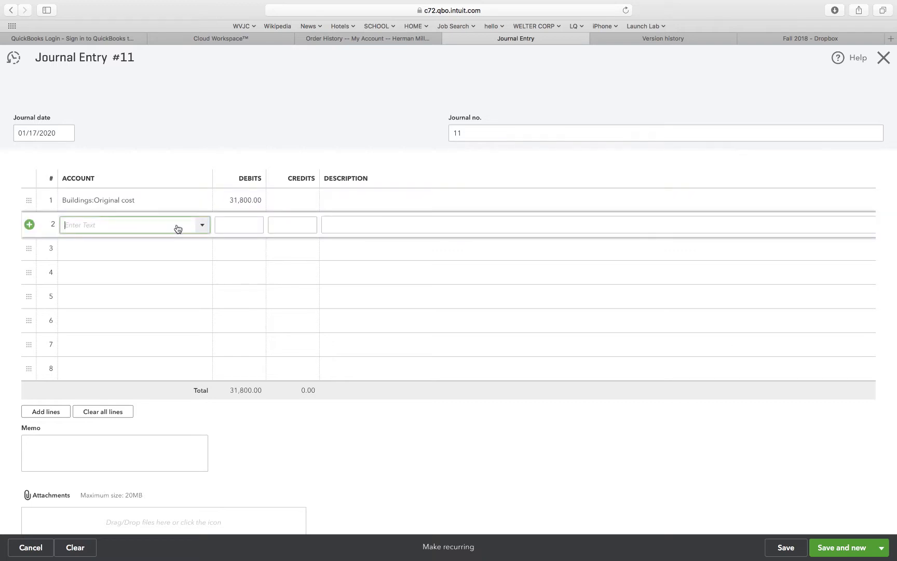
mouse_move(201, 227)
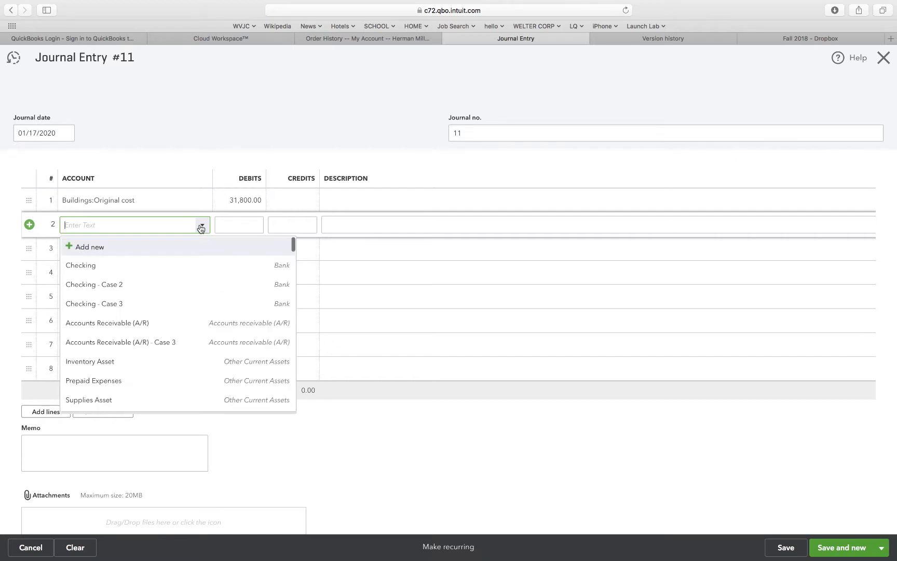
scroll("down", 3)
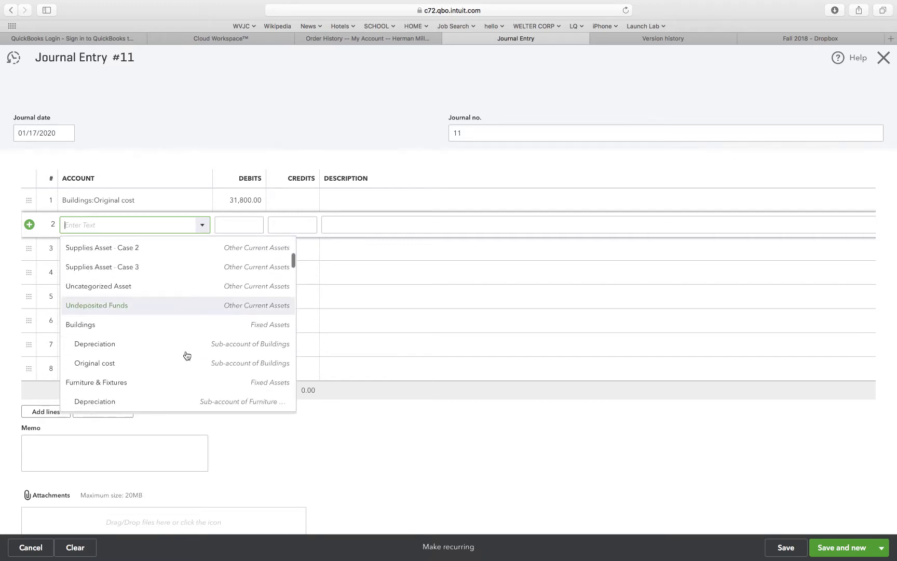
scroll("down", 3)
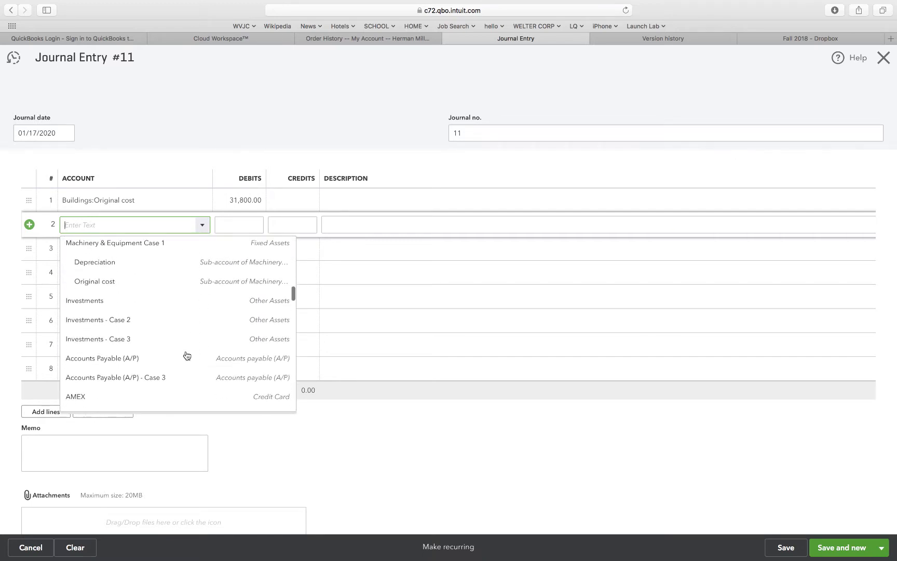
scroll("down", 3)
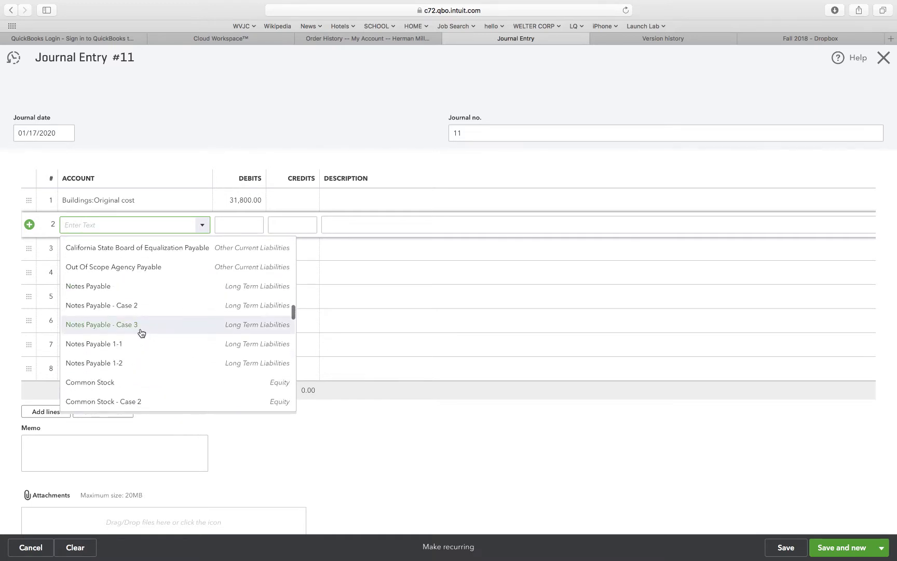
left_click(101, 324)
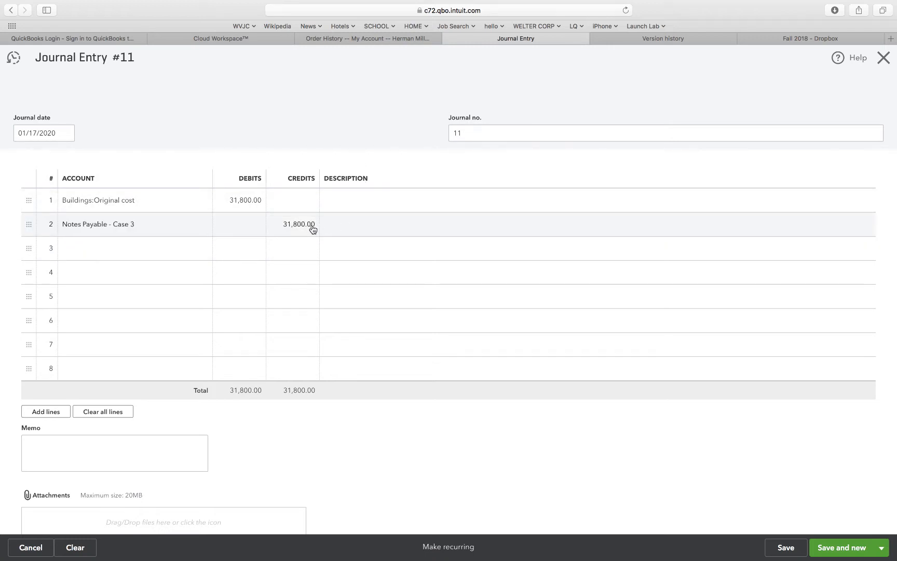
mouse_move(540, 482)
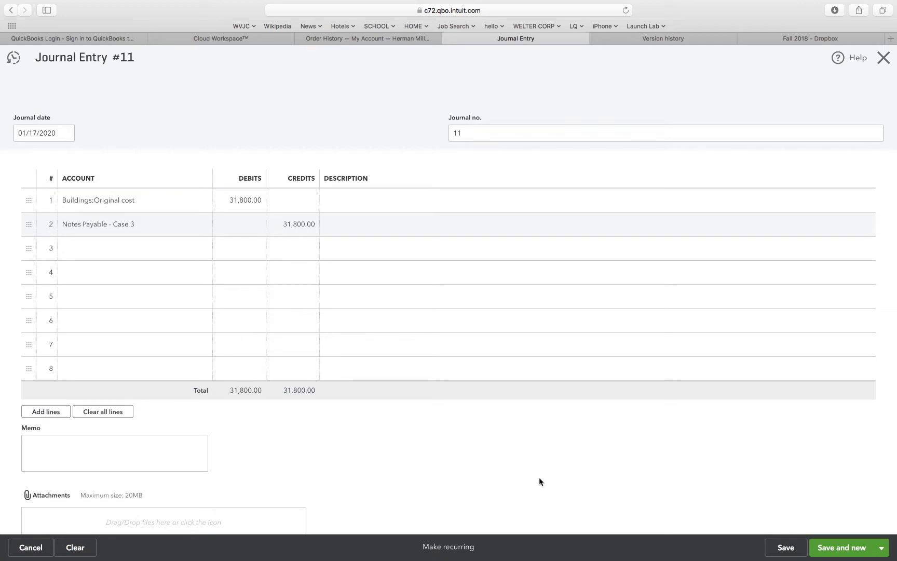
mouse_move(784, 547)
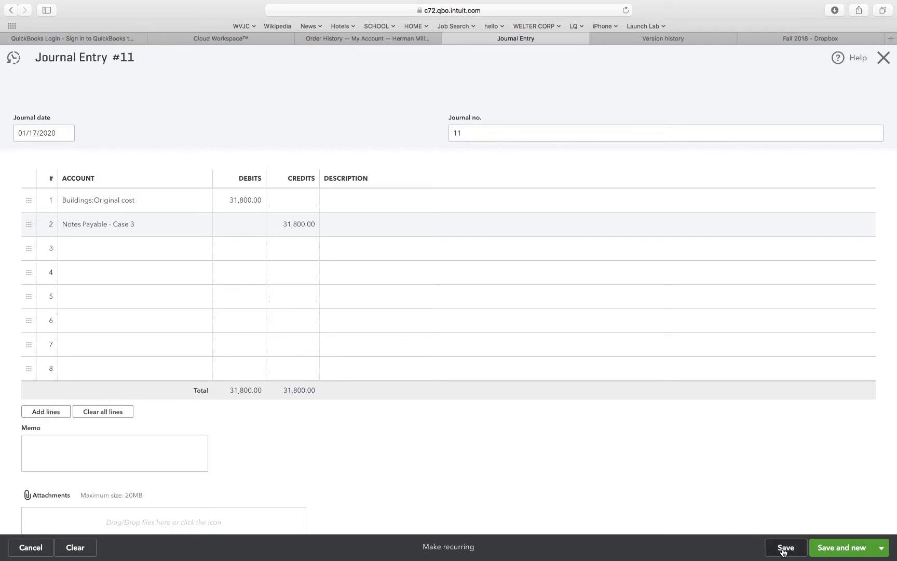
Save journal entry 11 and close it to return to the Chart of Accounts.
left_click(783, 547)
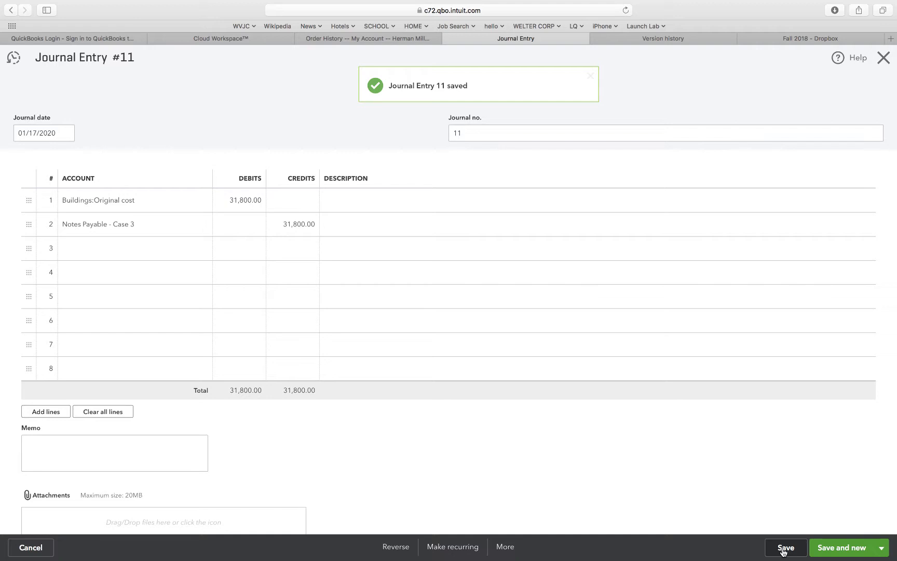
left_click(590, 75)
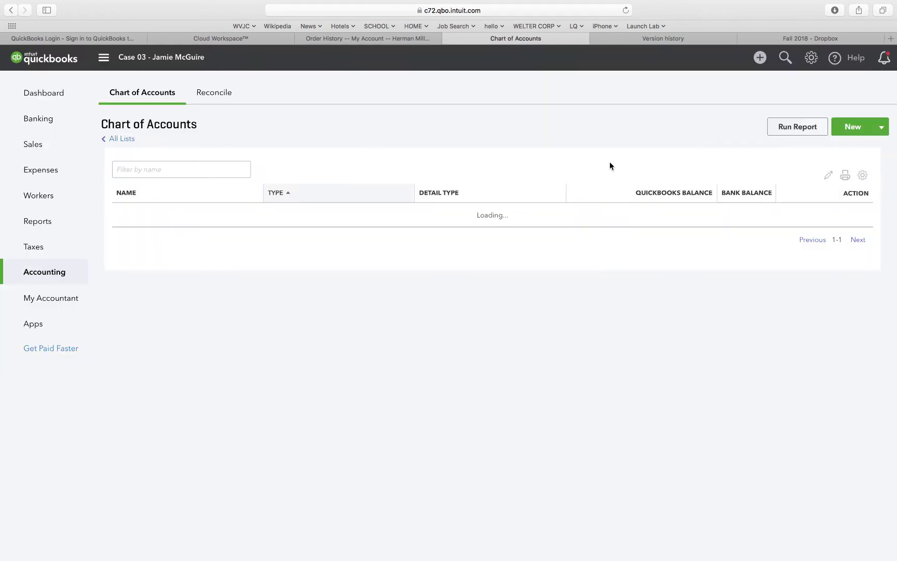
Run the TB Case 03 custom report and export the trial balance to PDF.
left_click(37, 222)
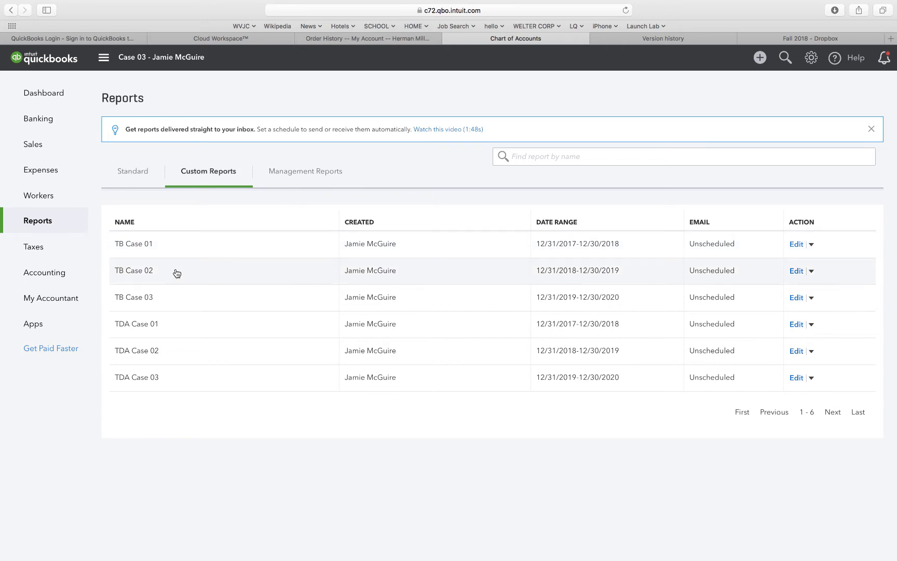
left_click(133, 297)
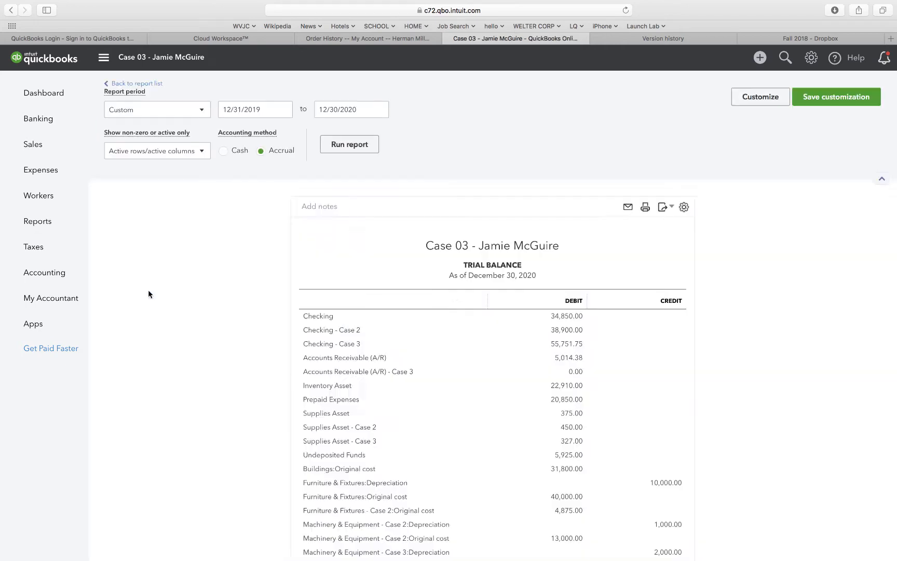
left_click(662, 89)
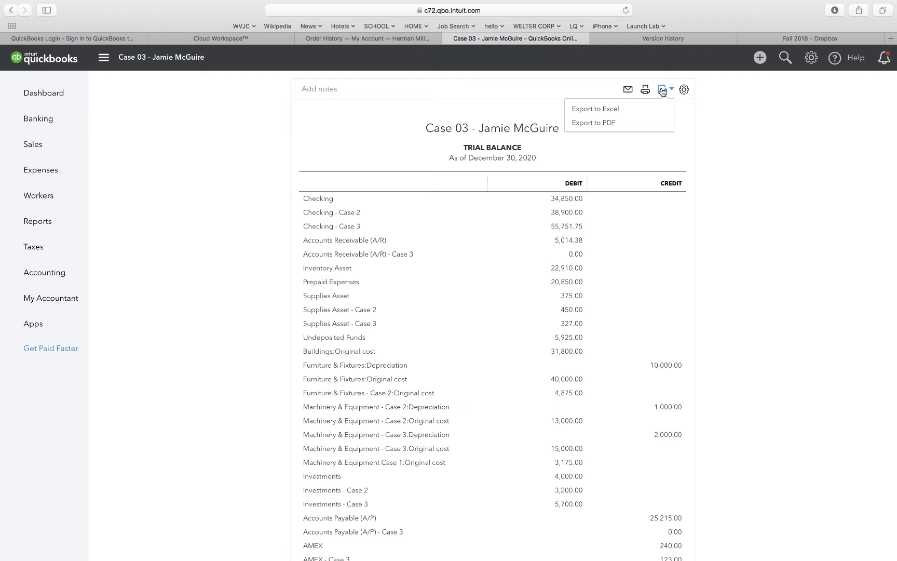
left_click(645, 89)
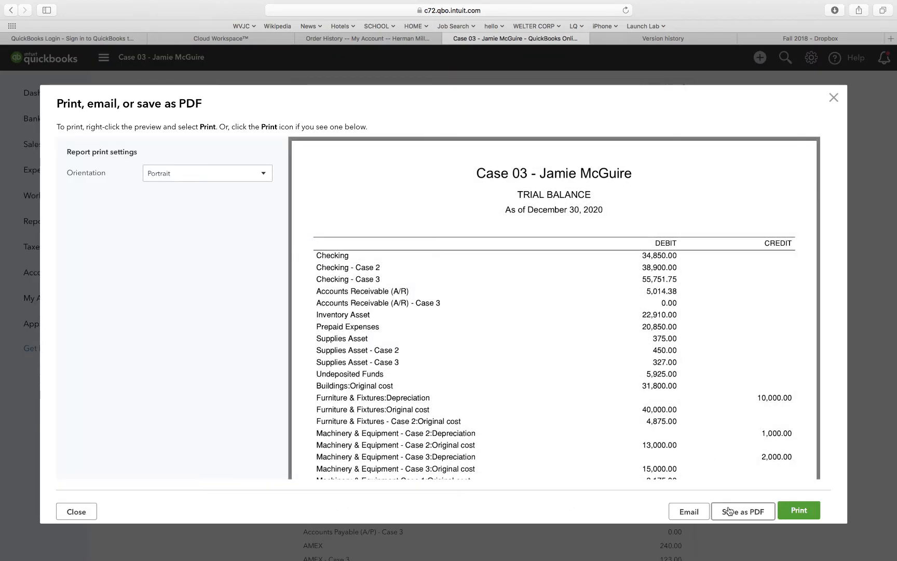
left_click(742, 510)
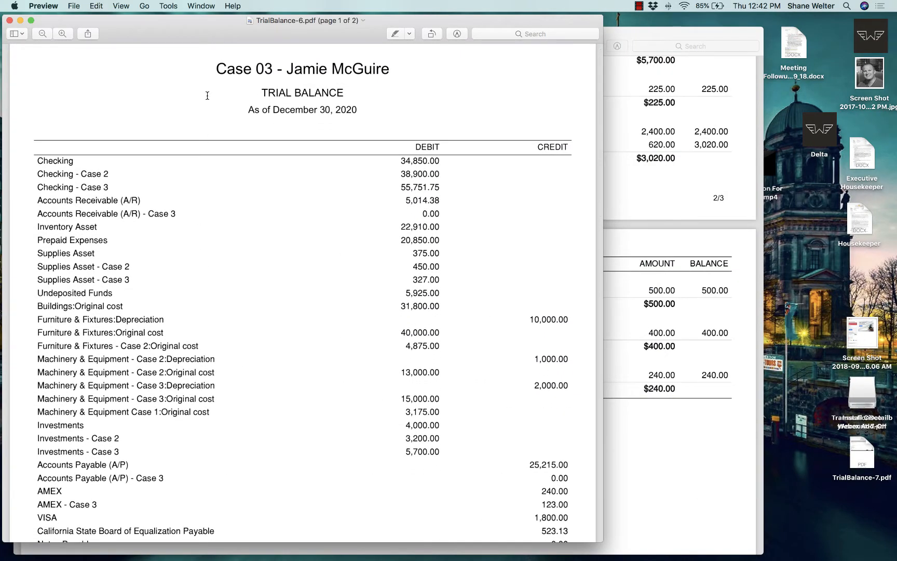
mouse_move(370, 227)
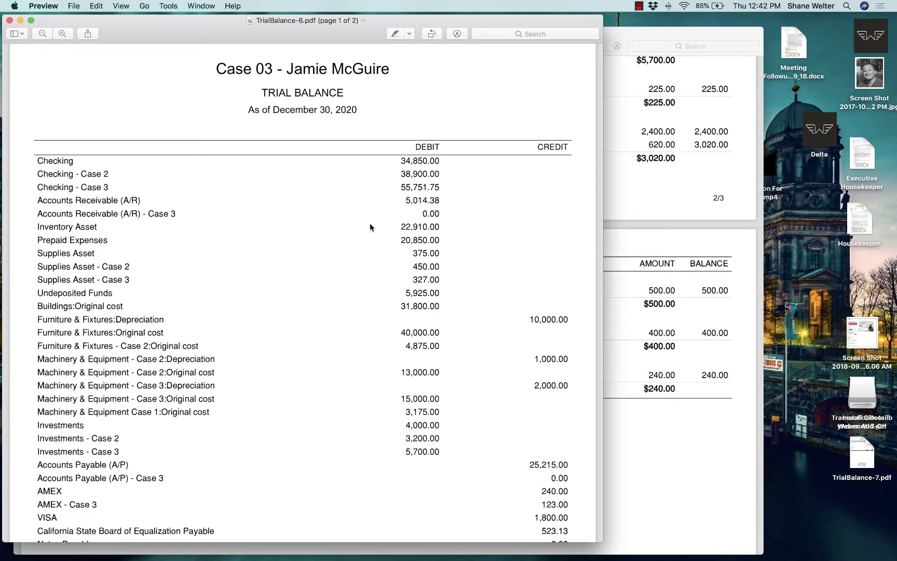
Enlarge the trial balance PDF in Preview and scroll through it to review the Case 03 balances.
left_click(31, 21)
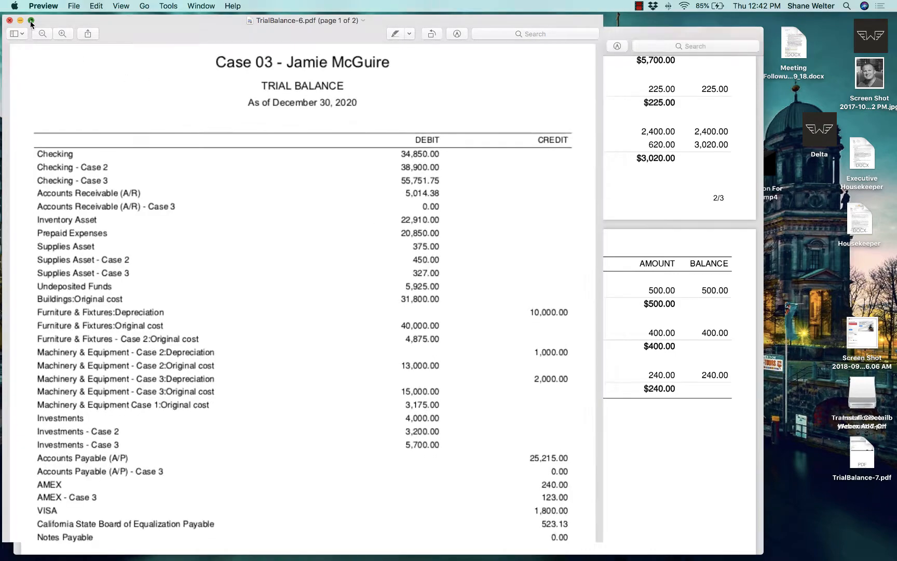
left_click(31, 21)
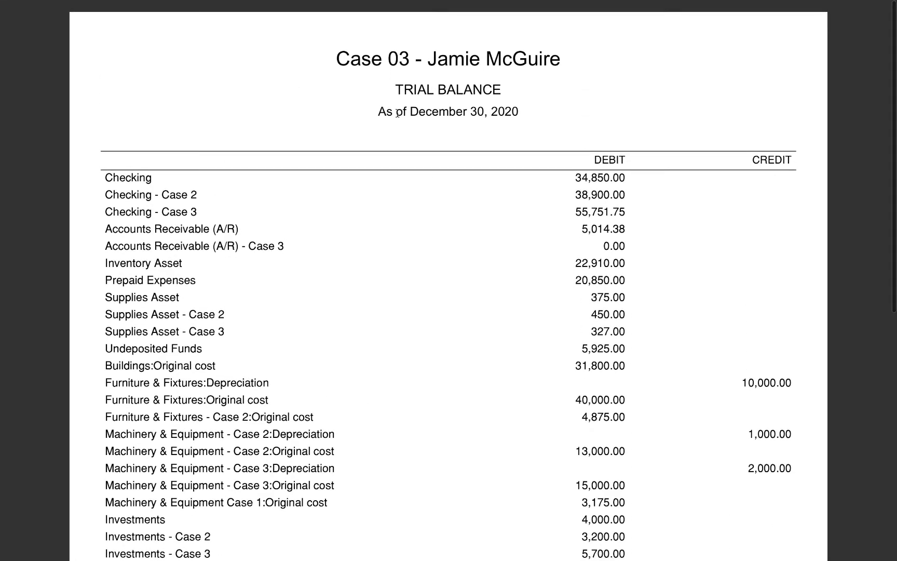
mouse_move(329, 234)
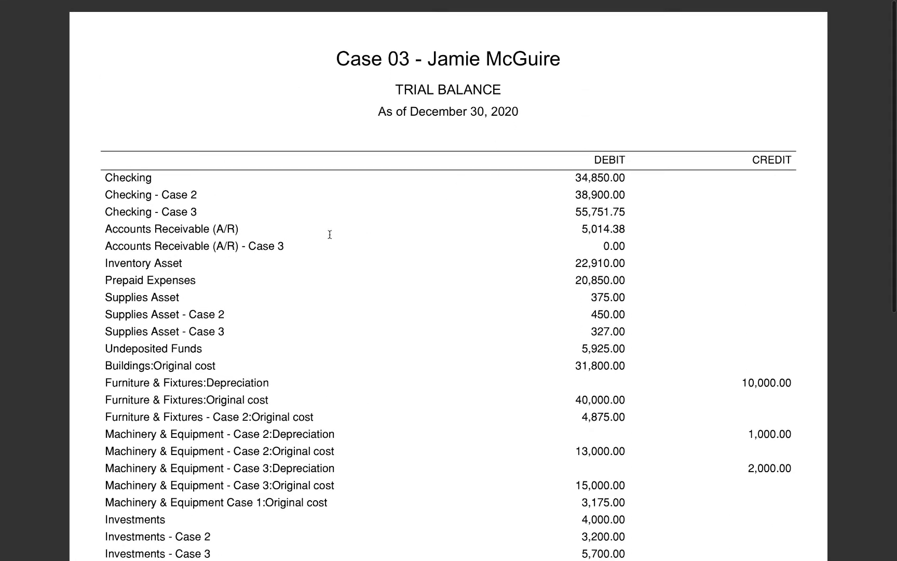
scroll("down", 3)
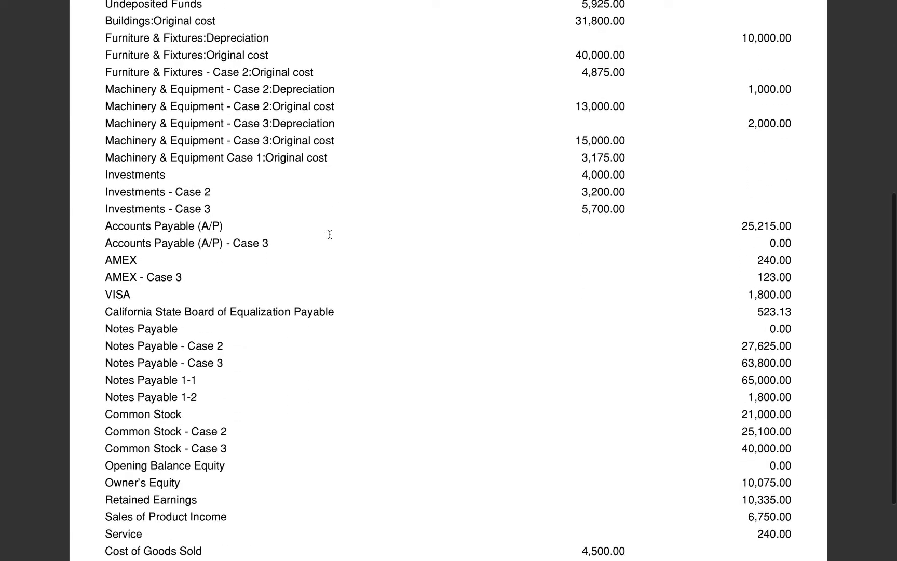
scroll("down", 3)
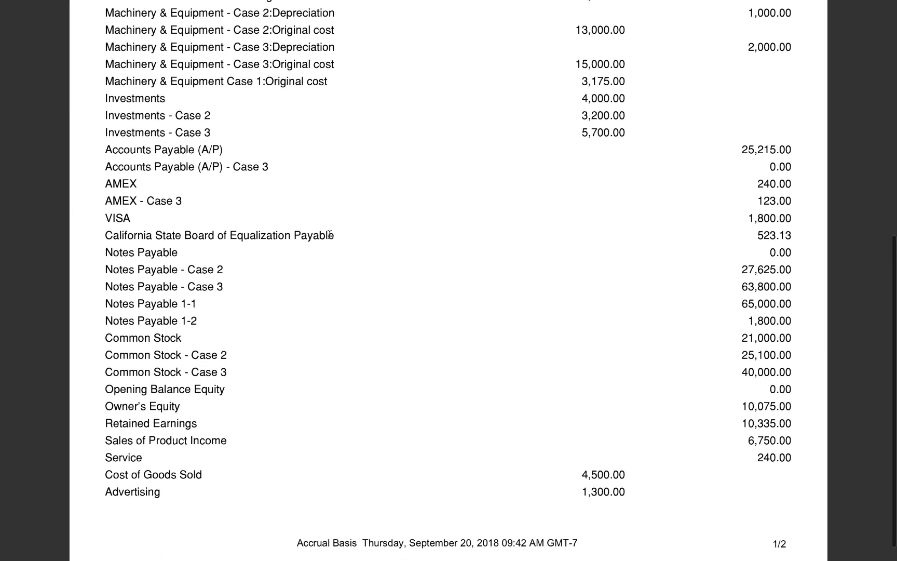
scroll("up", 3)
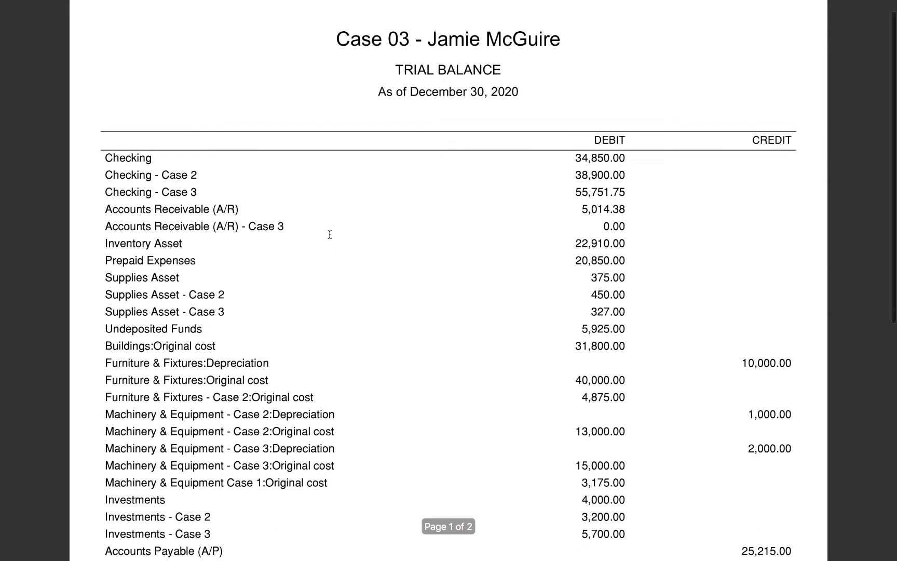
scroll("down", 3)
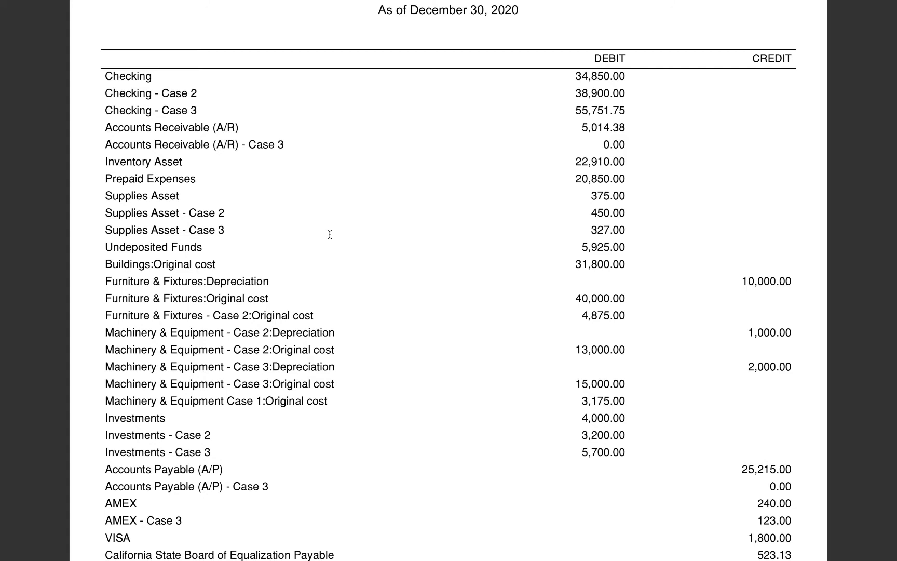
mouse_move(158, 218)
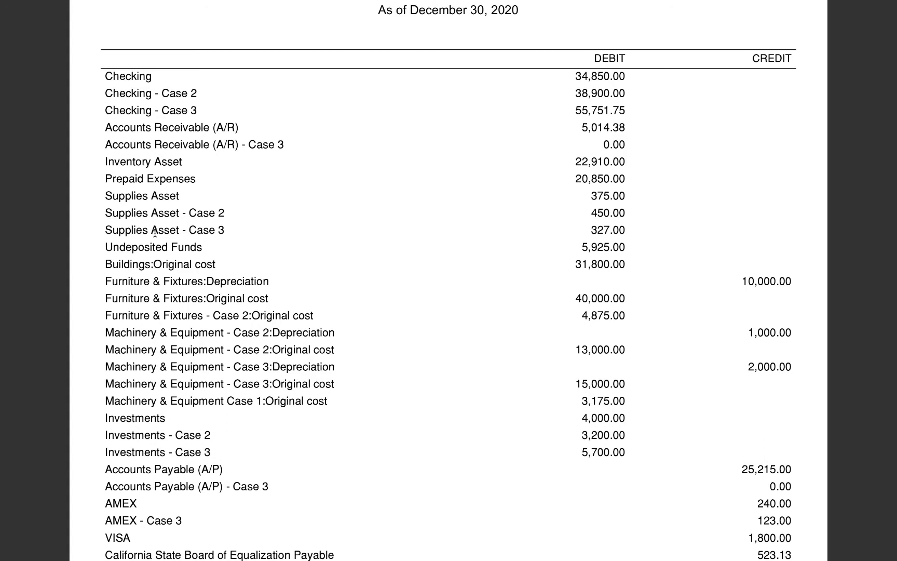
mouse_move(503, 122)
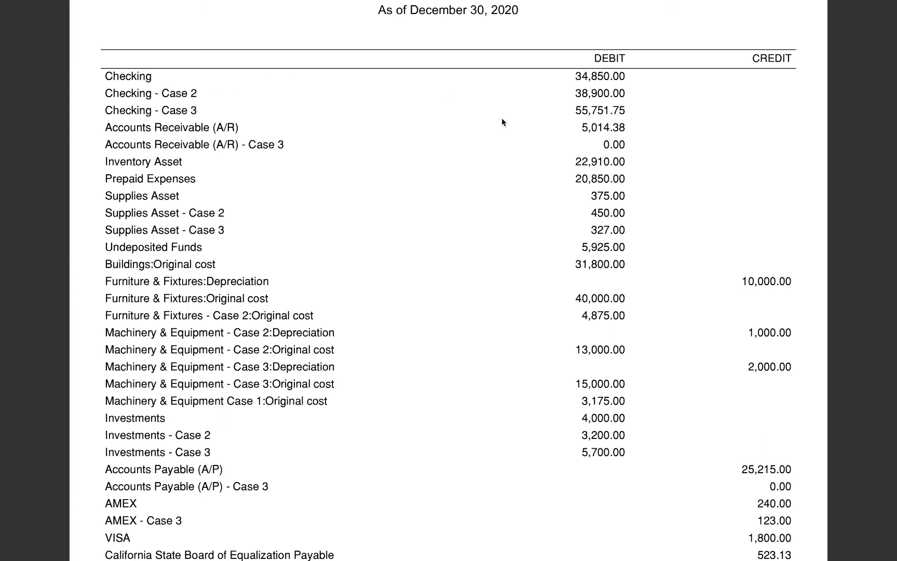
mouse_move(581, 114)
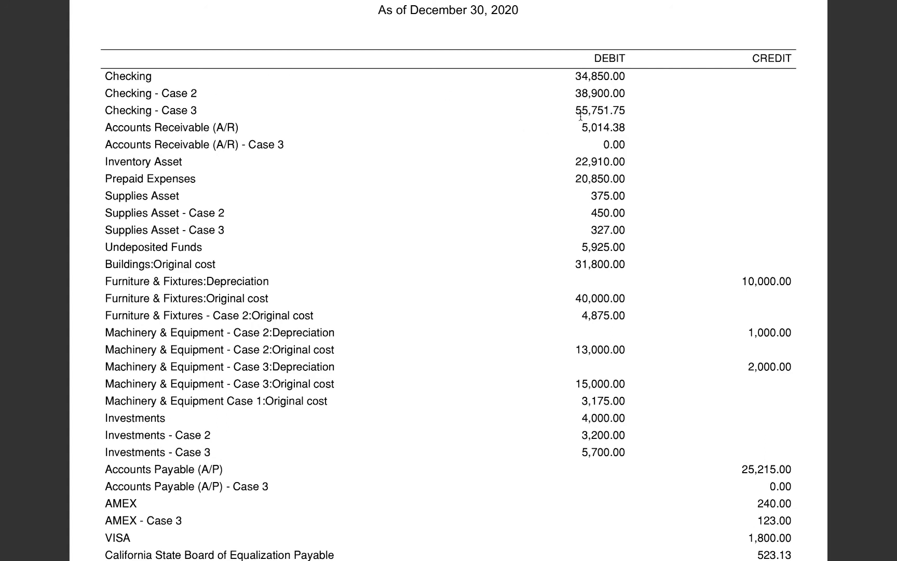
mouse_move(598, 144)
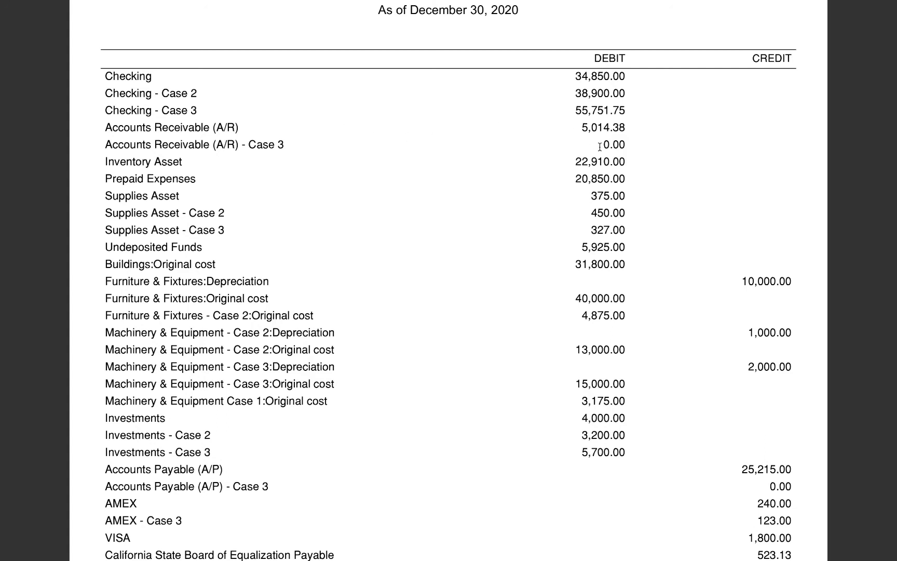
mouse_move(210, 229)
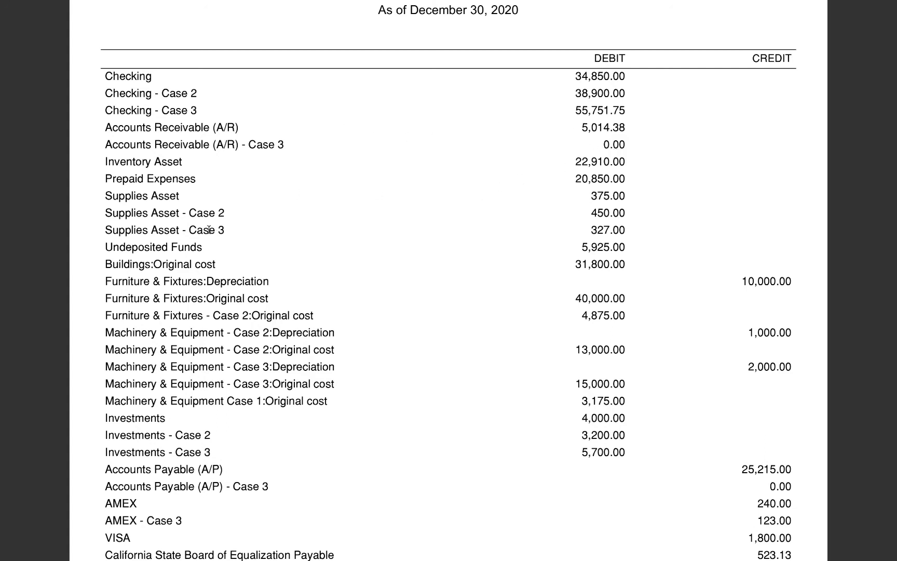
mouse_move(548, 236)
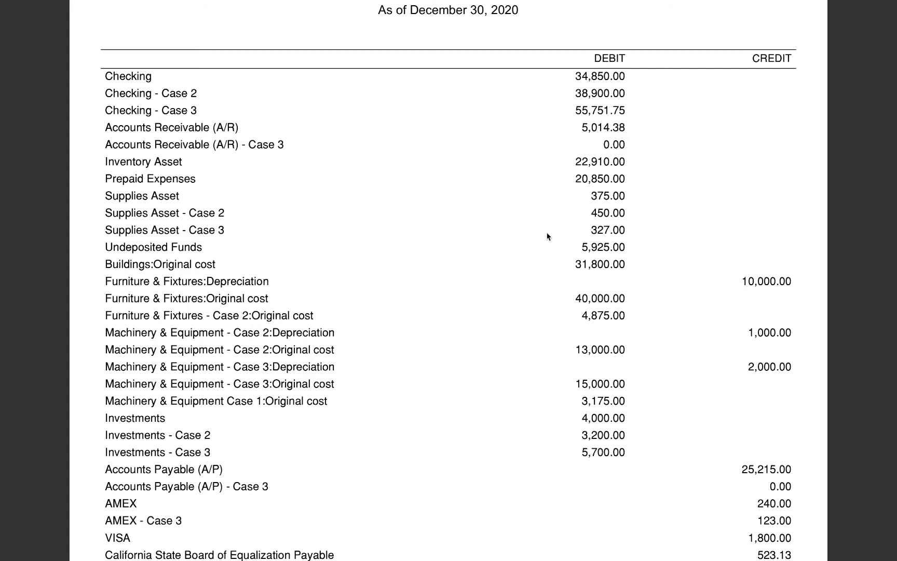
mouse_move(158, 202)
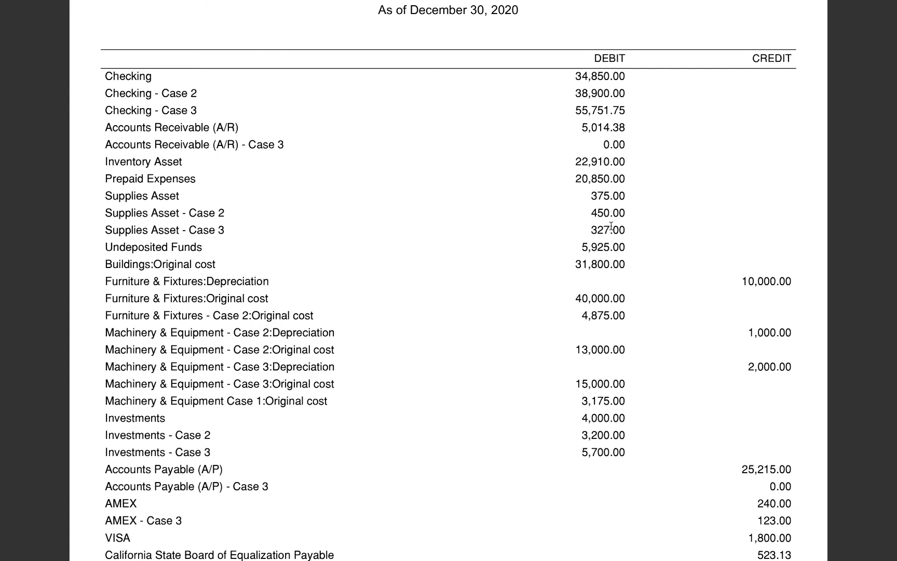
mouse_move(375, 298)
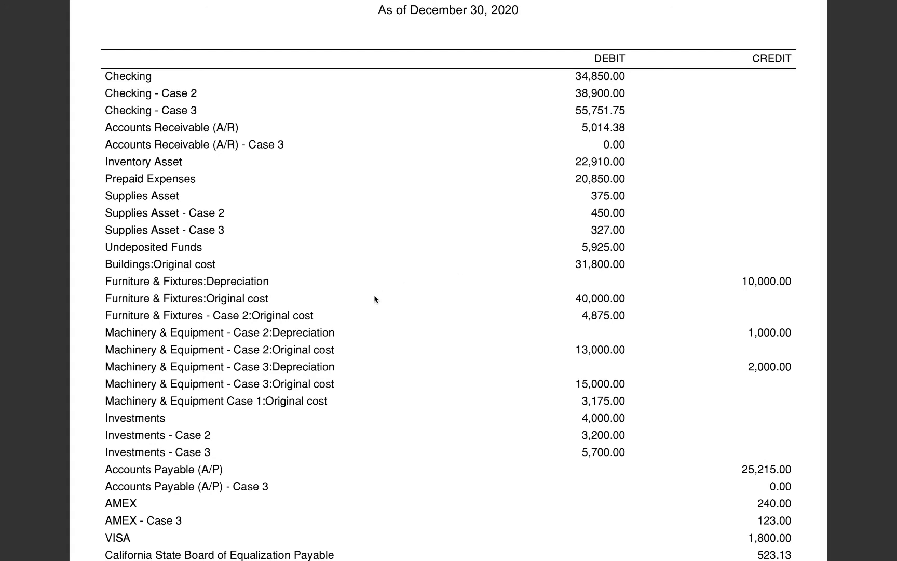
scroll("down", 3)
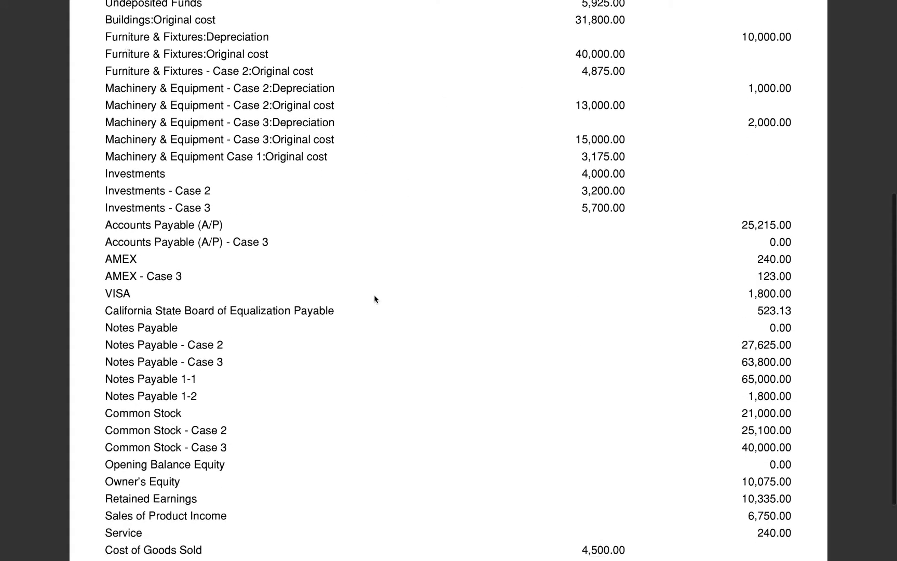
scroll("down", 3)
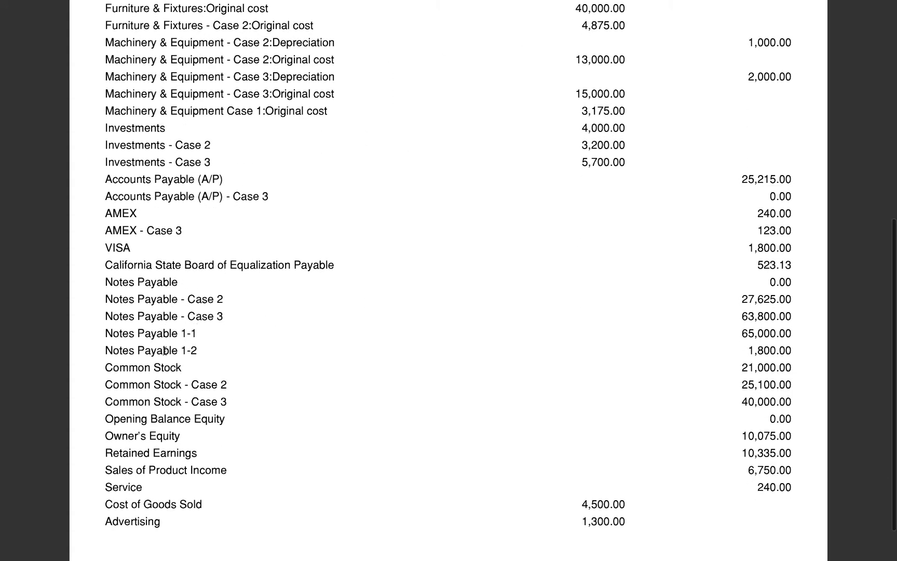
mouse_move(197, 307)
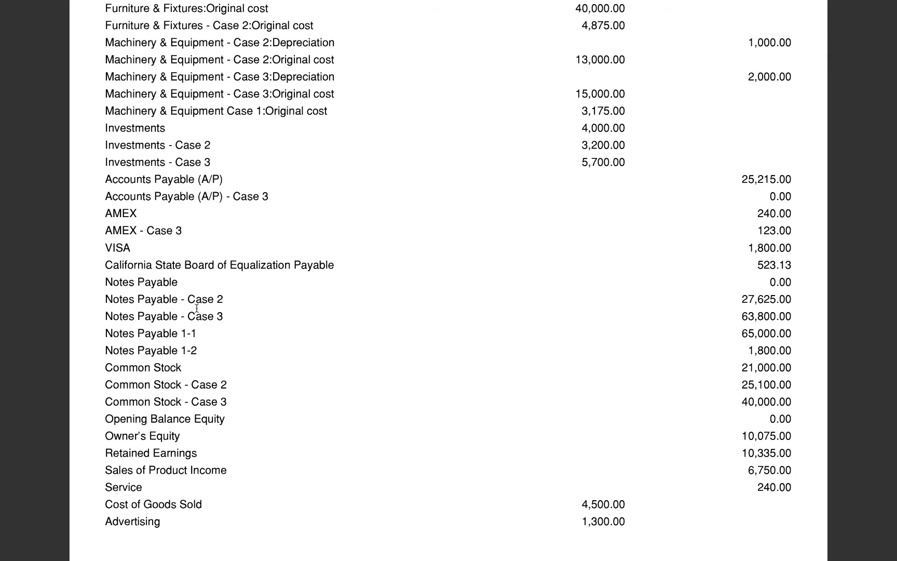
mouse_move(536, 314)
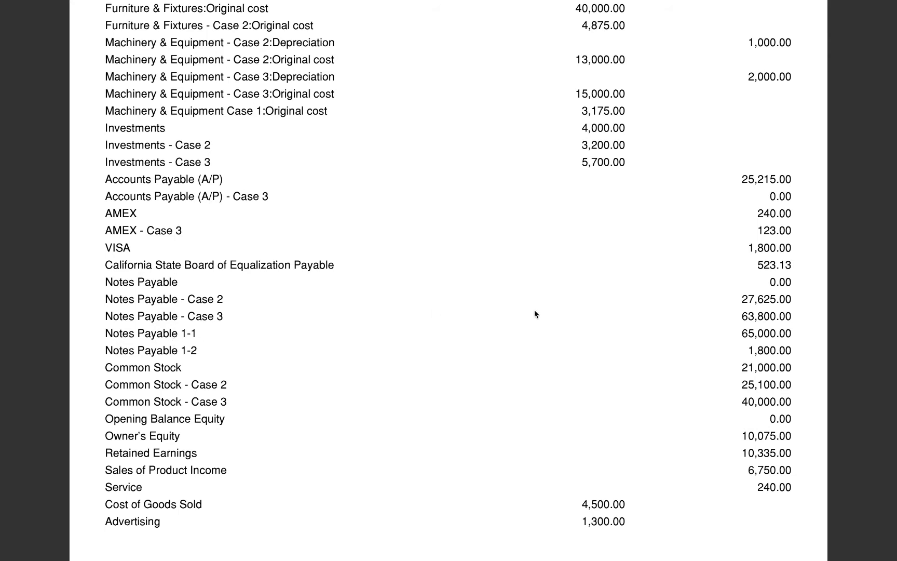
mouse_move(535, 389)
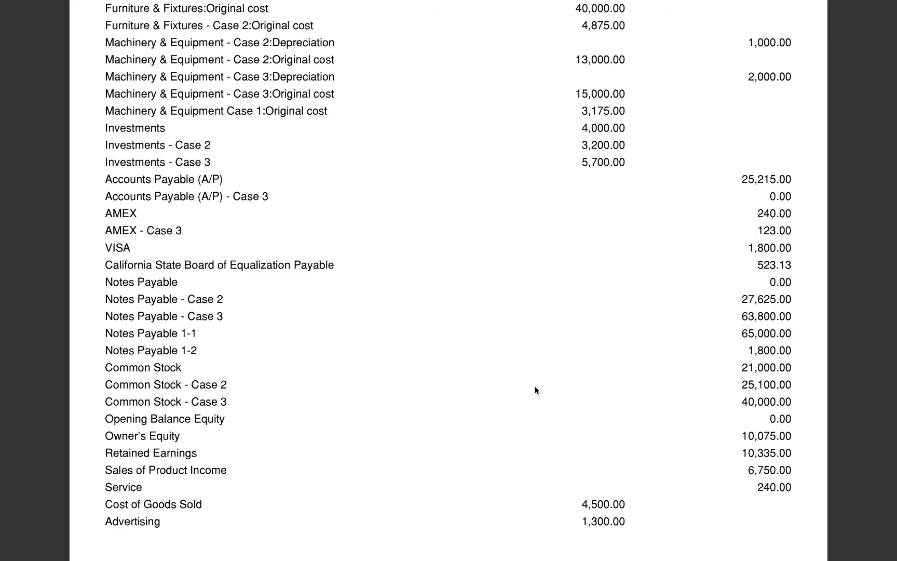
scroll("up", 3)
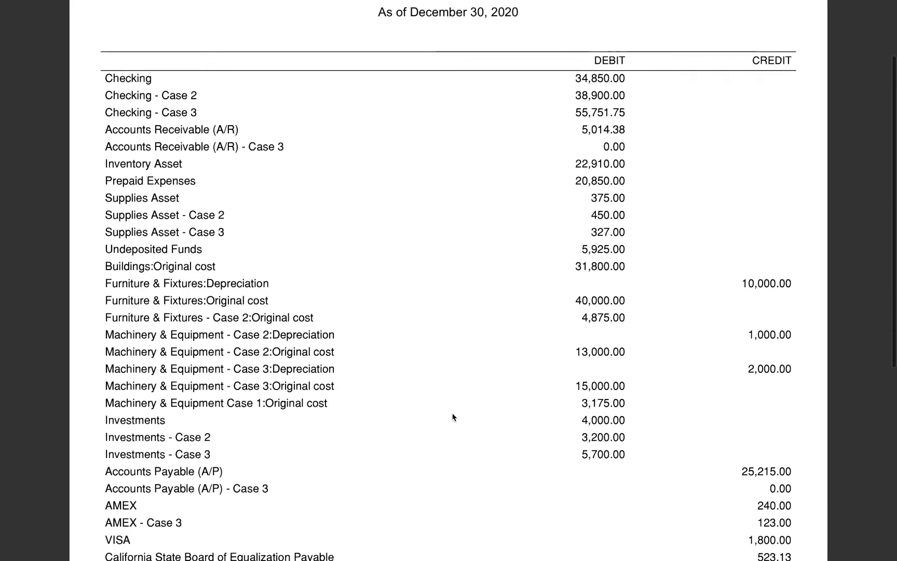
scroll("up", 3)
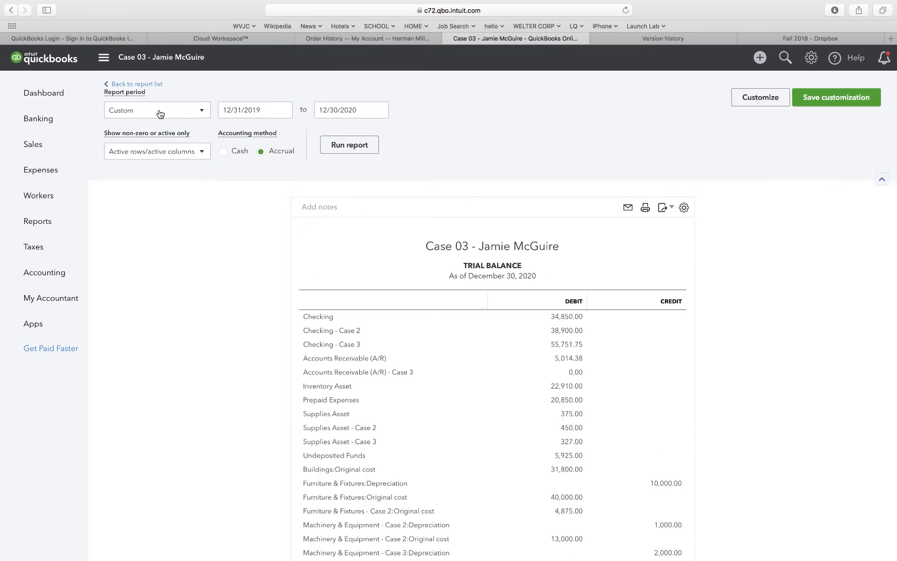
Run the TDA Case 03 custom report and save the transaction detail by account as PDF.
left_click(37, 220)
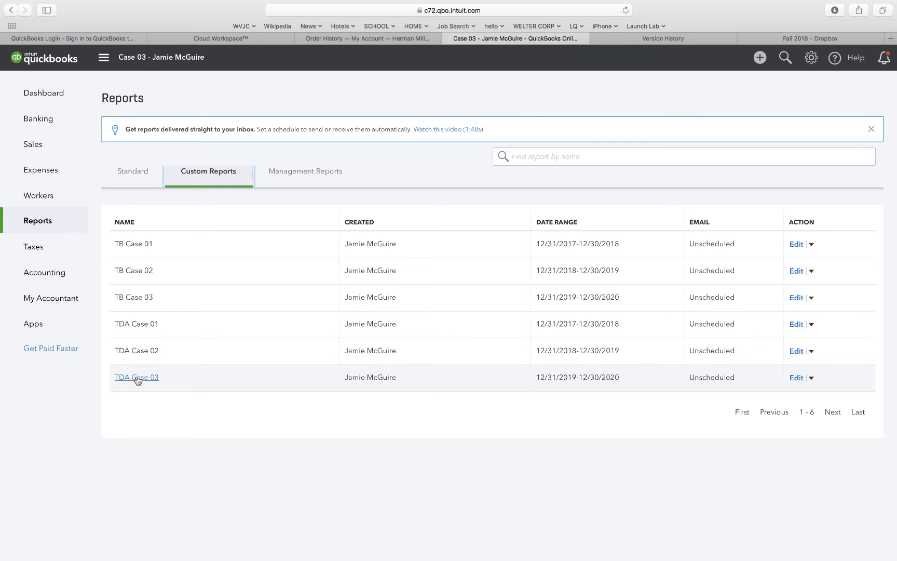
left_click(136, 377)
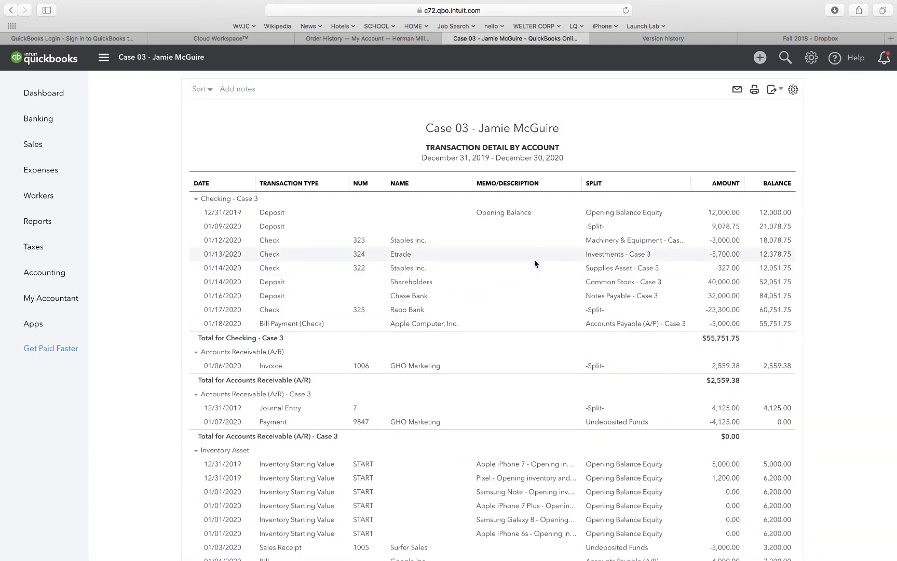
left_click(772, 89)
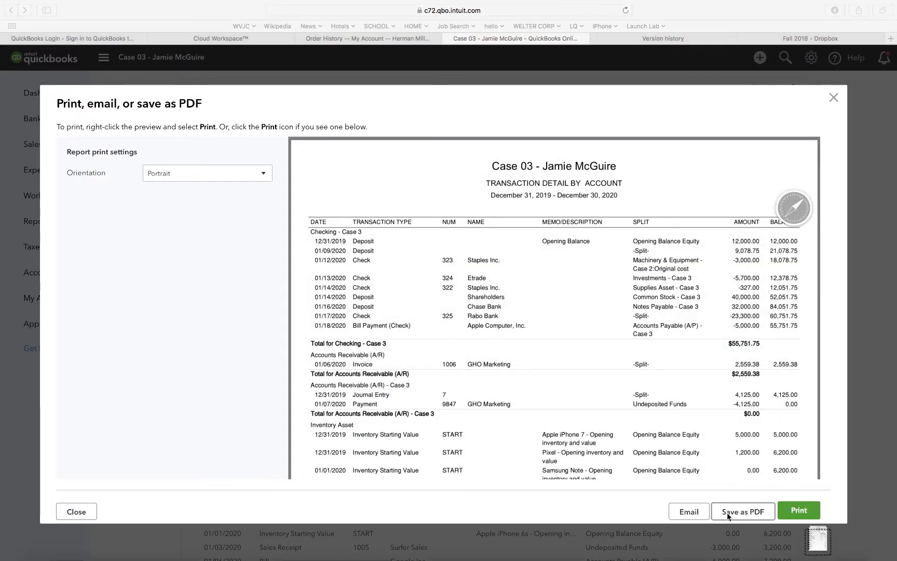
left_click(742, 511)
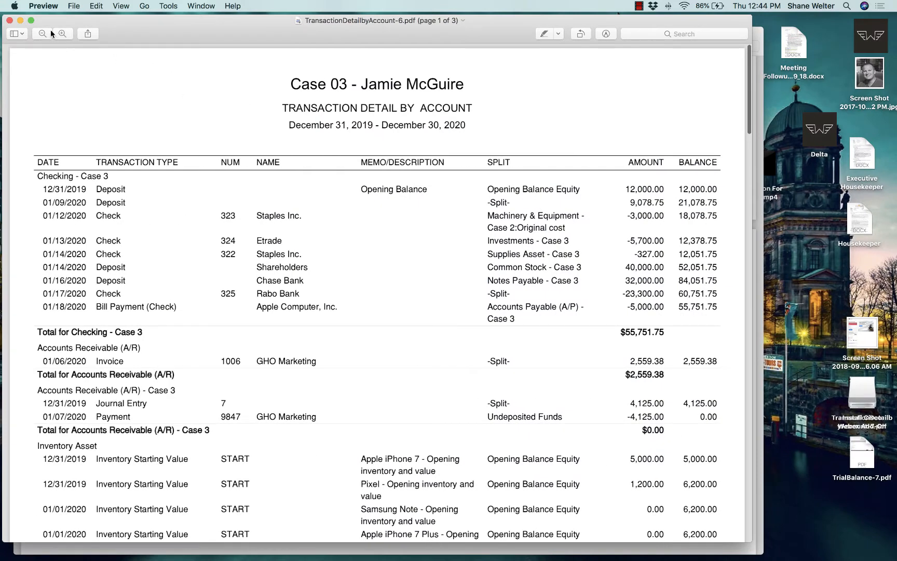
Scroll through all three pages of the transaction detail PDF down to Meals and Entertainment at $123.00.
scroll("down", 3)
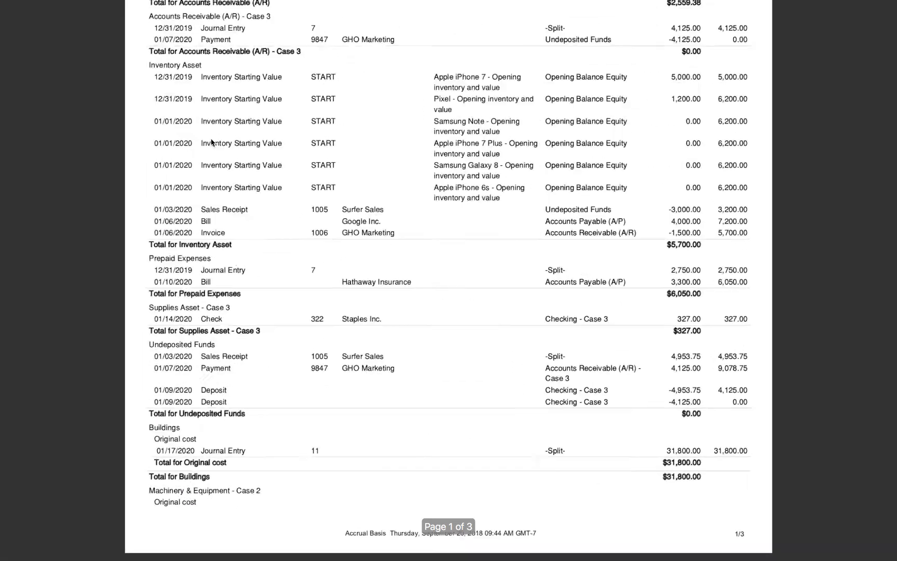
scroll("up", 3)
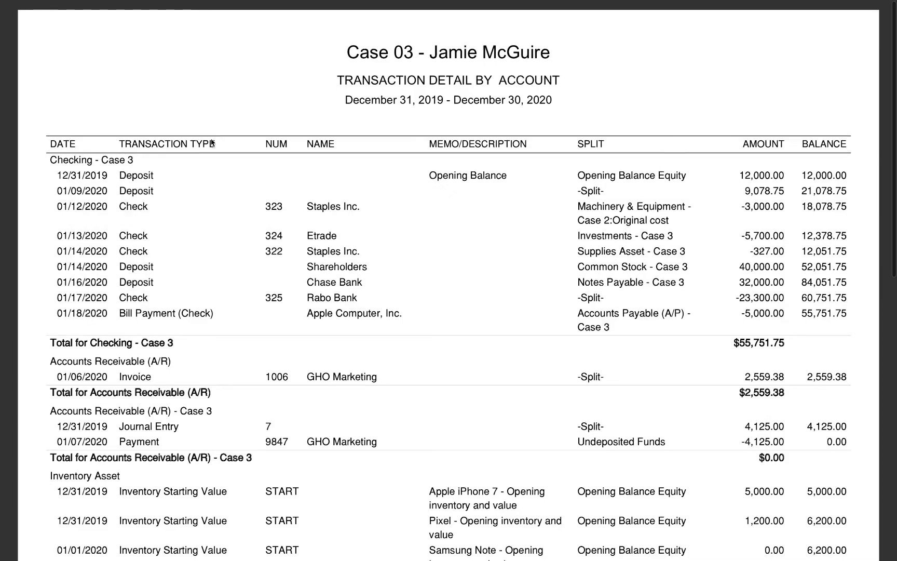
scroll("down", 3)
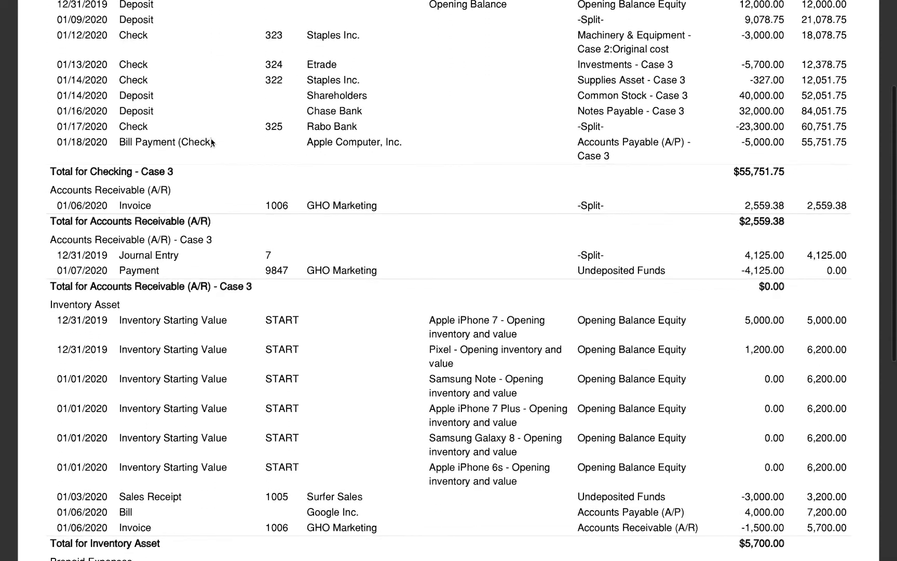
scroll("down", 3)
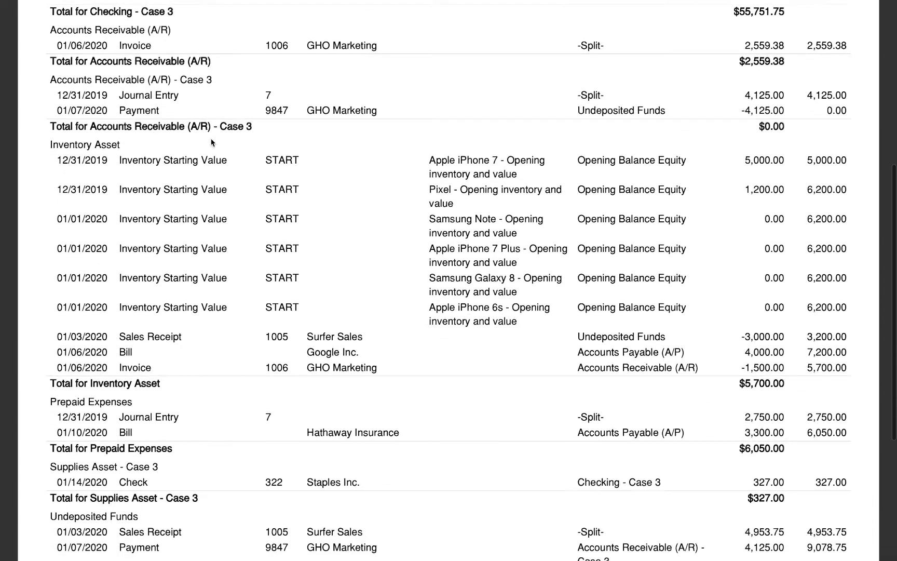
scroll("down", 3)
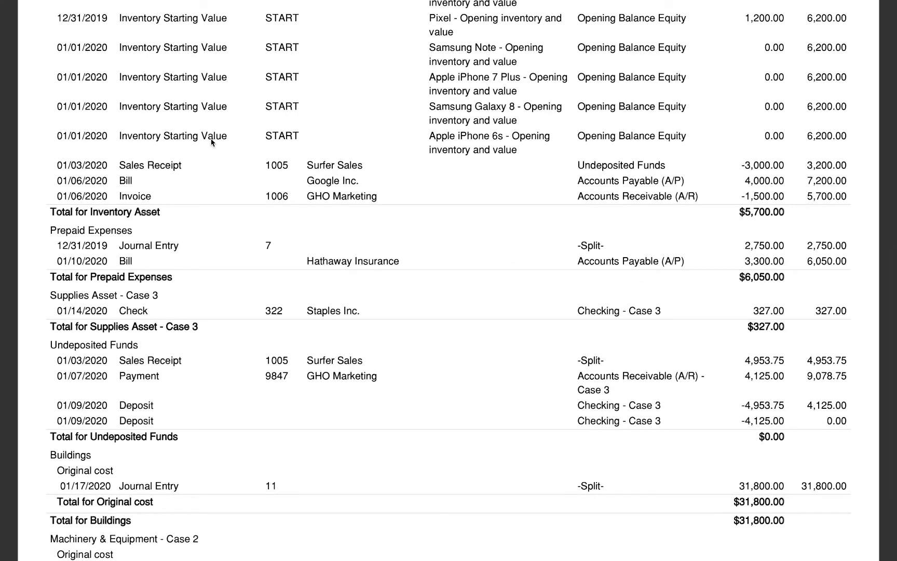
scroll("down", 3)
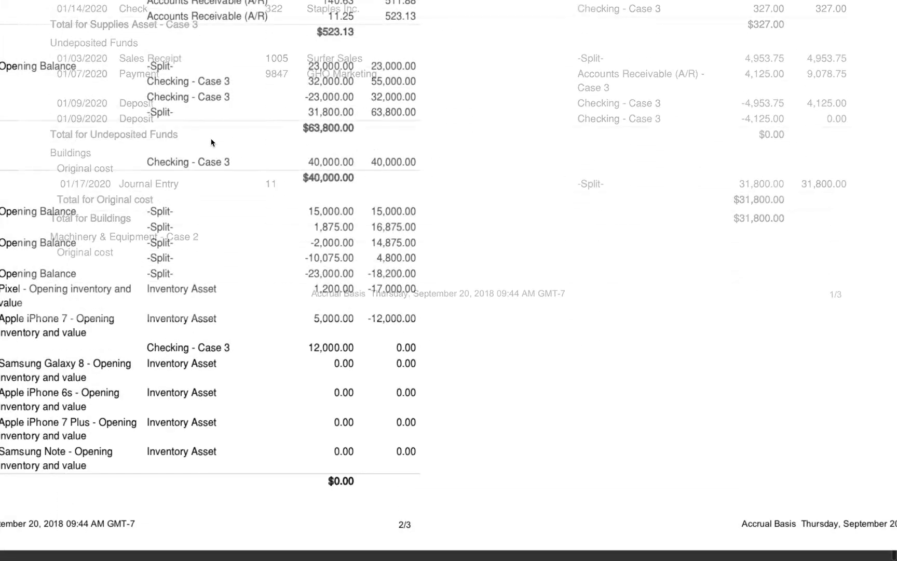
scroll("up", 3)
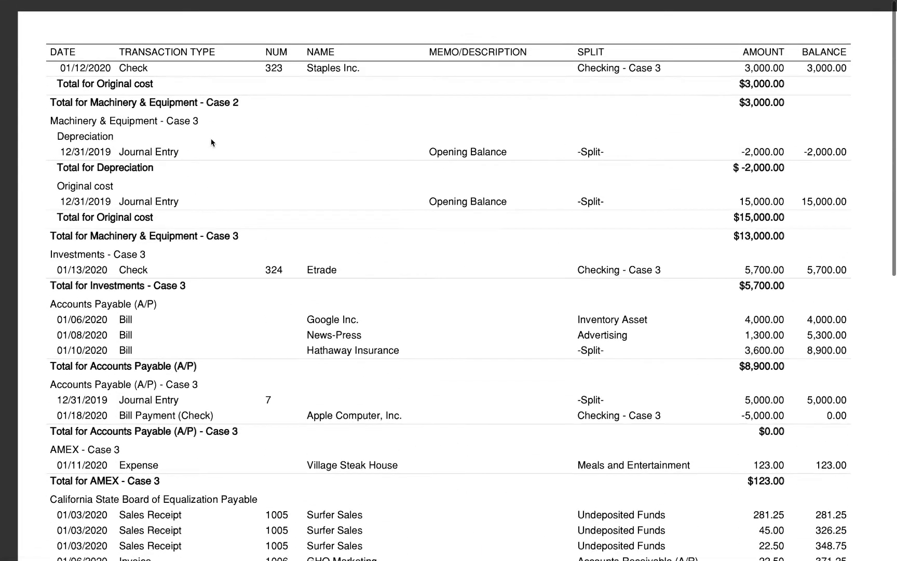
scroll("up", 3)
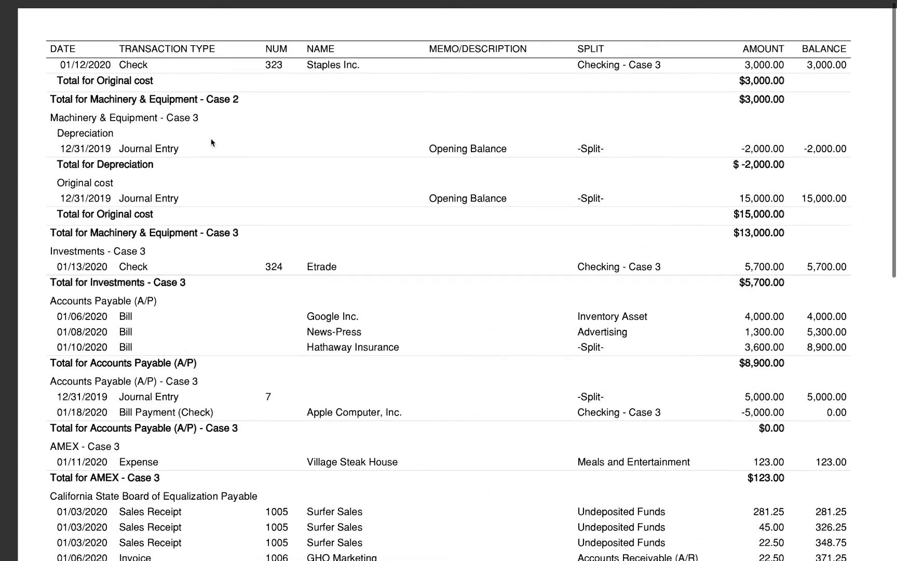
scroll("down", 3)
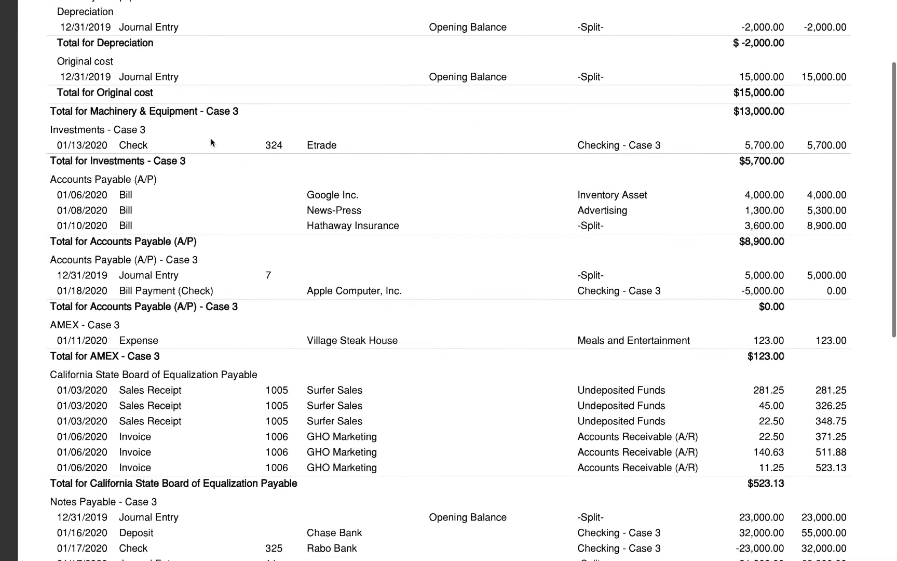
scroll("down", 3)
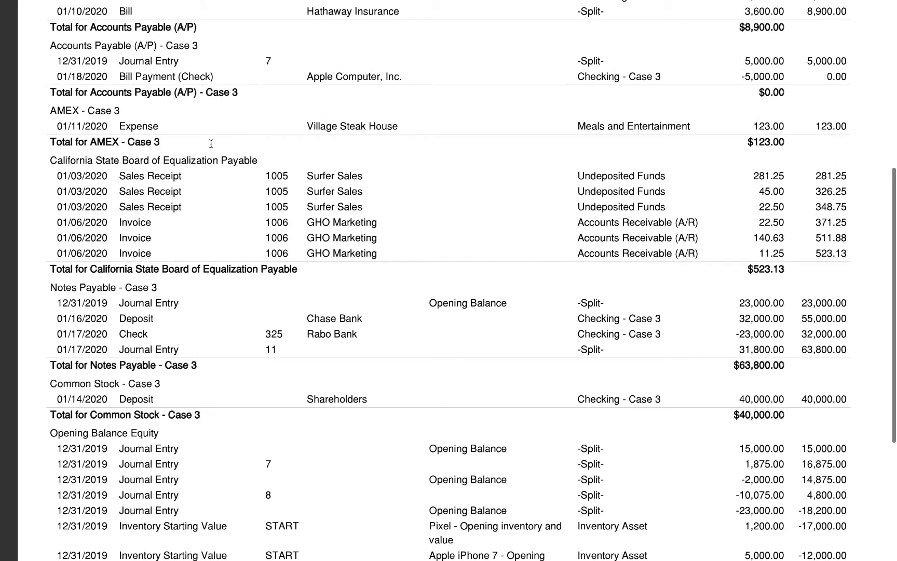
scroll("down", 3)
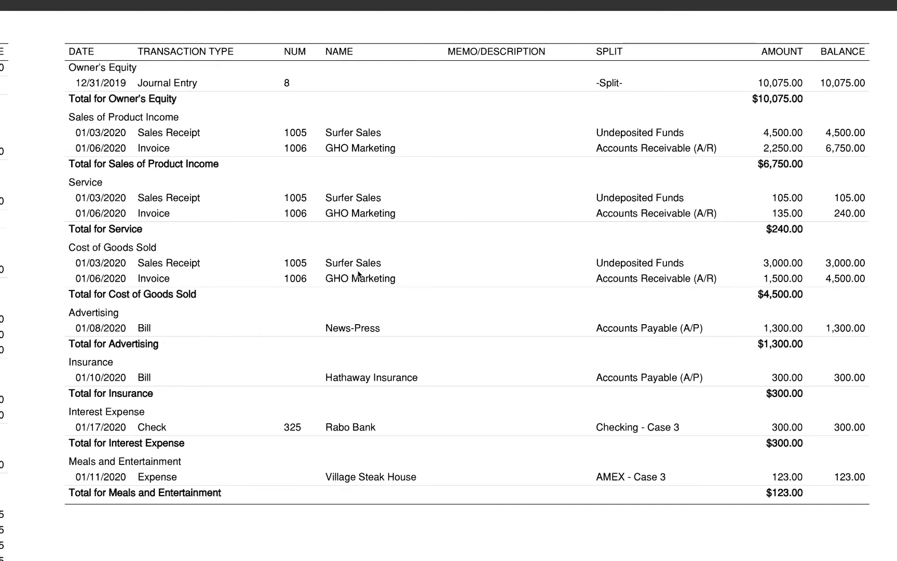
scroll("up", 3)
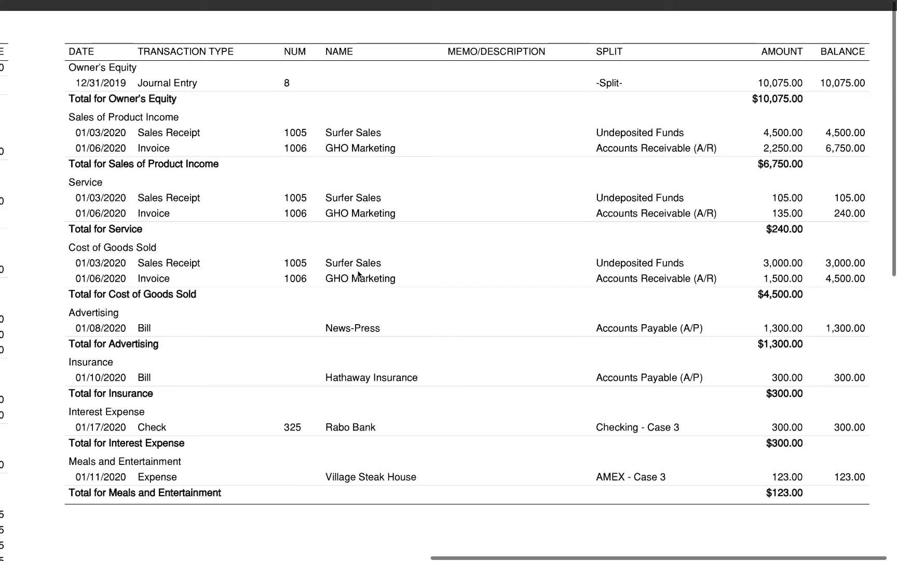
scroll("down", 3)
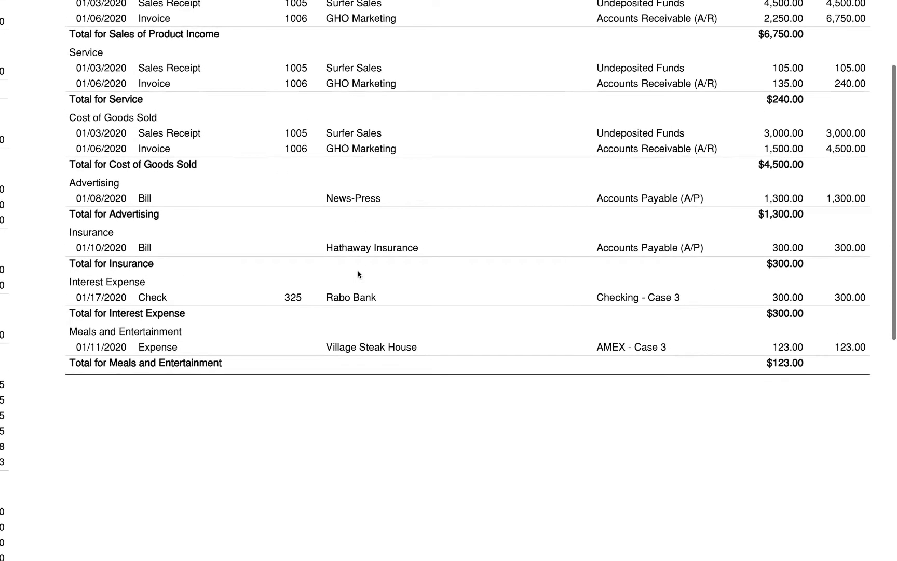
scroll("up", 3)
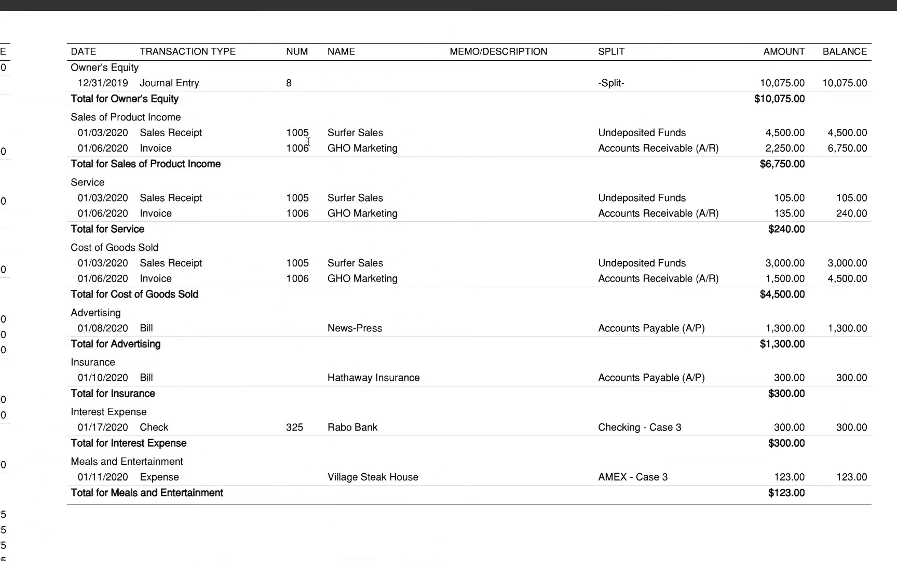
mouse_move(307, 189)
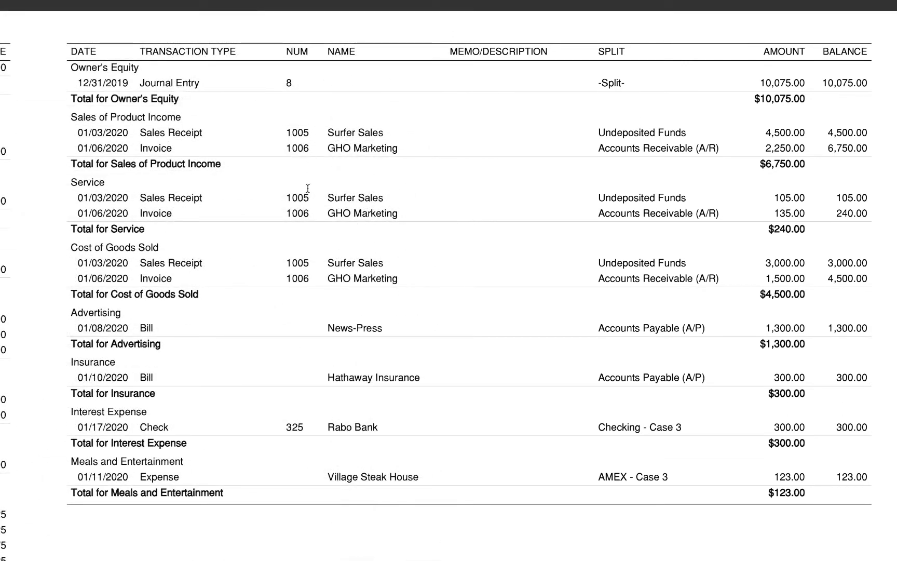
mouse_move(309, 281)
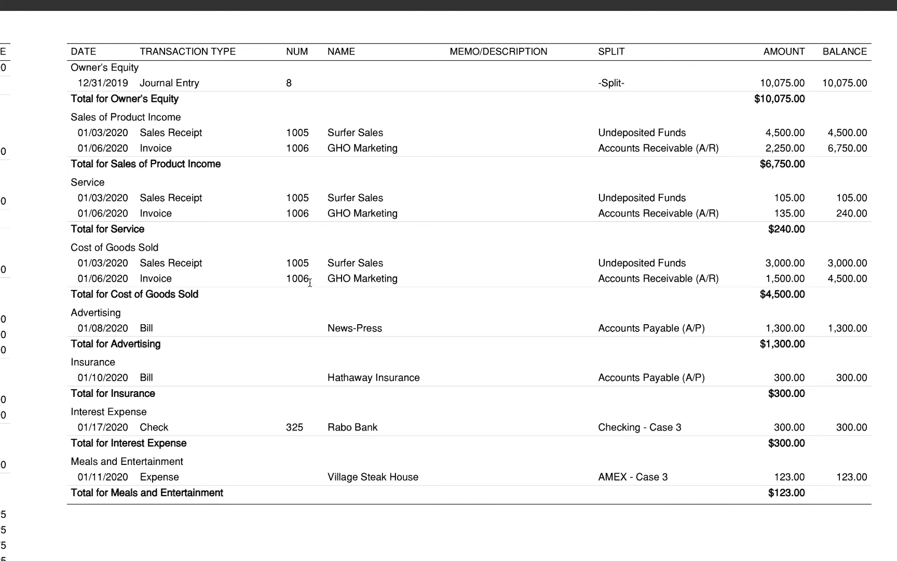
mouse_move(321, 363)
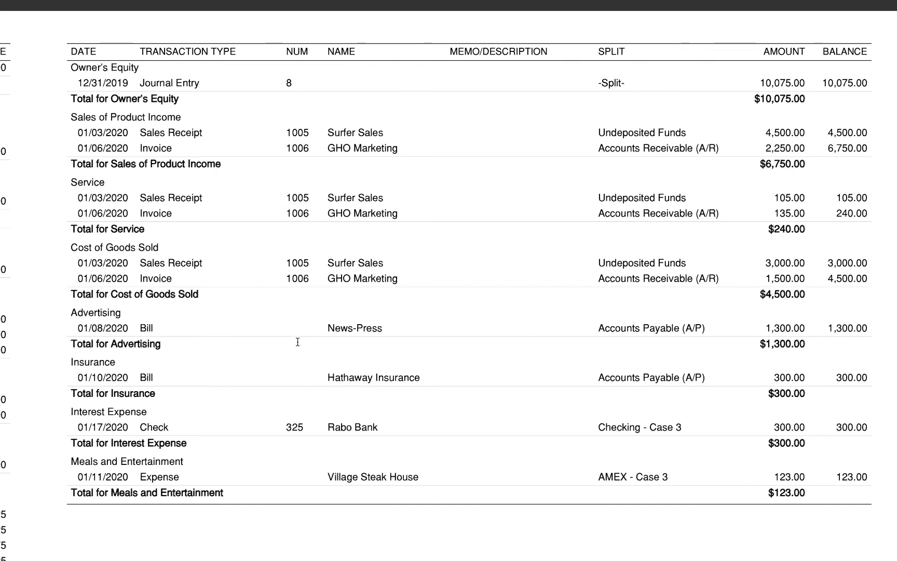
mouse_move(96, 402)
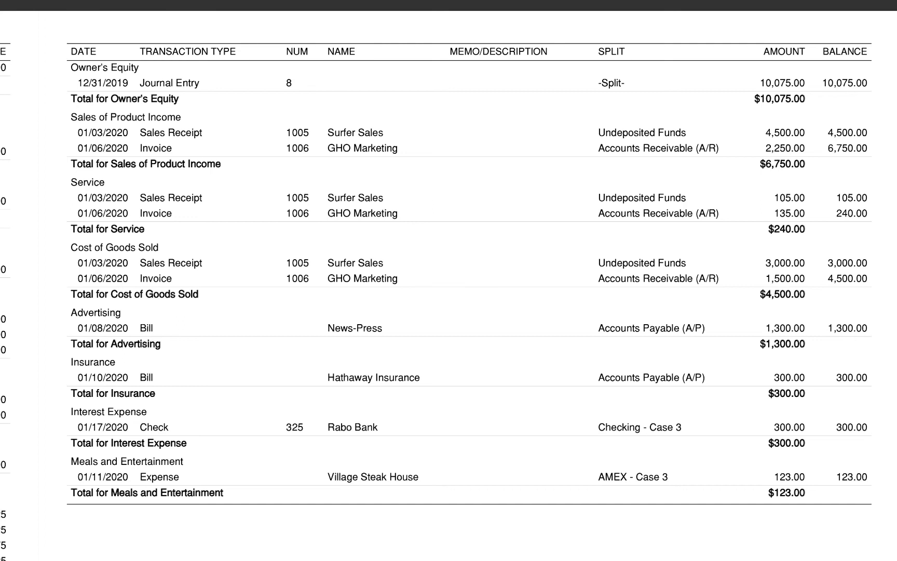
mouse_move(883, 46)
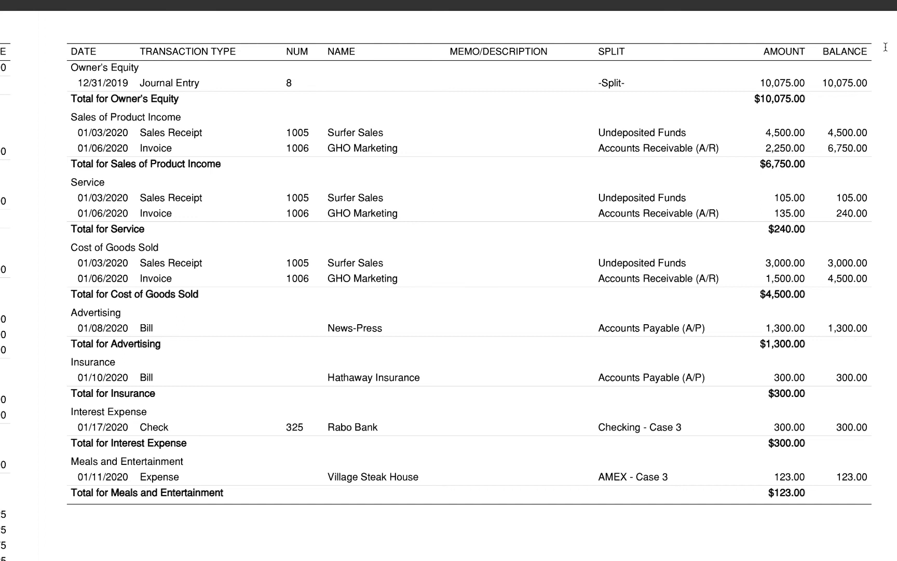
left_click(638, 6)
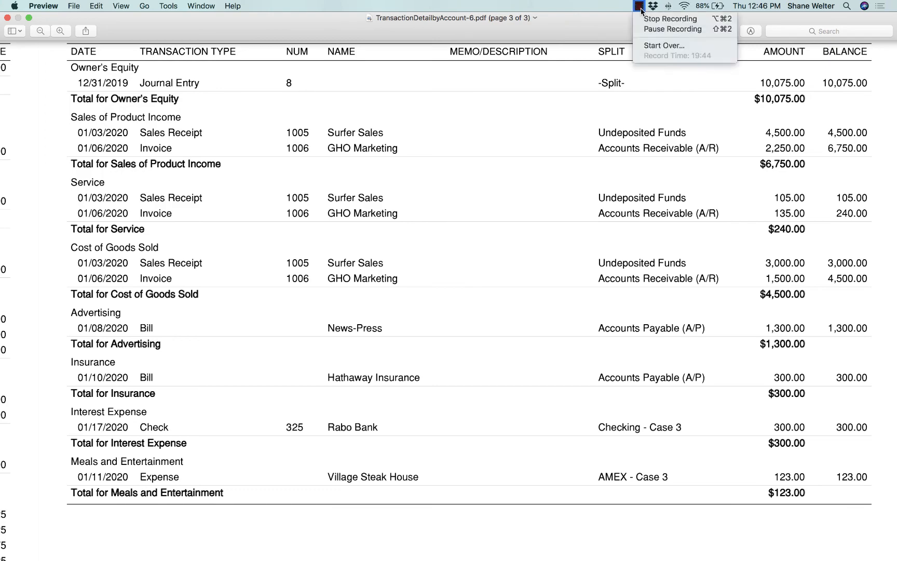